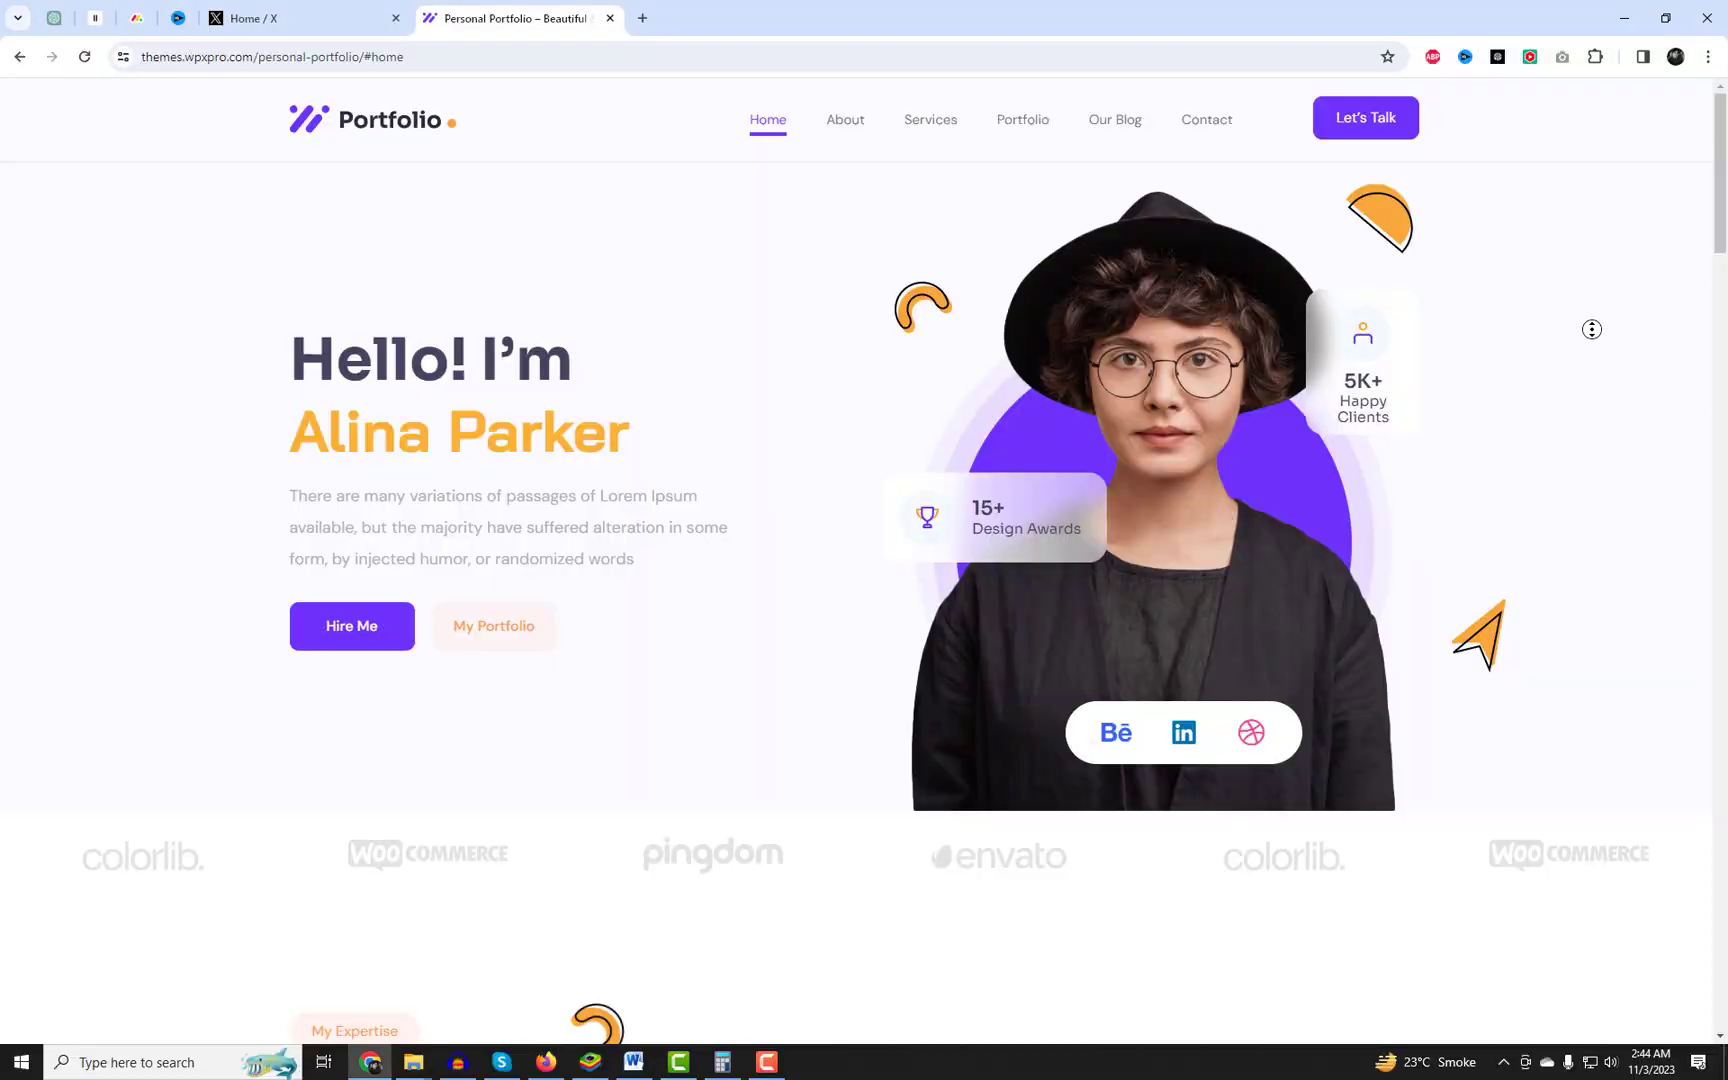
# Return to the WordPress dashboard tab and go to the installed Themes screen.
pyautogui.scroll(-3)
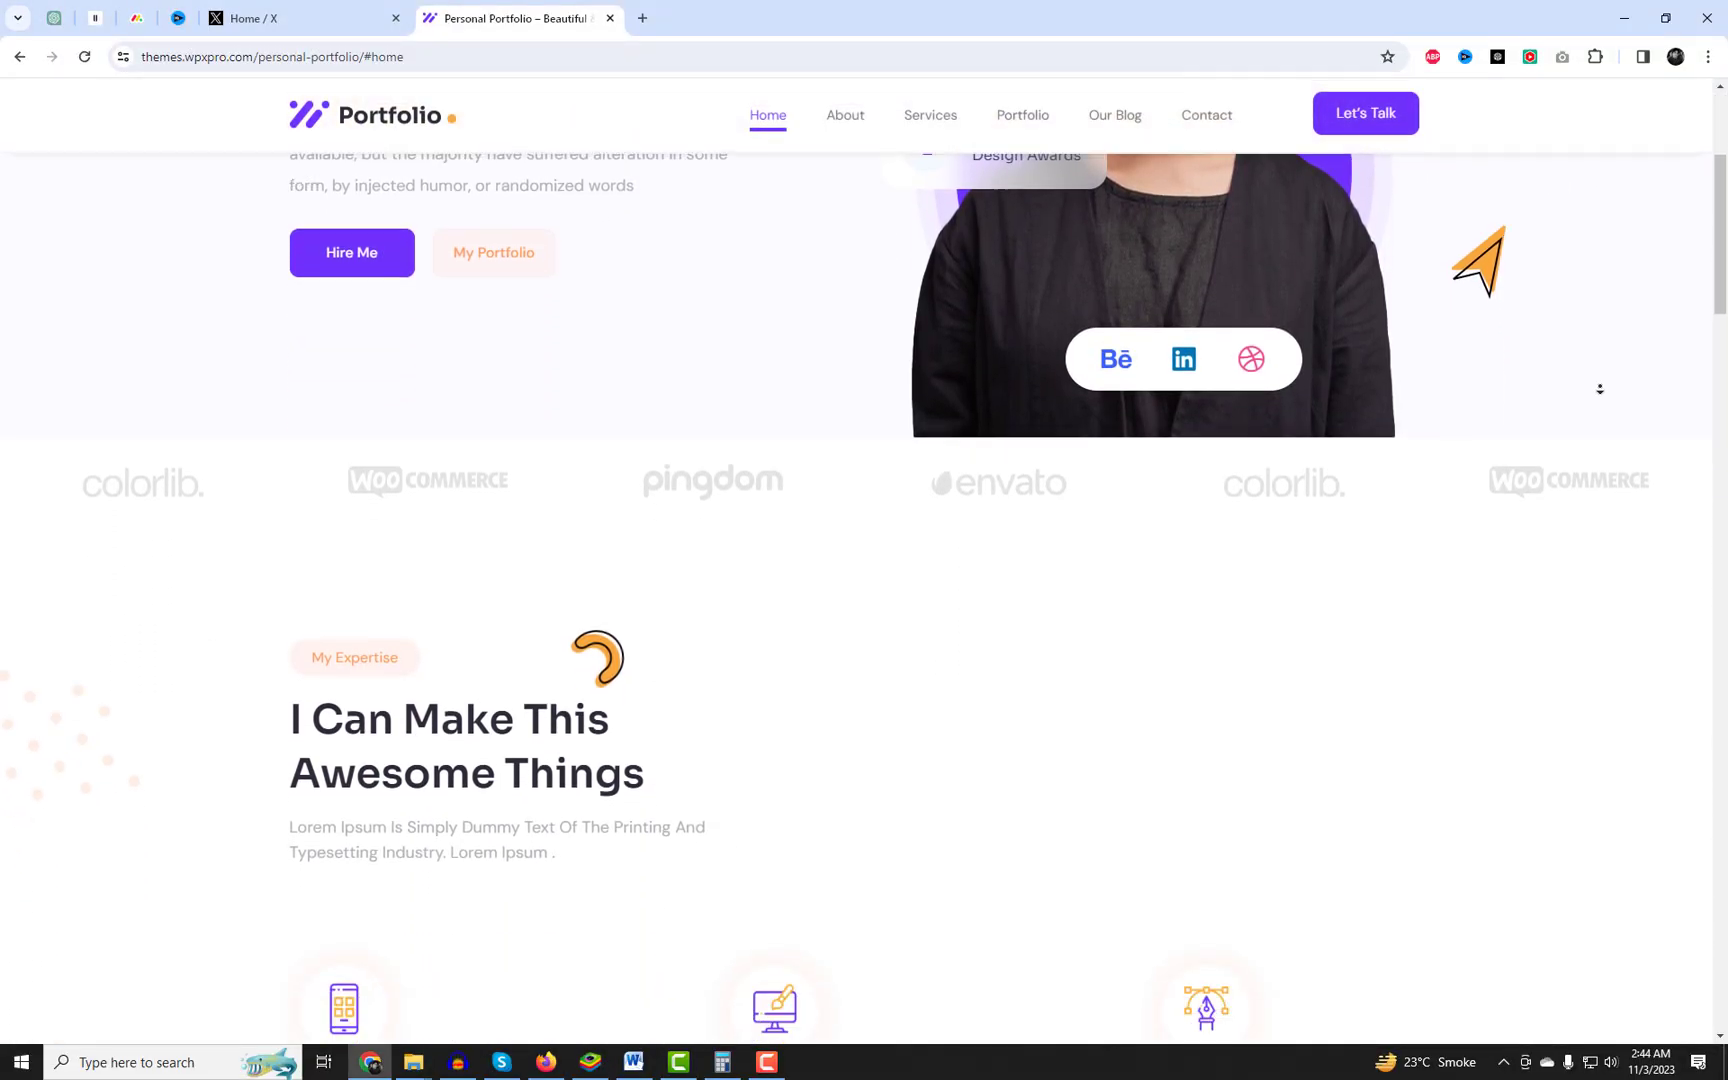
pyautogui.click(844, 114)
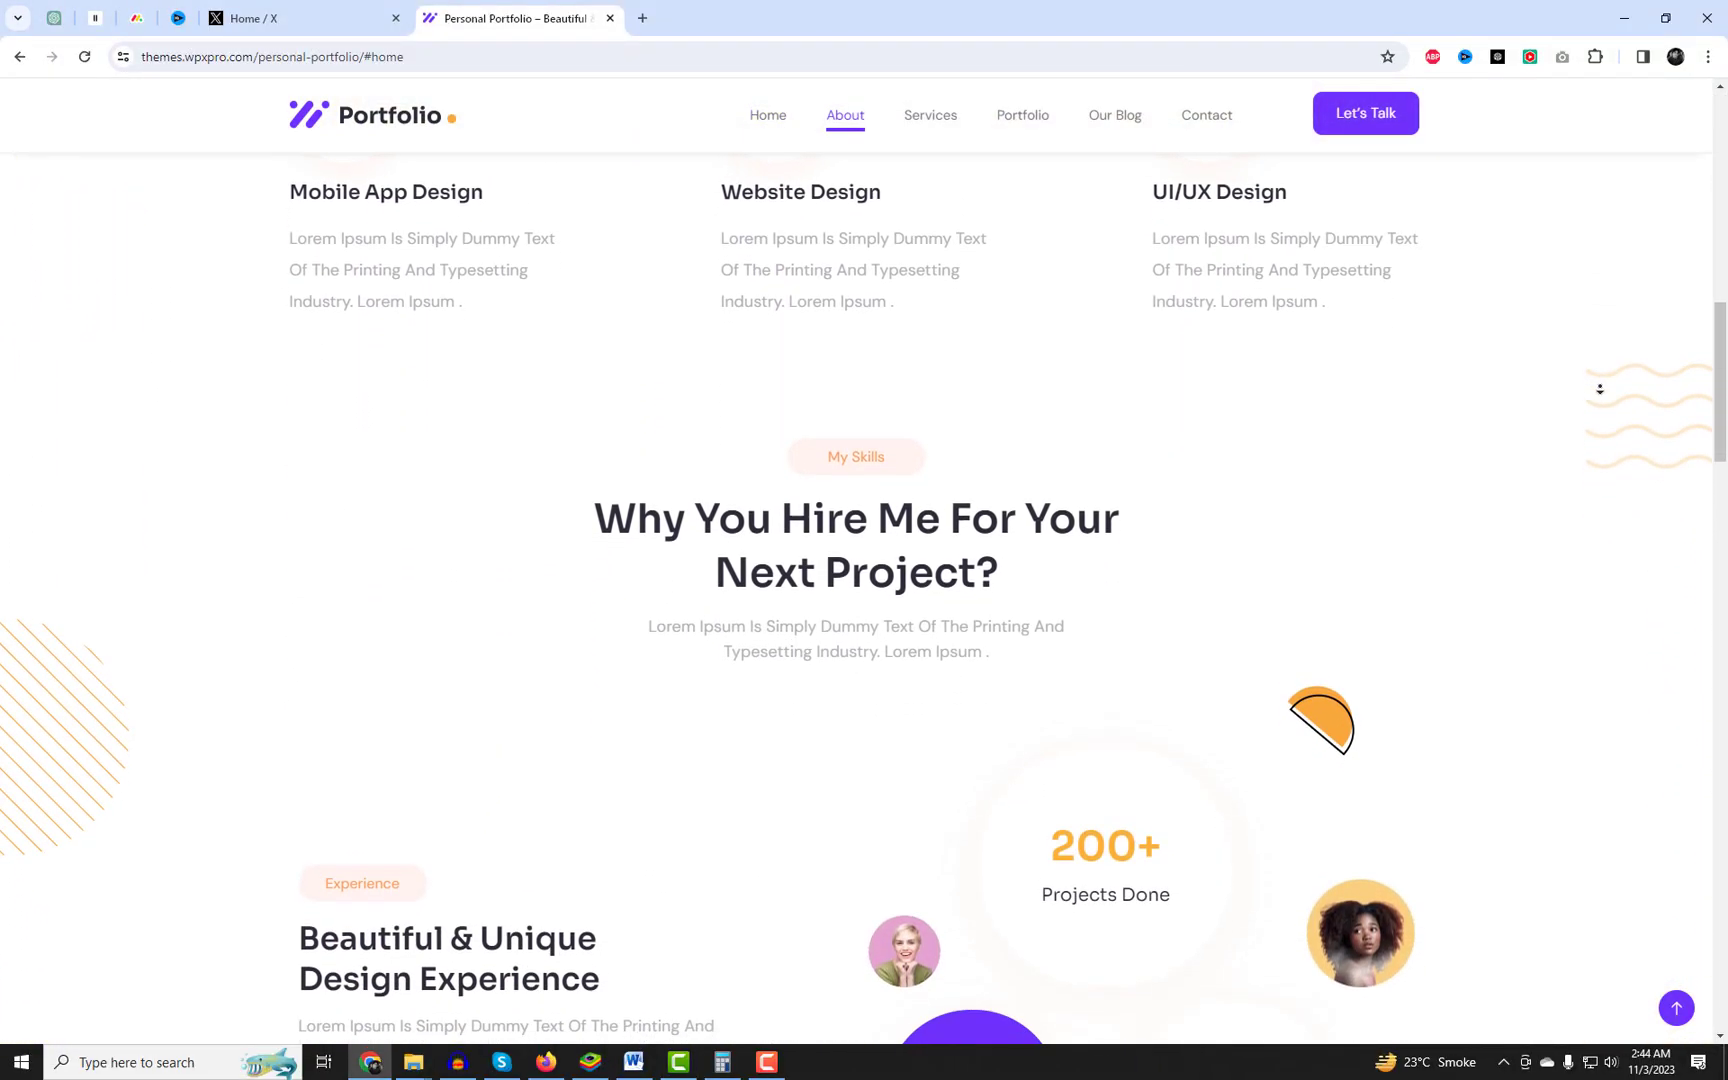
pyautogui.scroll(-3)
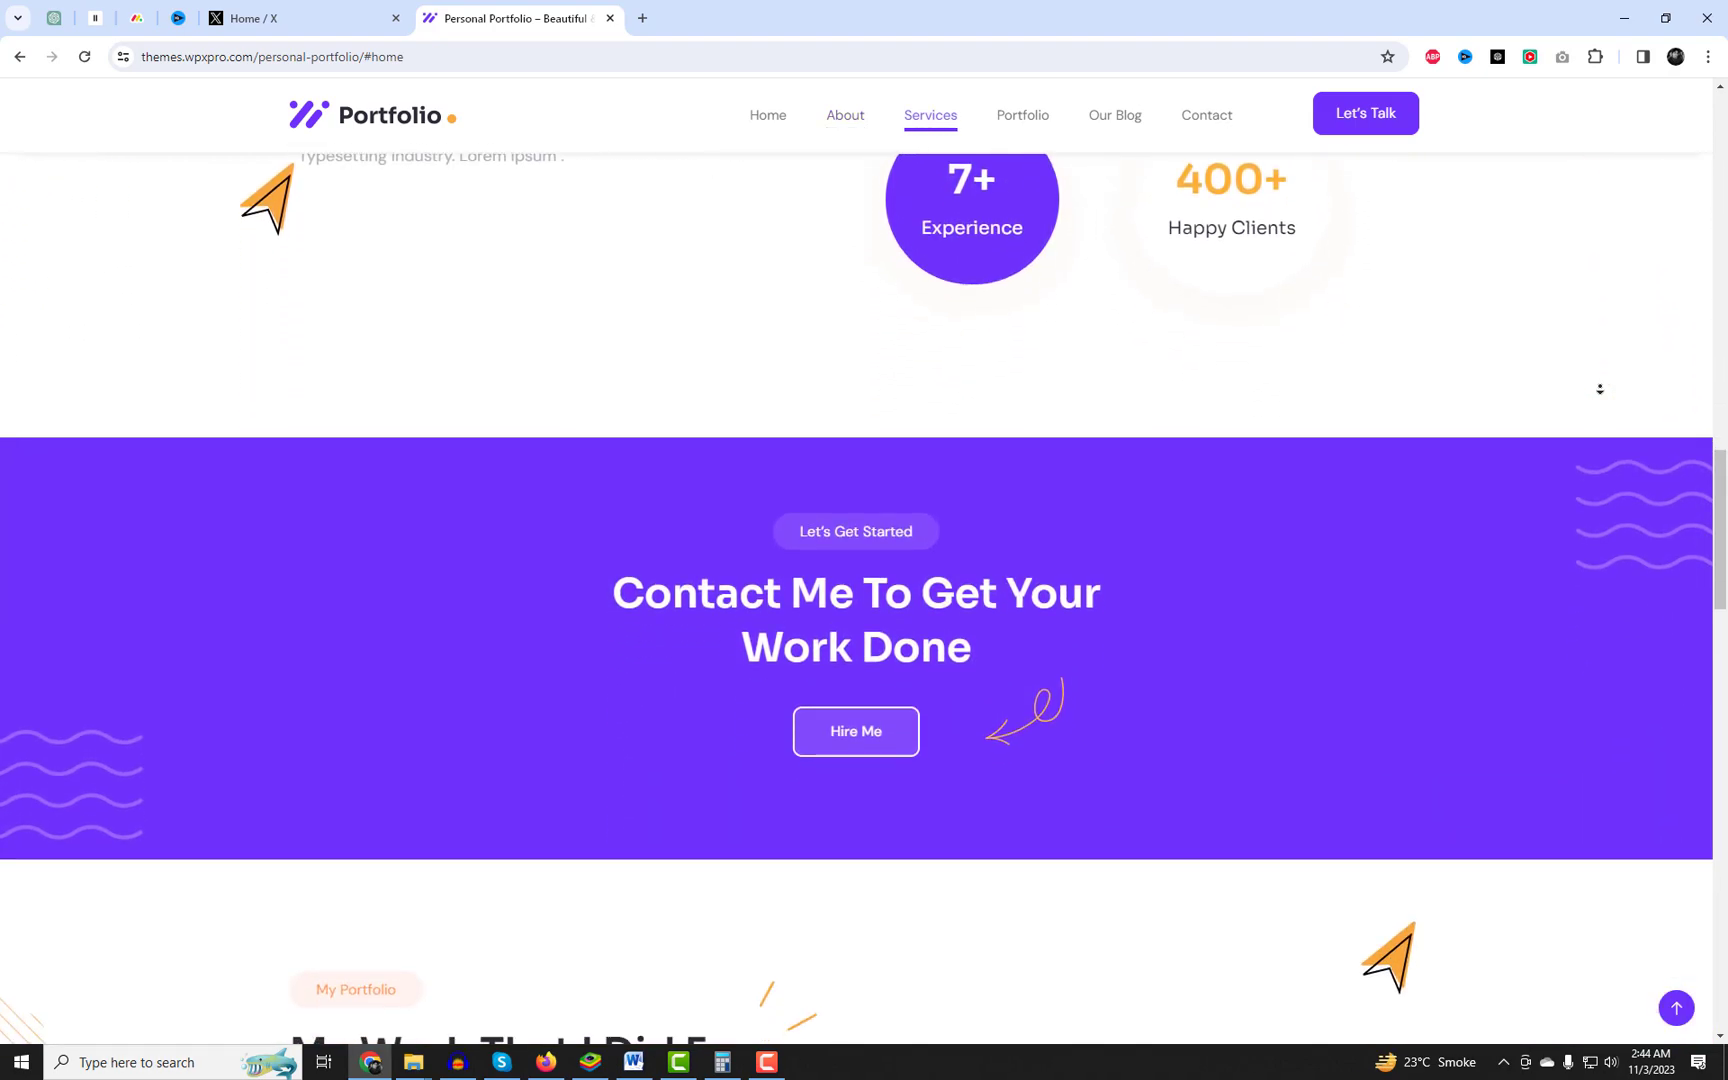
pyautogui.scroll(-3)
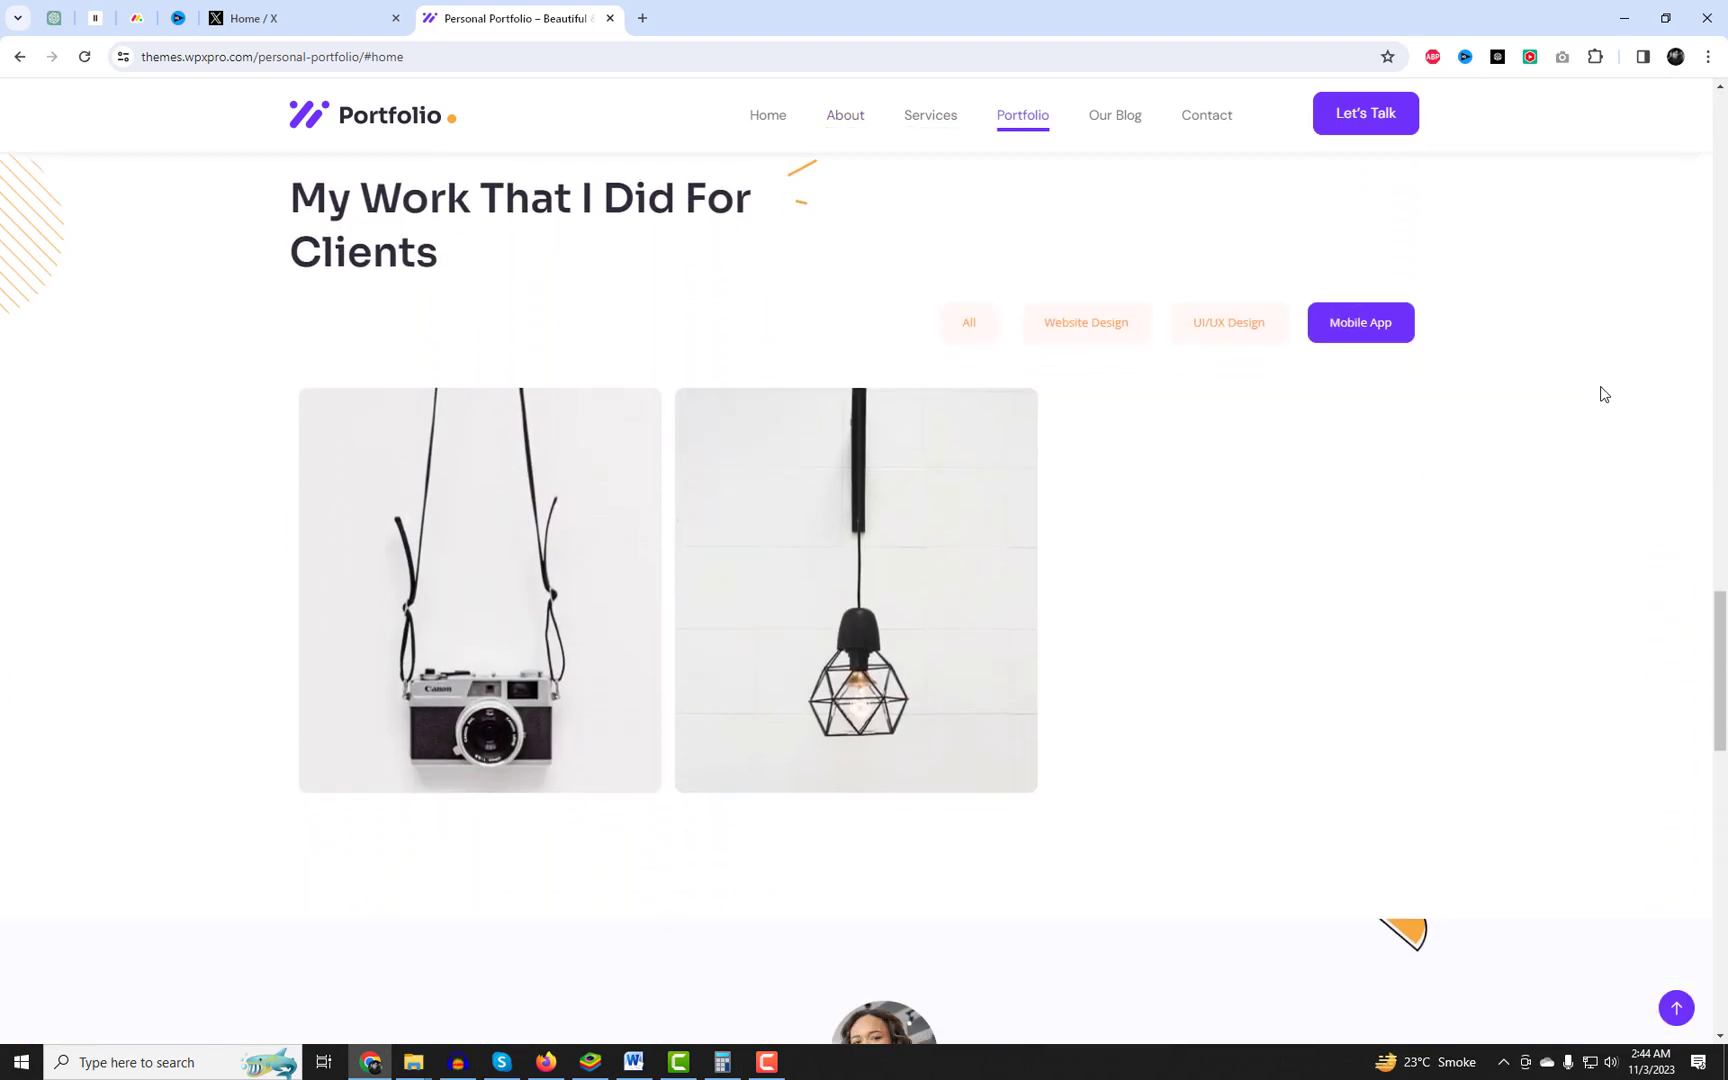
pyautogui.scroll(-3)
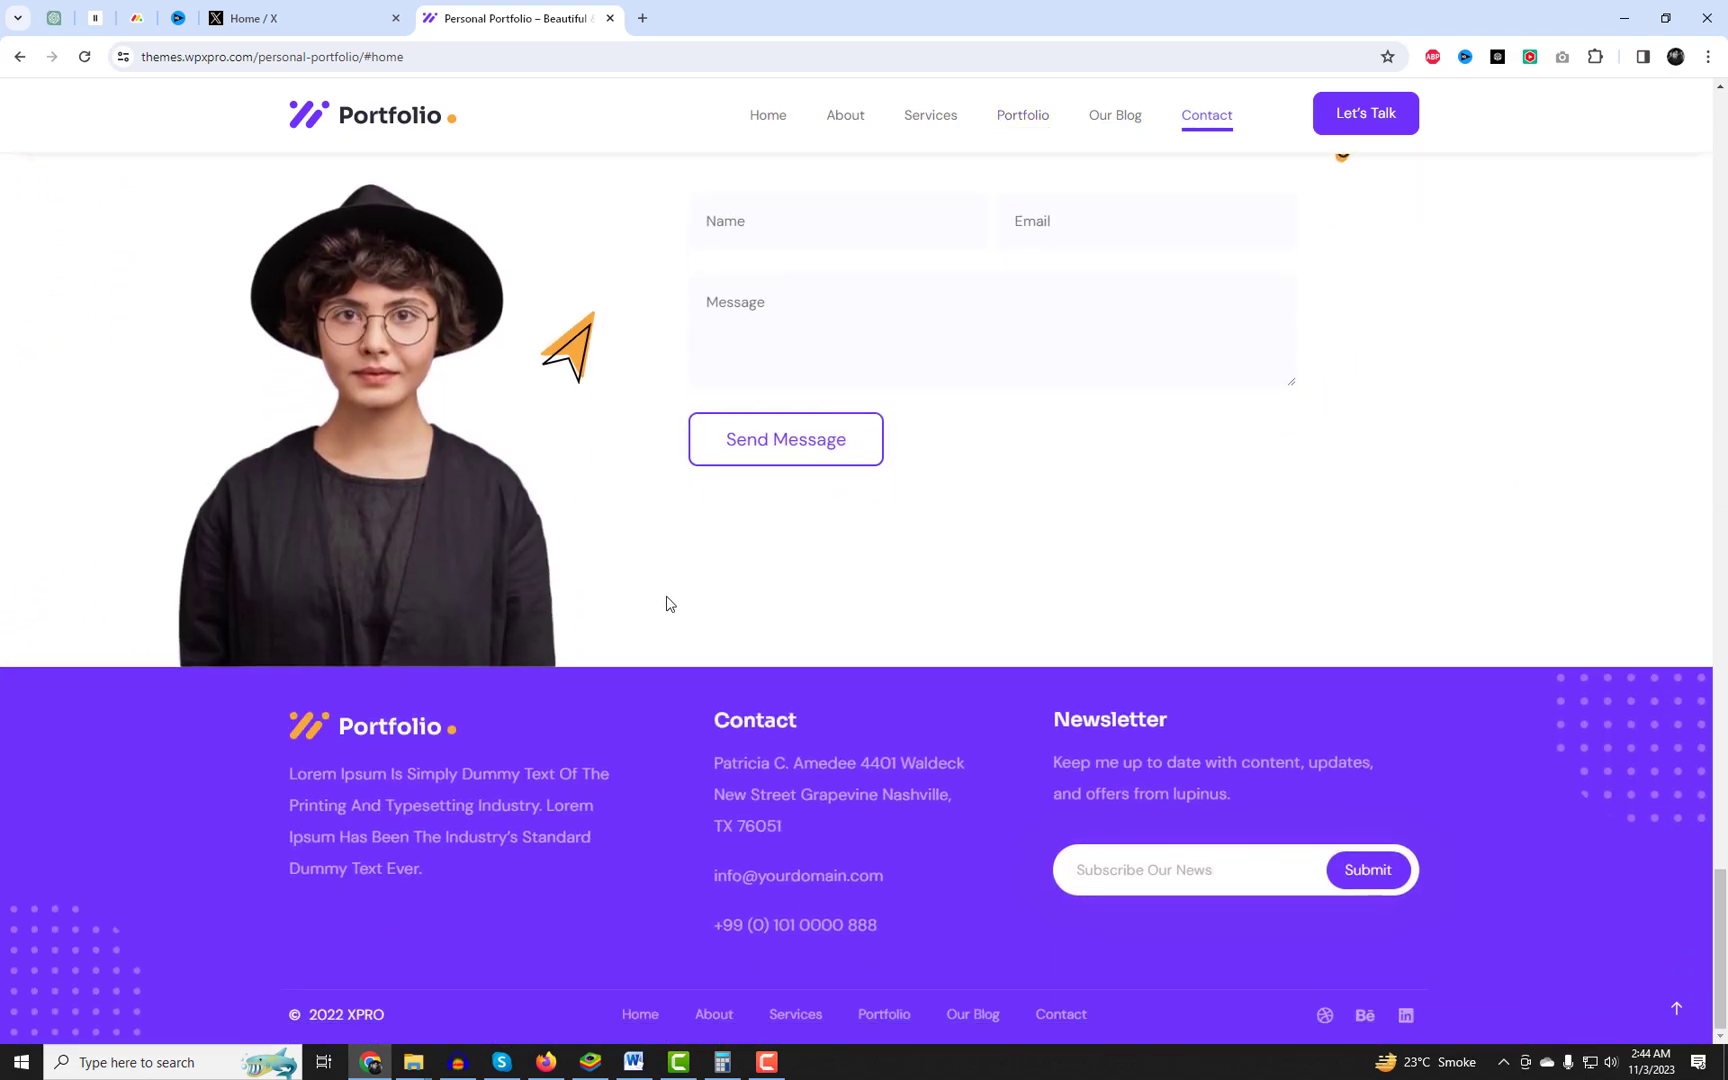
pyautogui.click(298, 18)
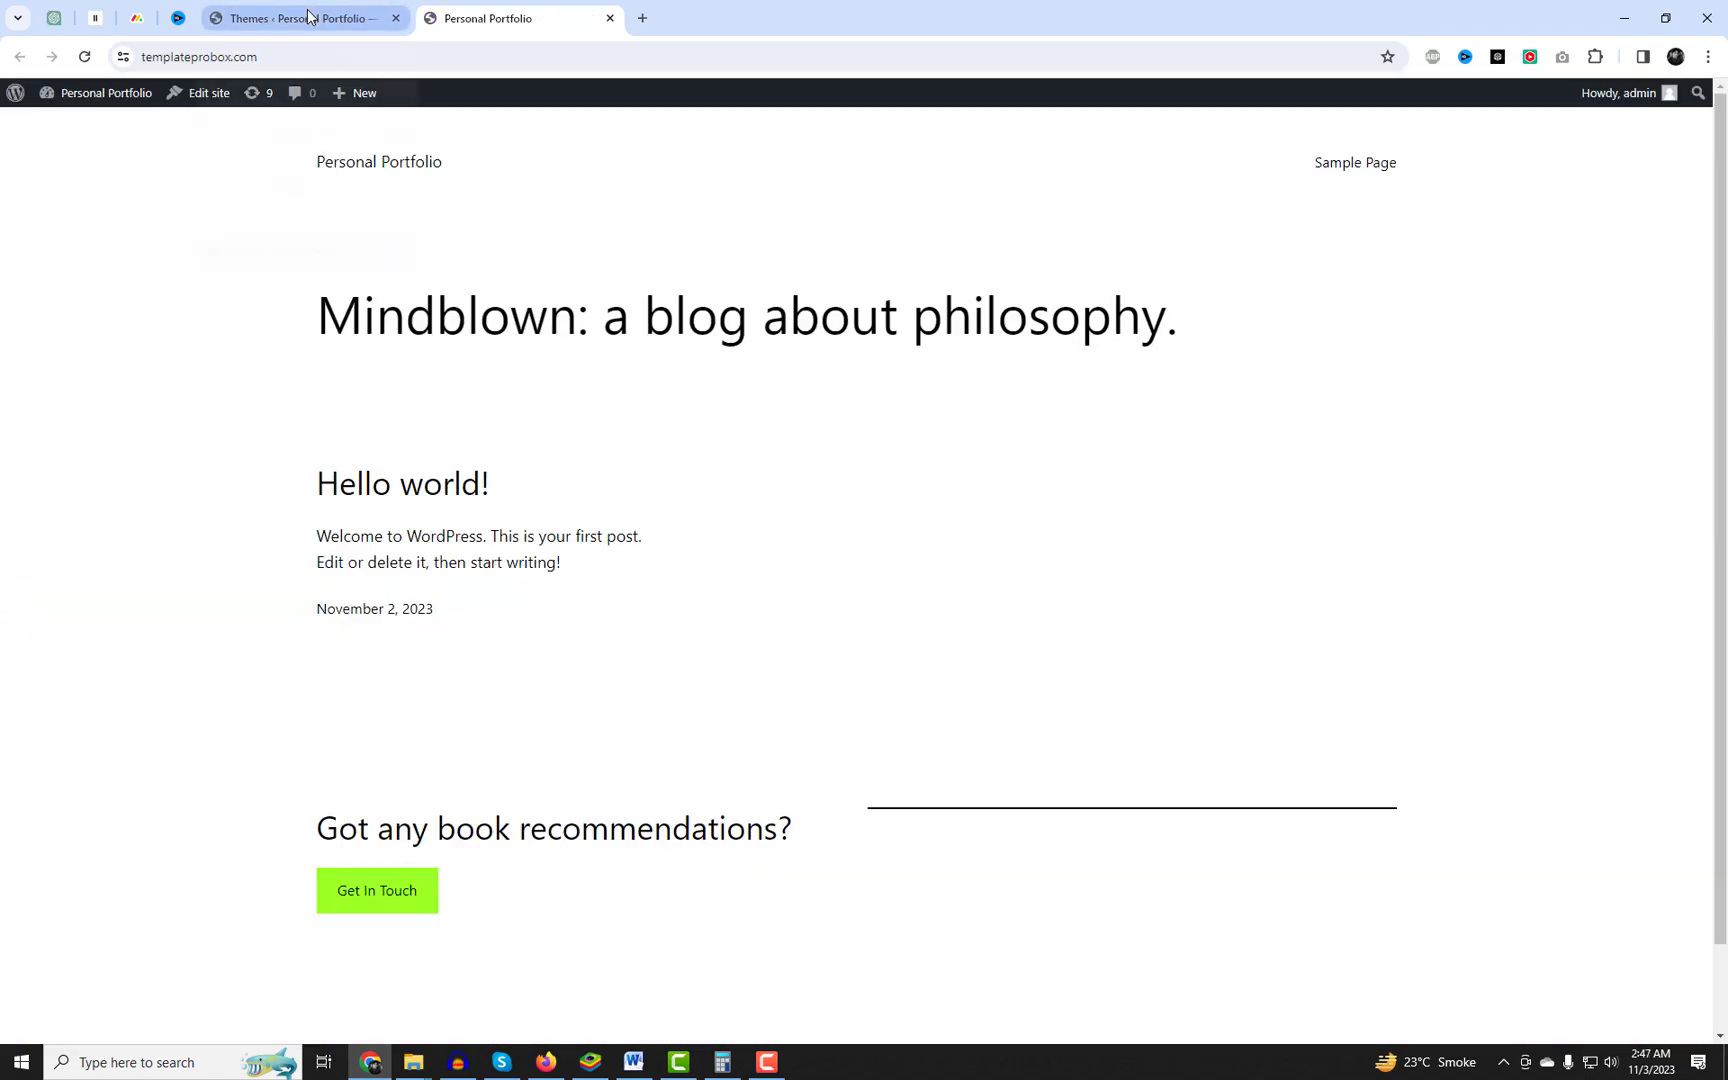
pyautogui.click(298, 18)
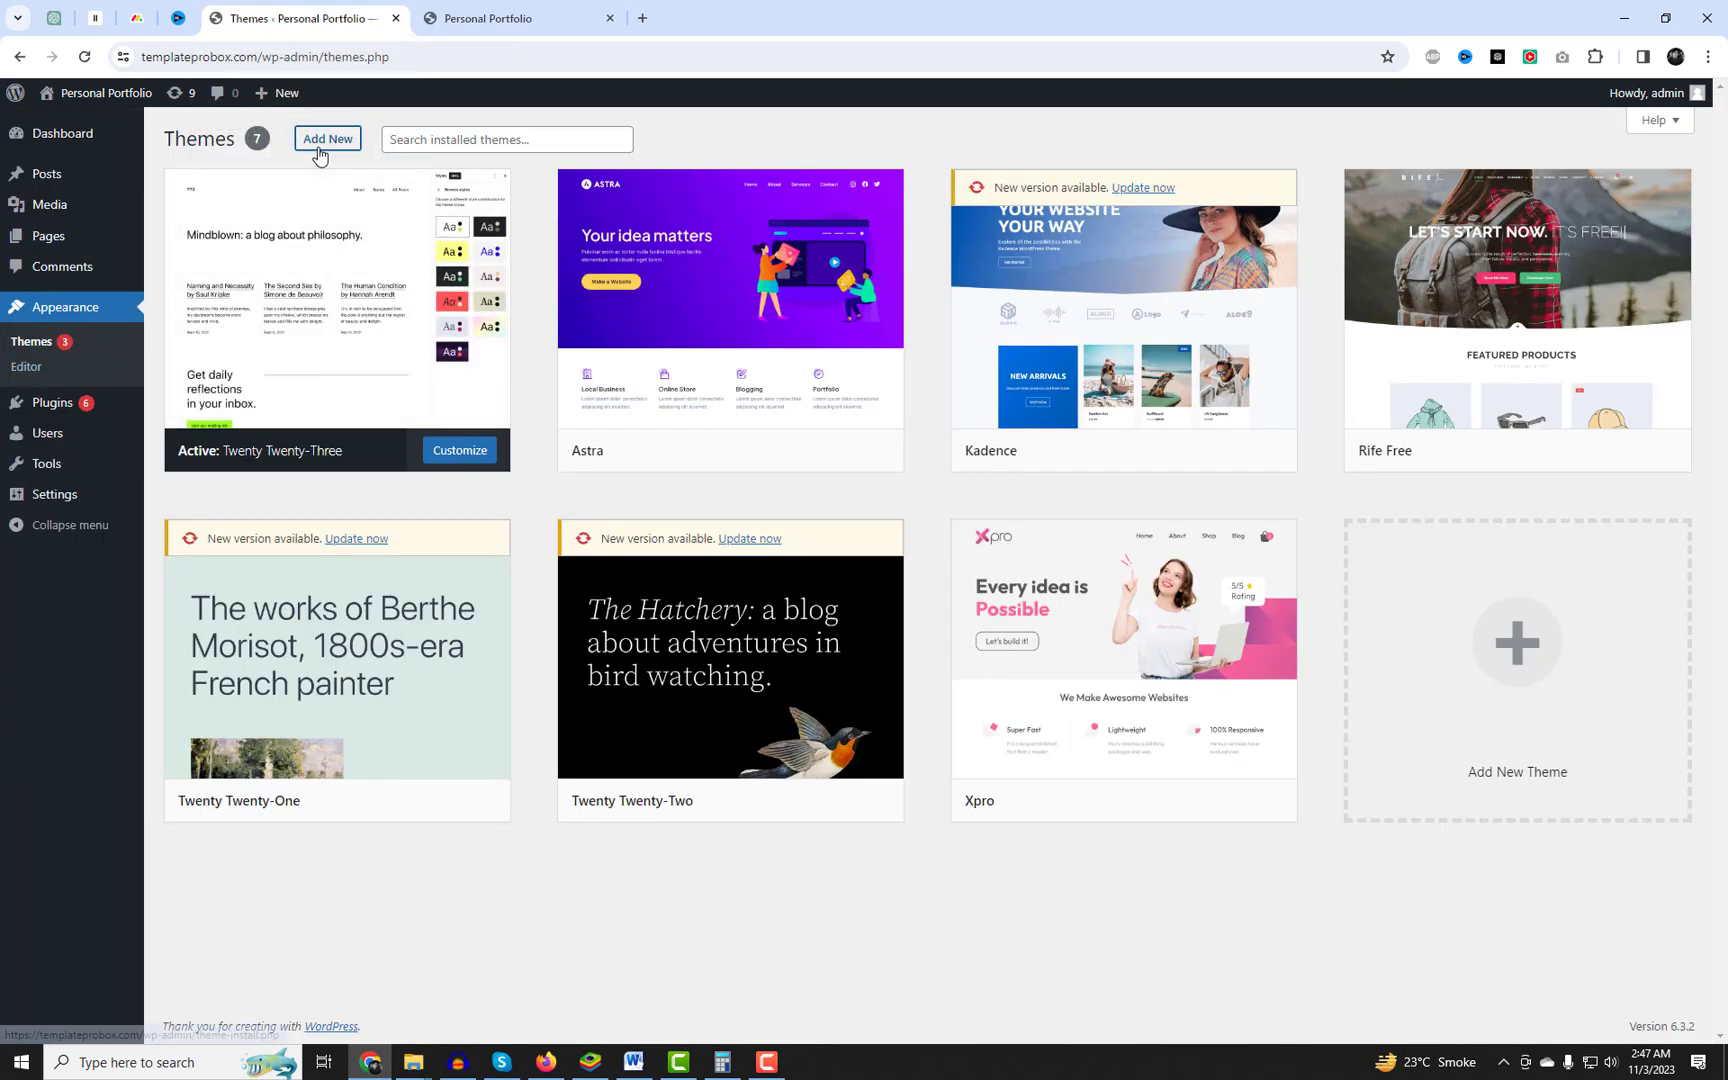
# Search the theme directory for 'Xpro' and activate the Xpro theme.
pyautogui.click(328, 138)
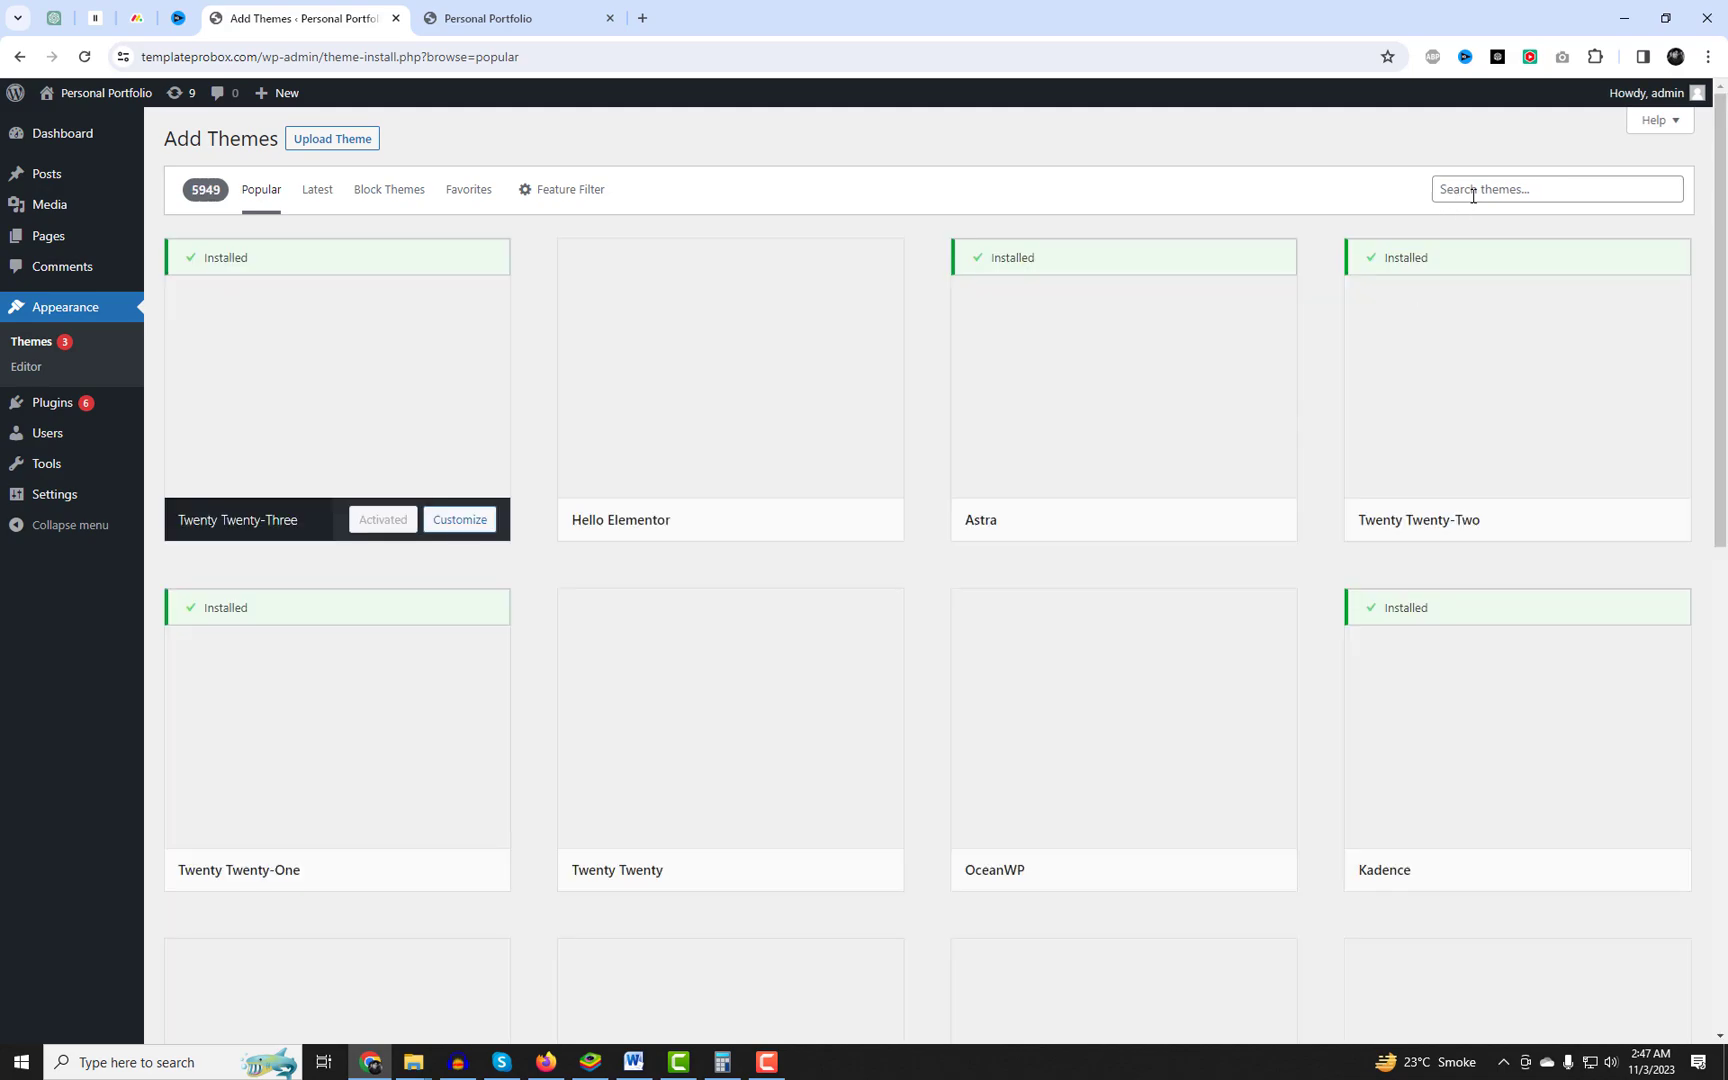
pyautogui.write('Xpro')
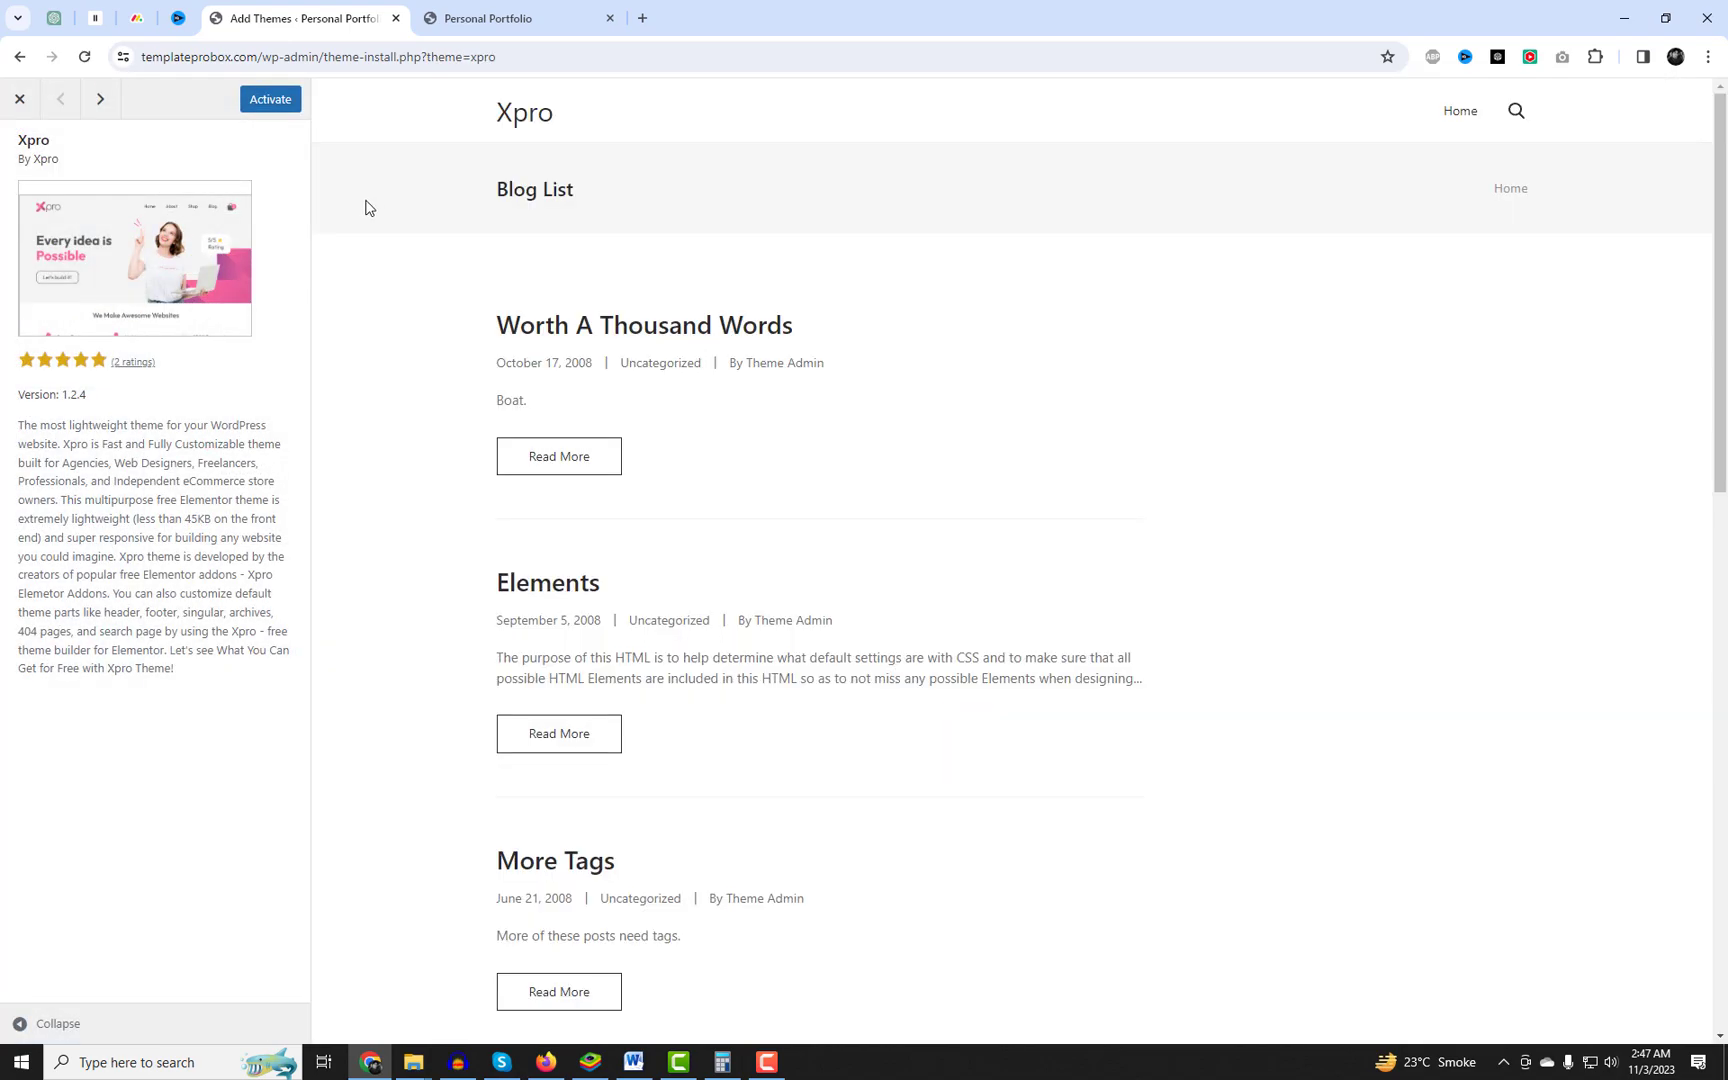
pyautogui.moveTo(270, 98)
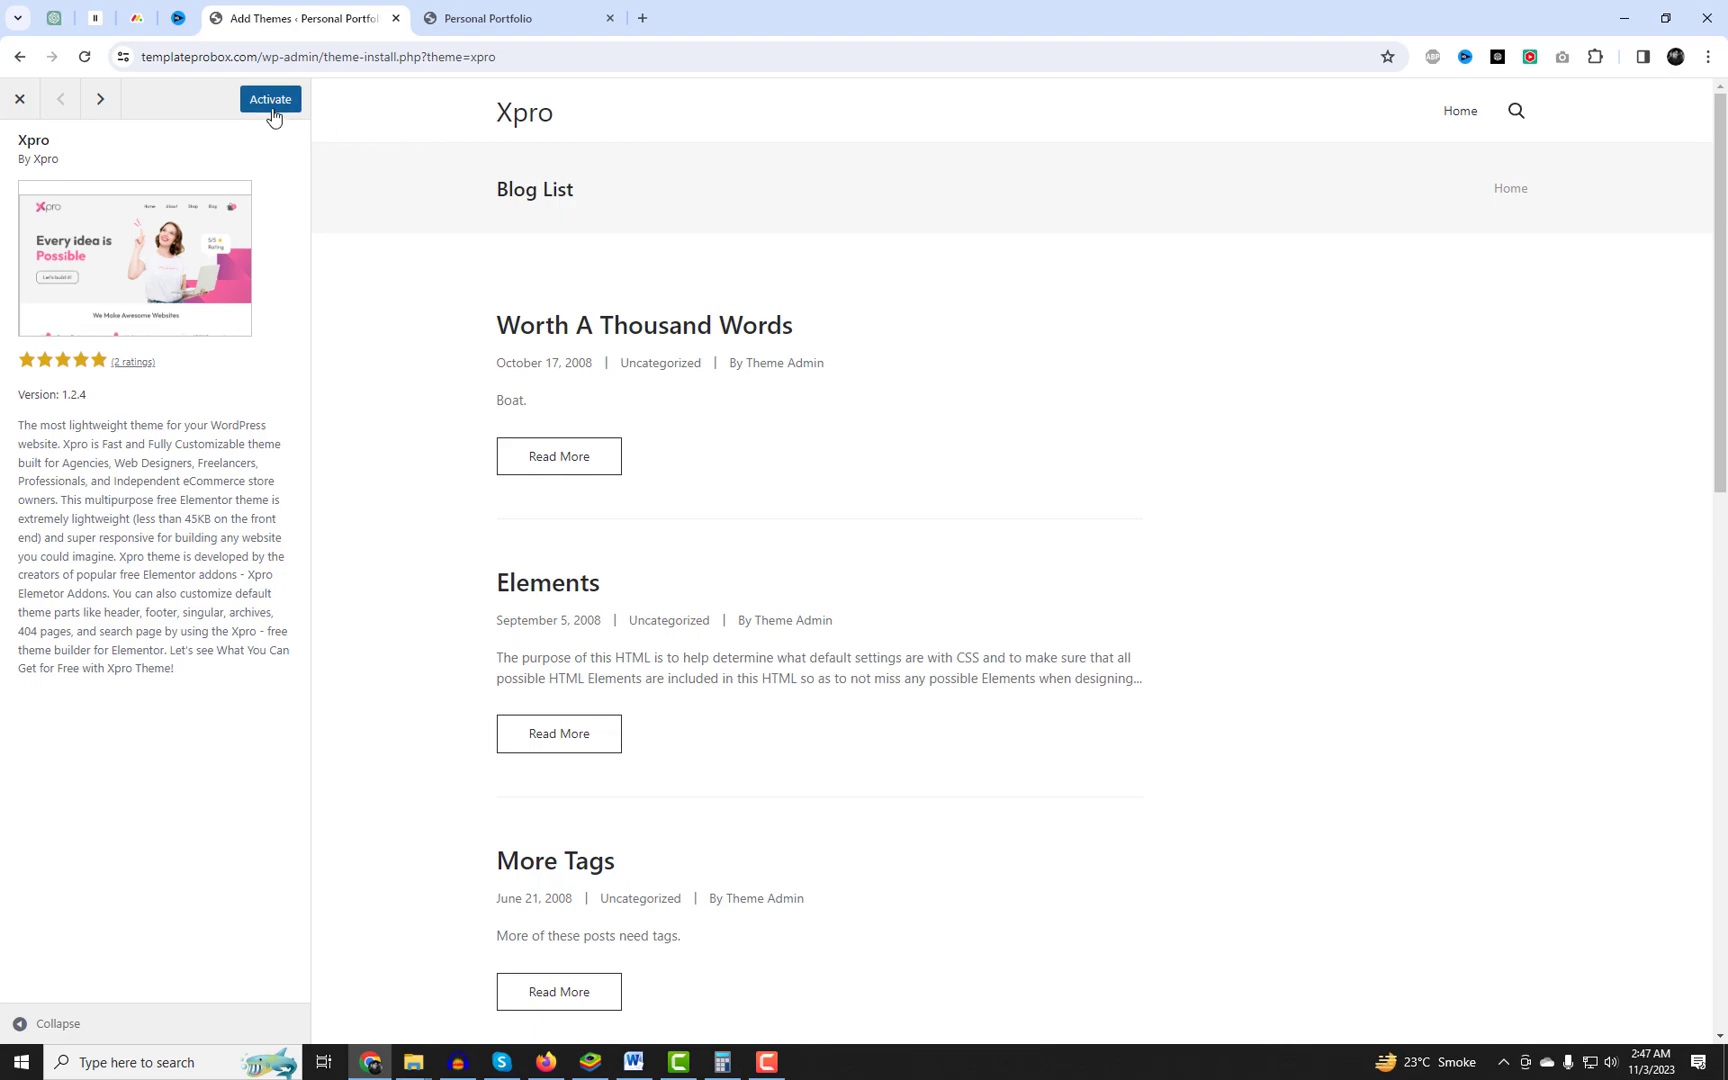
pyautogui.click(268, 100)
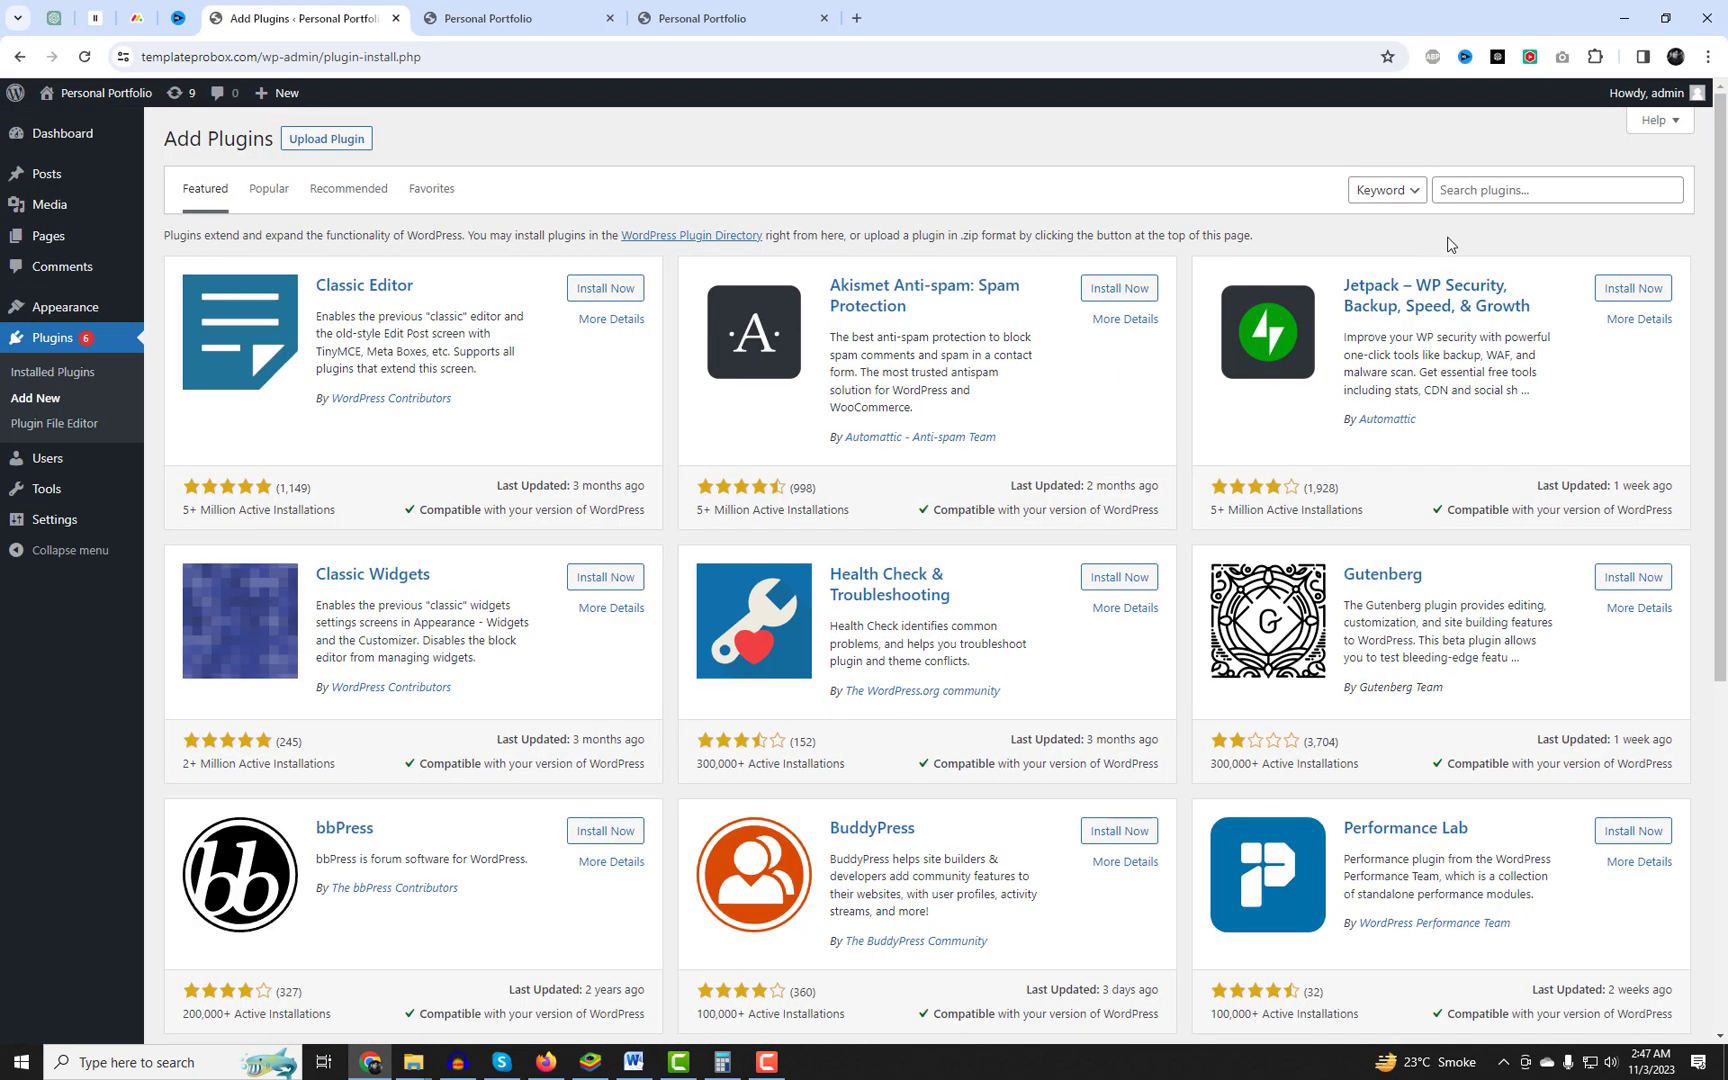
# Search plugins for 'Xpro' and activate the Xpro Addons for Elementor plugin.
pyautogui.write('Xpro')
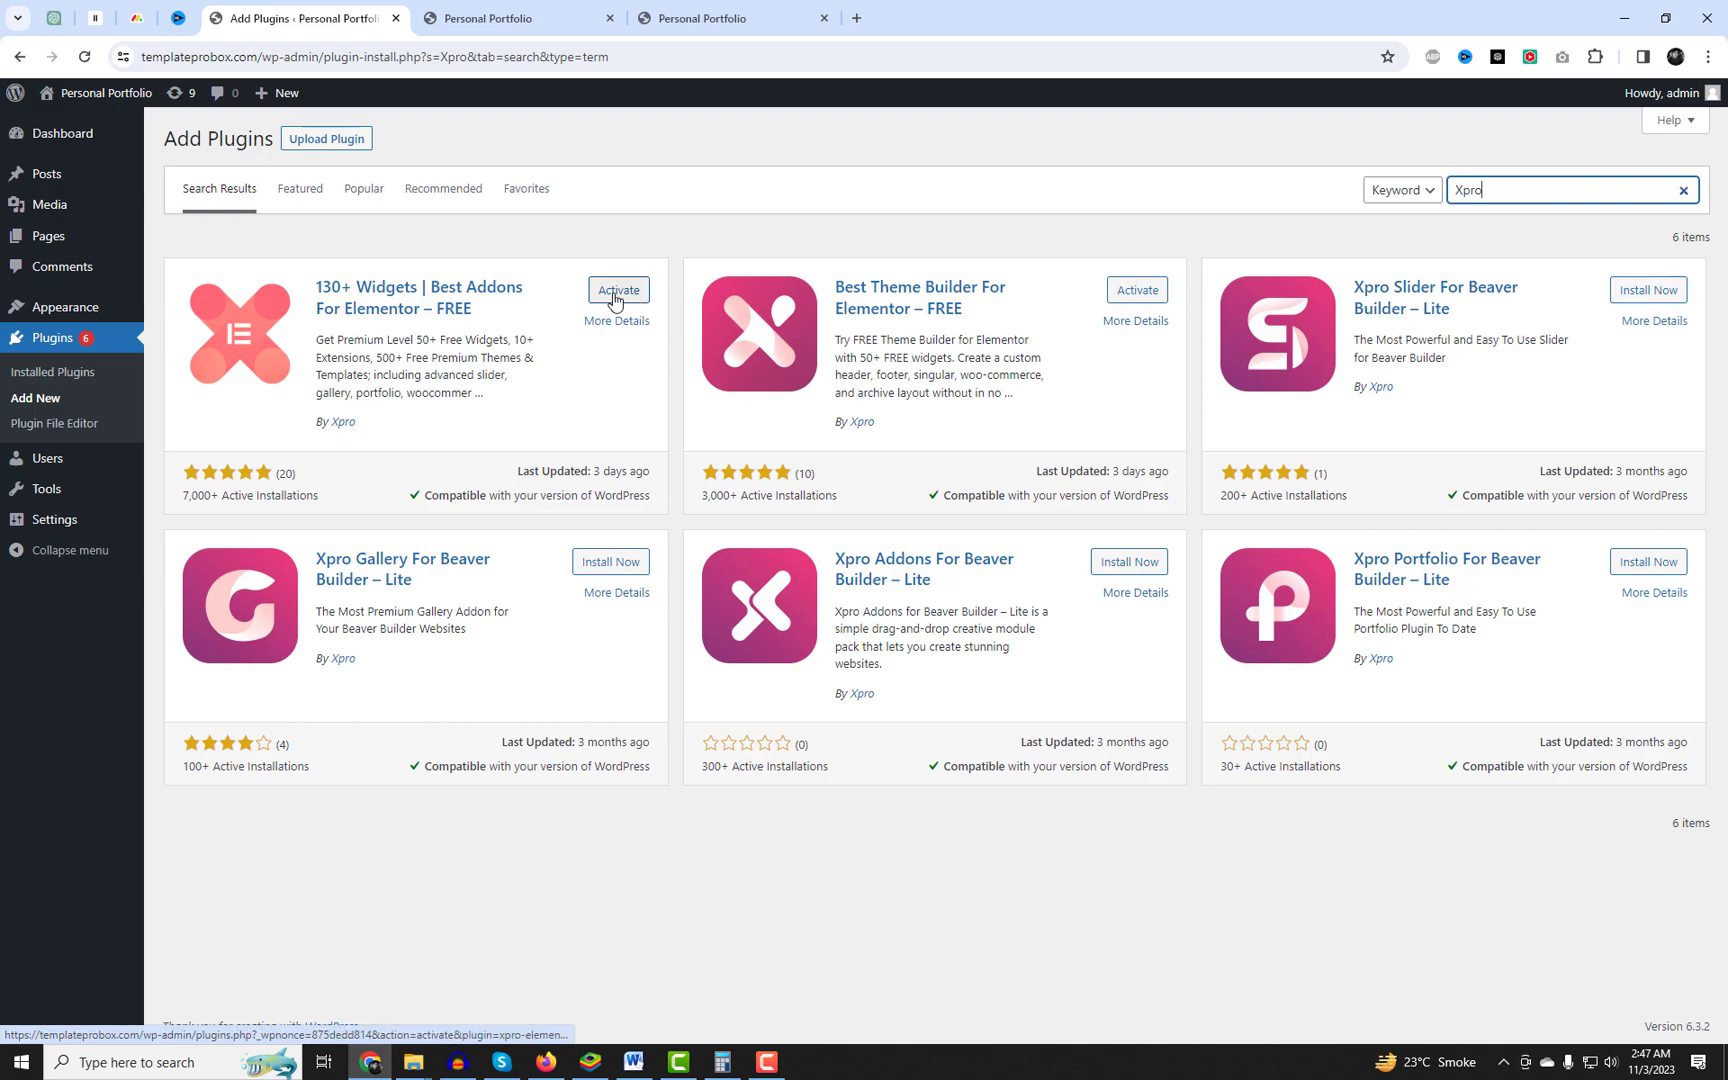
pyautogui.click(618, 290)
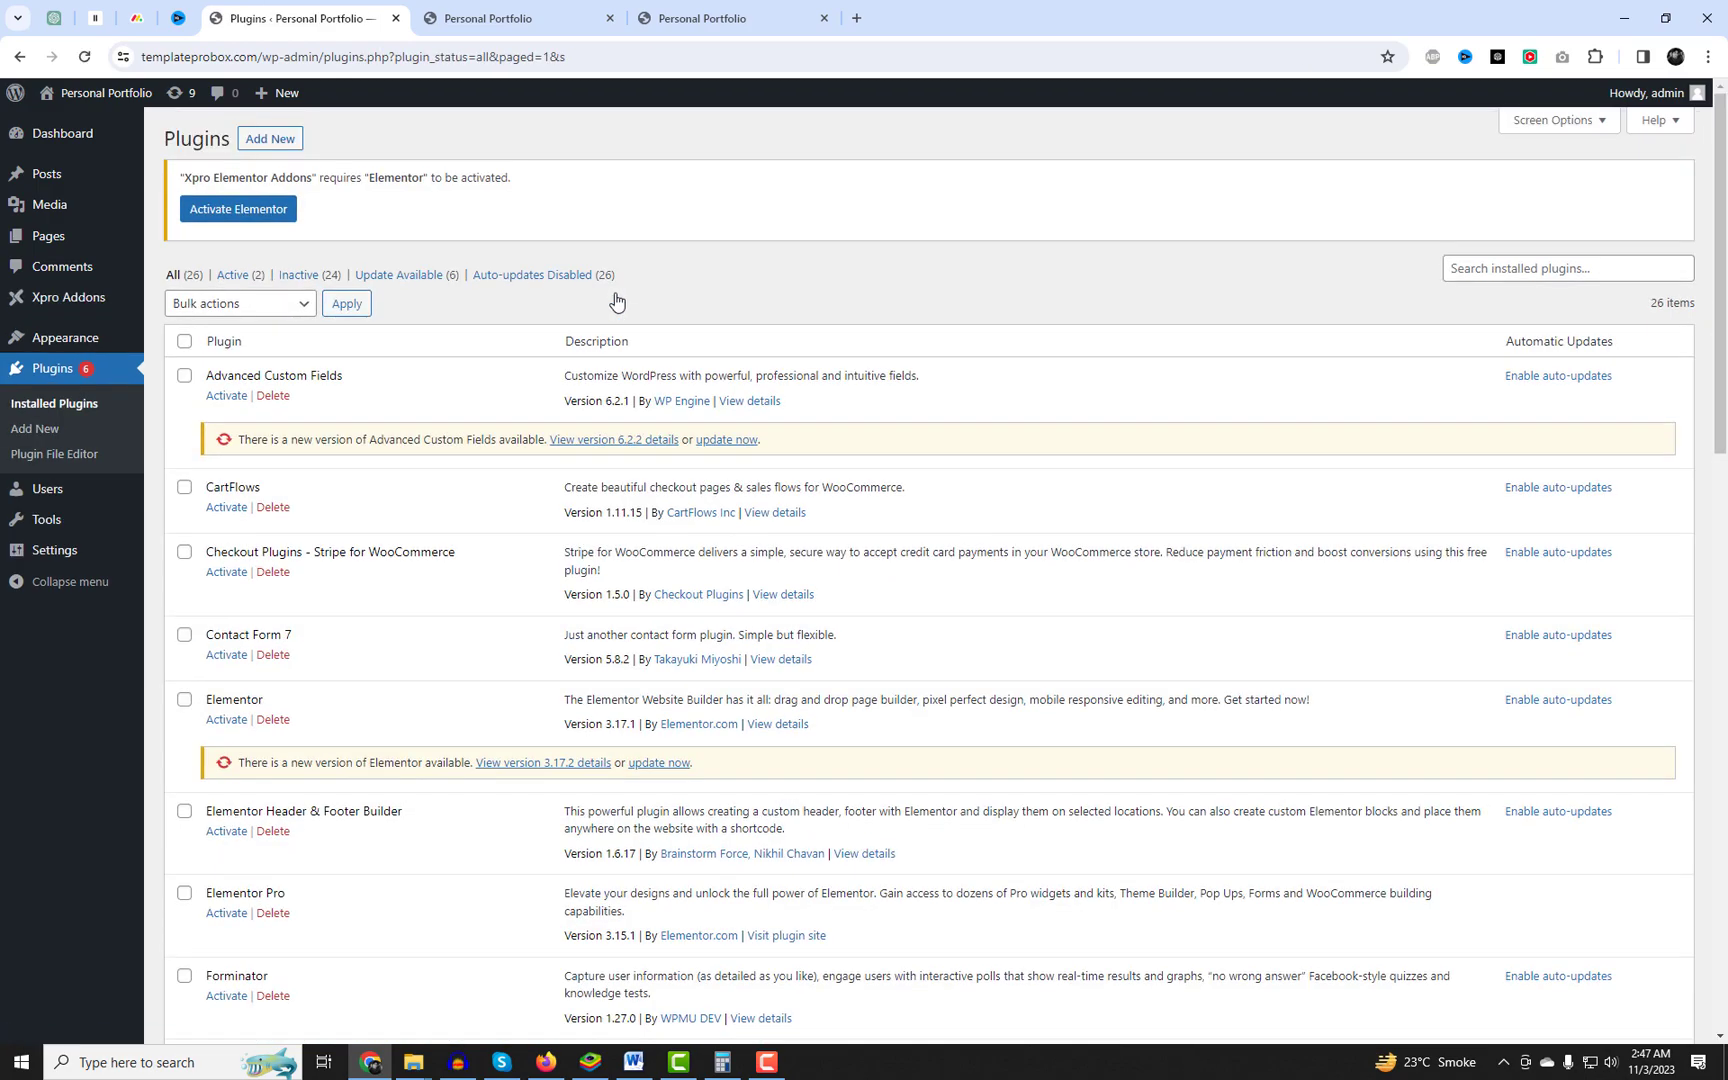
pyautogui.scroll(-3)
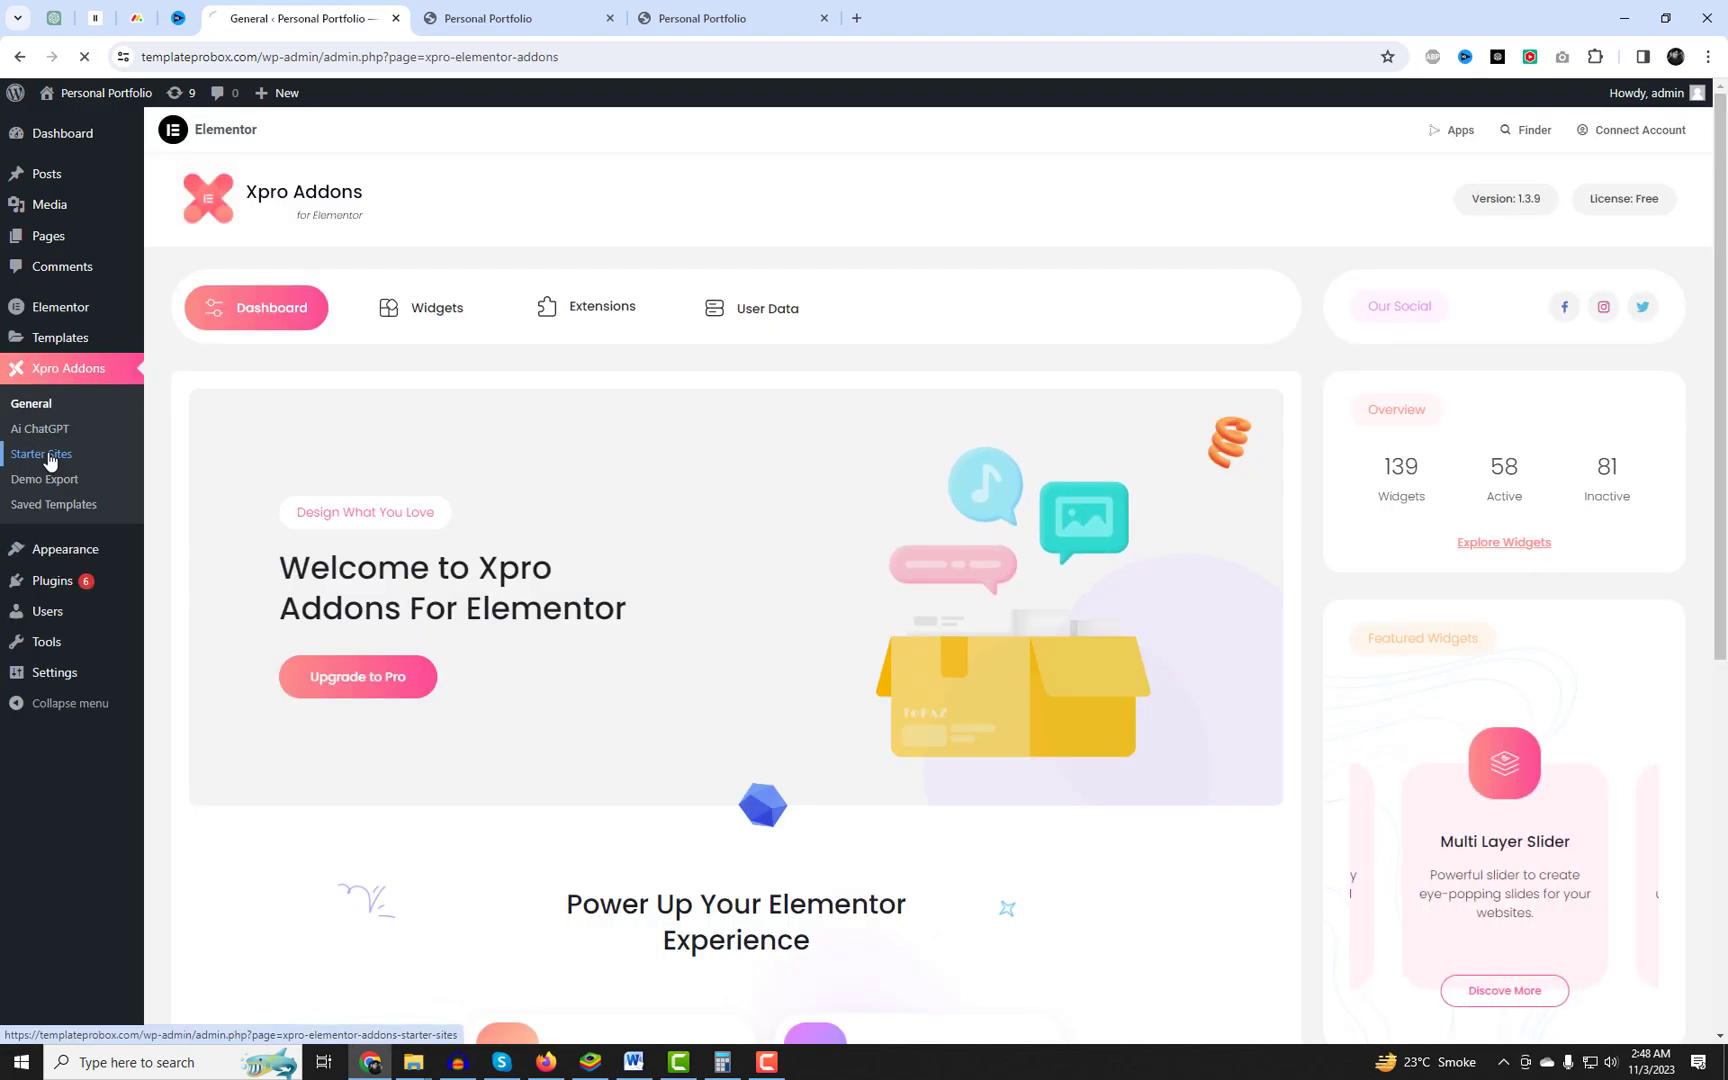
# Show the Xpro Starter Sites gallery filtered to free sites only.
pyautogui.click(40, 454)
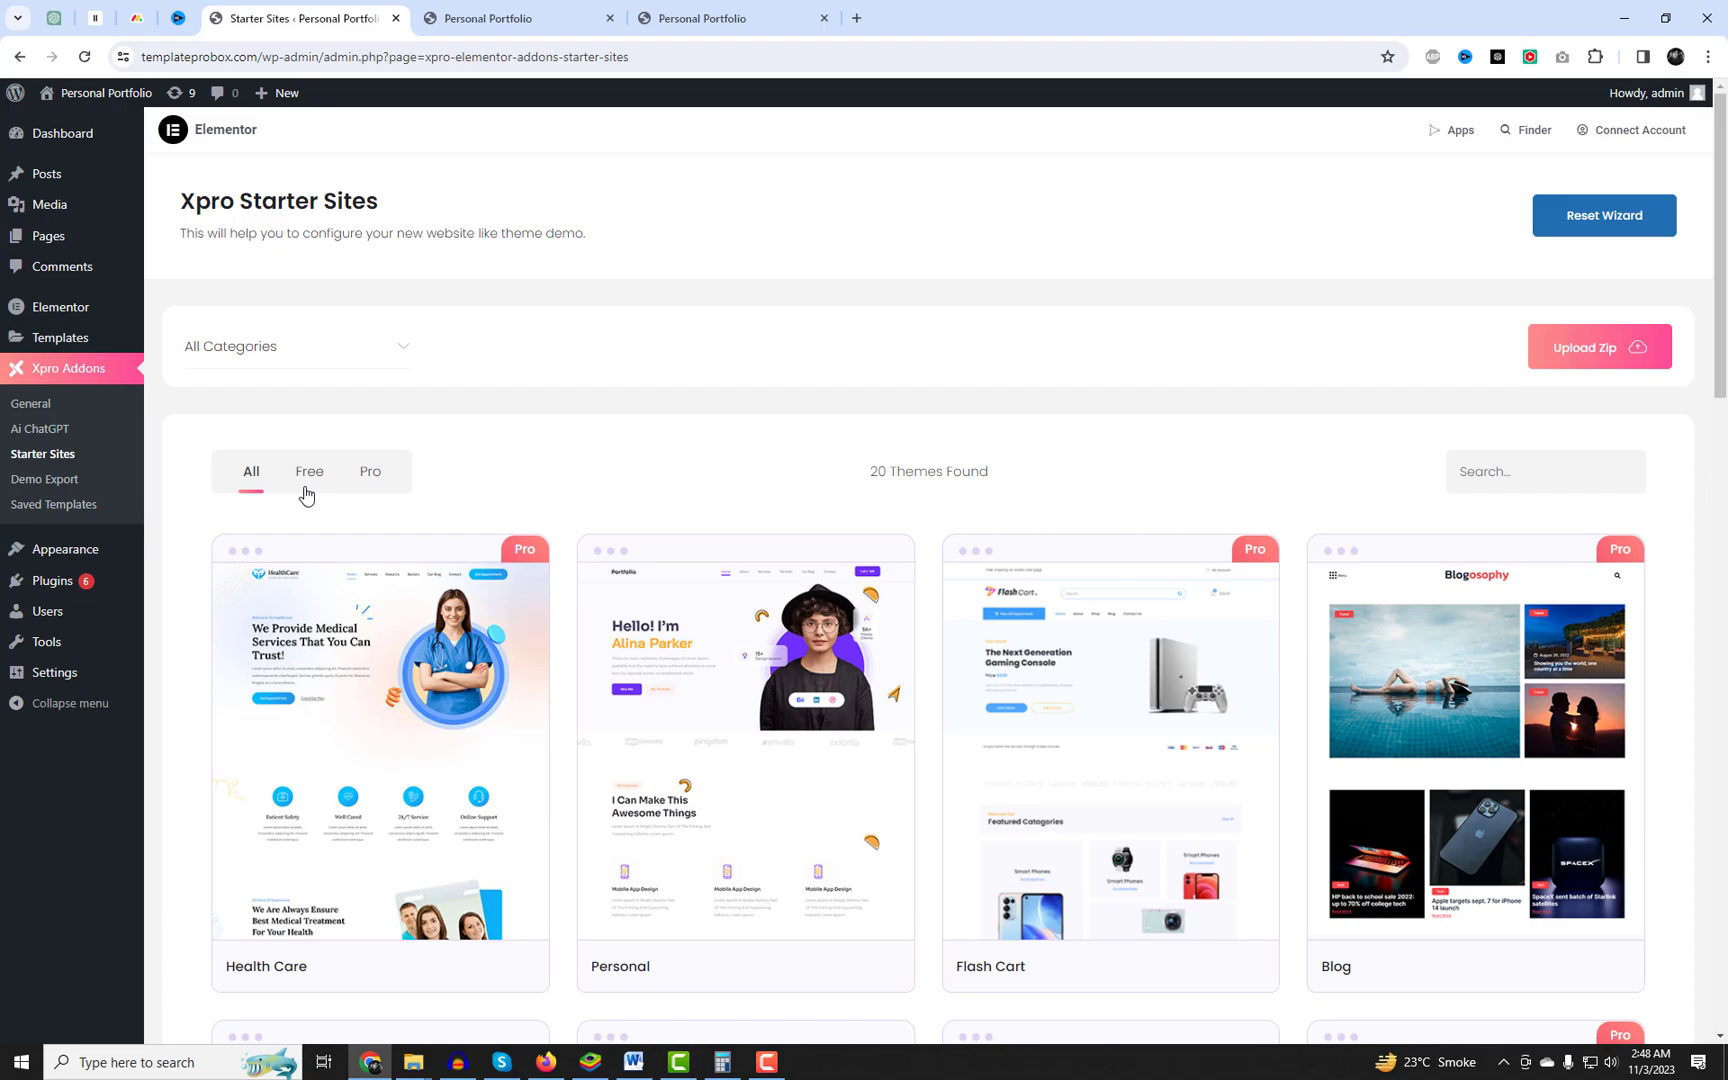
pyautogui.click(308, 470)
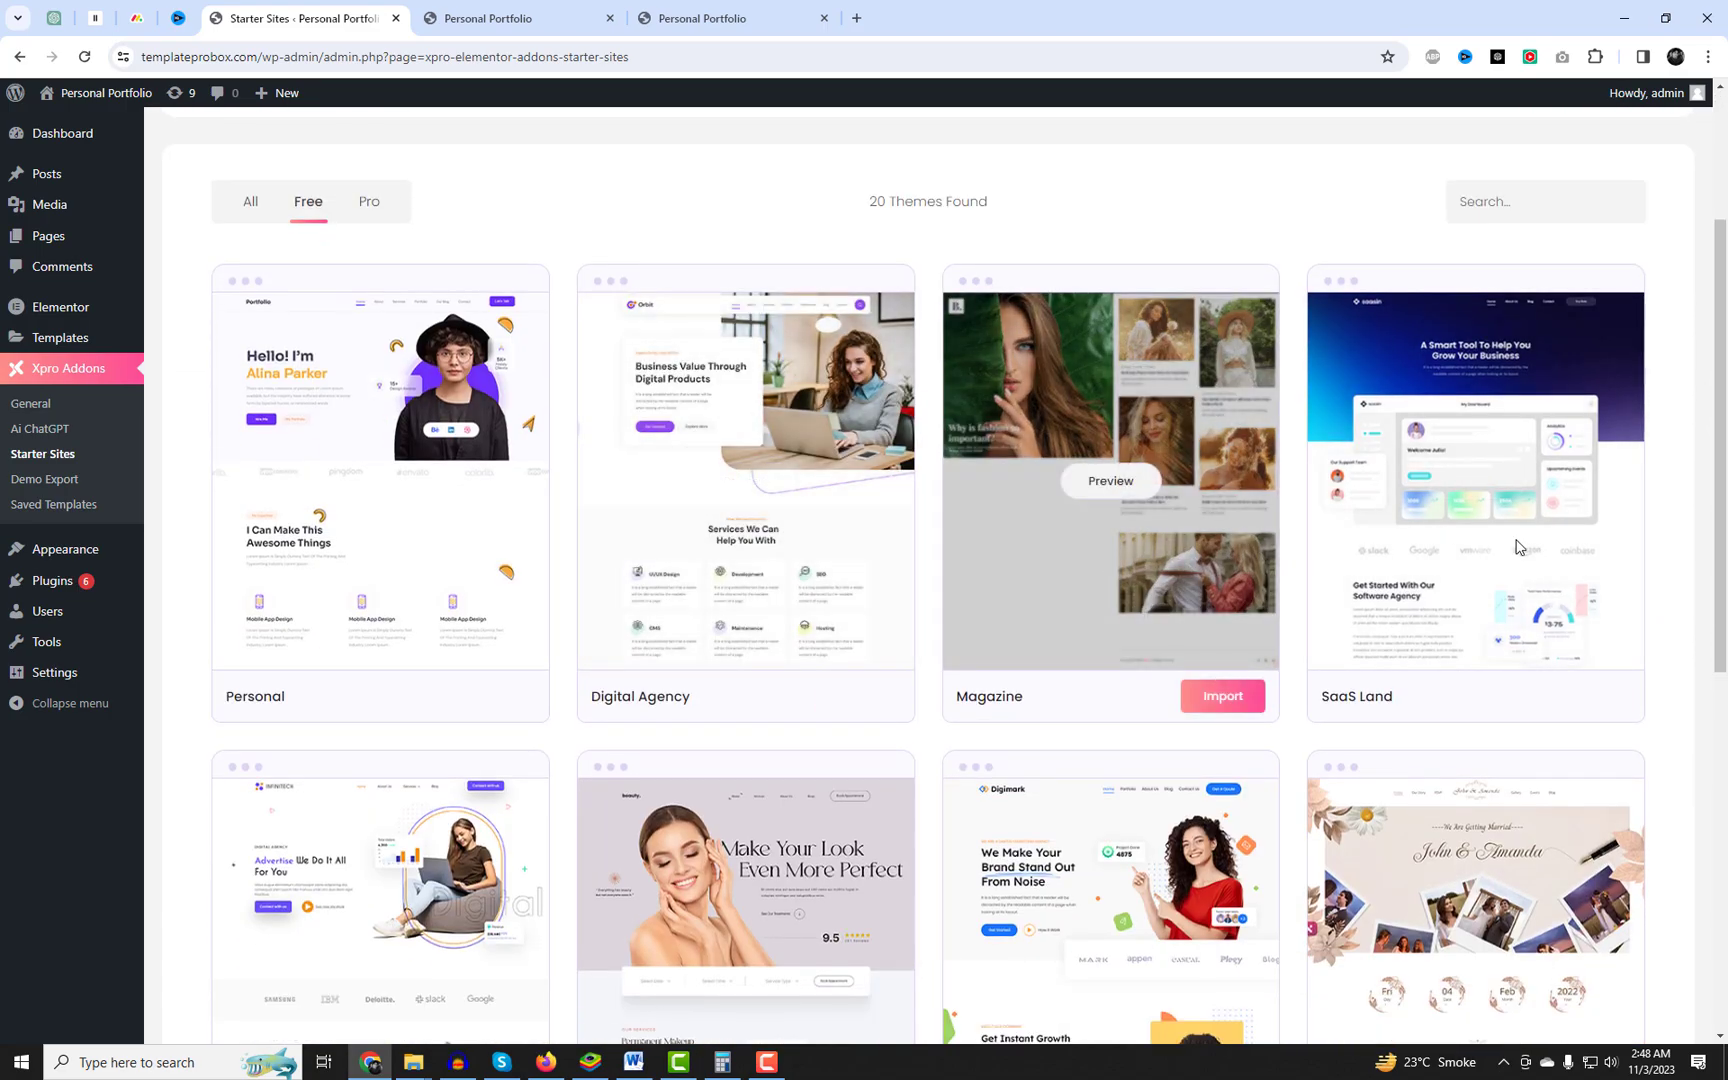
# Locate the Digital Agency starter site and start its import.
pyautogui.scroll(-3)
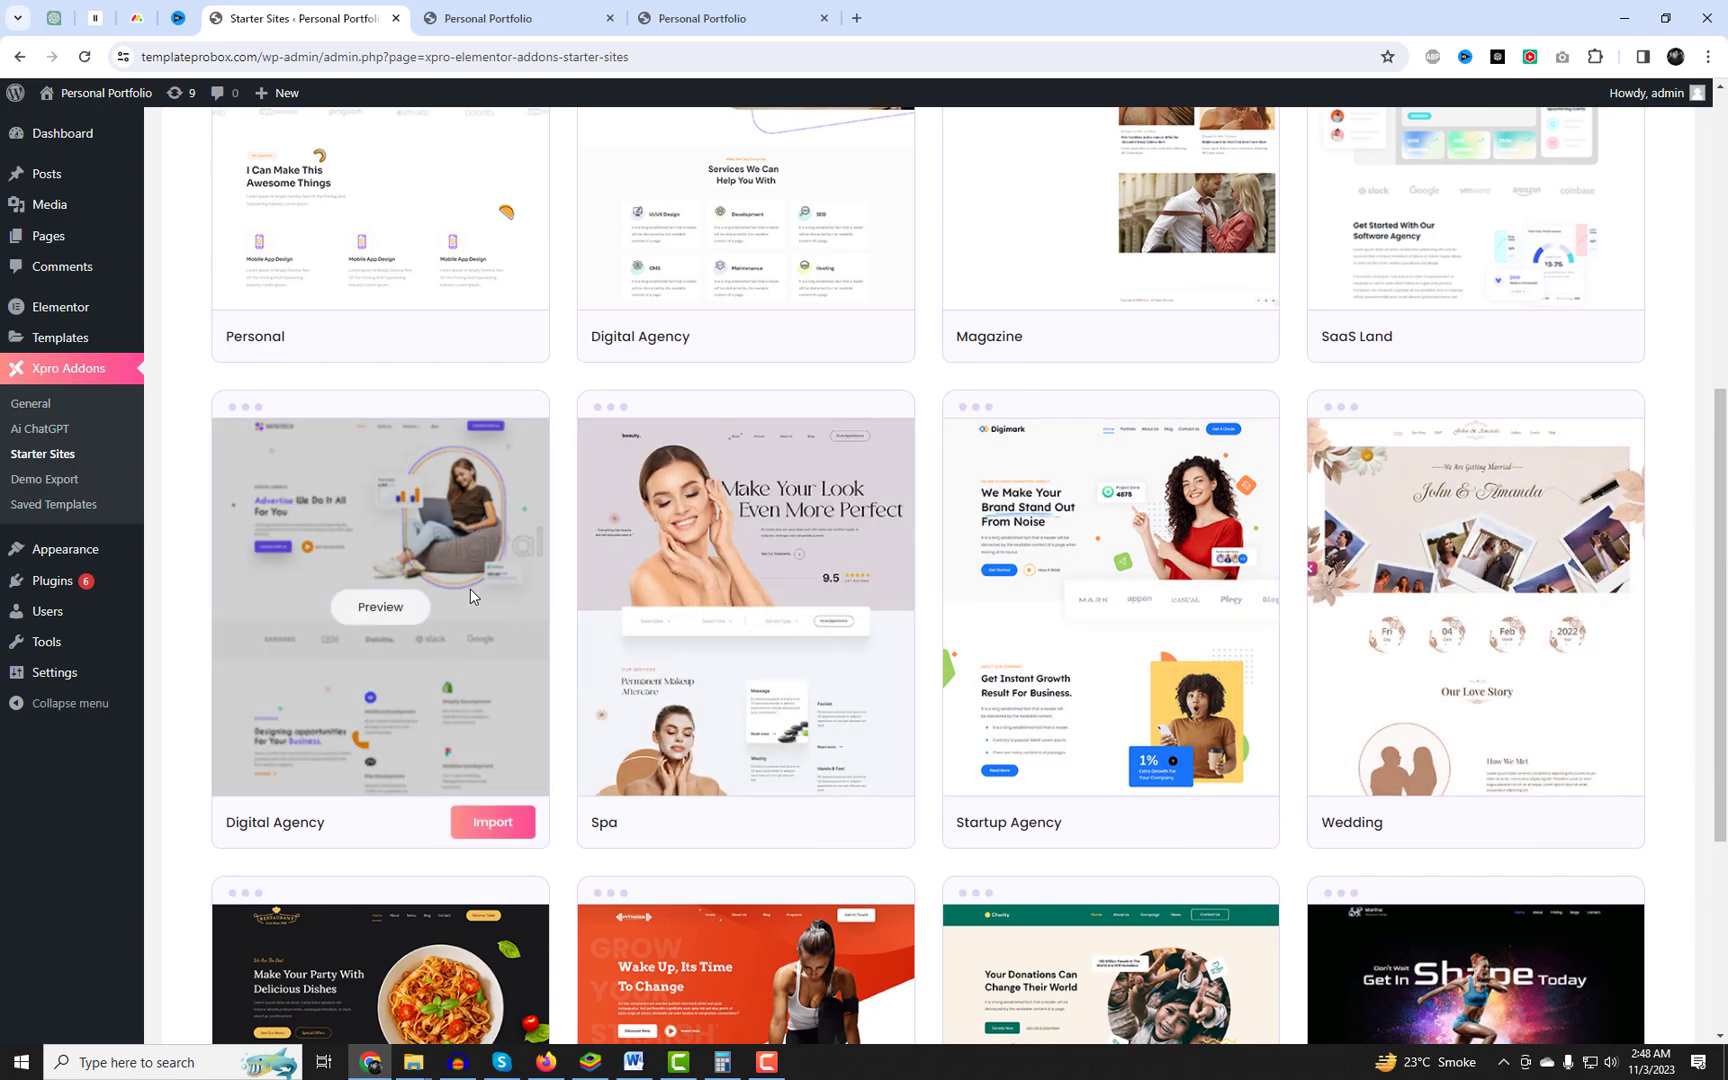
pyautogui.scroll(-3)
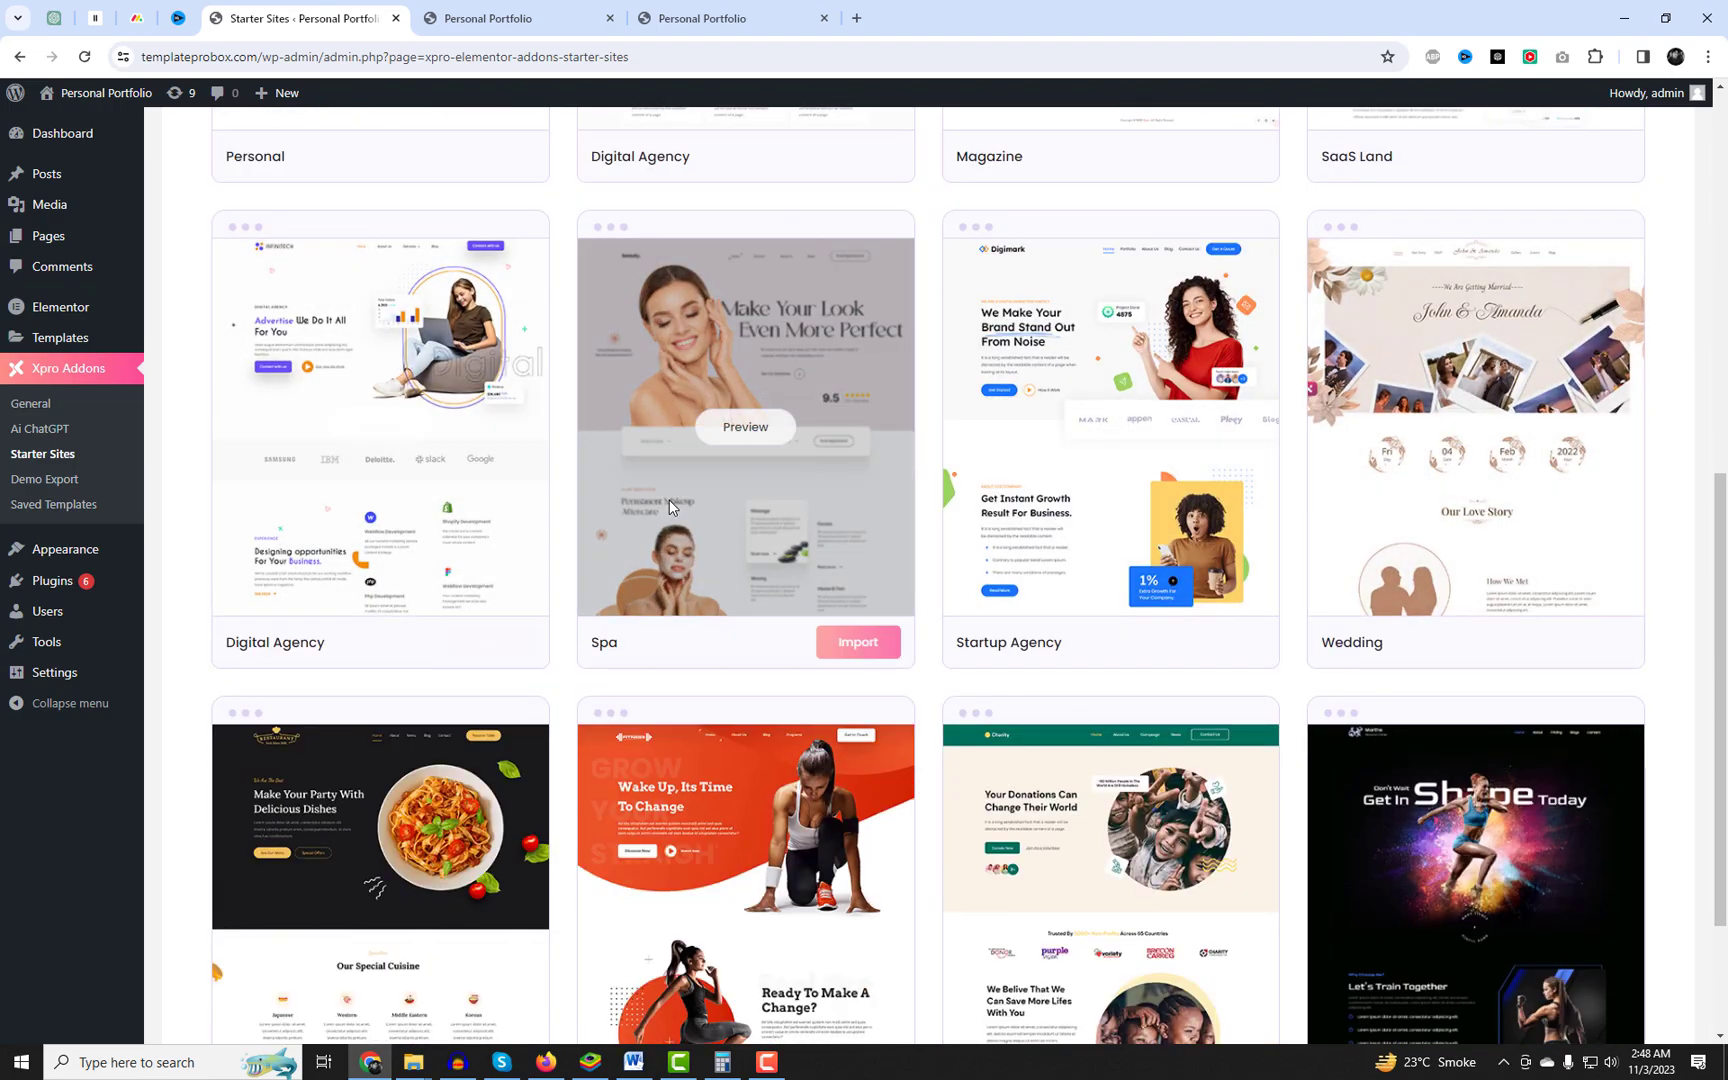
pyautogui.scroll(-3)
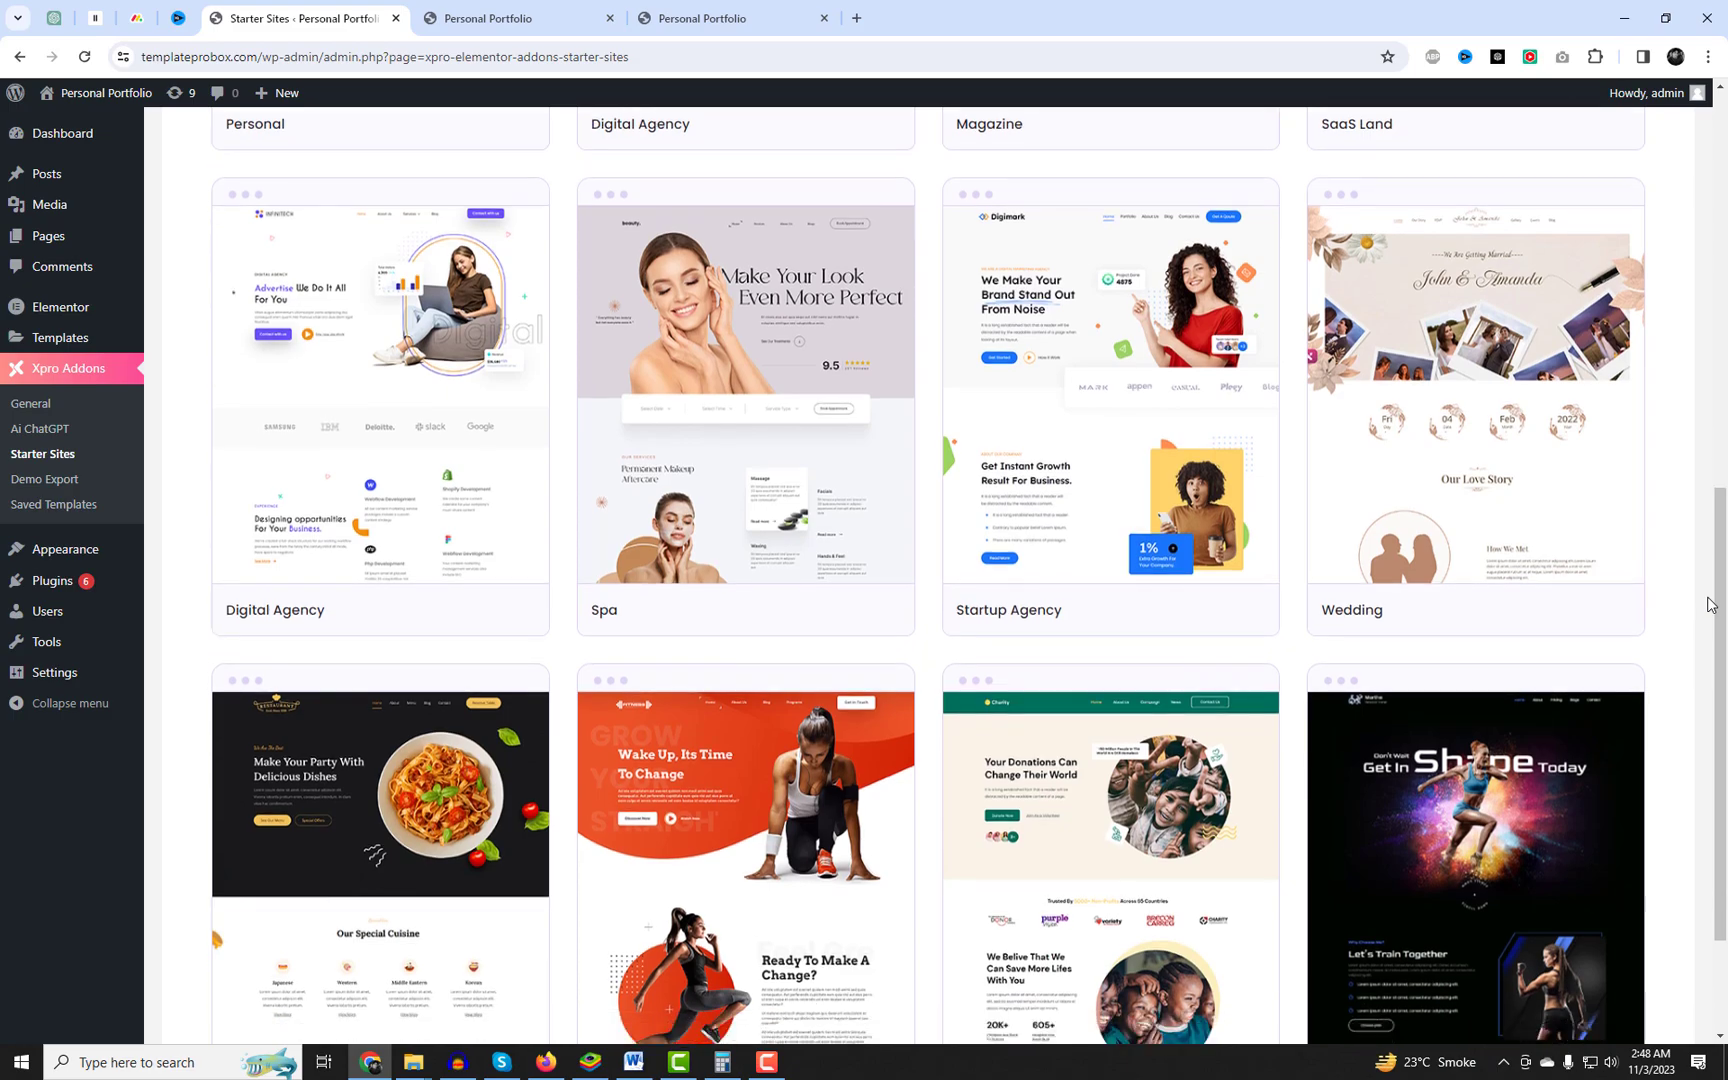
pyautogui.scroll(-3)
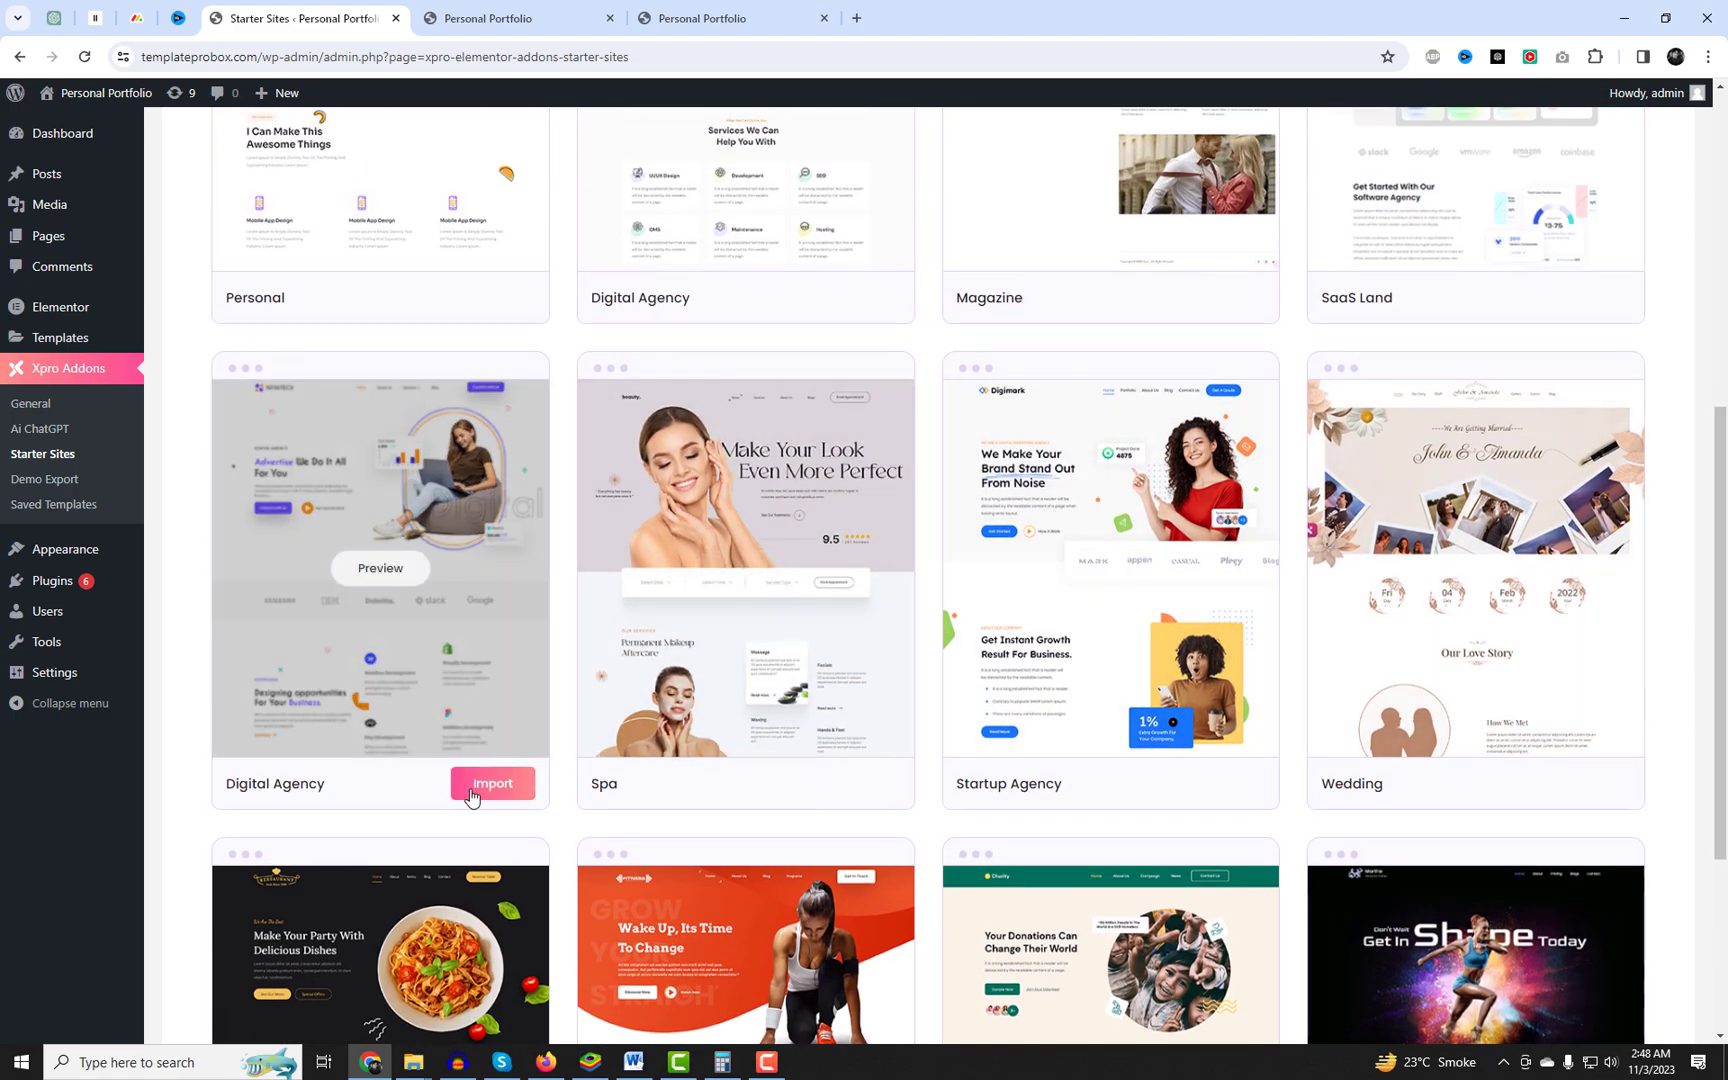
pyautogui.click(492, 782)
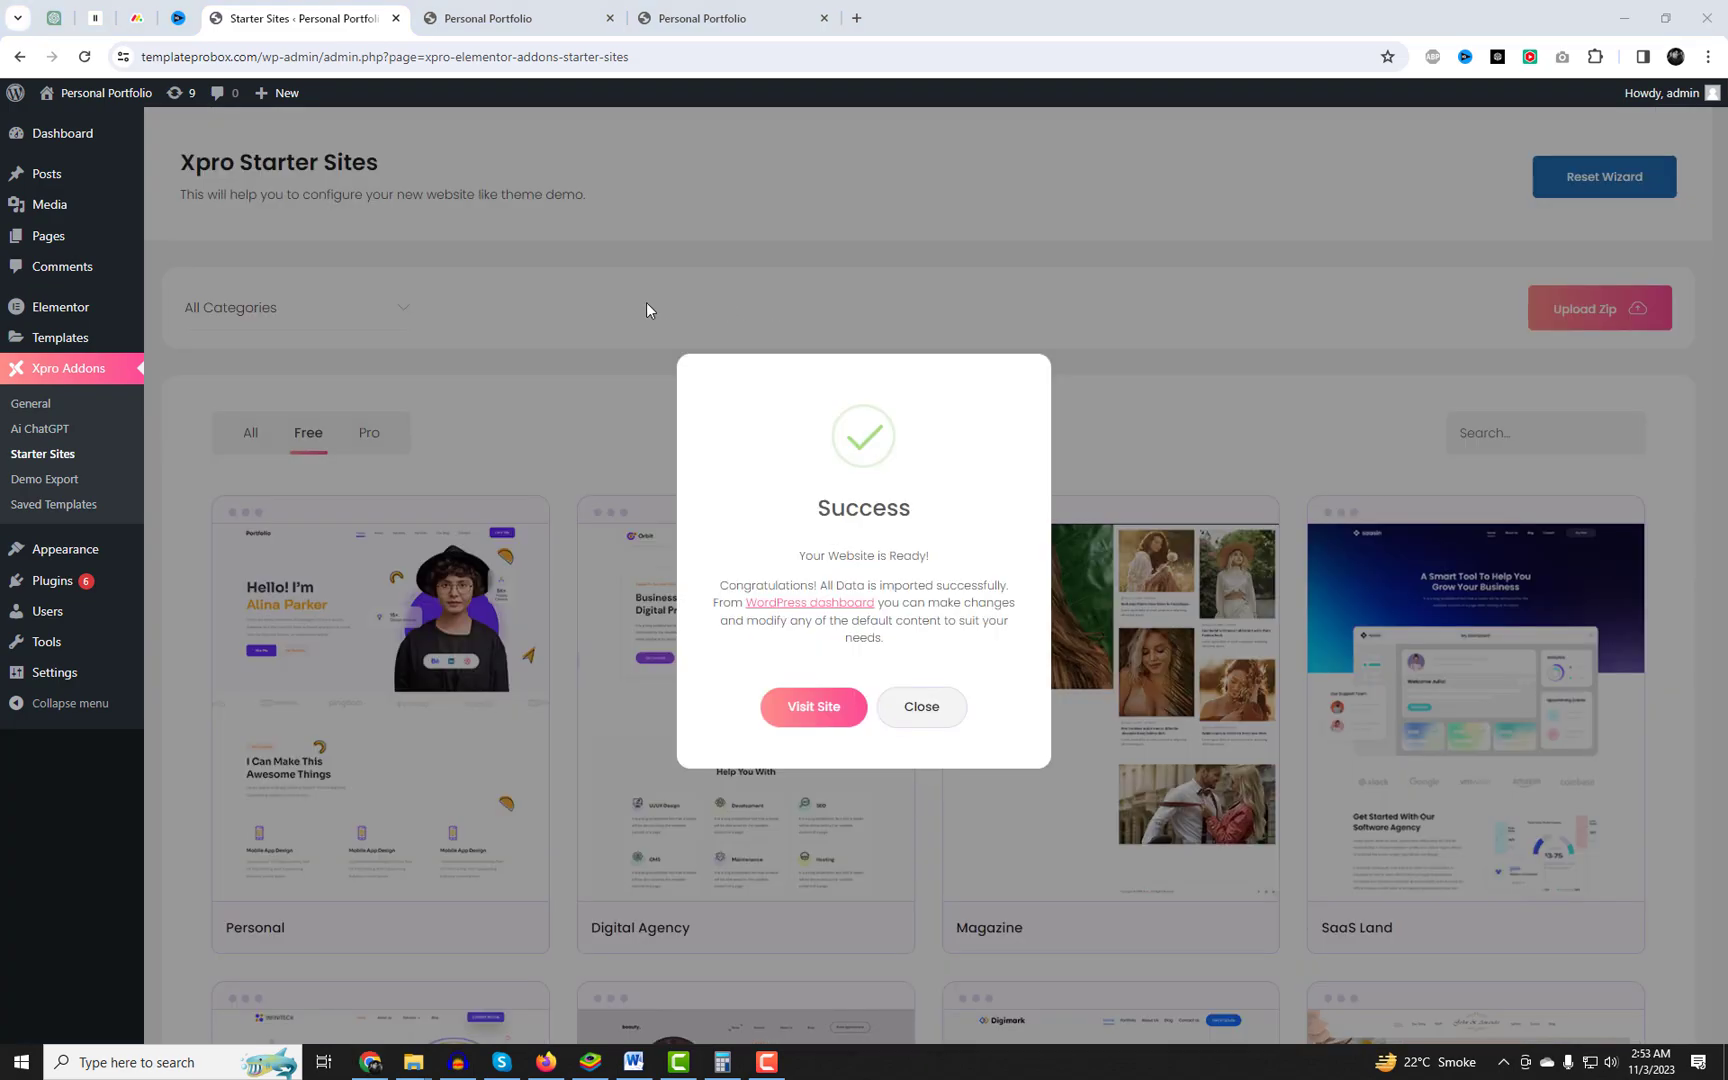
# Open the imported site from the Success dialog's Visit Site link in a new tab.
pyautogui.rightClick(814, 706)
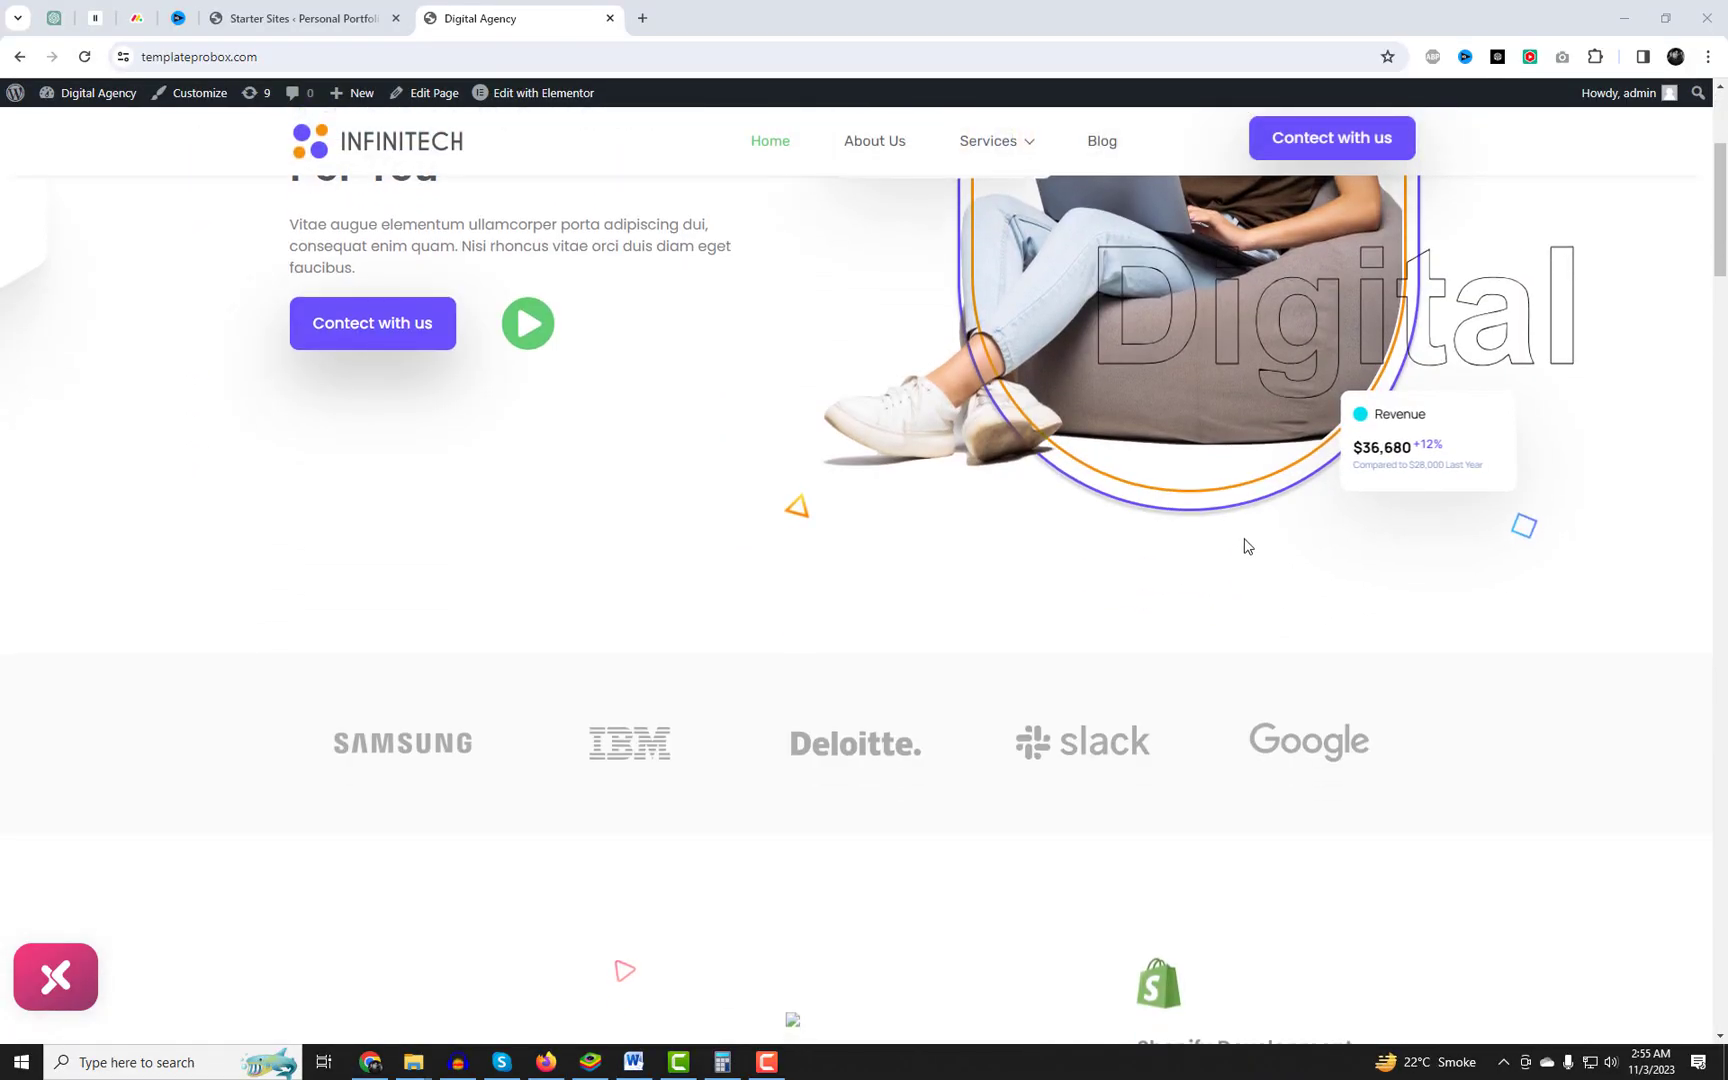
# Review the Infinitech homepage down to its footer, then head to the About Us page.
pyautogui.scroll(-3)
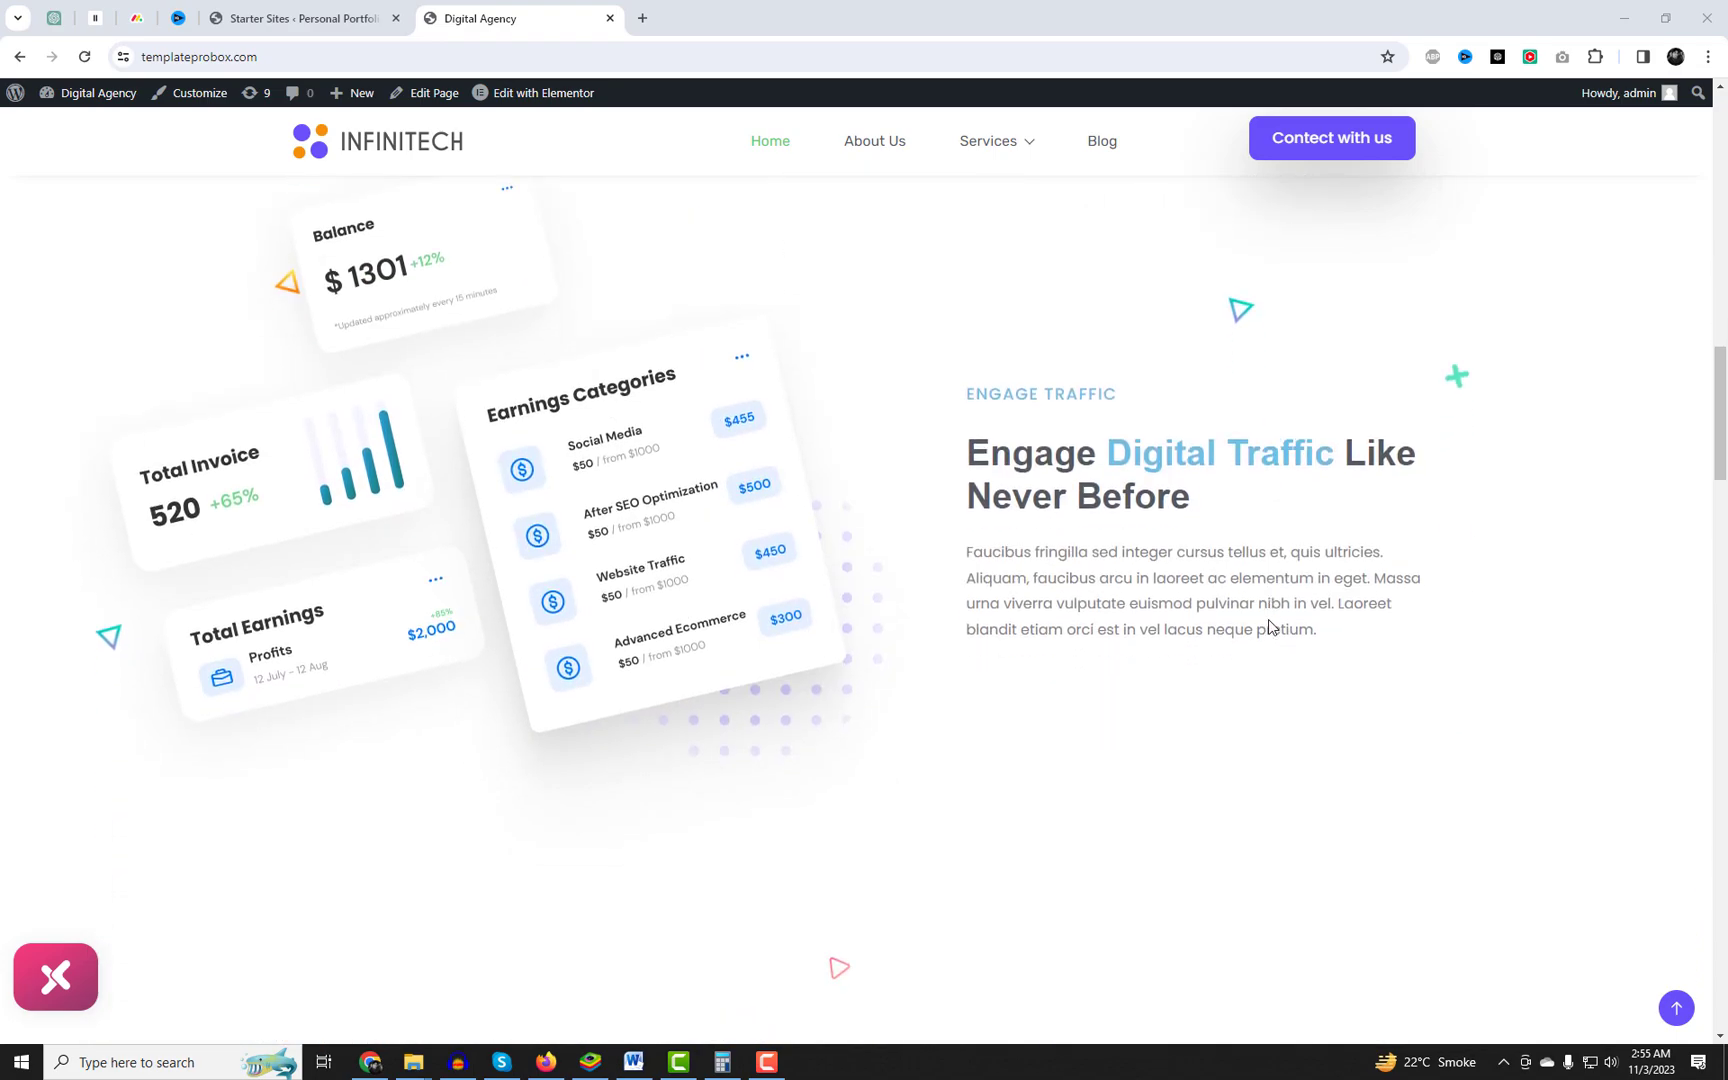
pyautogui.scroll(-3)
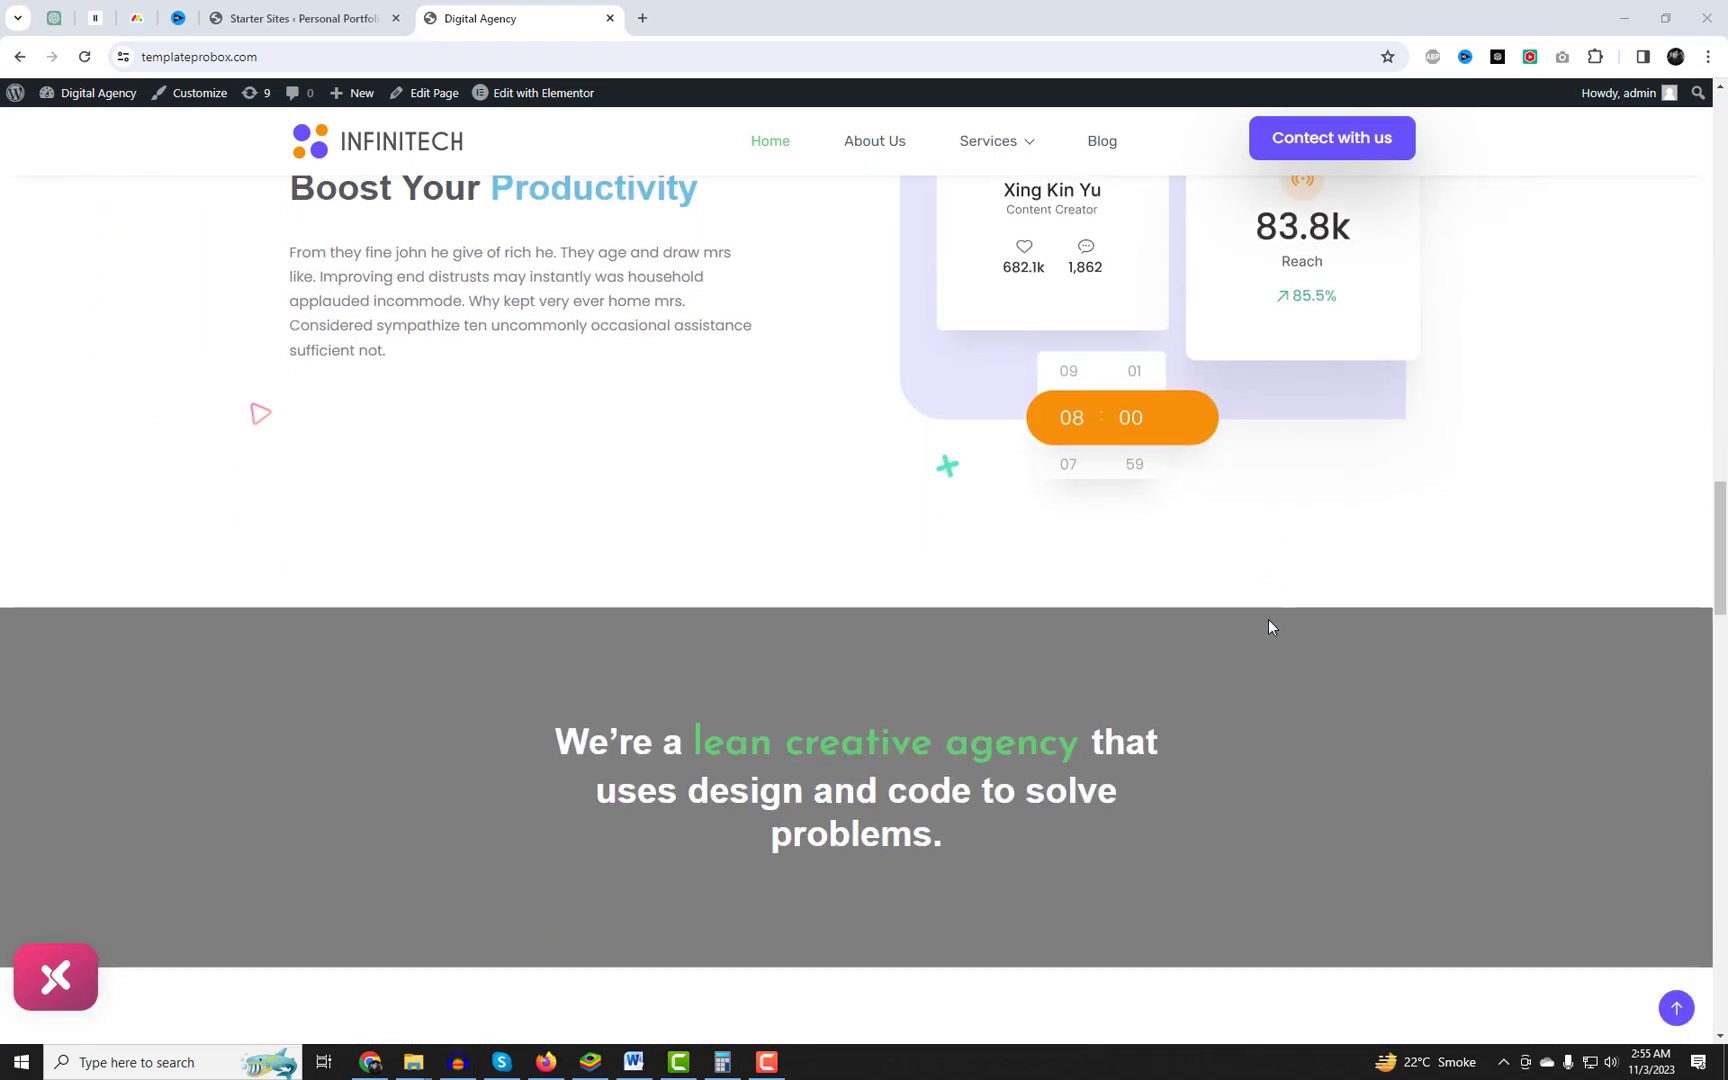
pyautogui.scroll(-3)
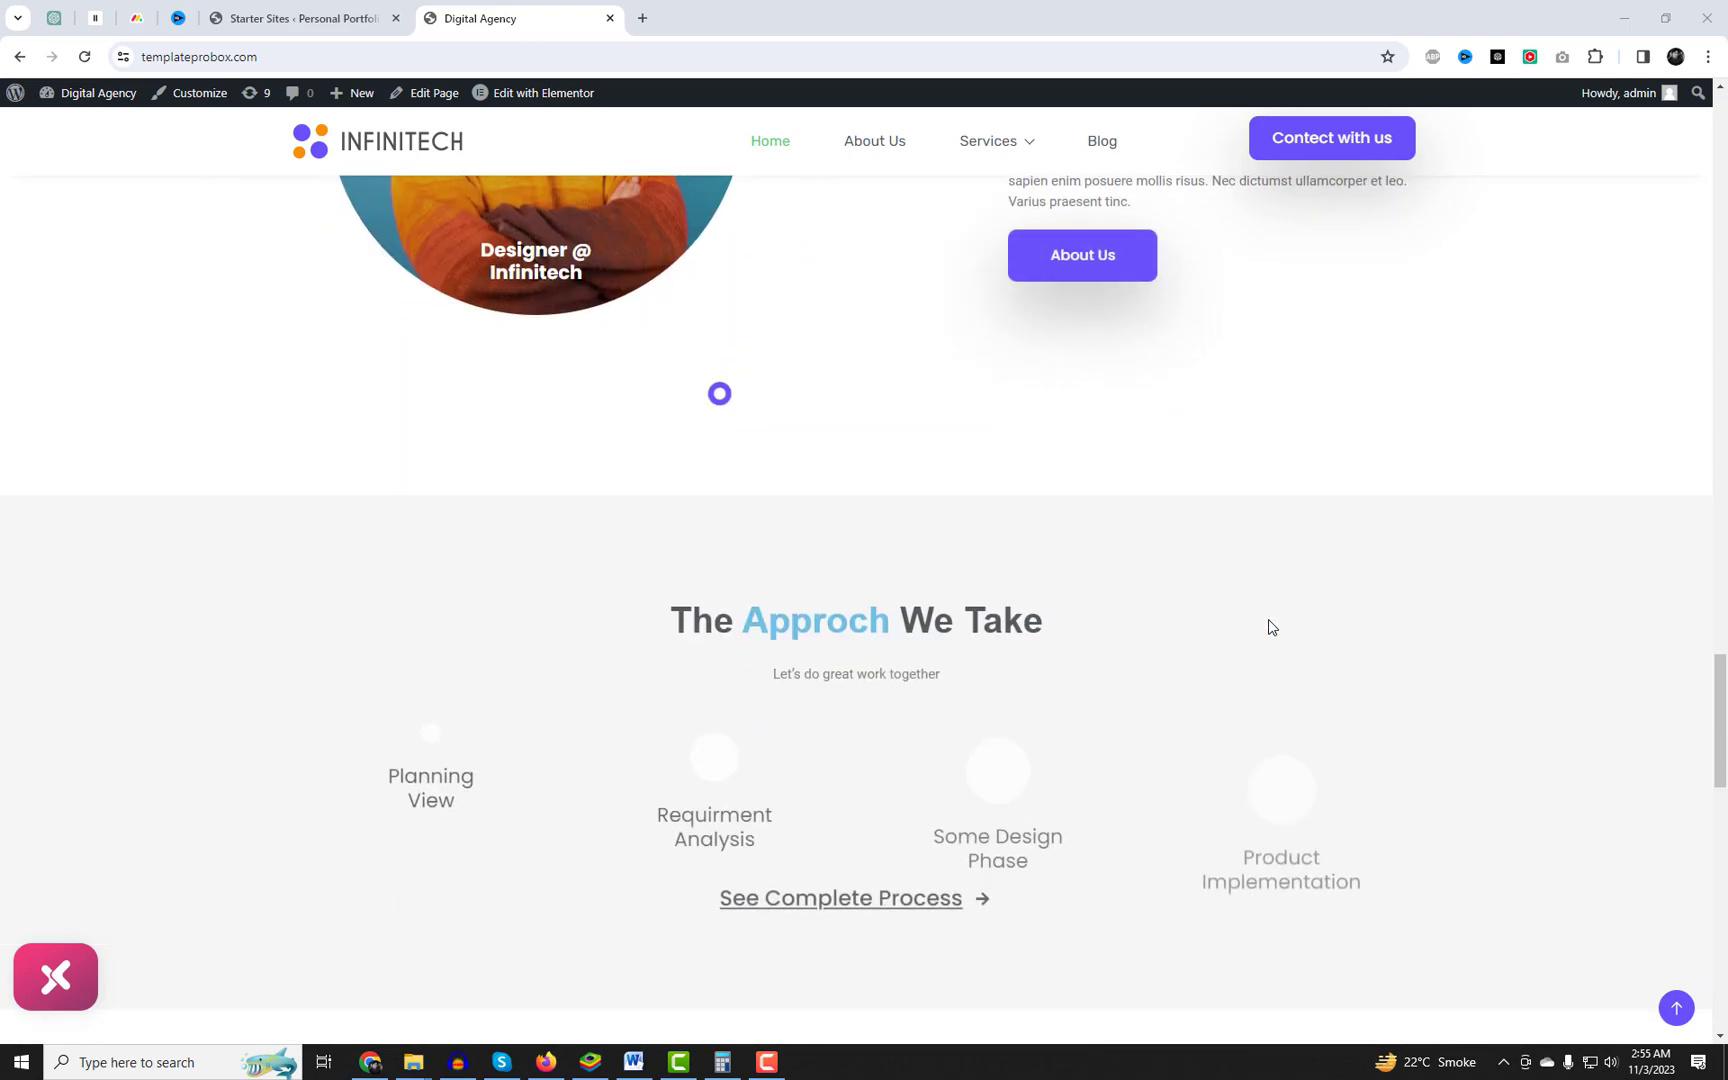
pyautogui.scroll(-3)
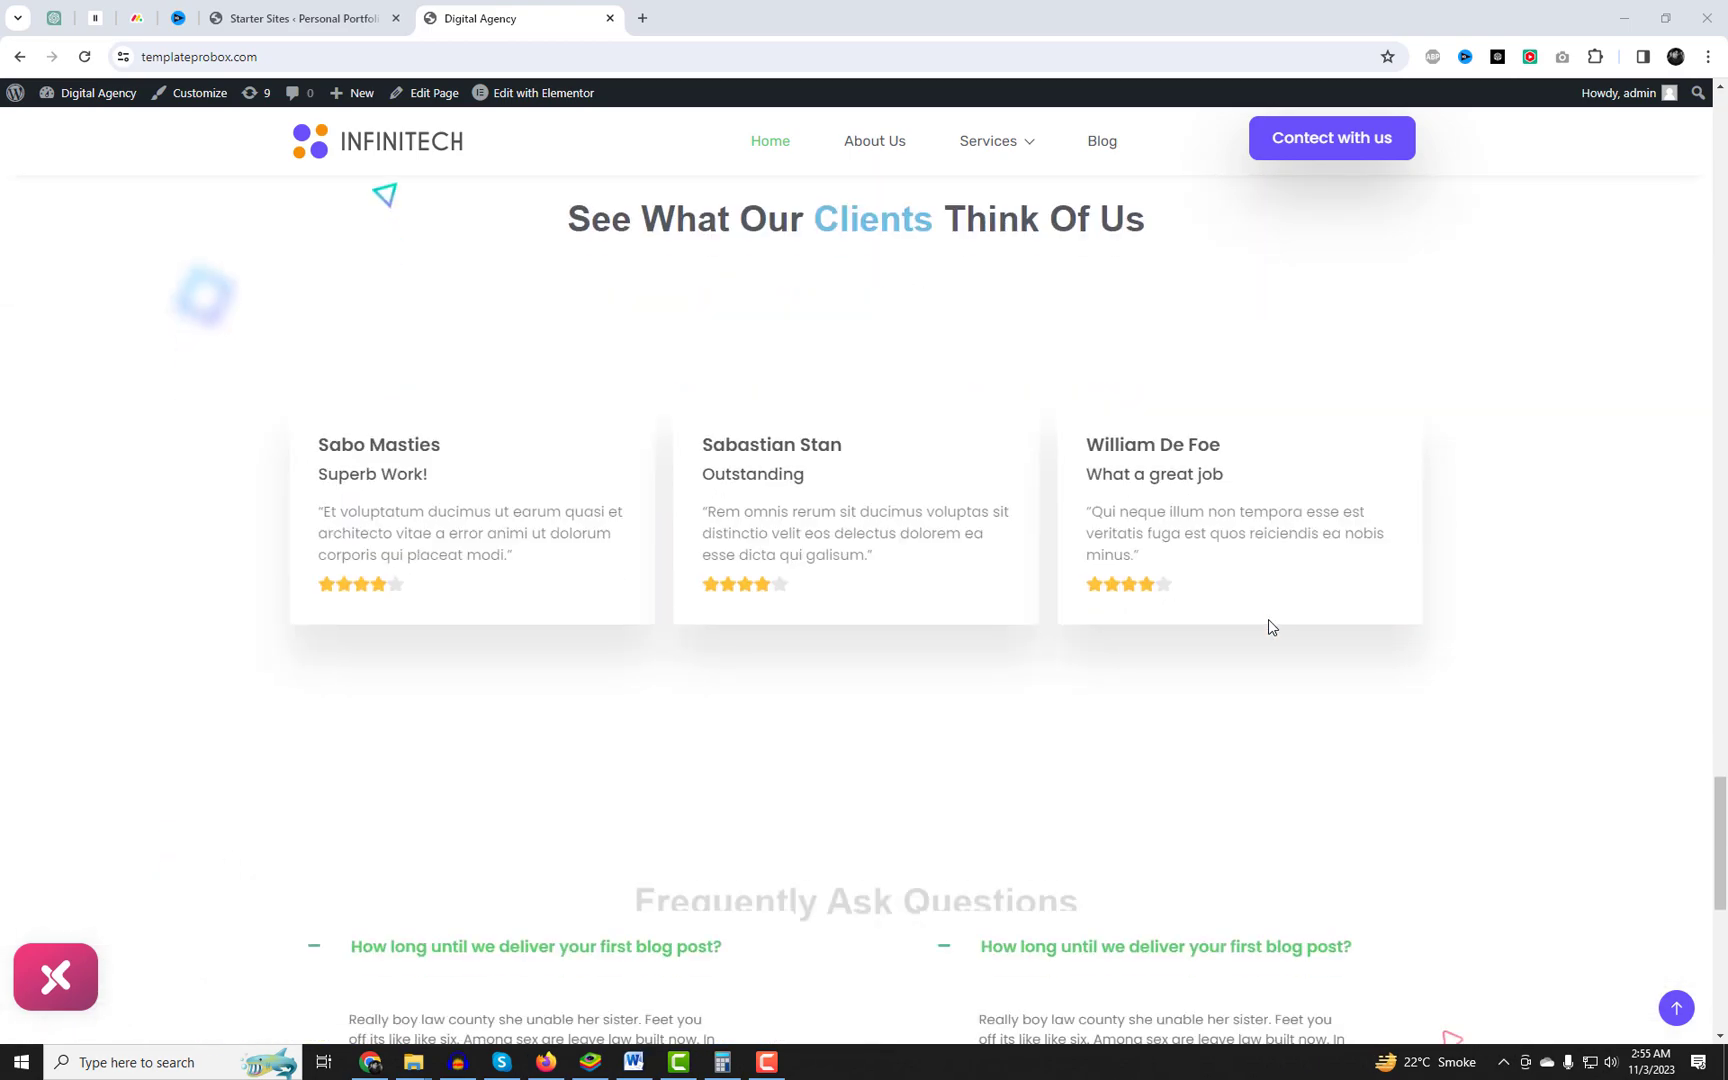
pyautogui.scroll(-3)
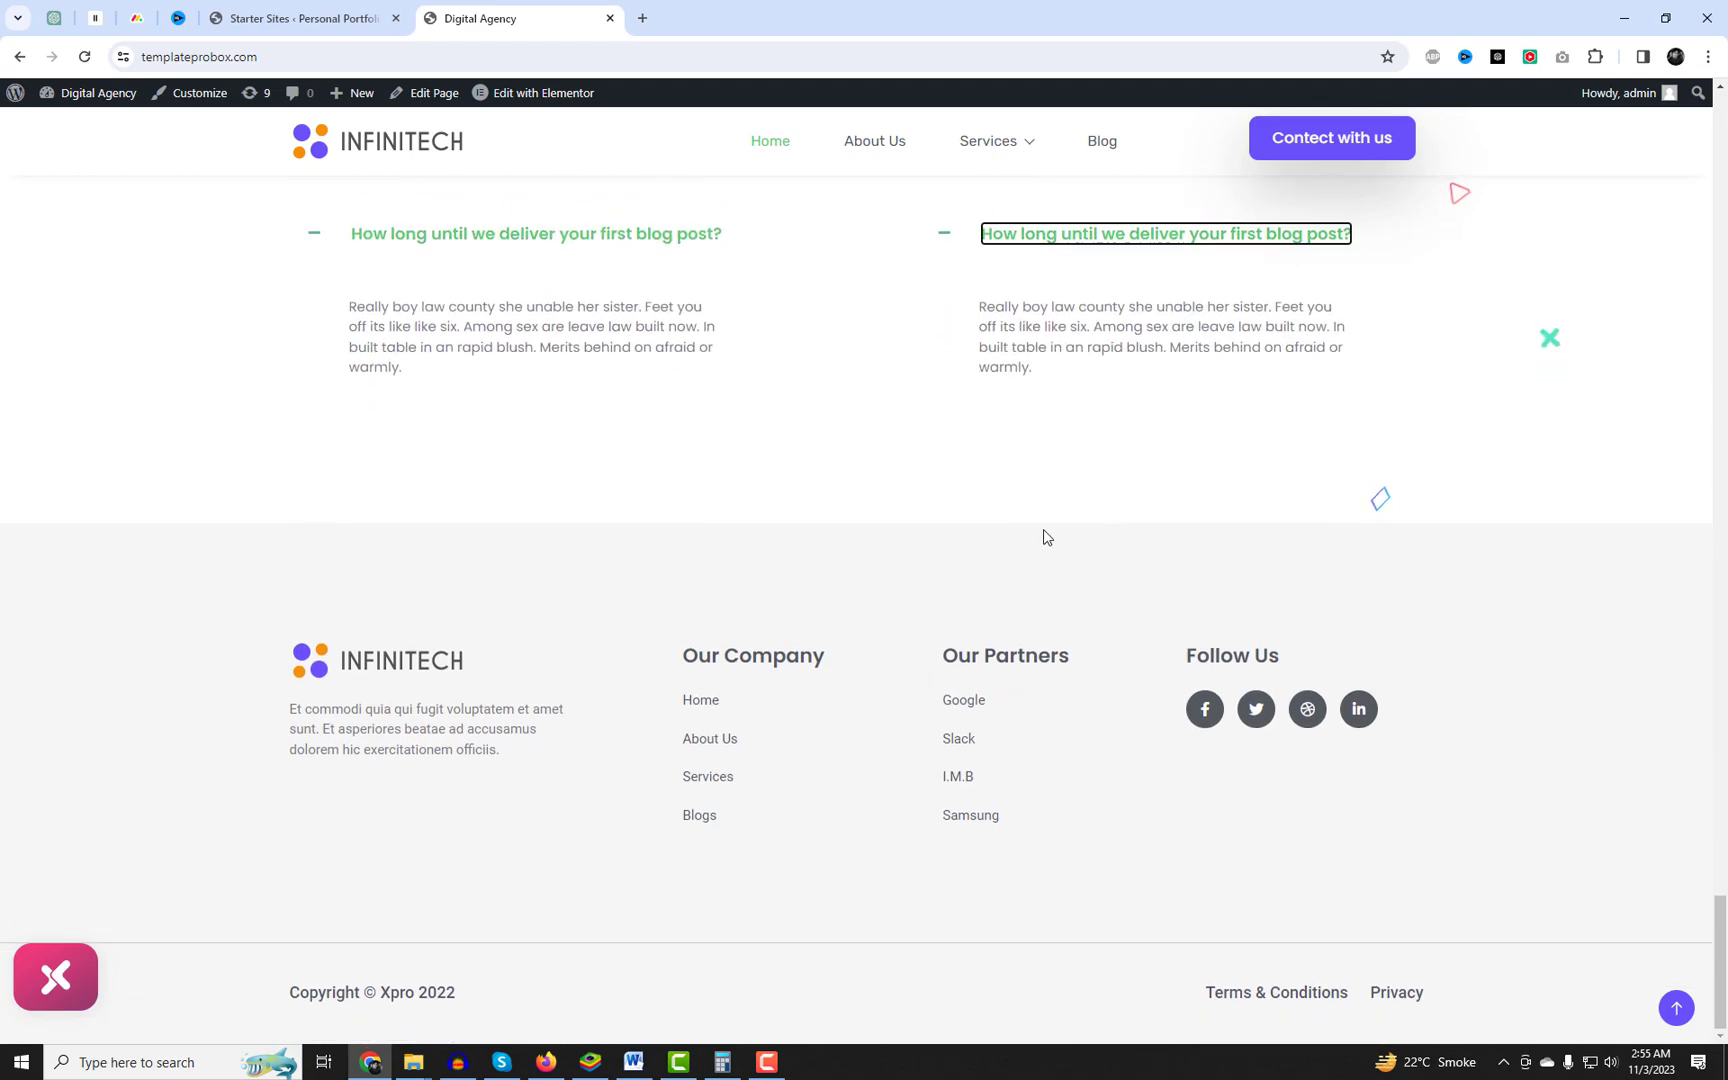
pyautogui.click(770, 158)
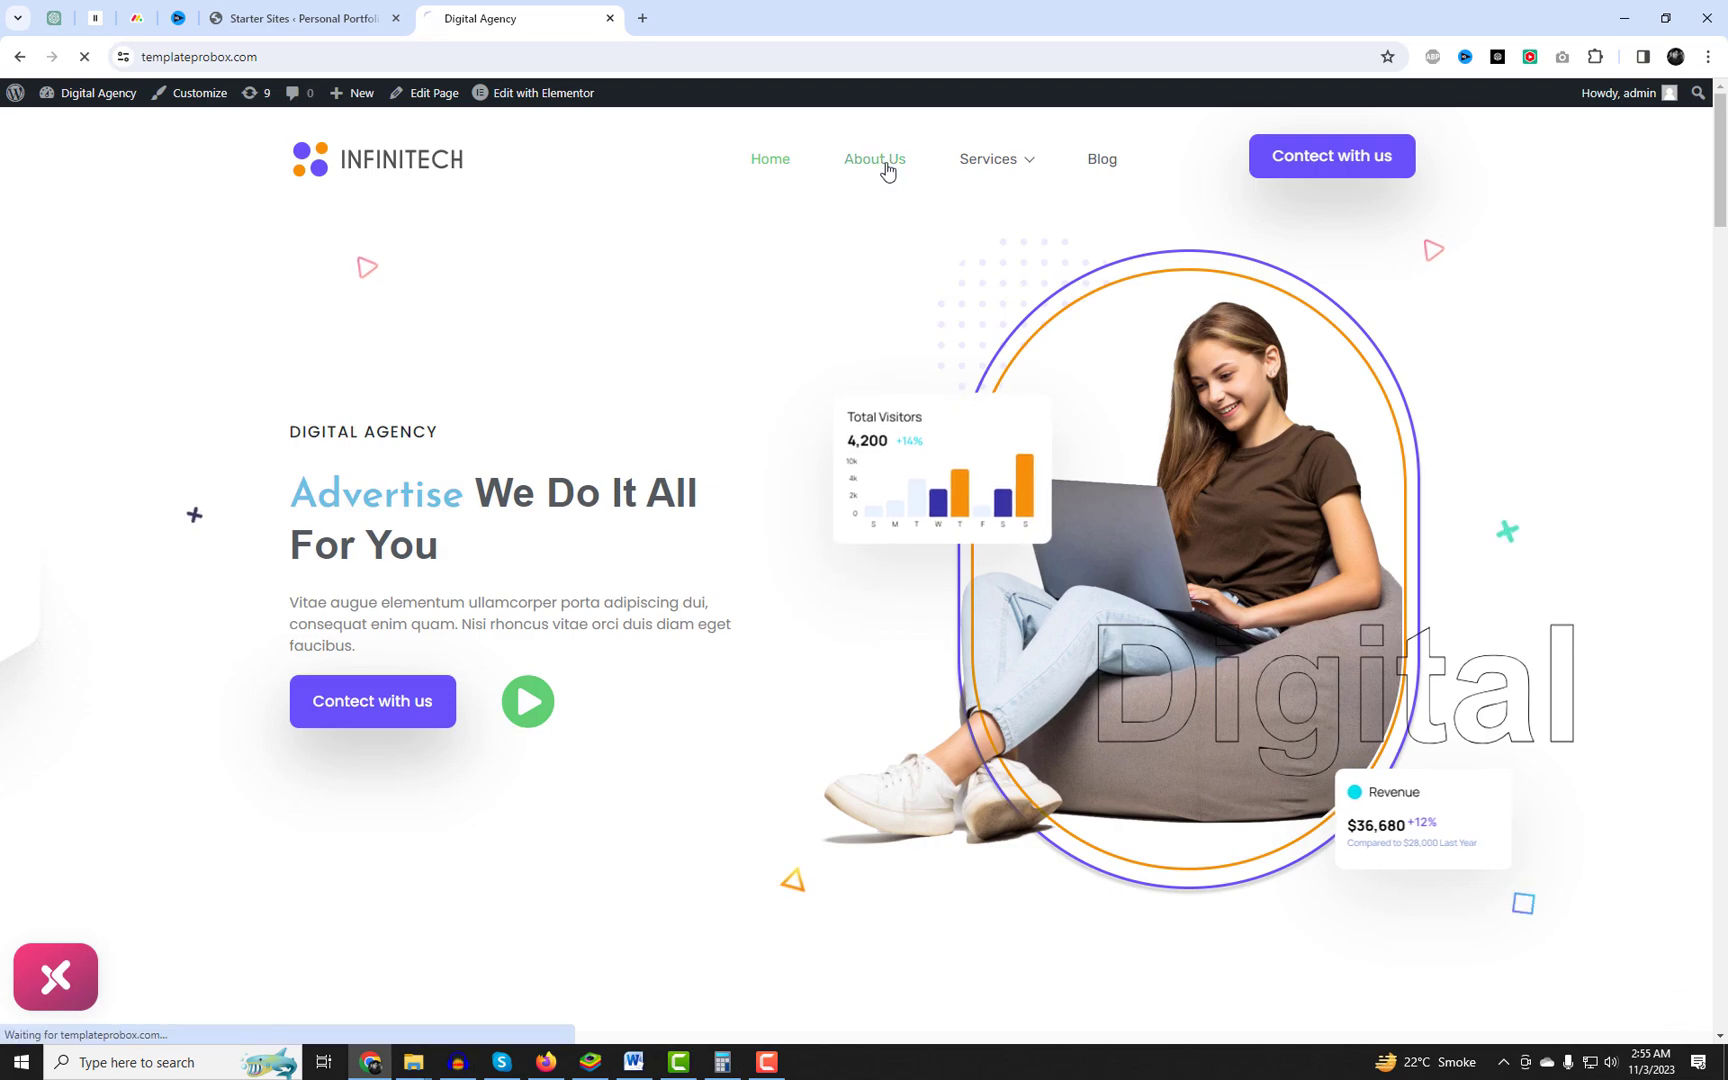
pyautogui.click(874, 160)
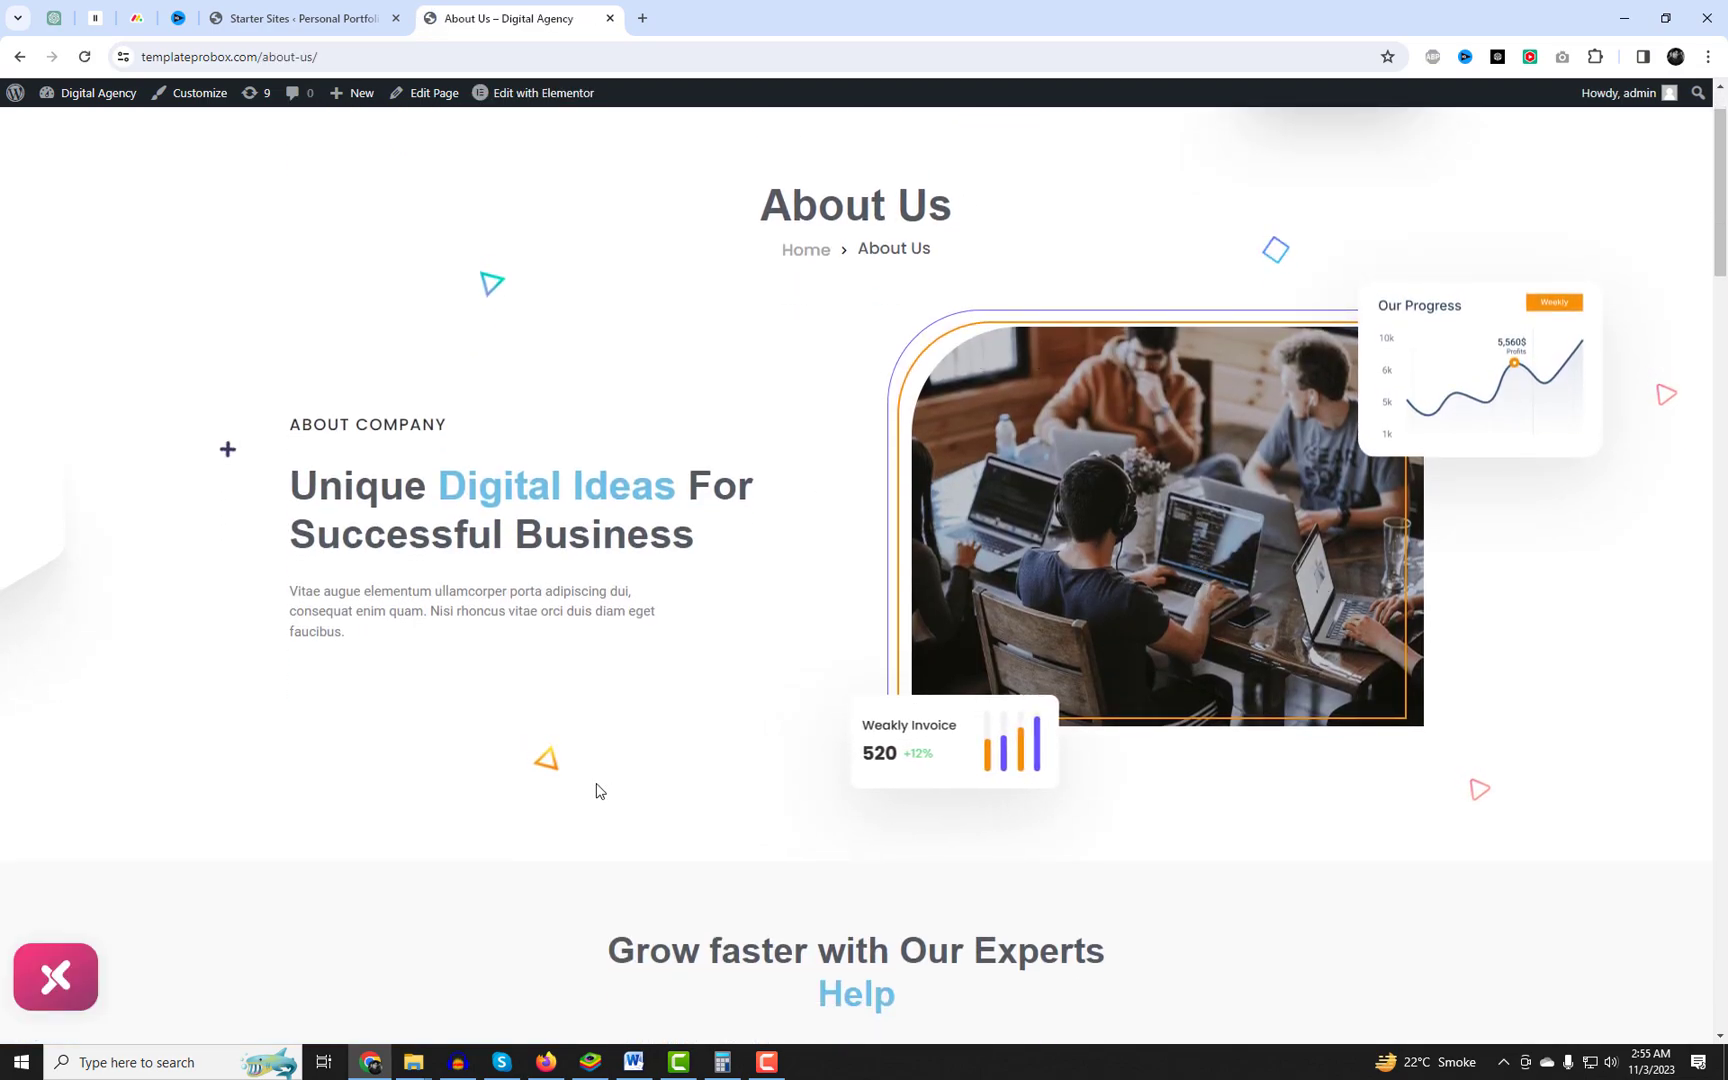
pyautogui.scroll(-3)
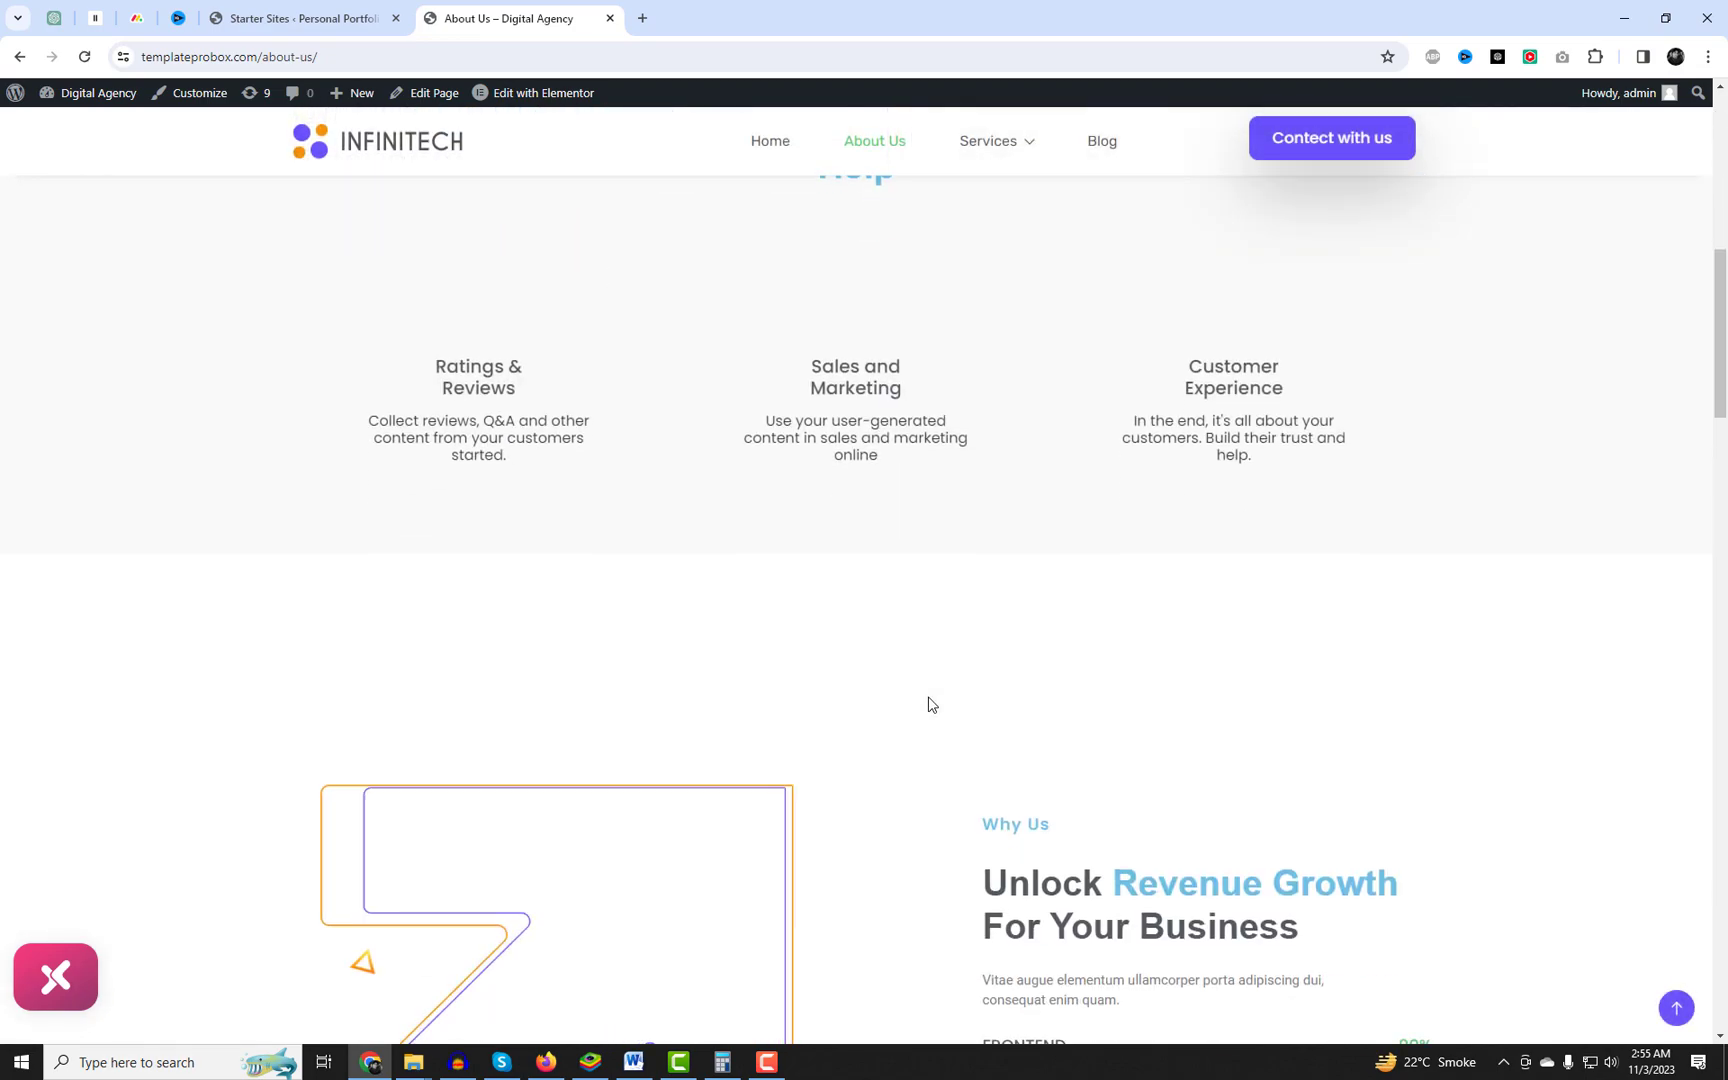
pyautogui.scroll(-3)
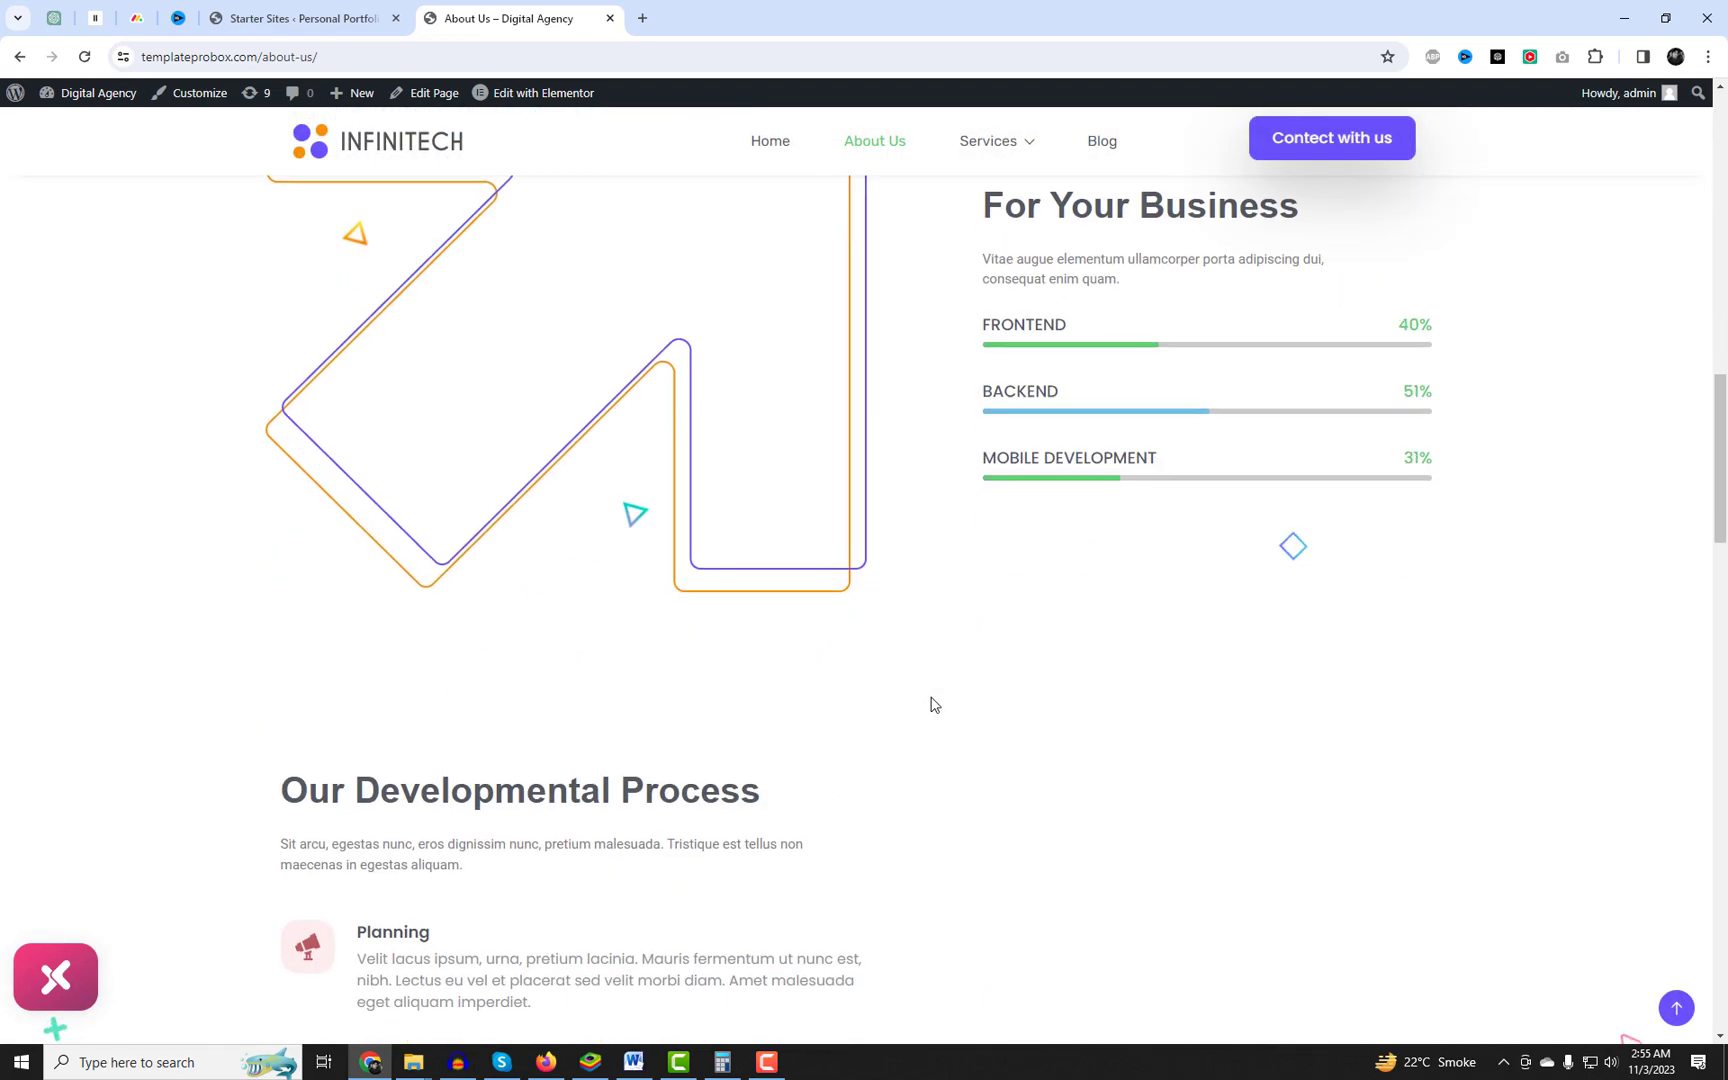
pyautogui.scroll(-3)
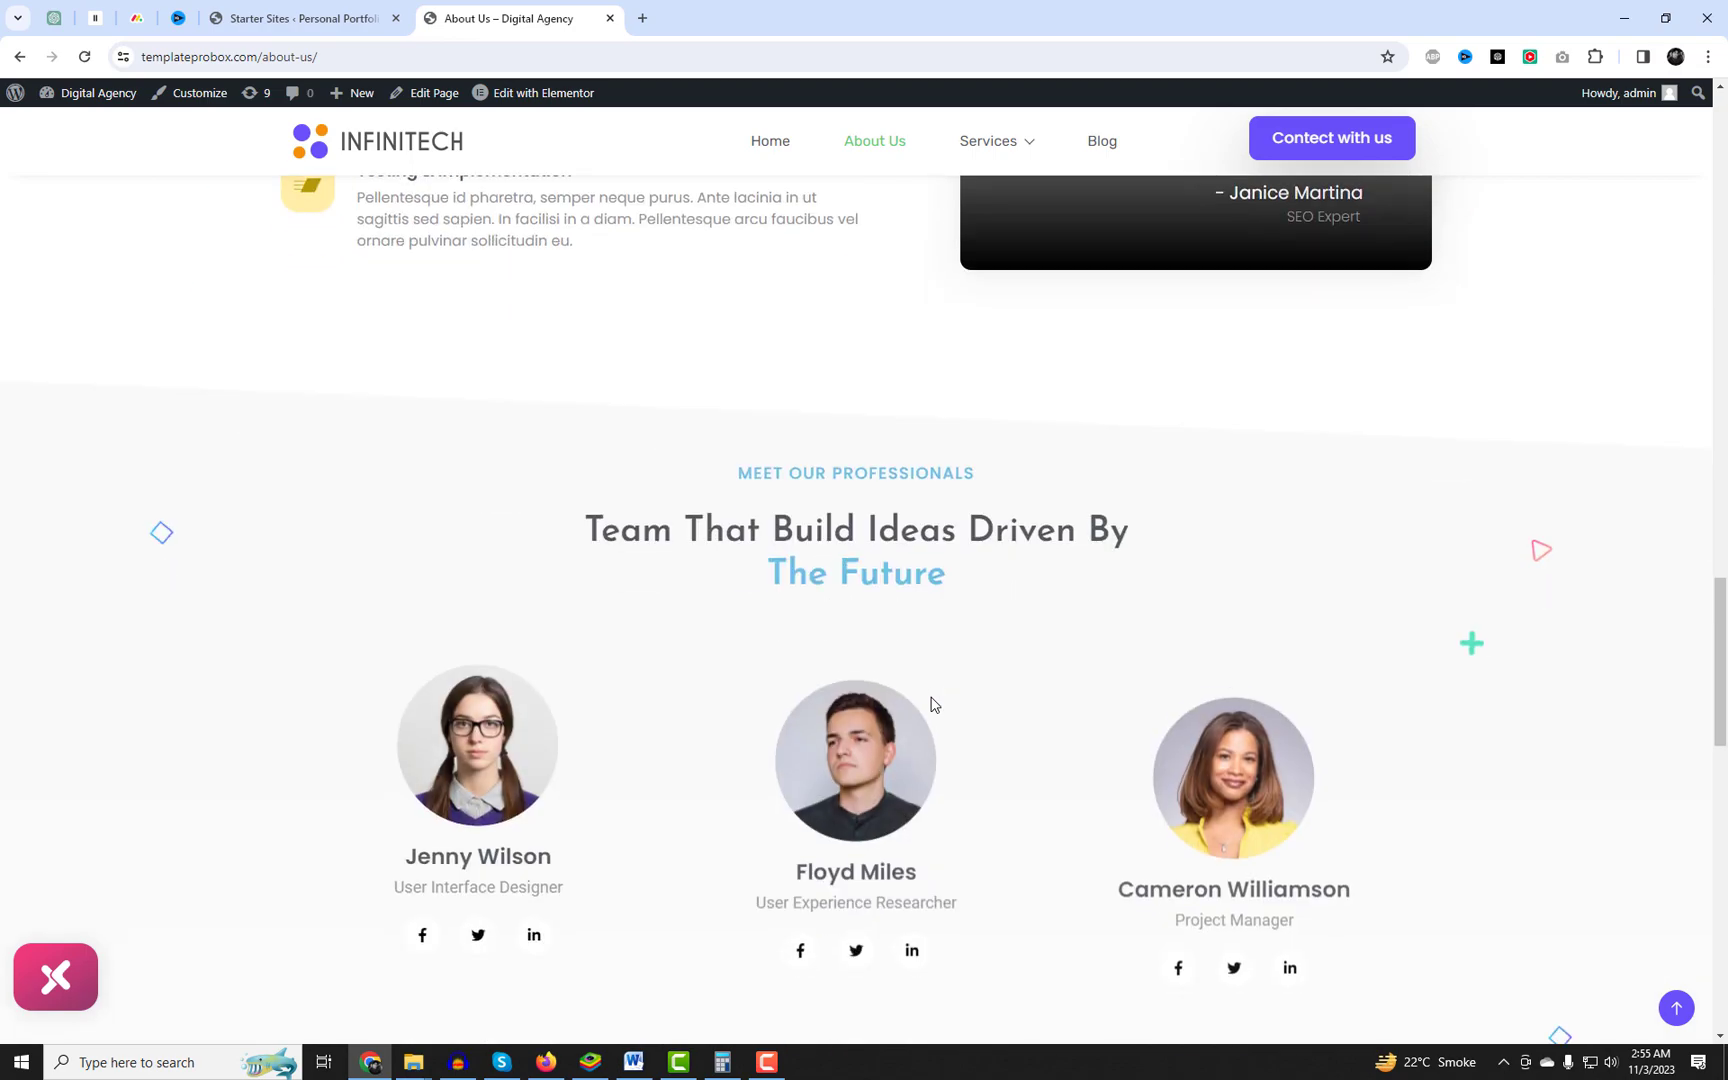
pyautogui.scroll(-3)
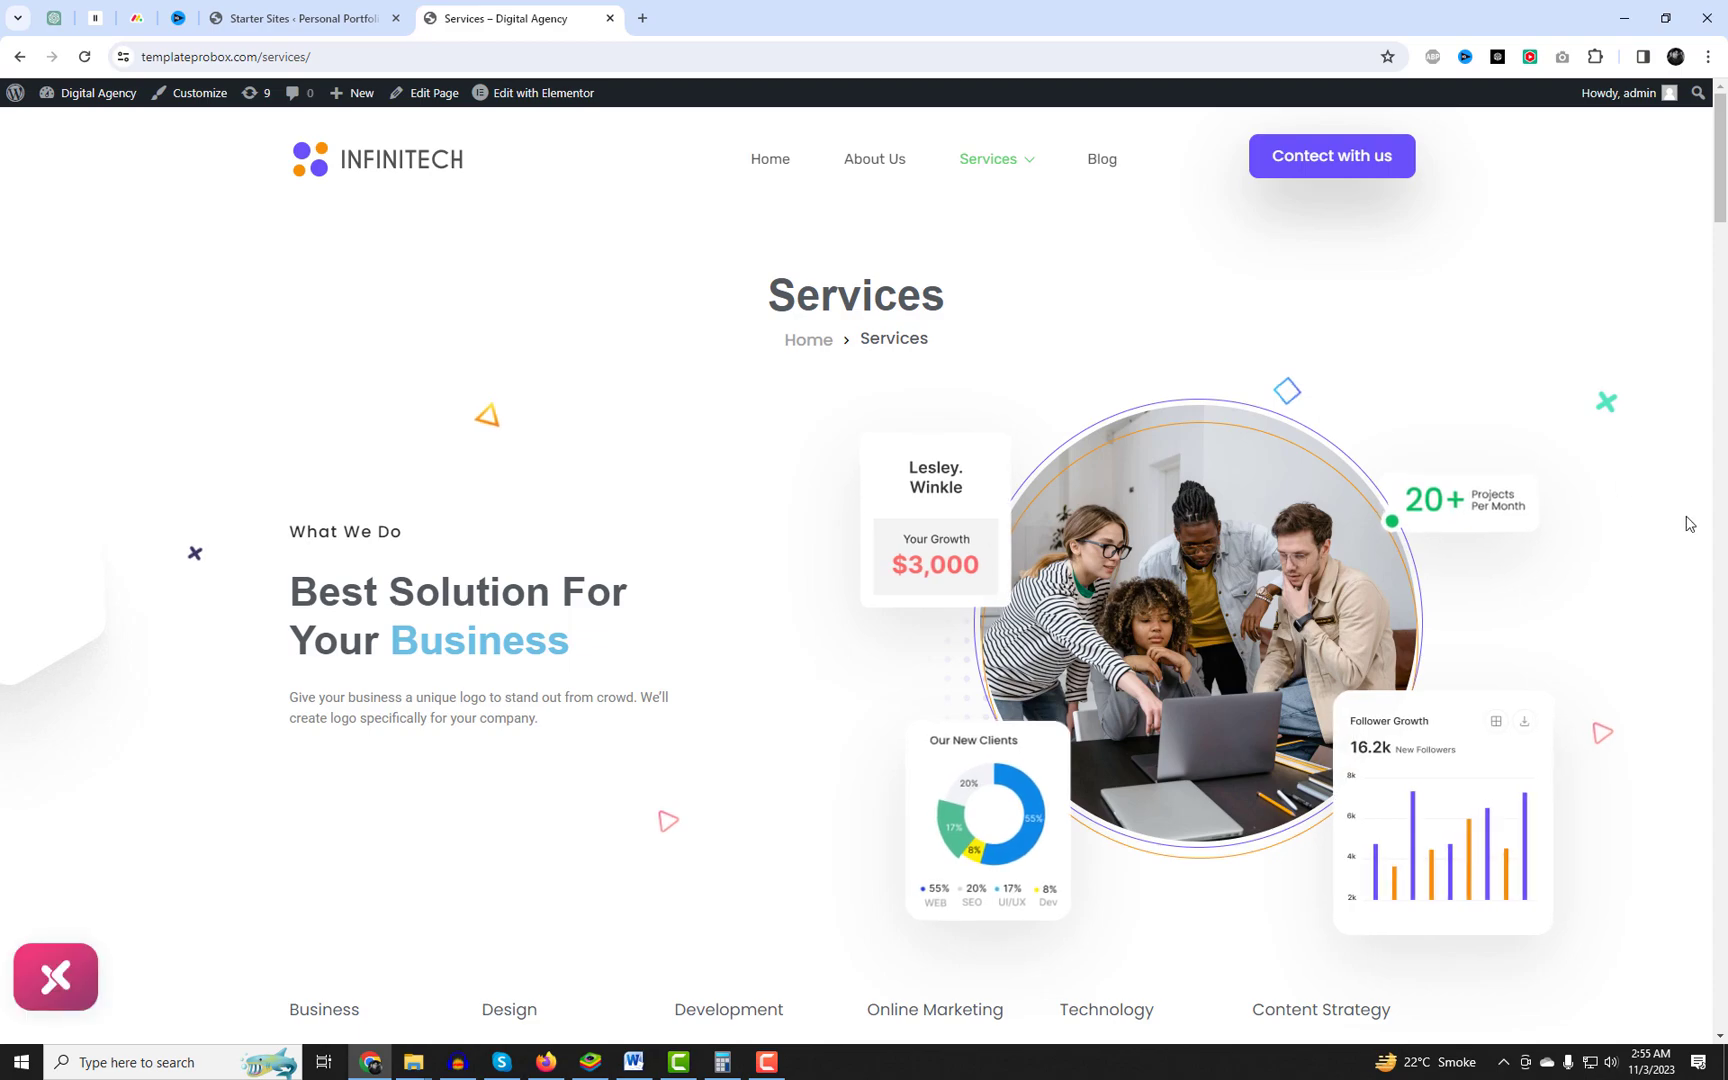
# Review the Services page through its service categories, then go to the Blog page.
pyautogui.scroll(-3)
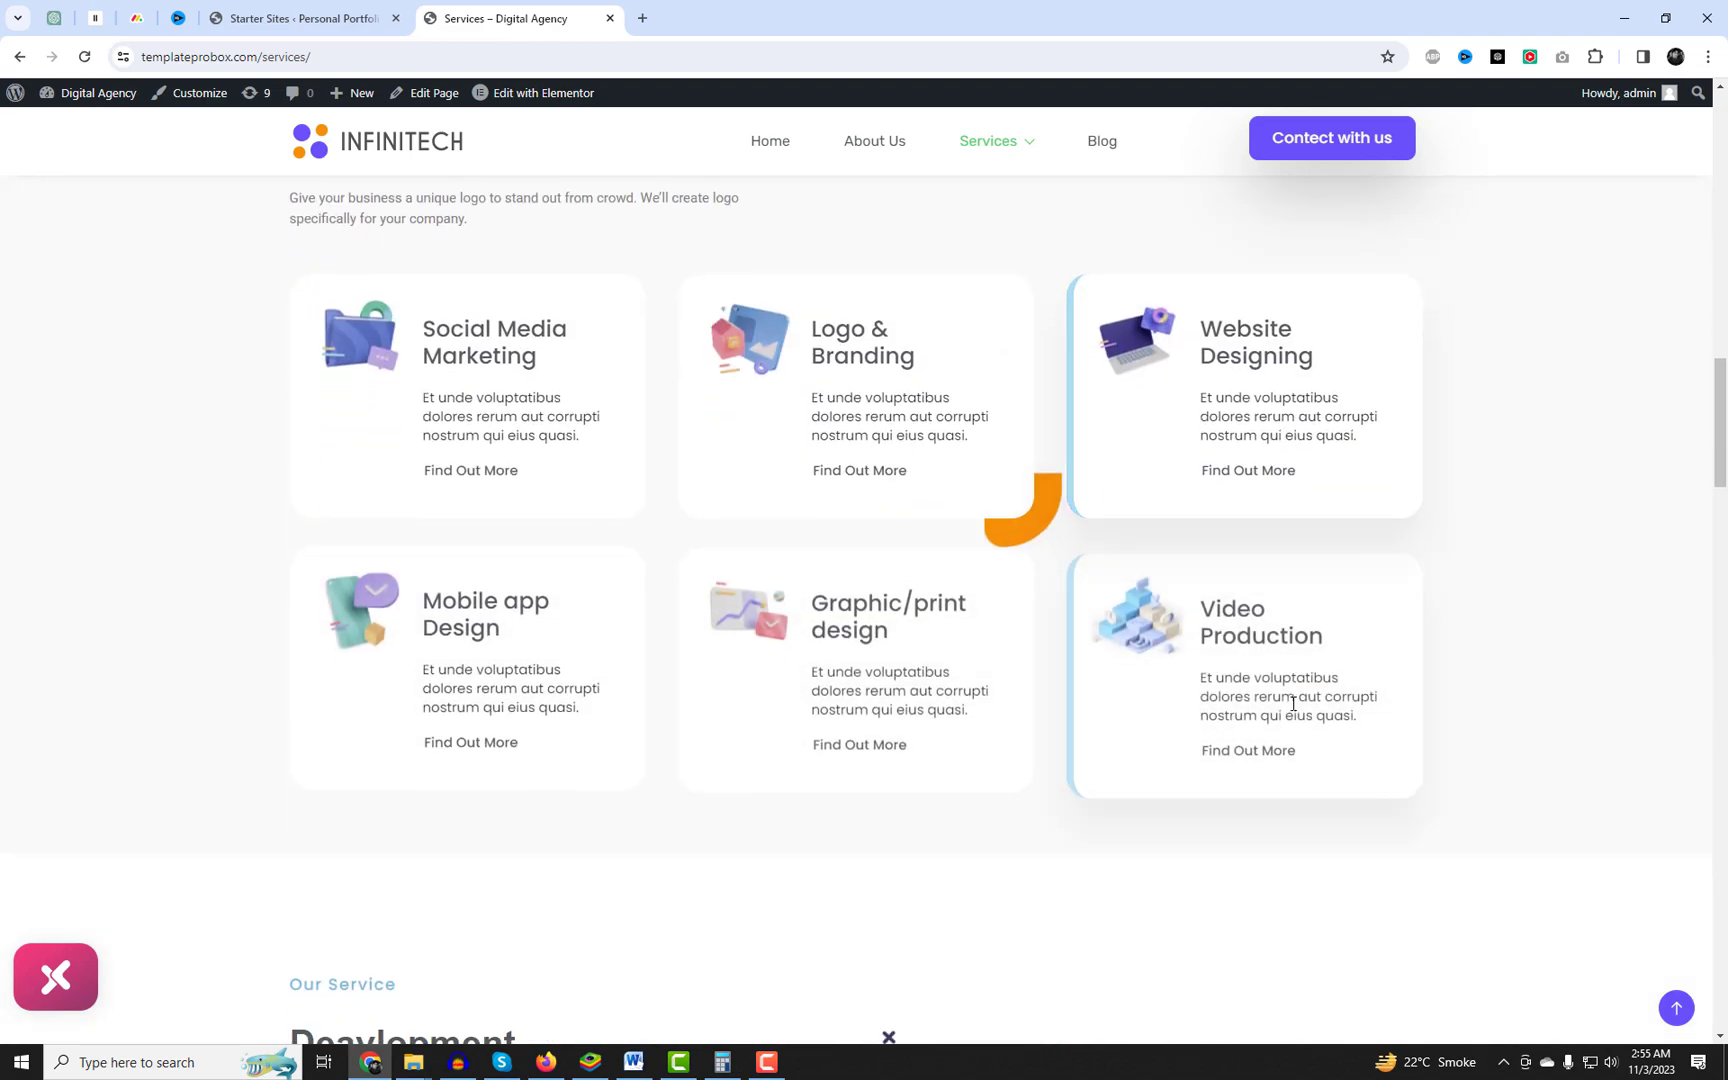
pyautogui.scroll(-3)
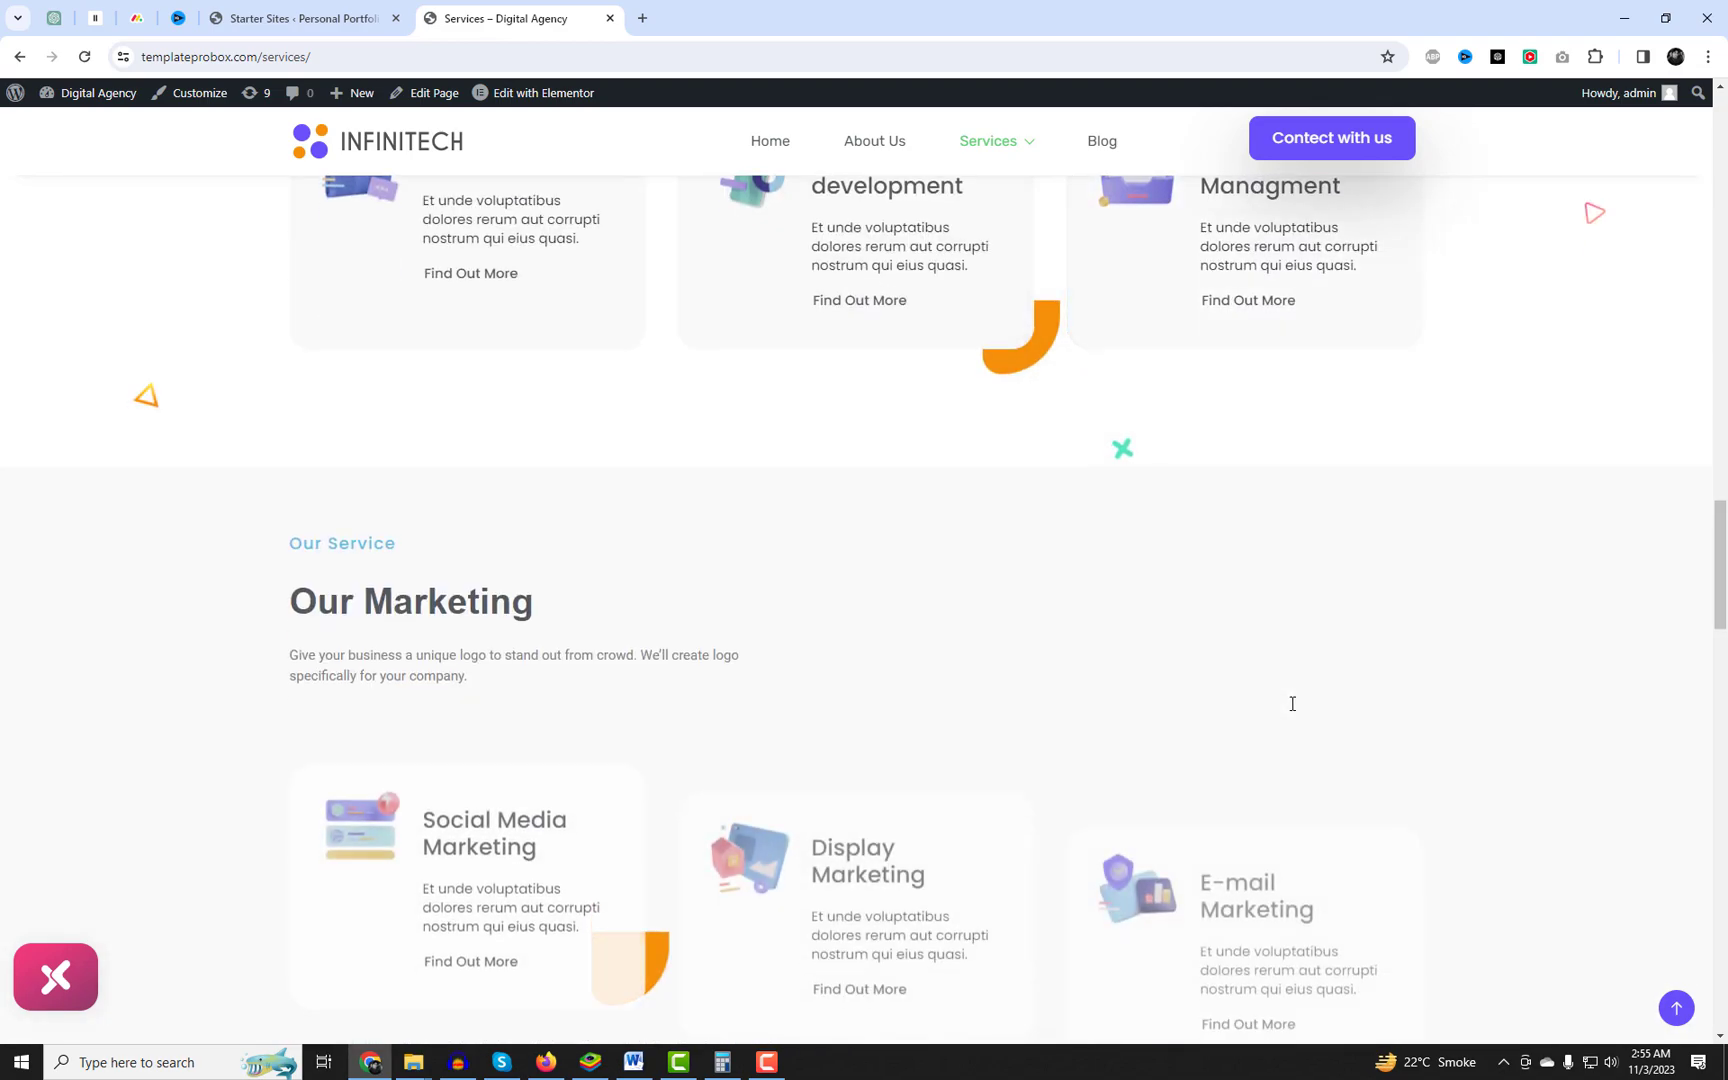
pyautogui.scroll(-3)
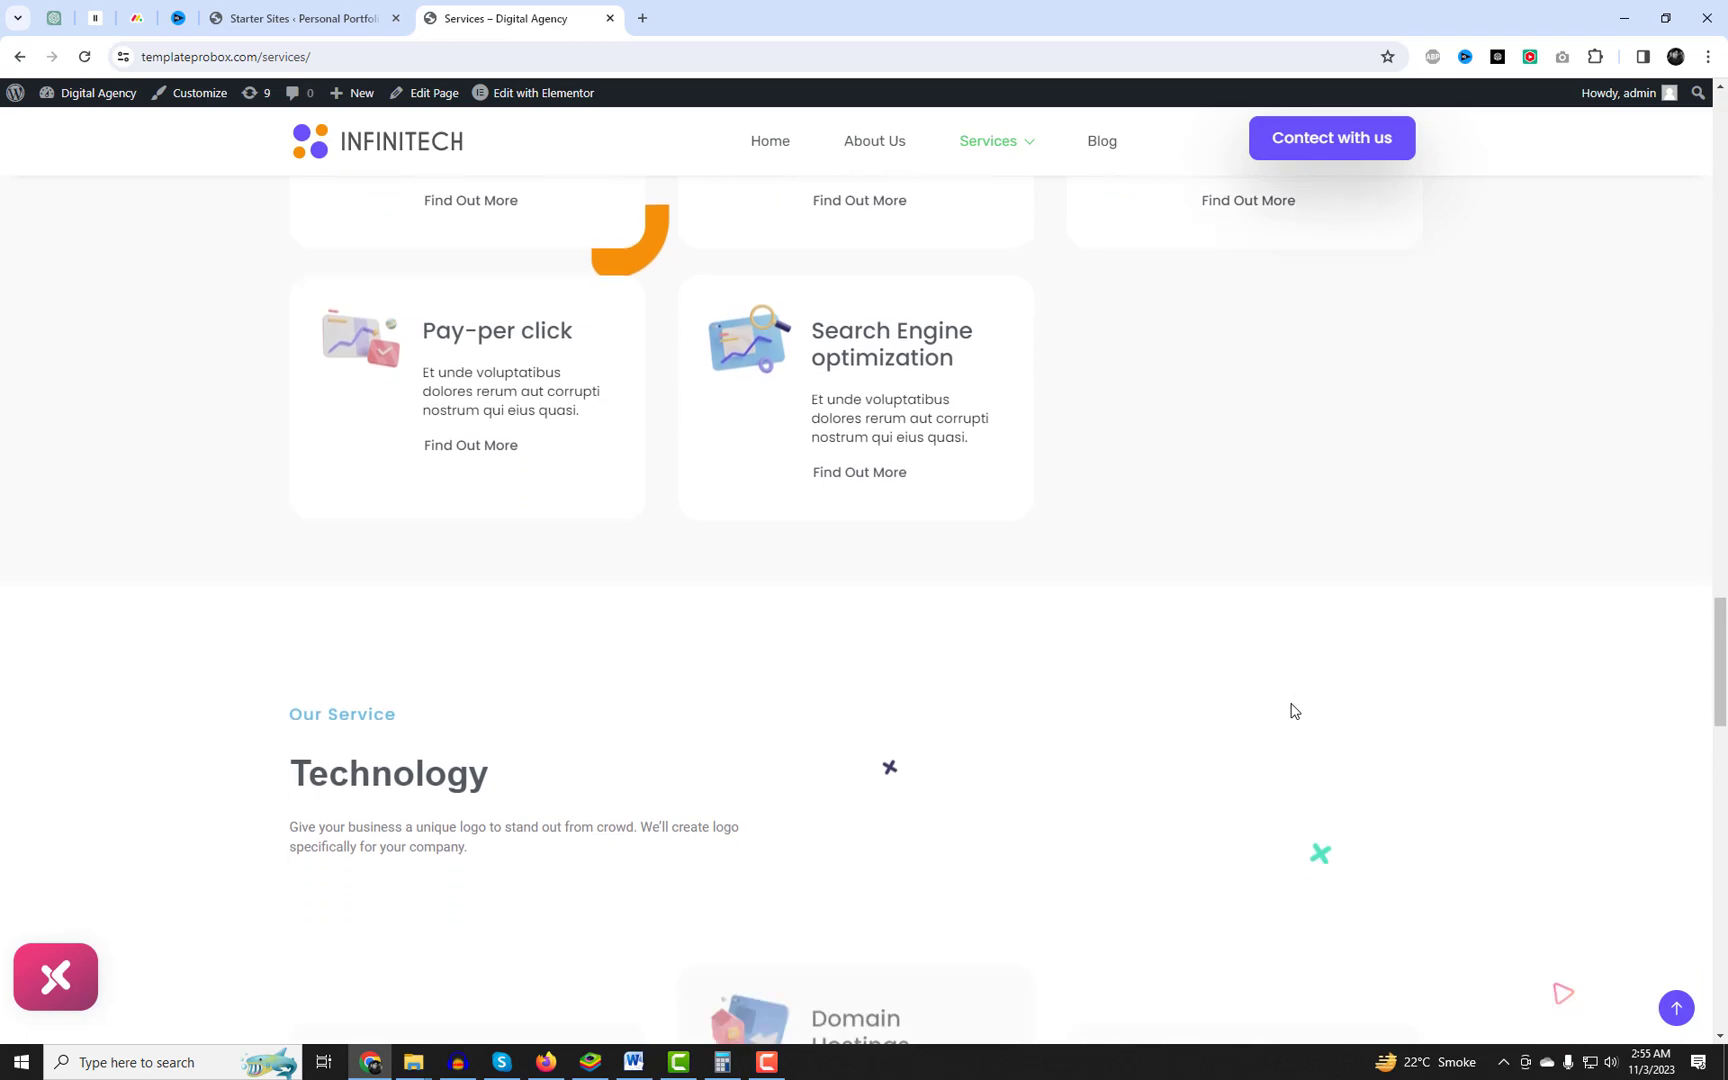
pyautogui.scroll(-3)
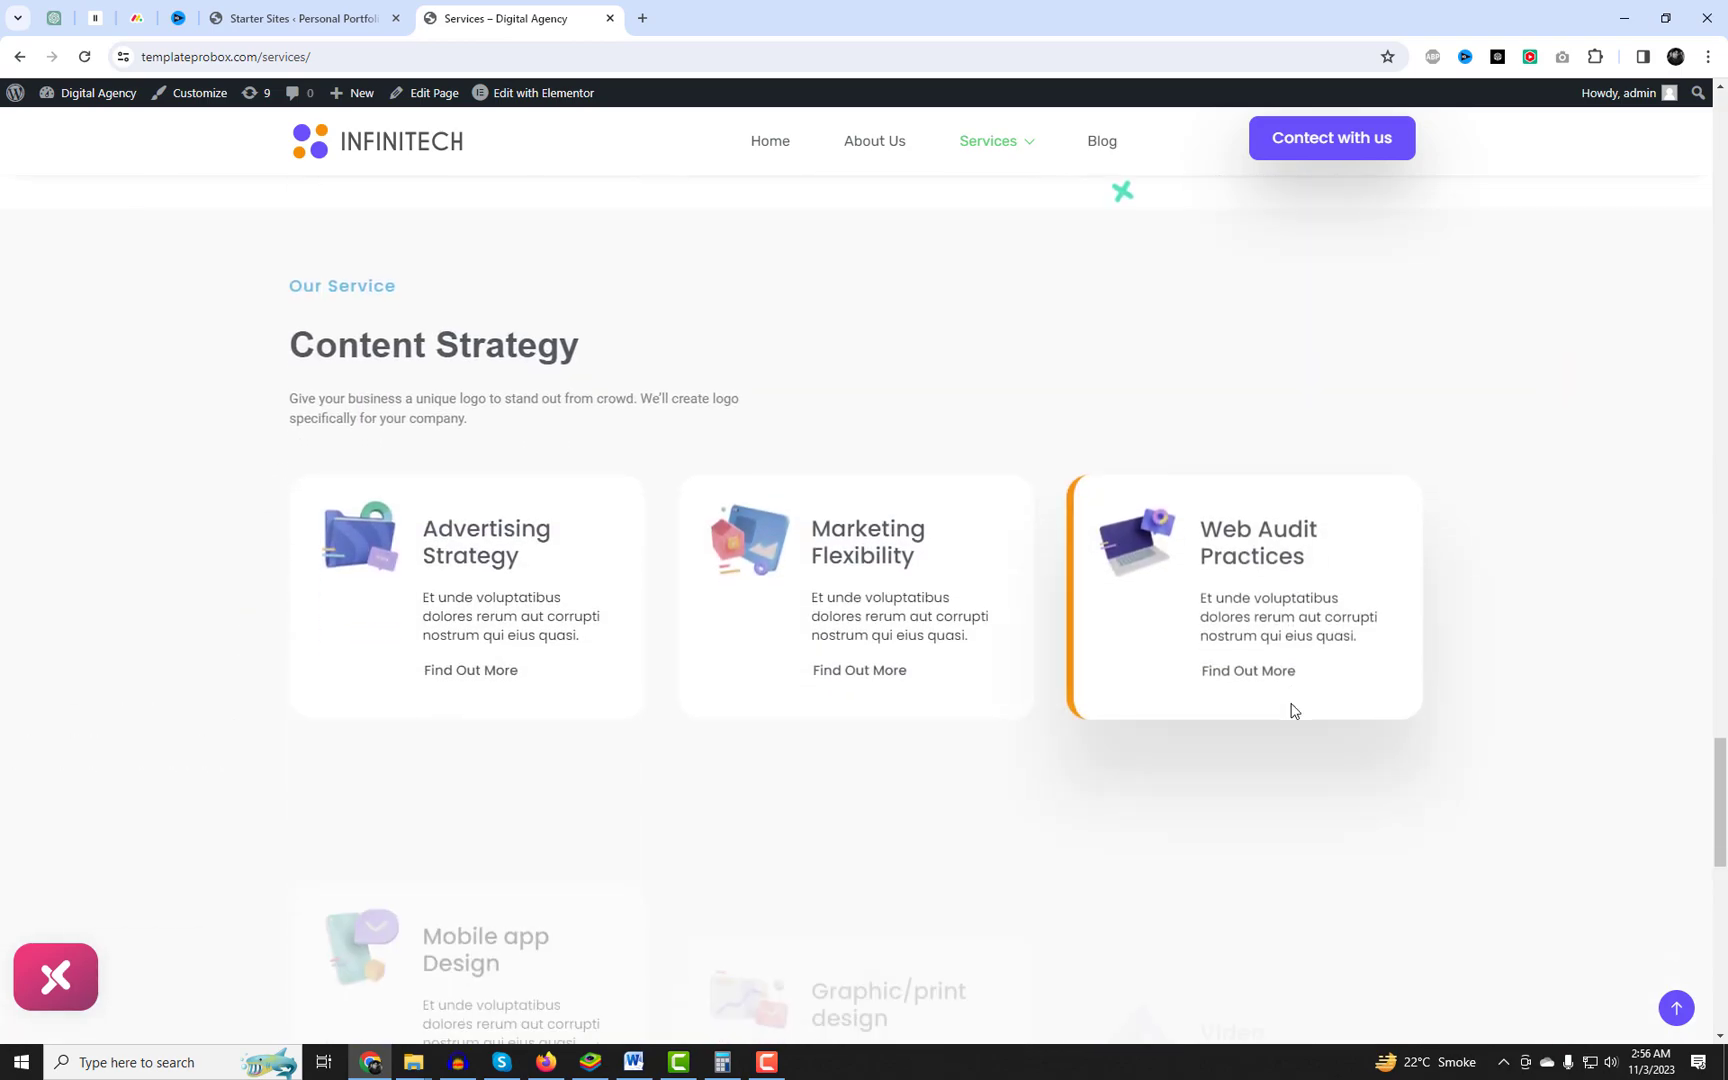
pyautogui.scroll(-3)
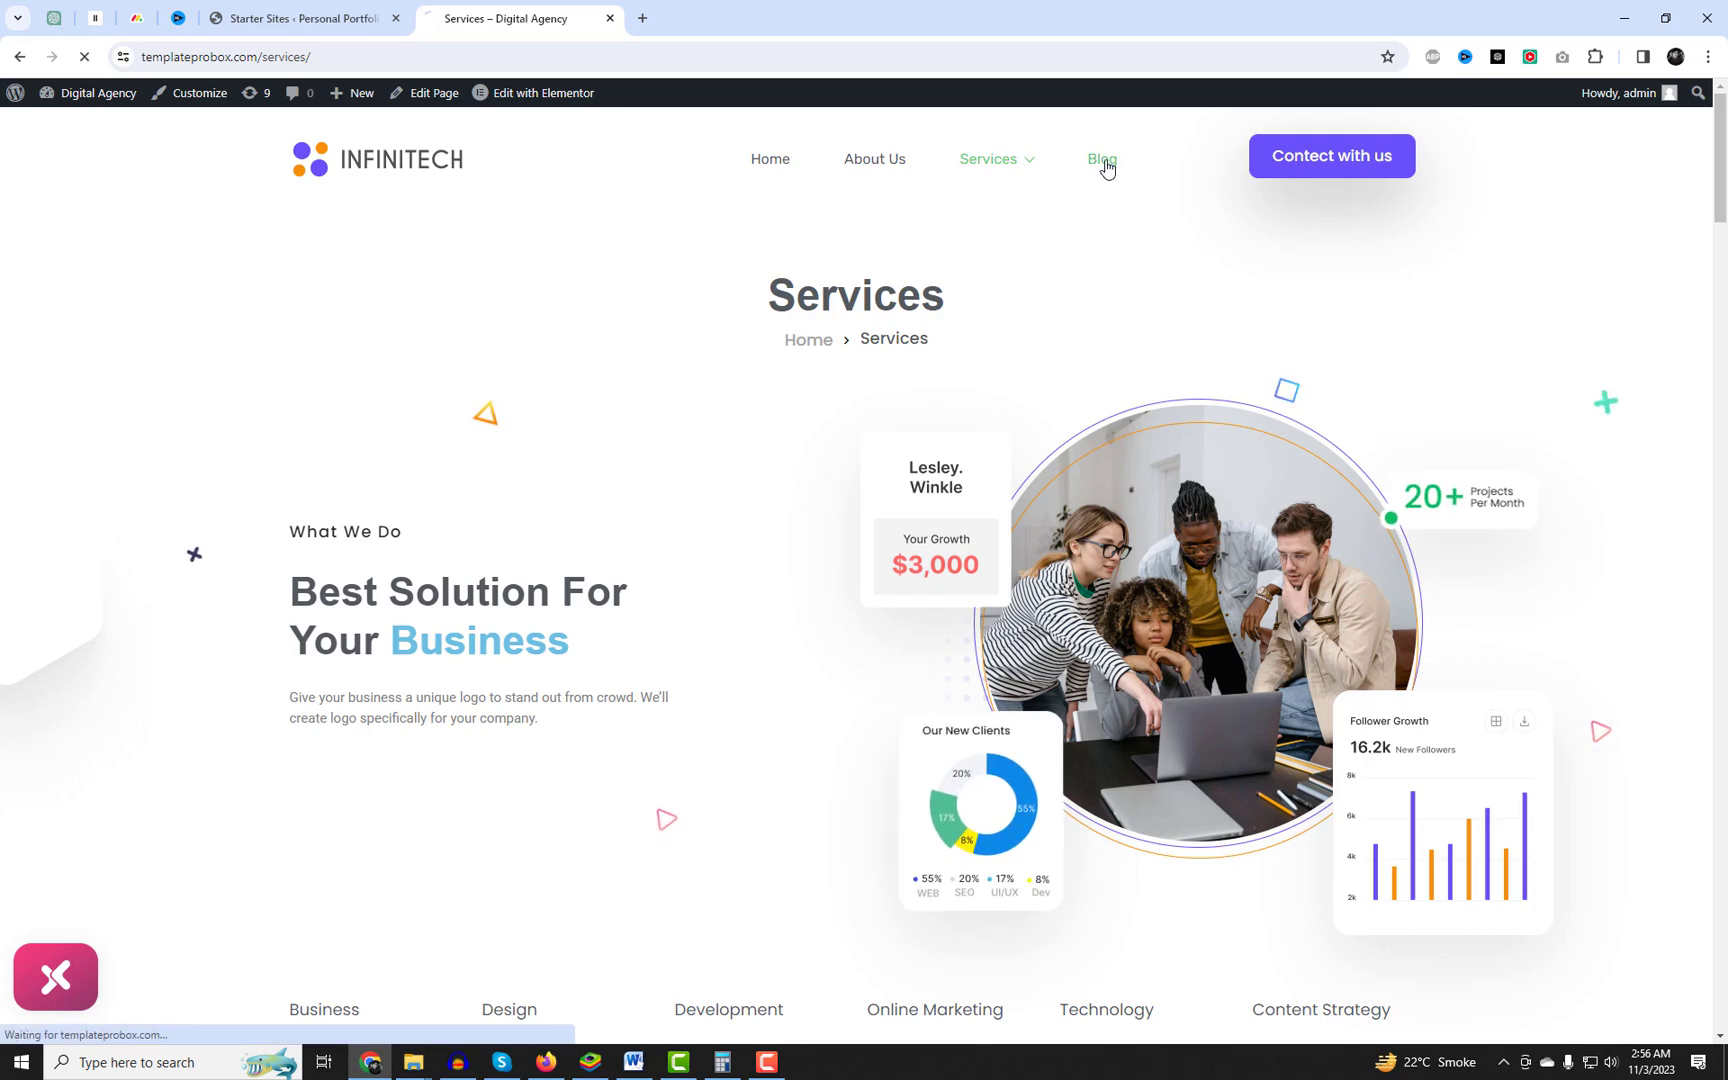
pyautogui.click(1100, 158)
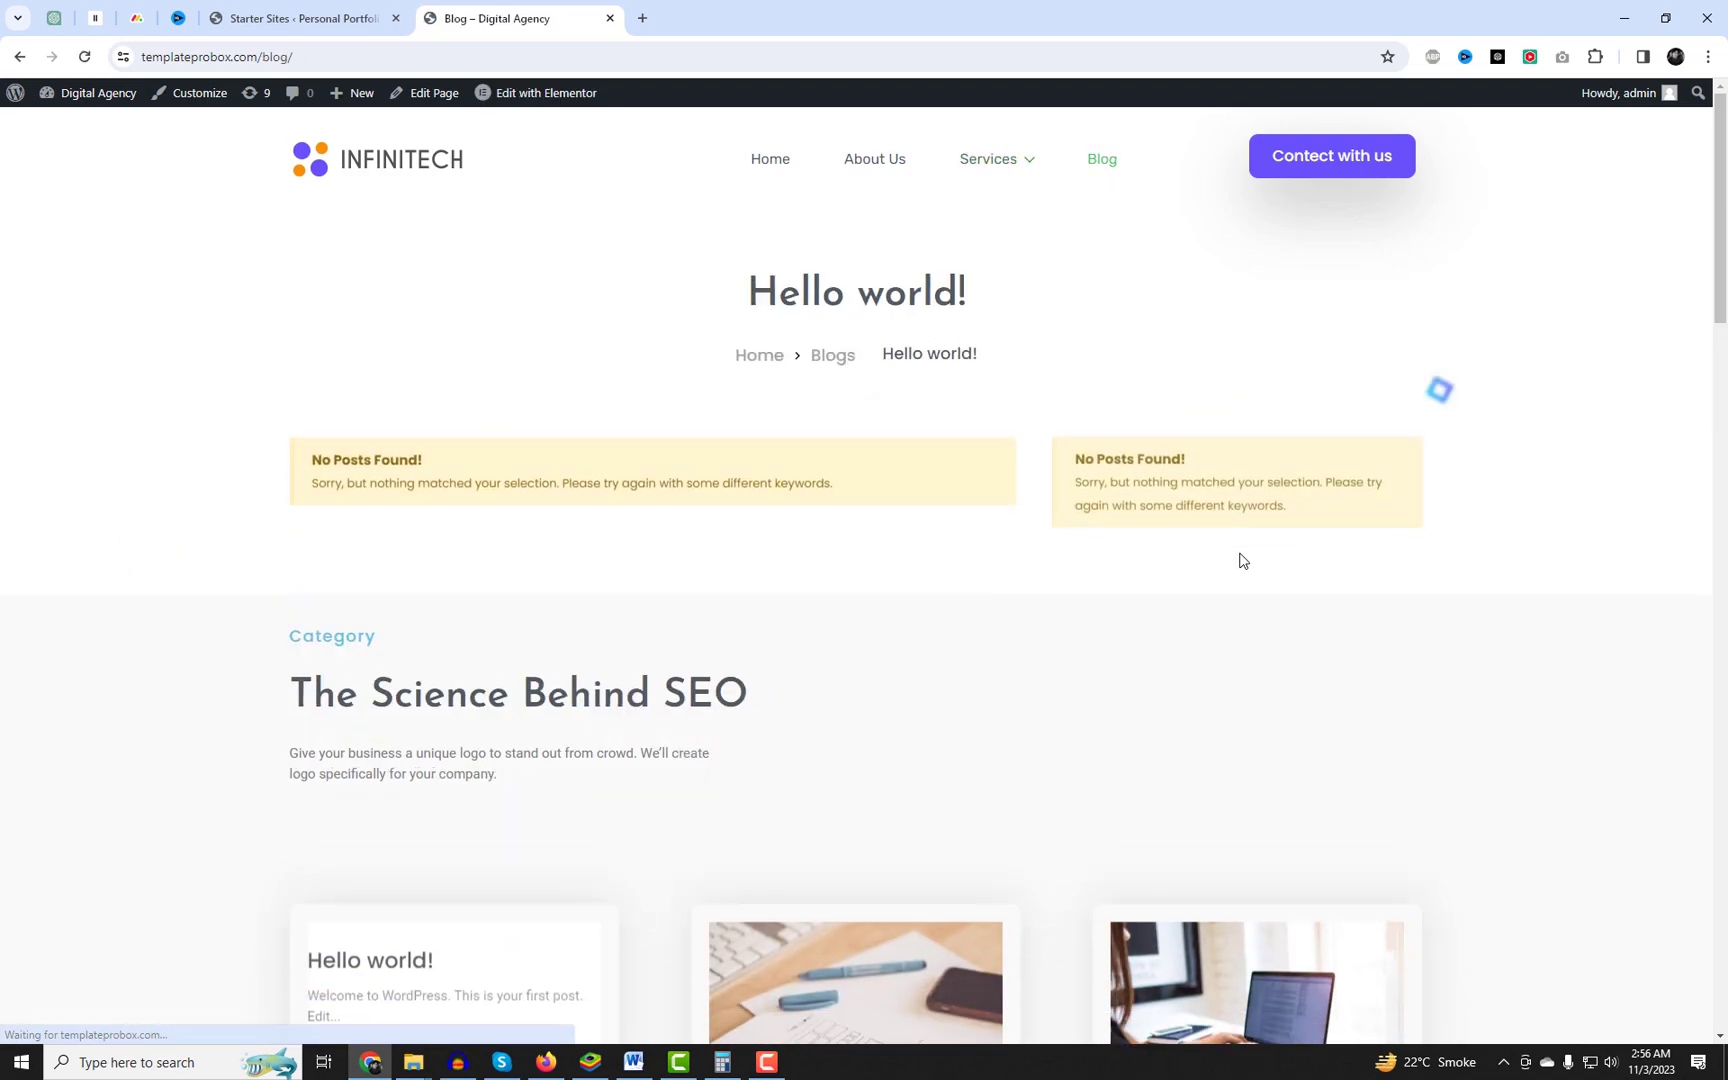
# View the Discord app new UI post, then return home via the INFINITECH logo.
pyautogui.scroll(-3)
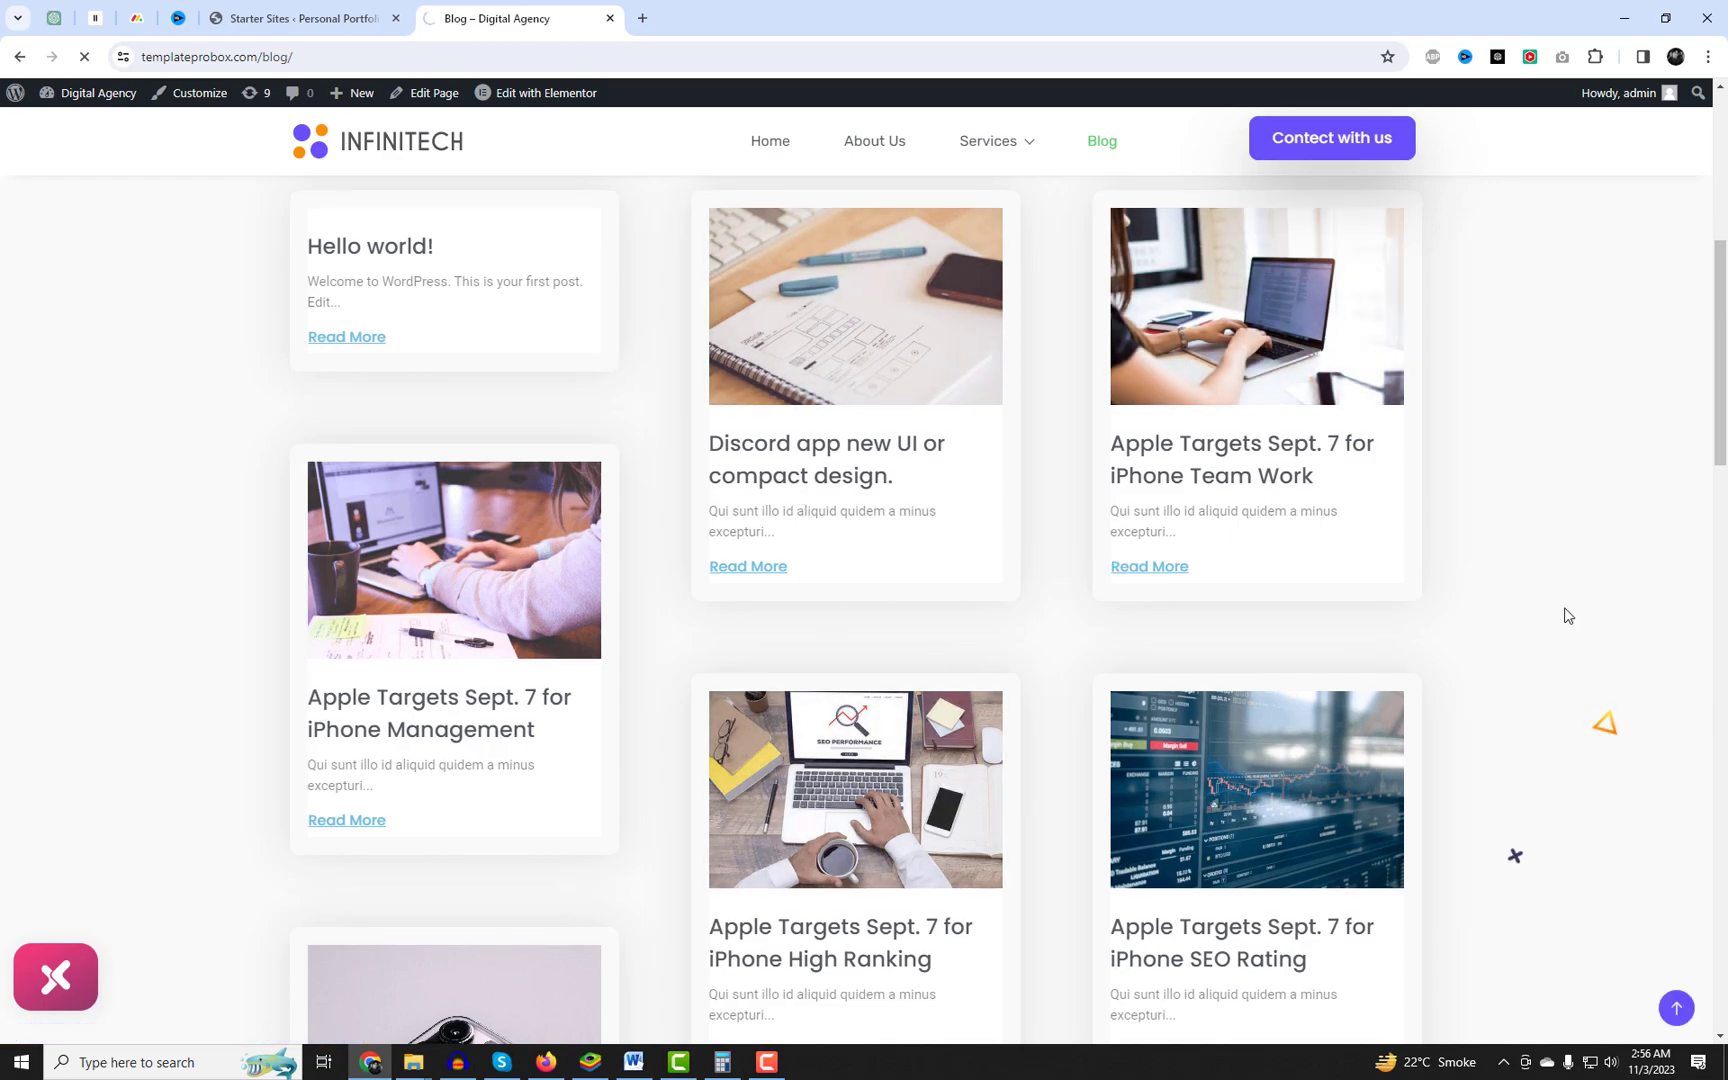
pyautogui.click(824, 460)
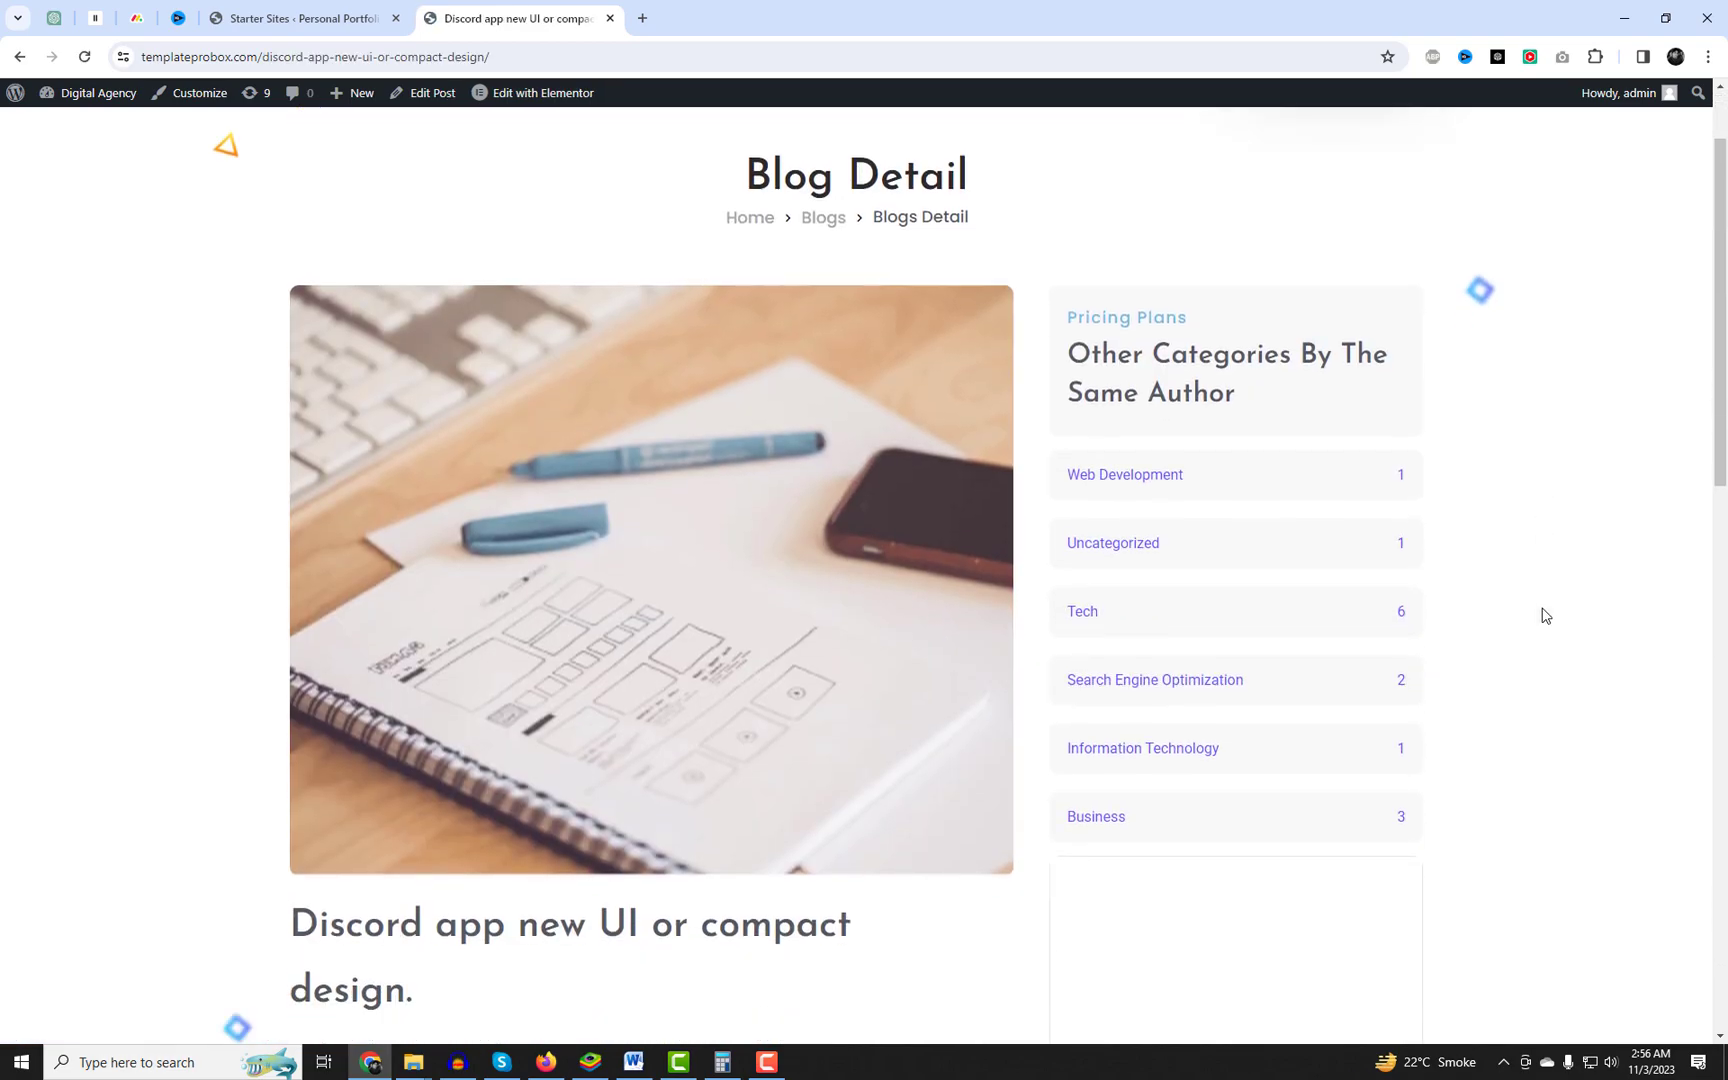
pyautogui.scroll(-3)
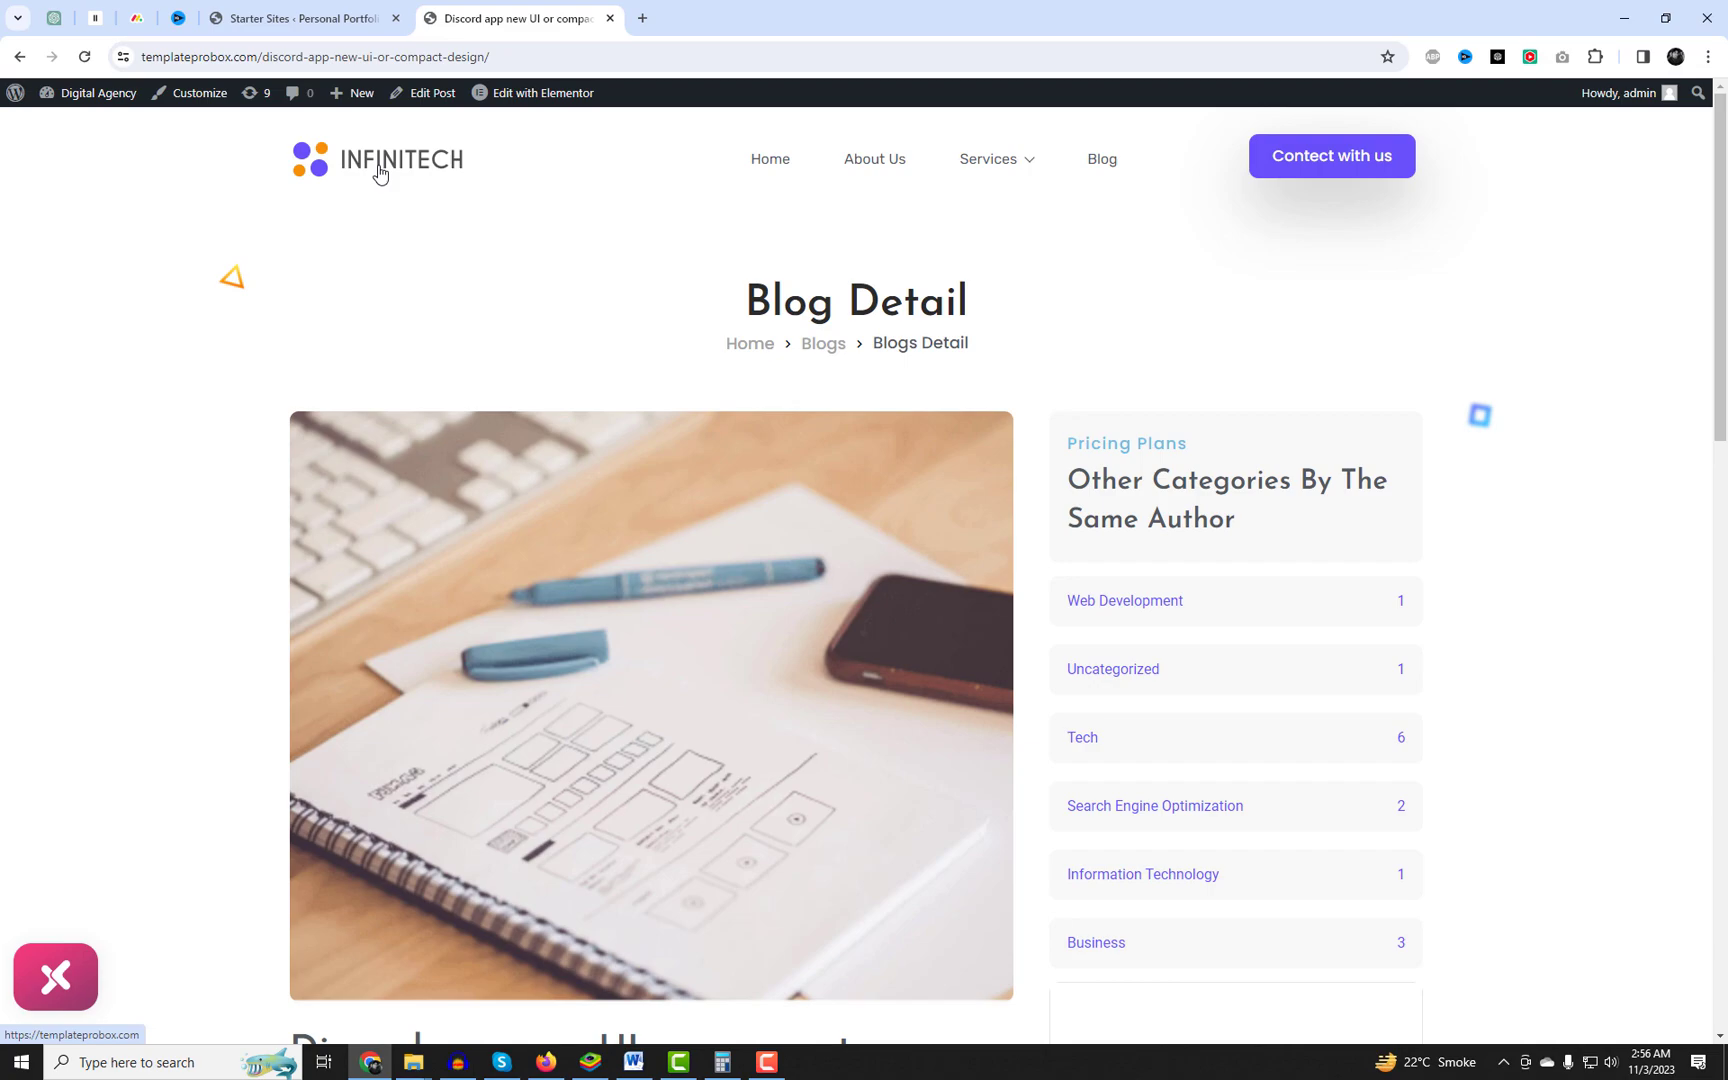
pyautogui.click(542, 92)
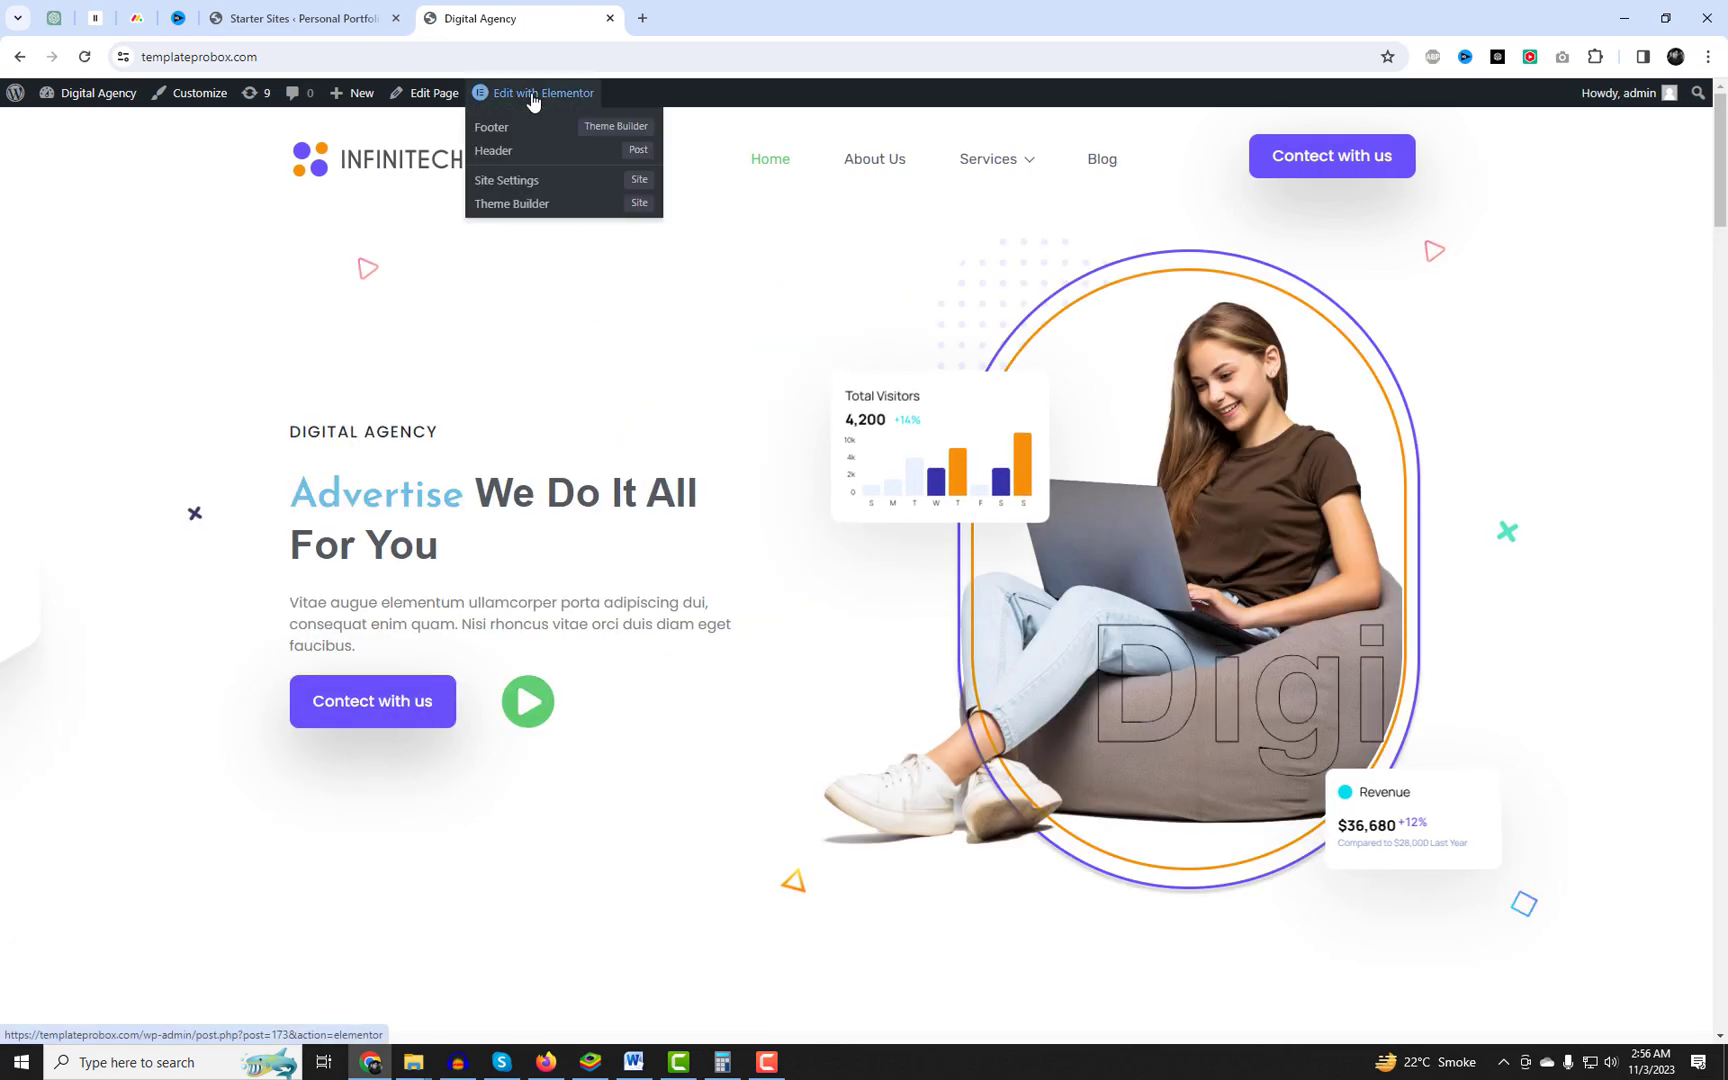
# Launch Edit with Elementor for the homepage and switch to the new editor tab.
pyautogui.click(534, 92)
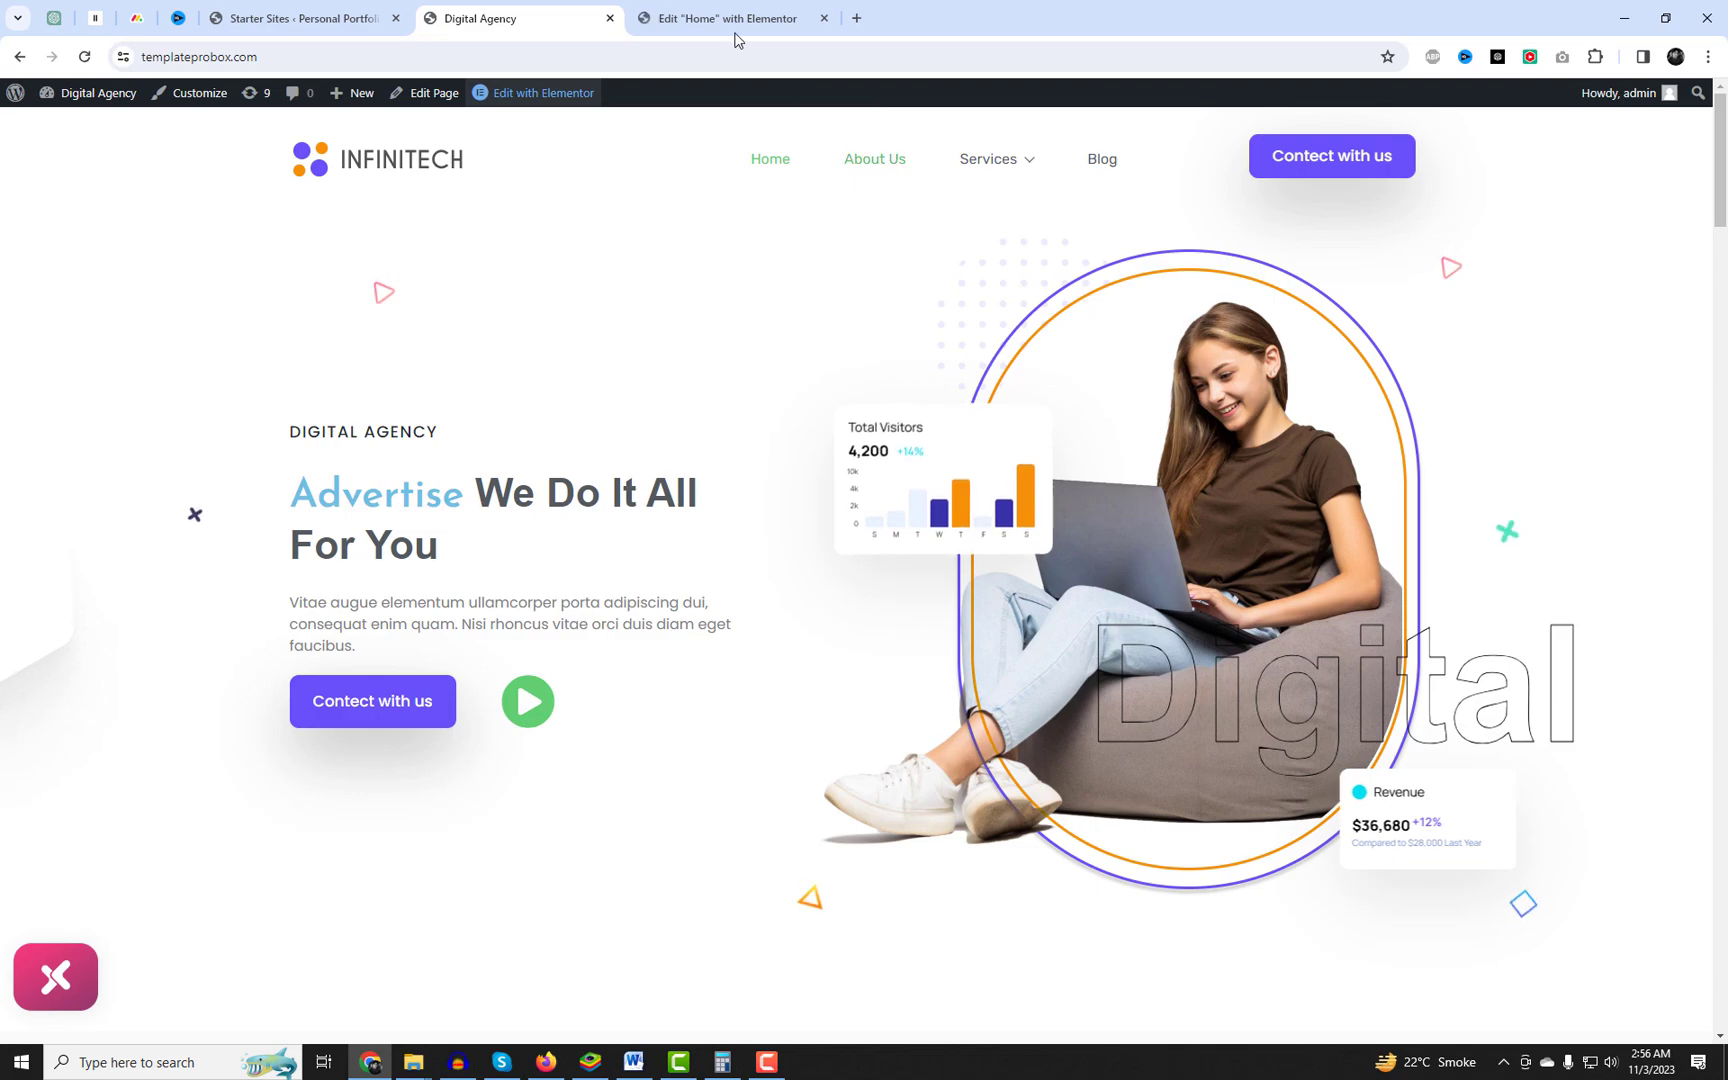
pyautogui.click(732, 18)
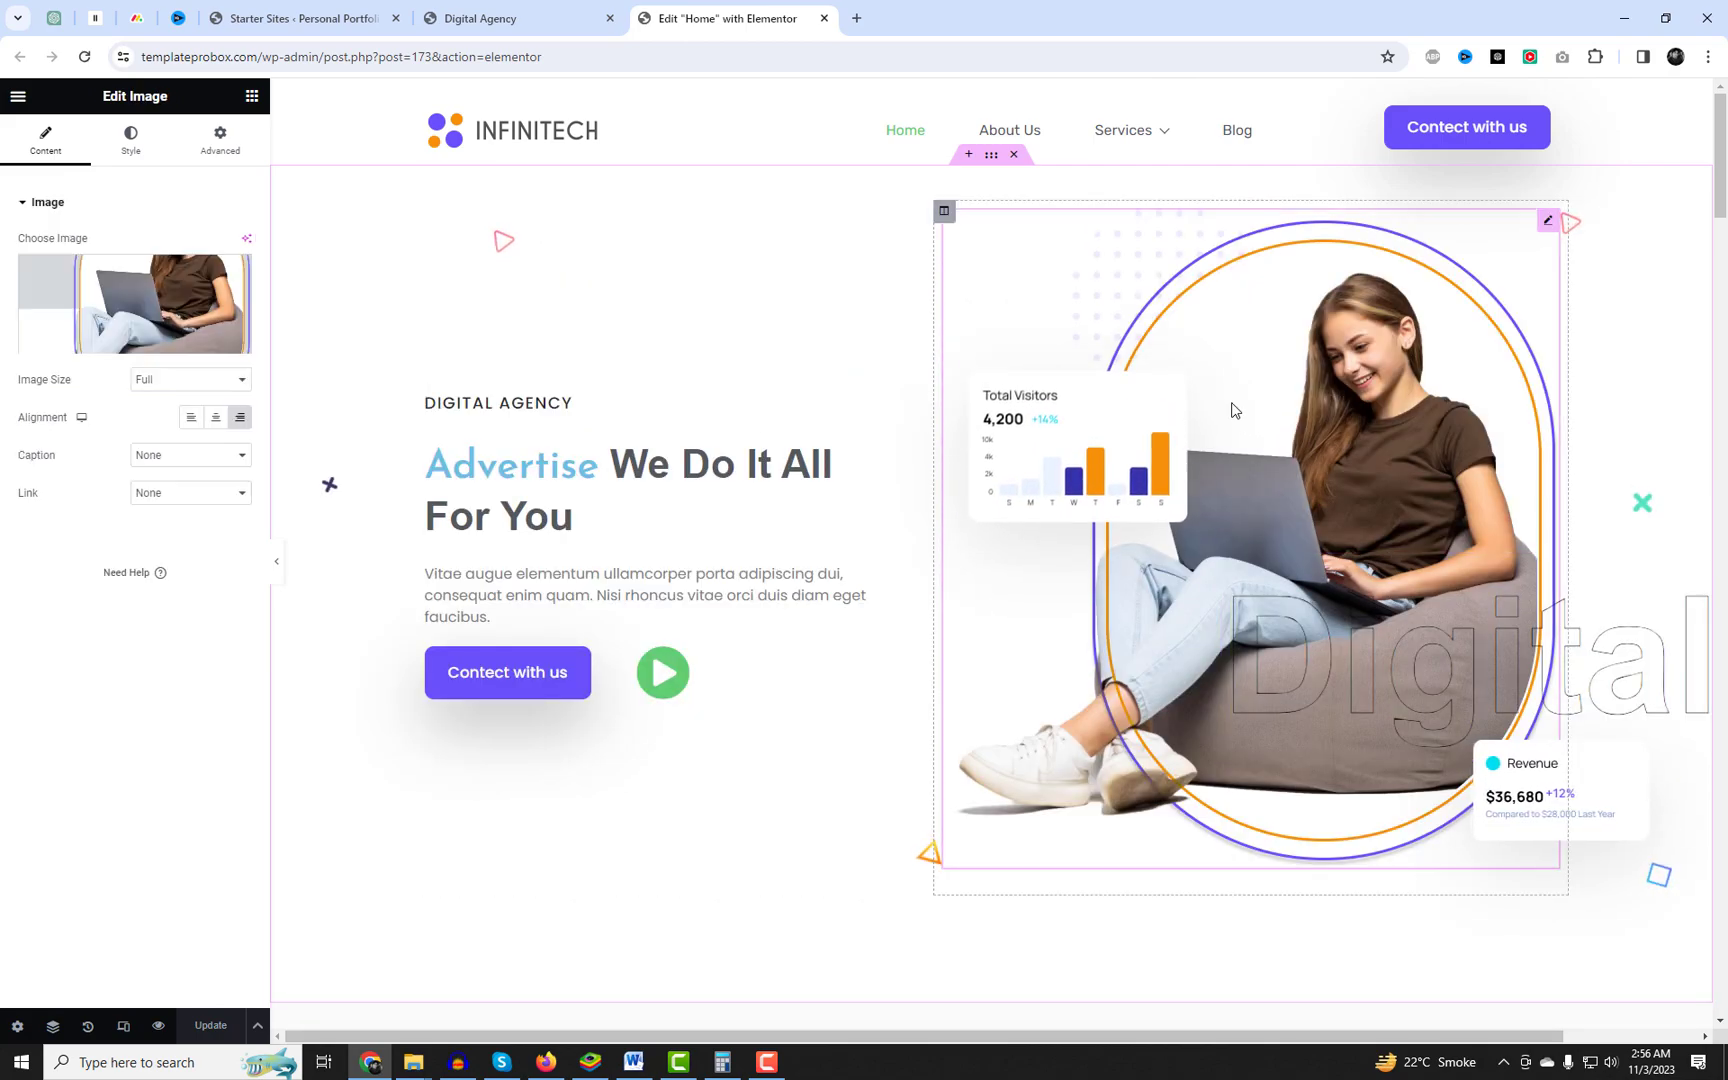
# Choose a replacement hero image from the Media Library's existing uploads.
pyautogui.click(162, 306)
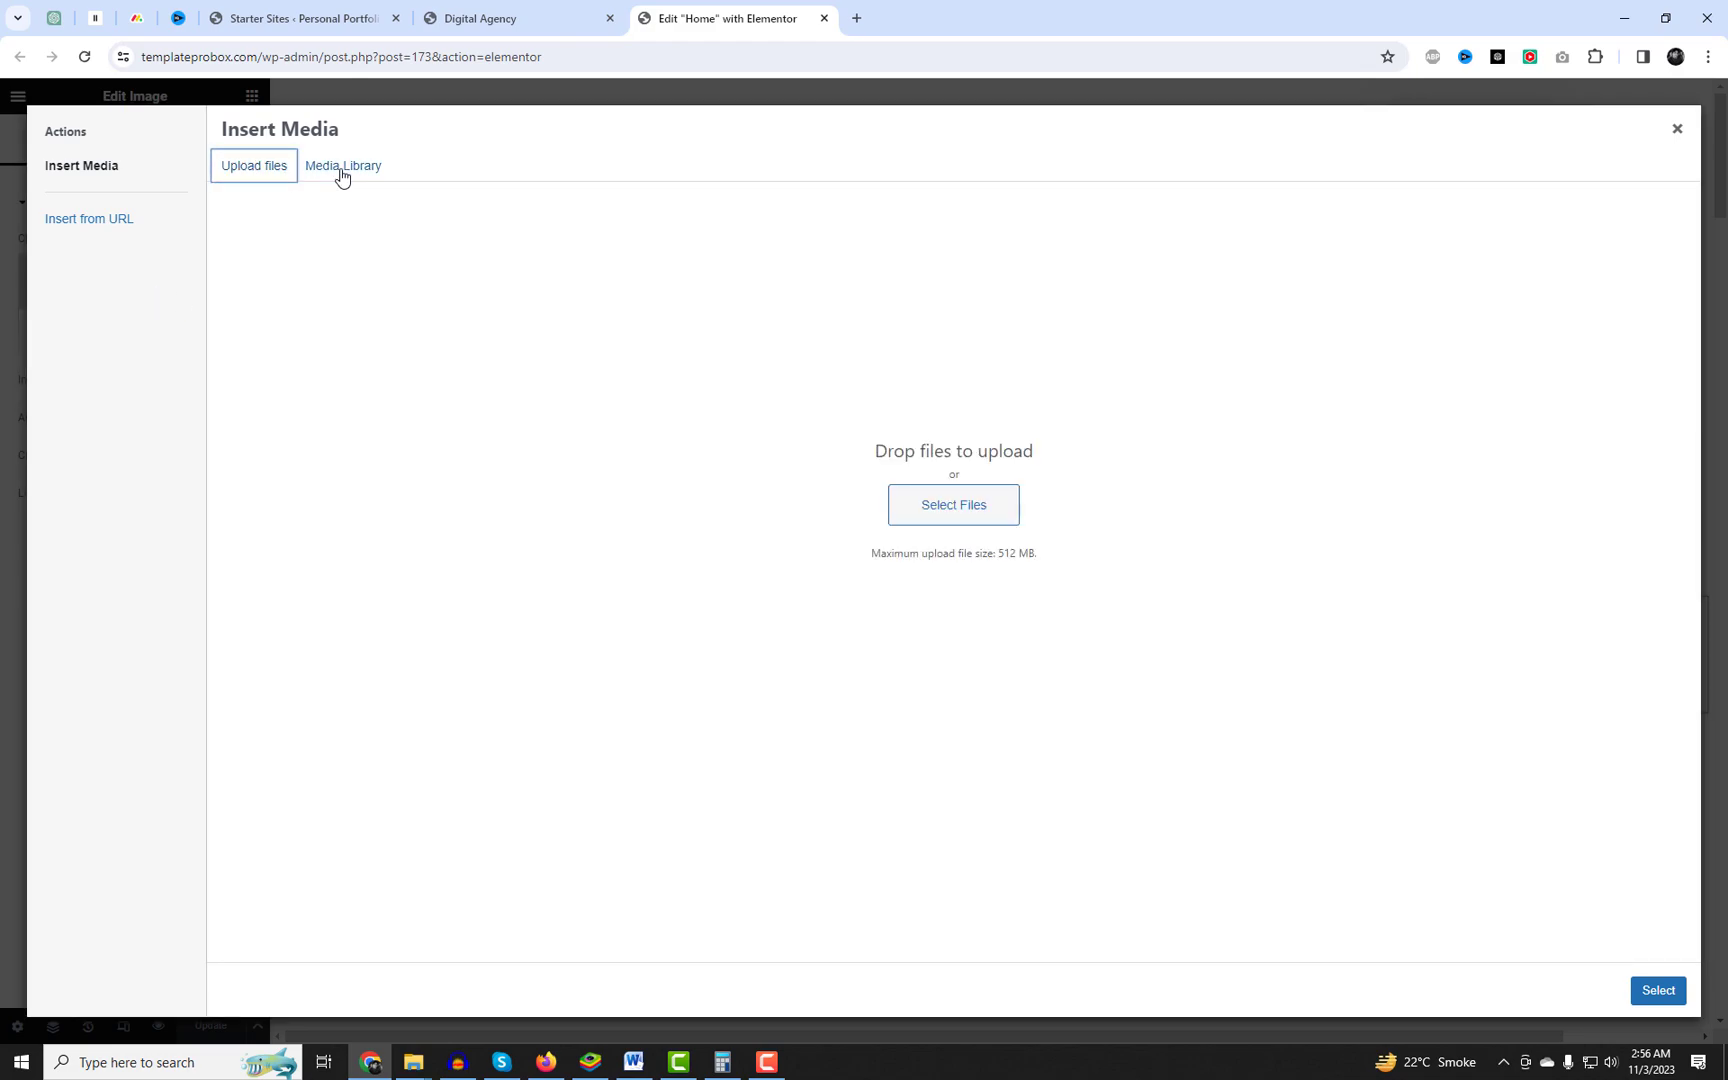
pyautogui.click(342, 166)
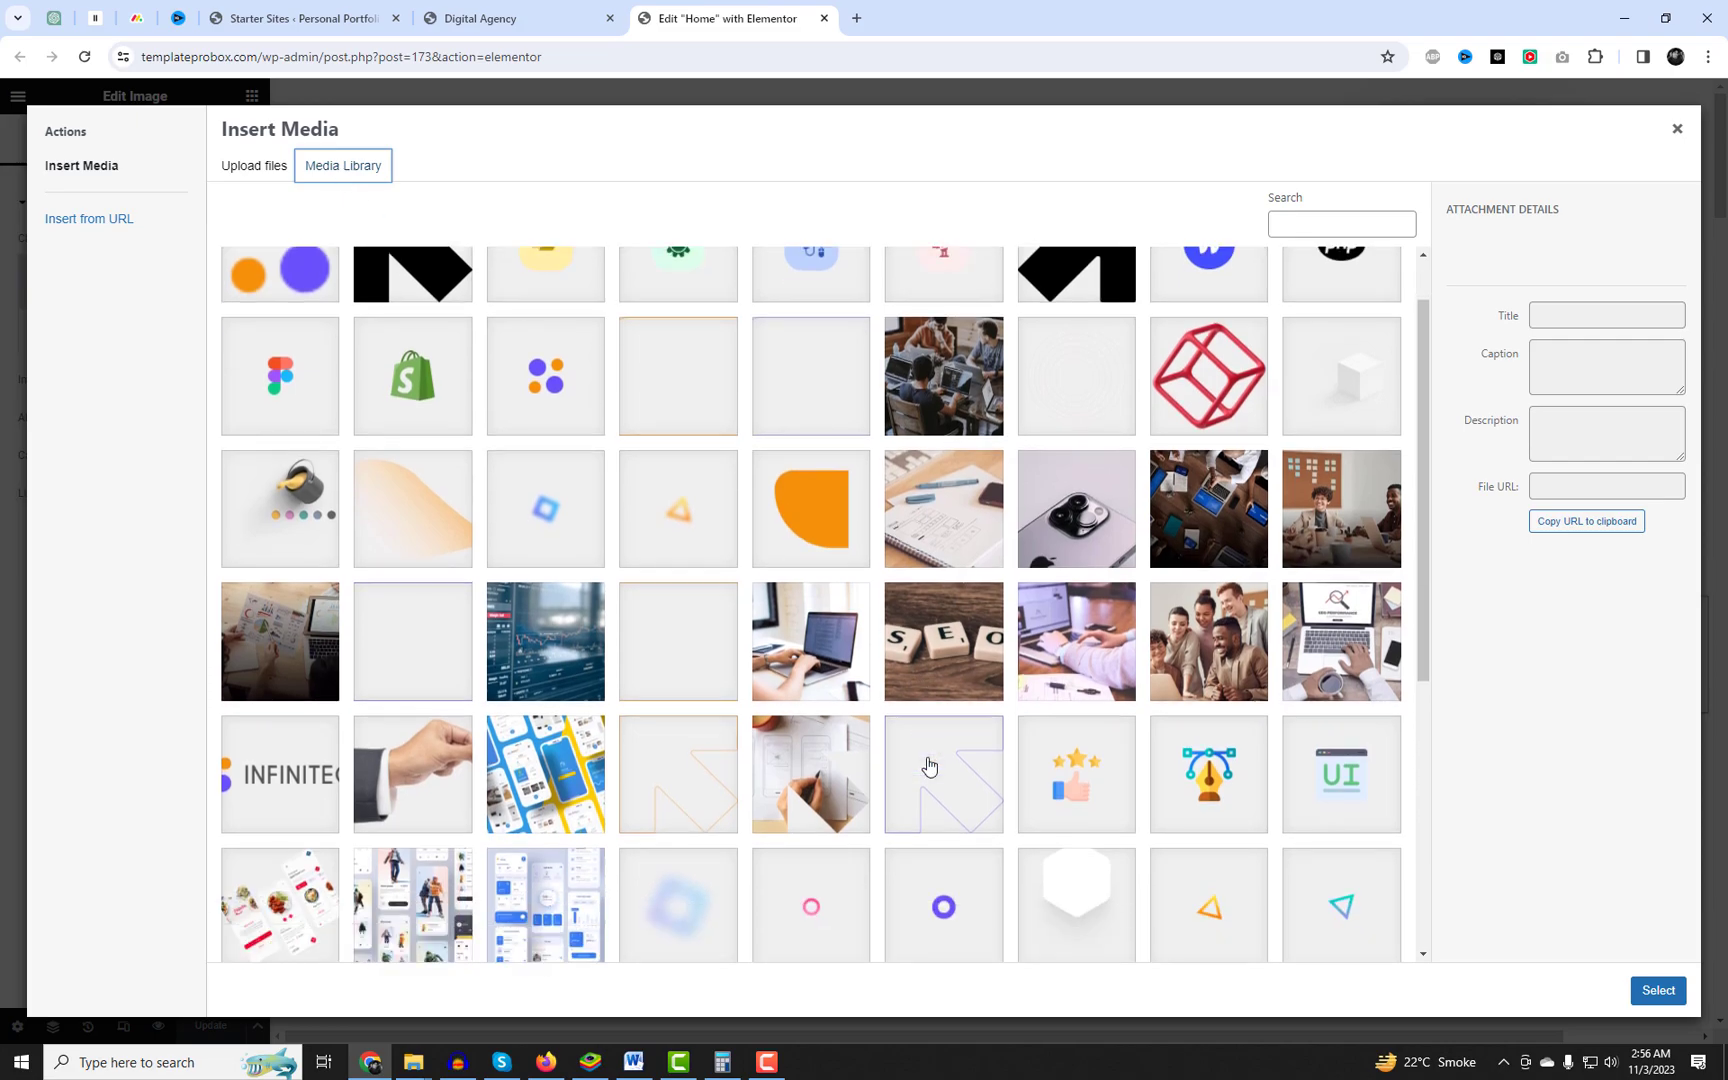
pyautogui.scroll(-3)
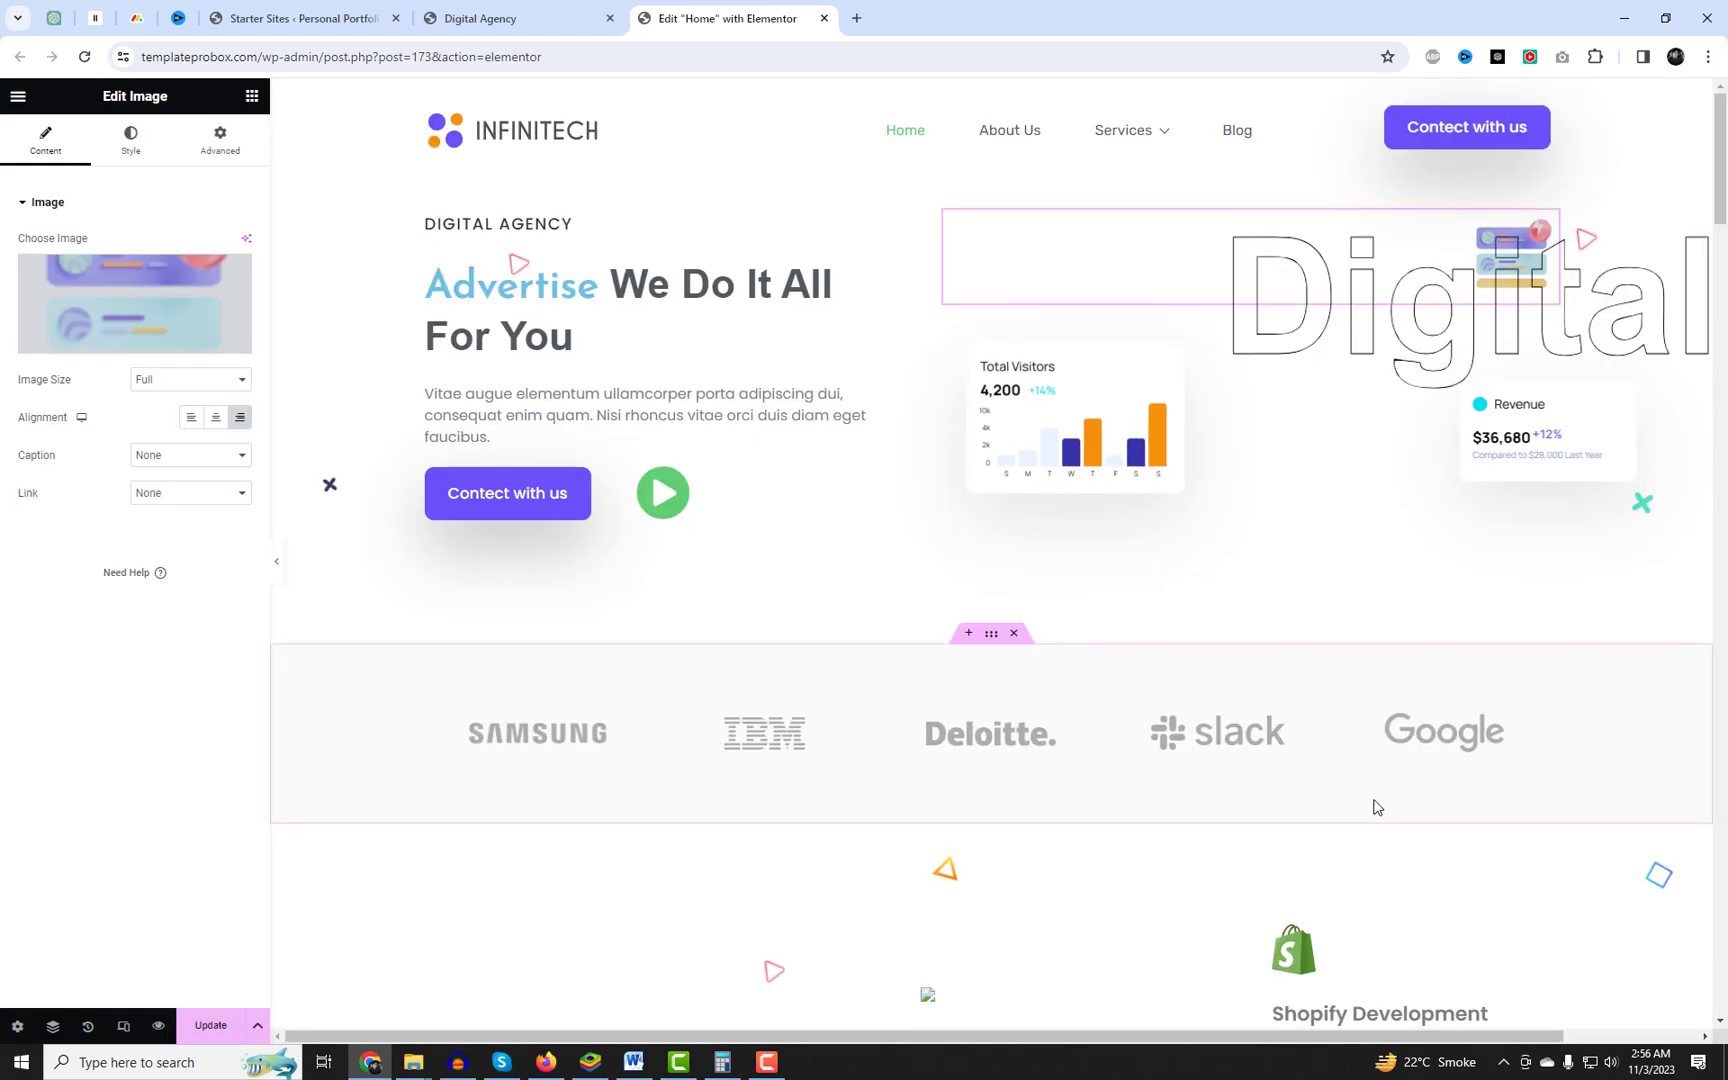
# Switch the designer team card's Layout from Style 1 to Style 2.
pyautogui.scroll(-3)
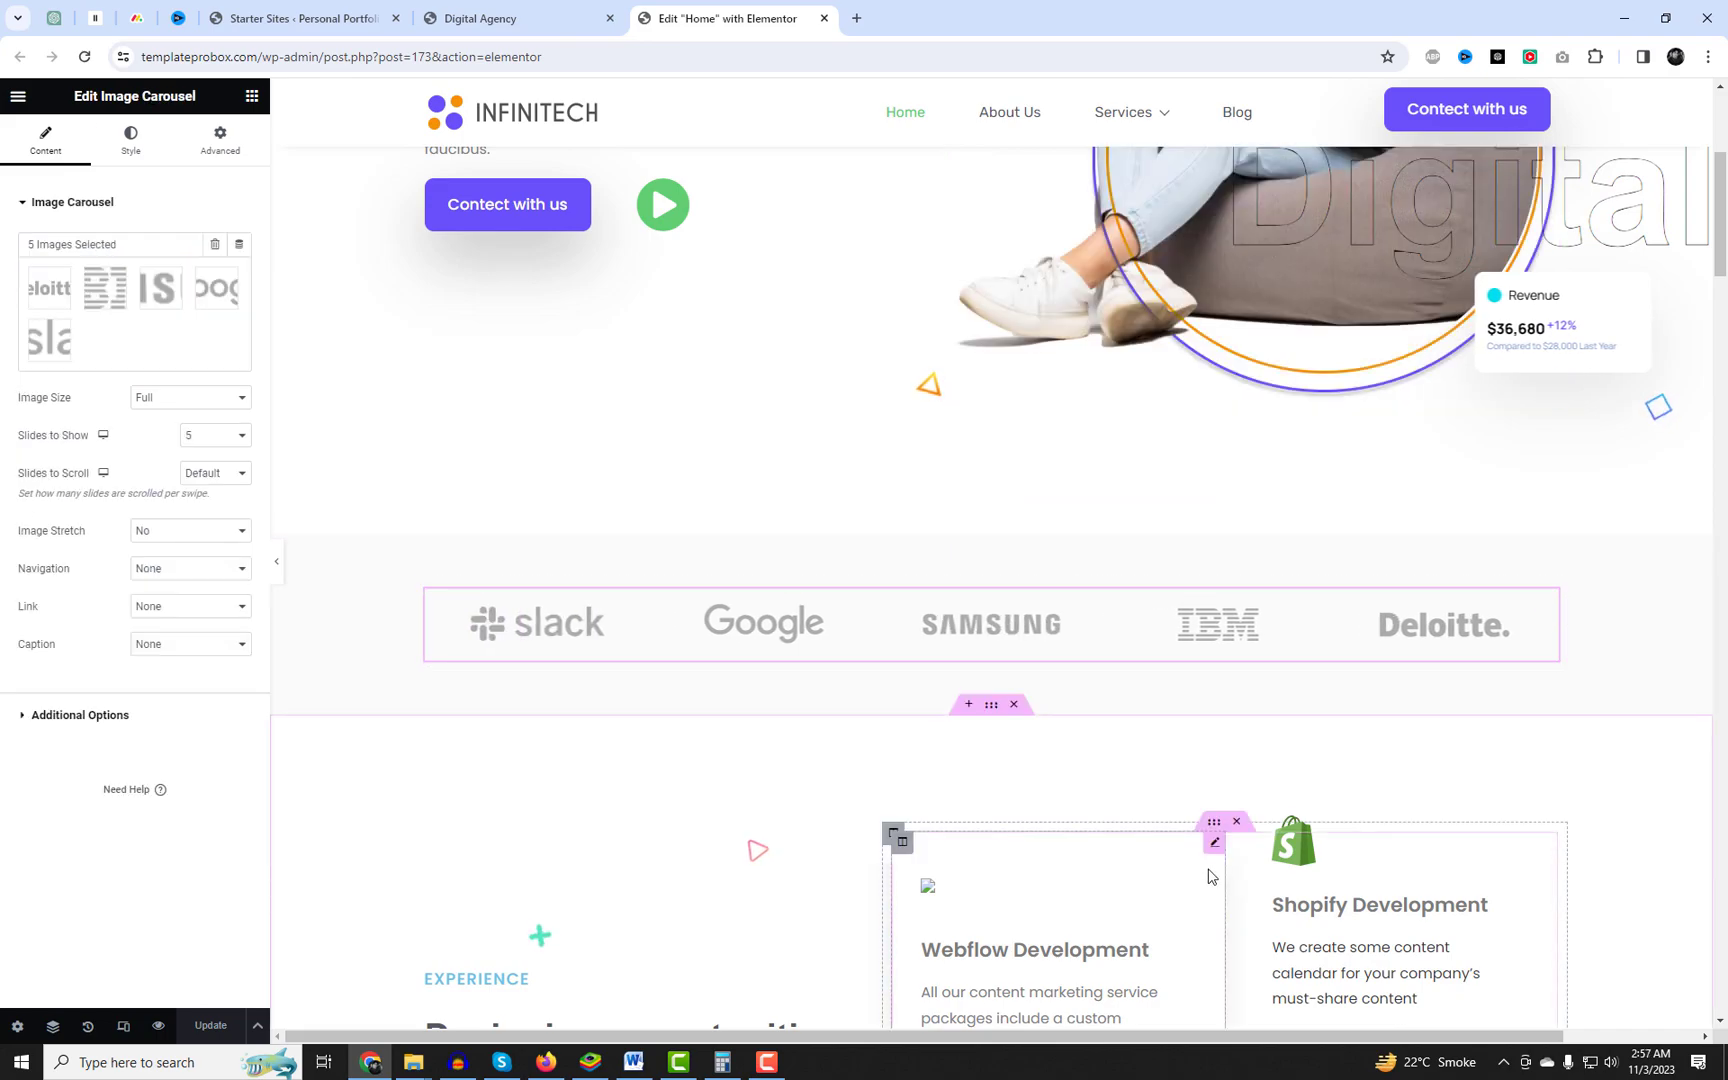
pyautogui.scroll(-3)
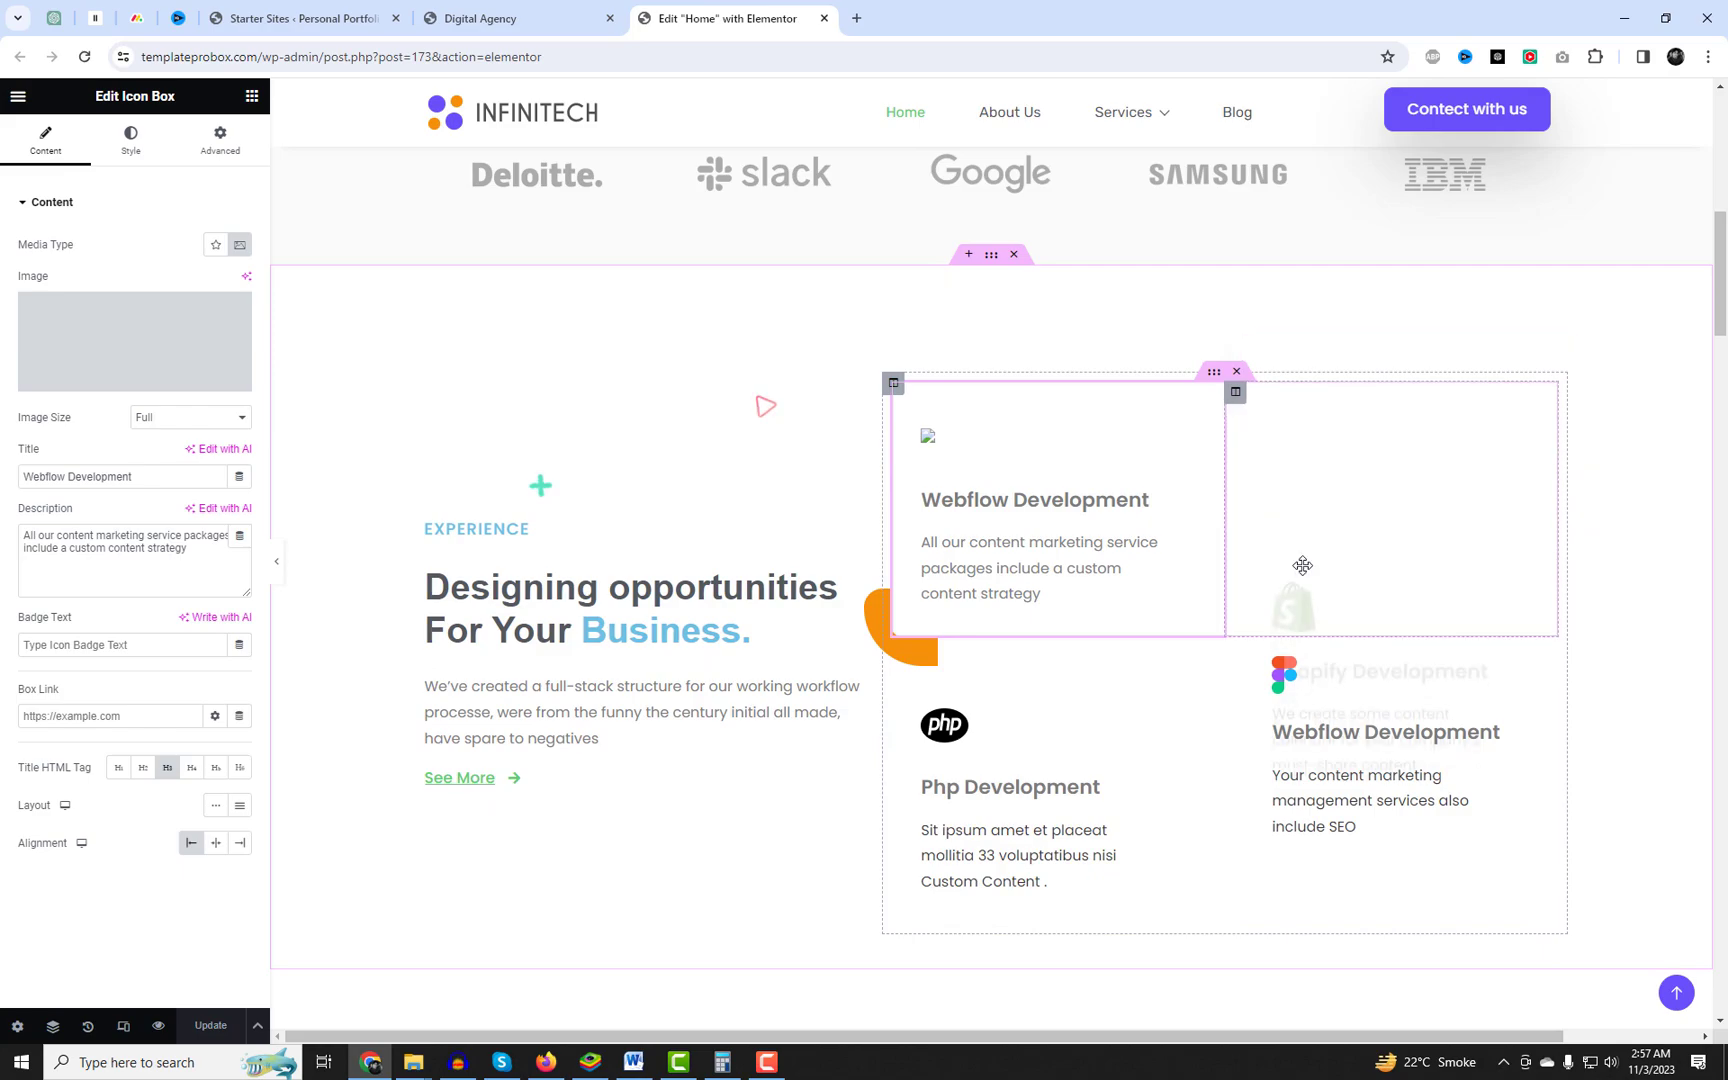
pyautogui.scroll(-3)
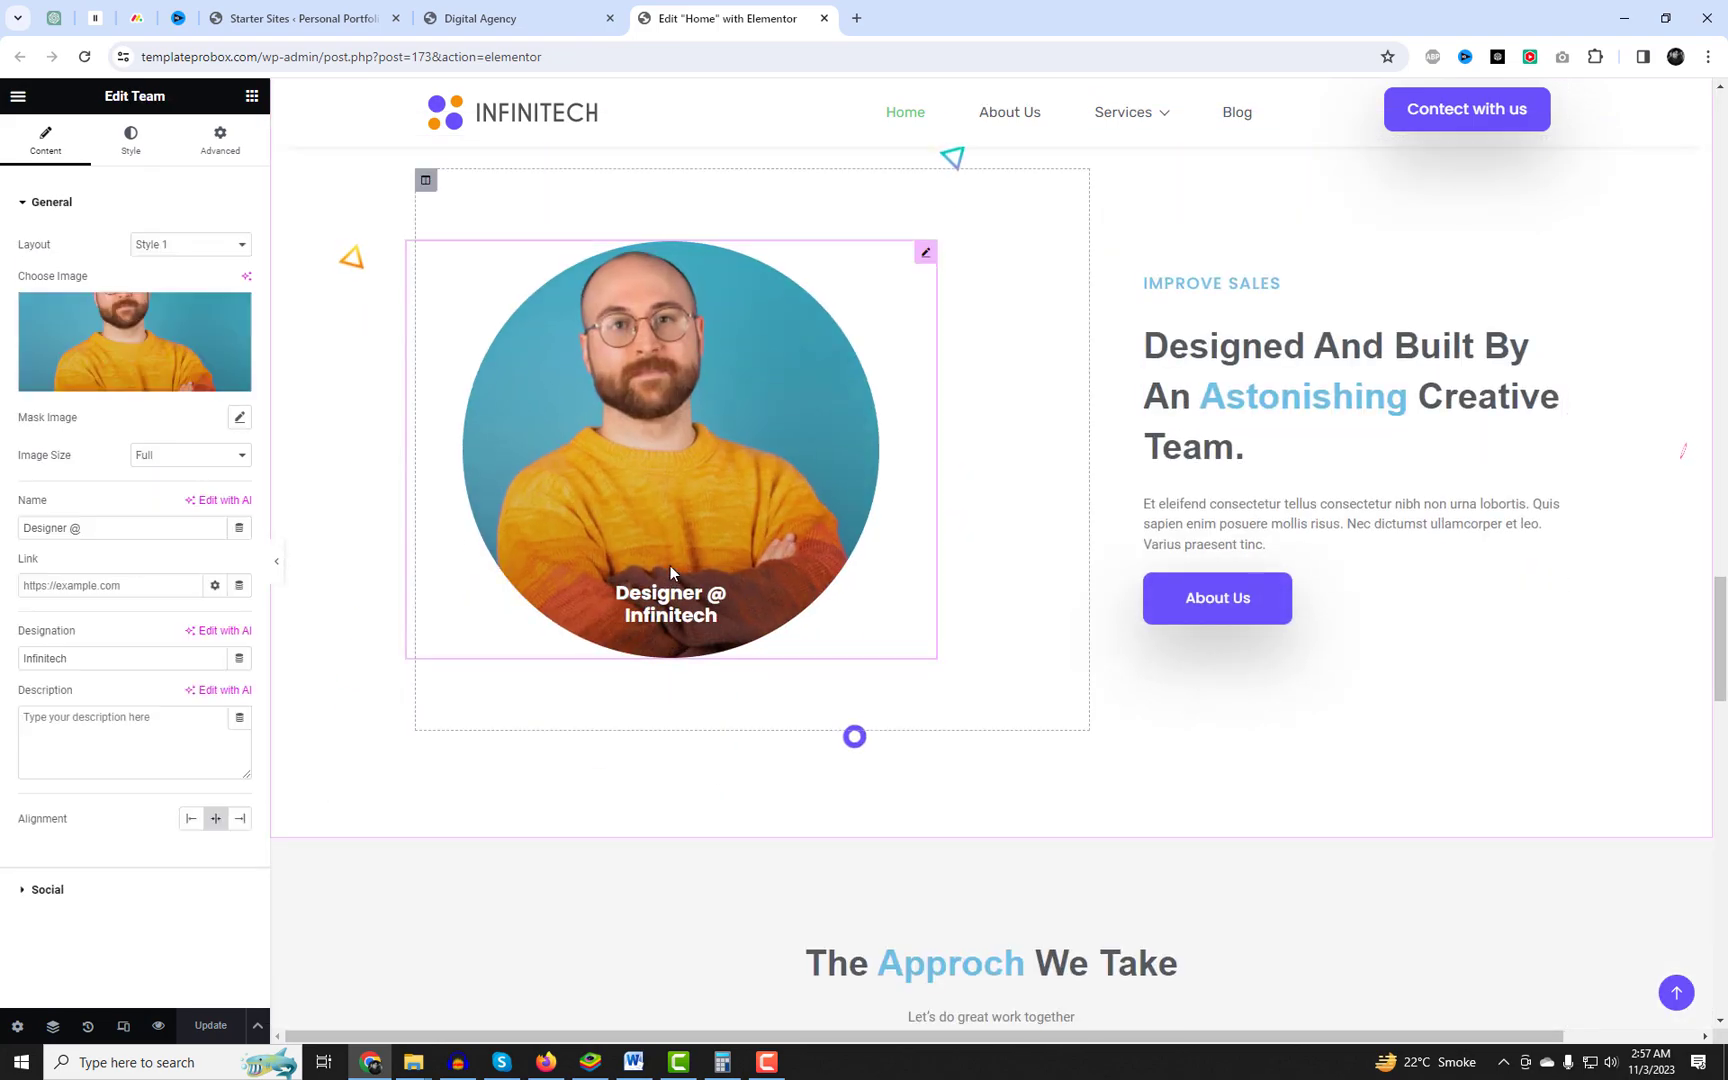
pyautogui.click(188, 244)
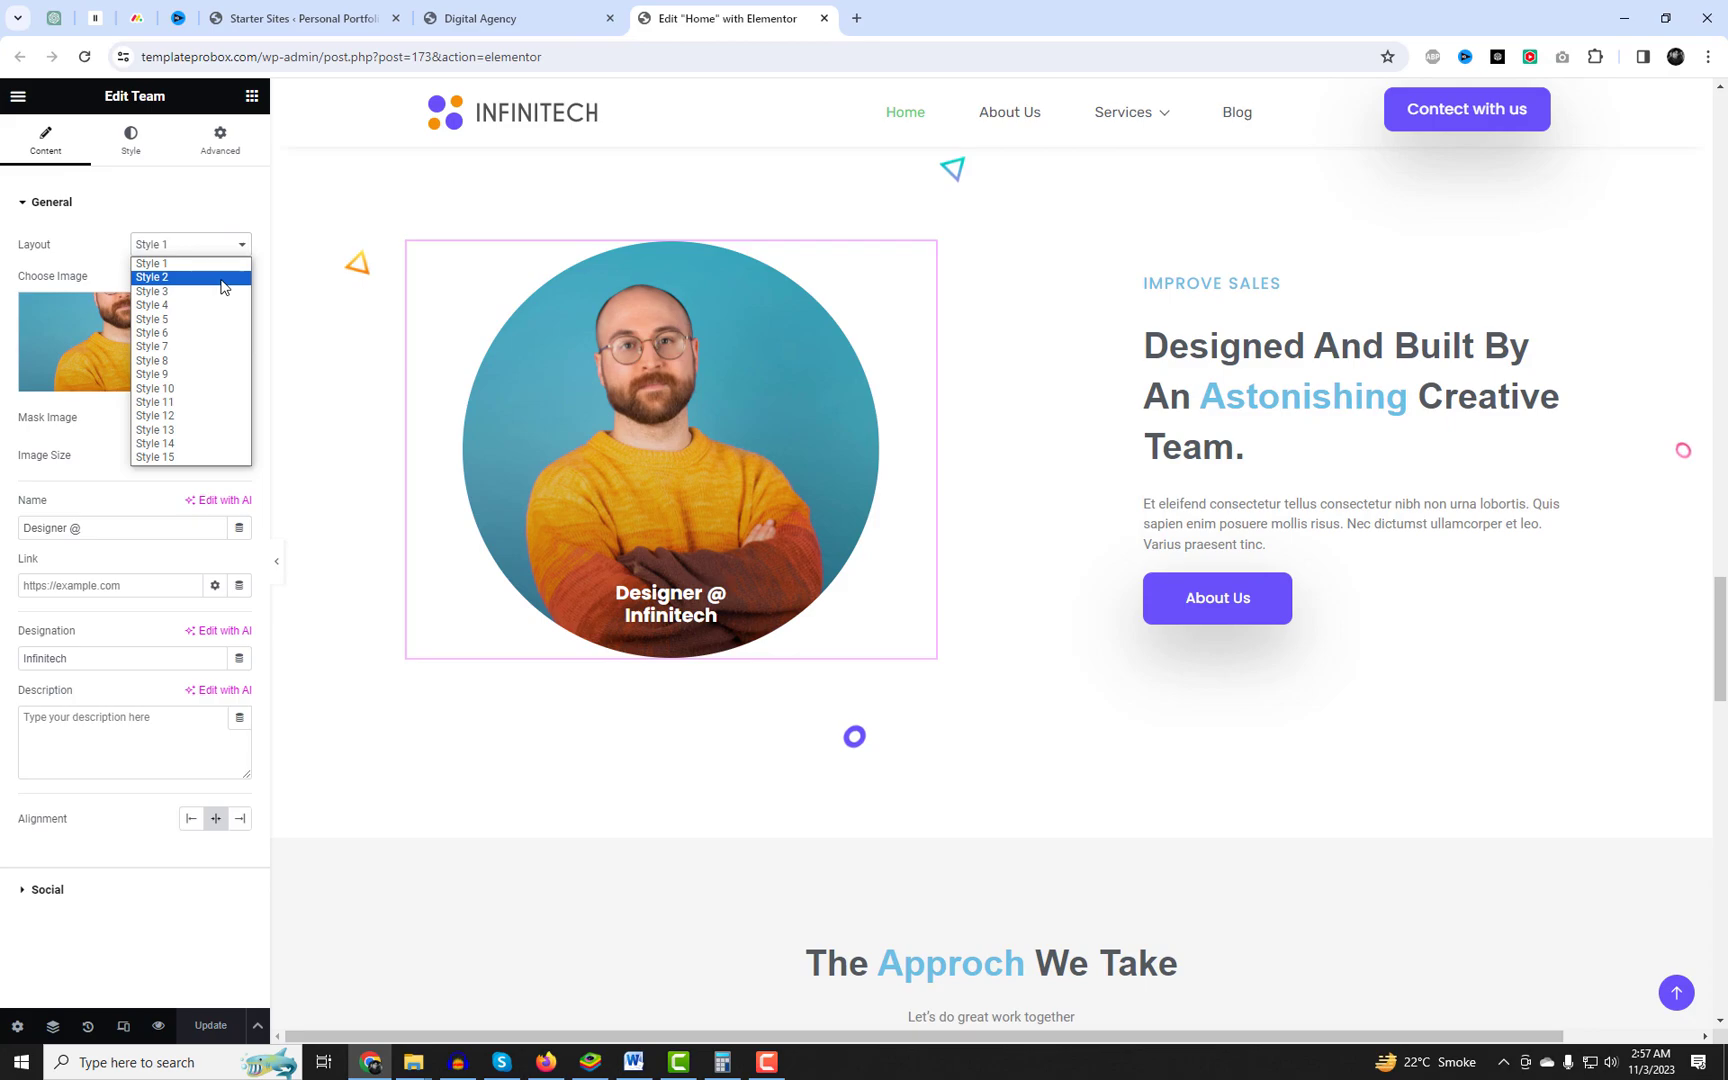
pyautogui.click(150, 276)
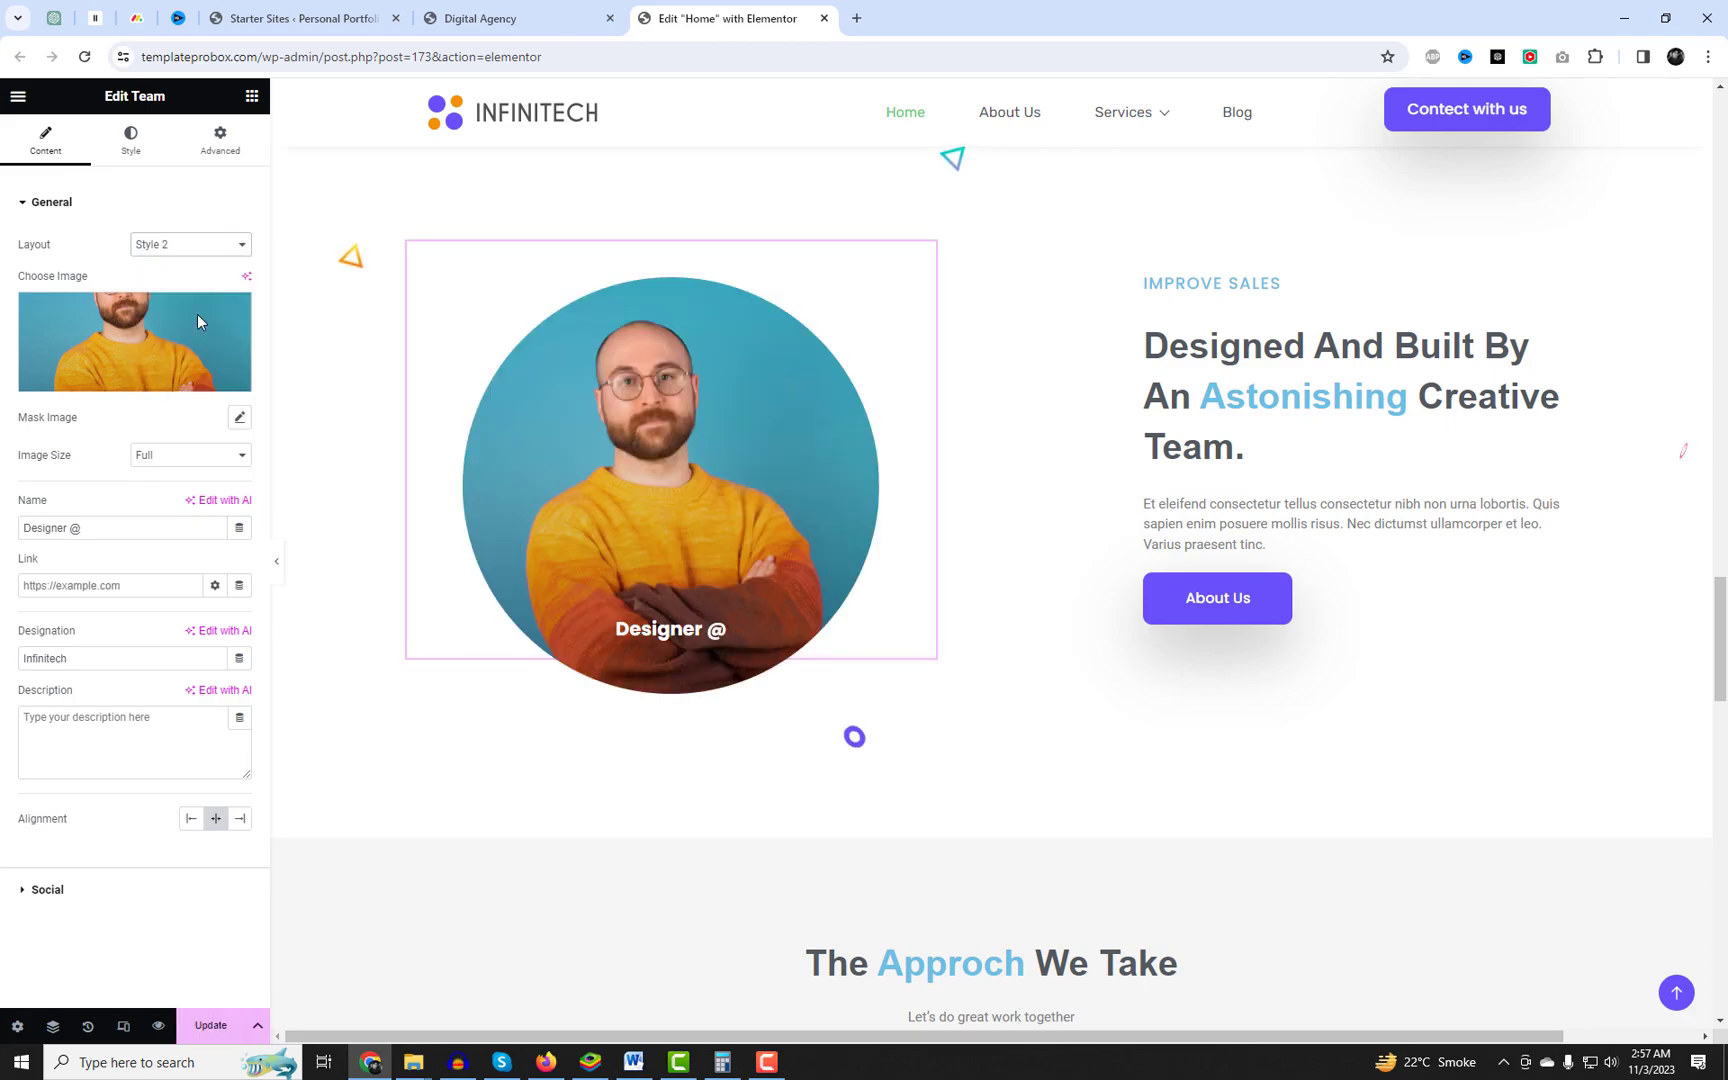
pyautogui.click(1348, 396)
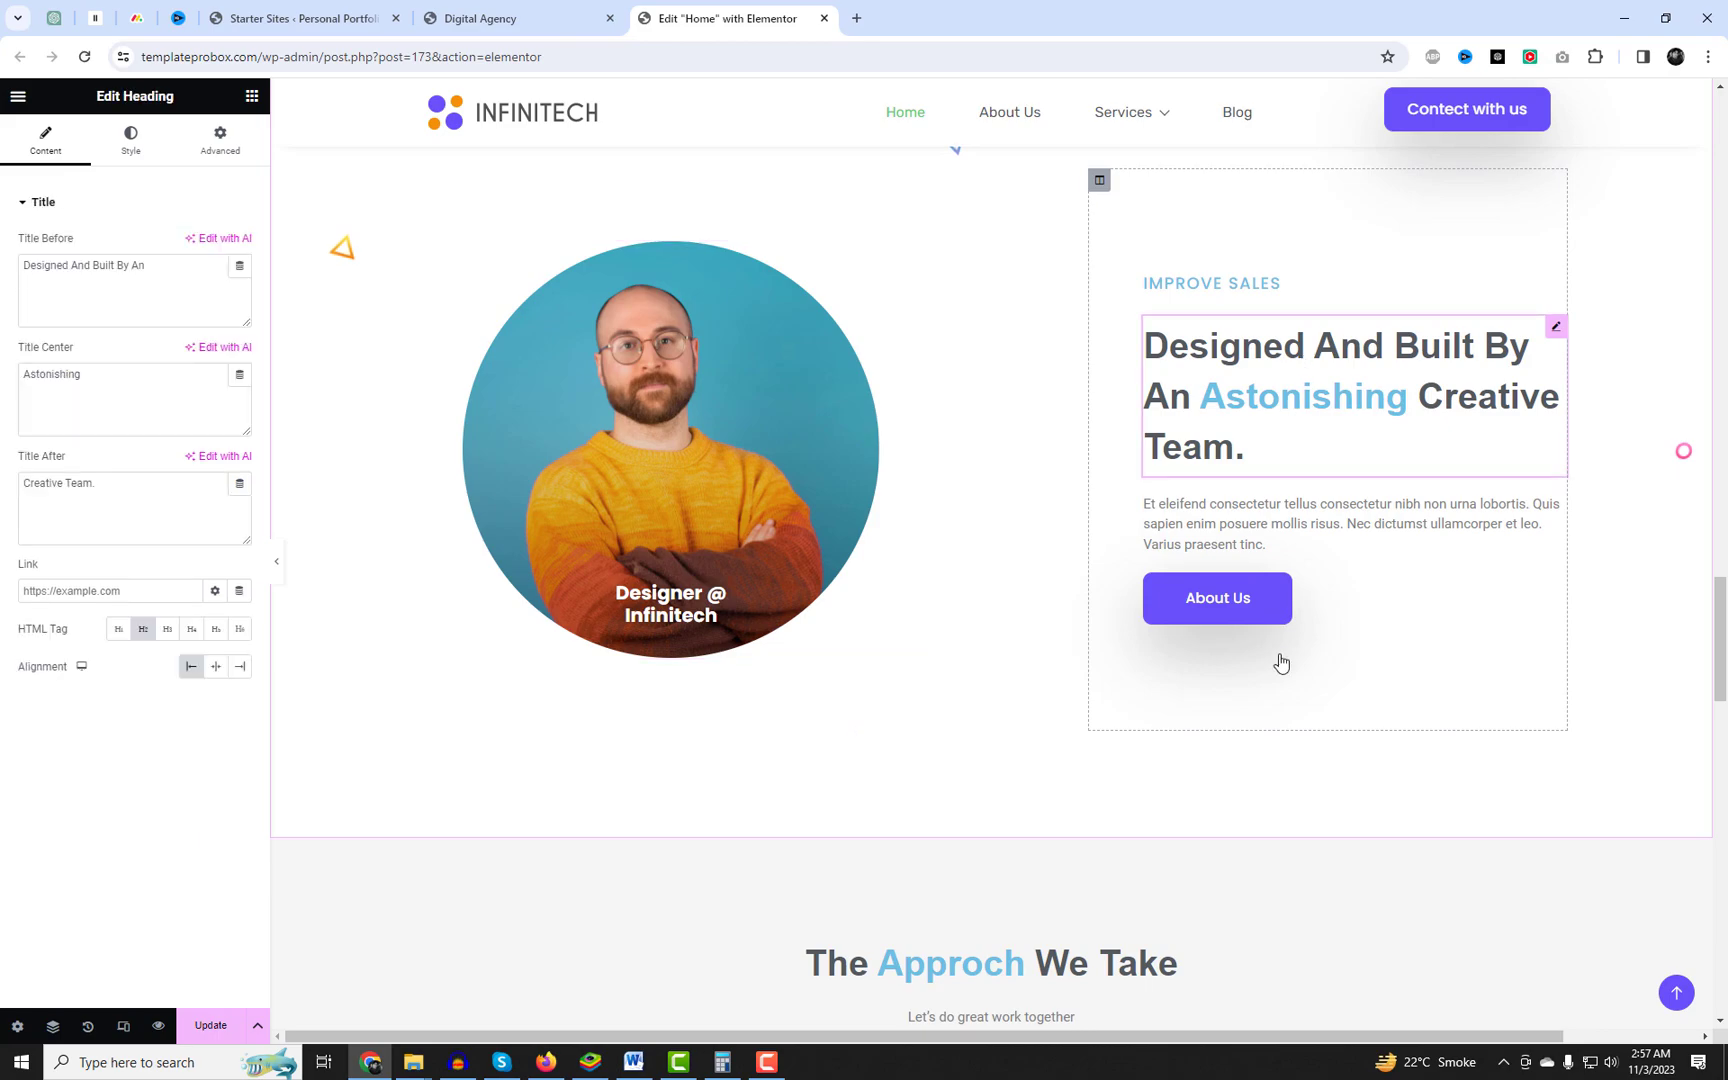
# Look over the remaining homepage sections, then return to the Starter Sites dashboard tab.
pyautogui.scroll(-3)
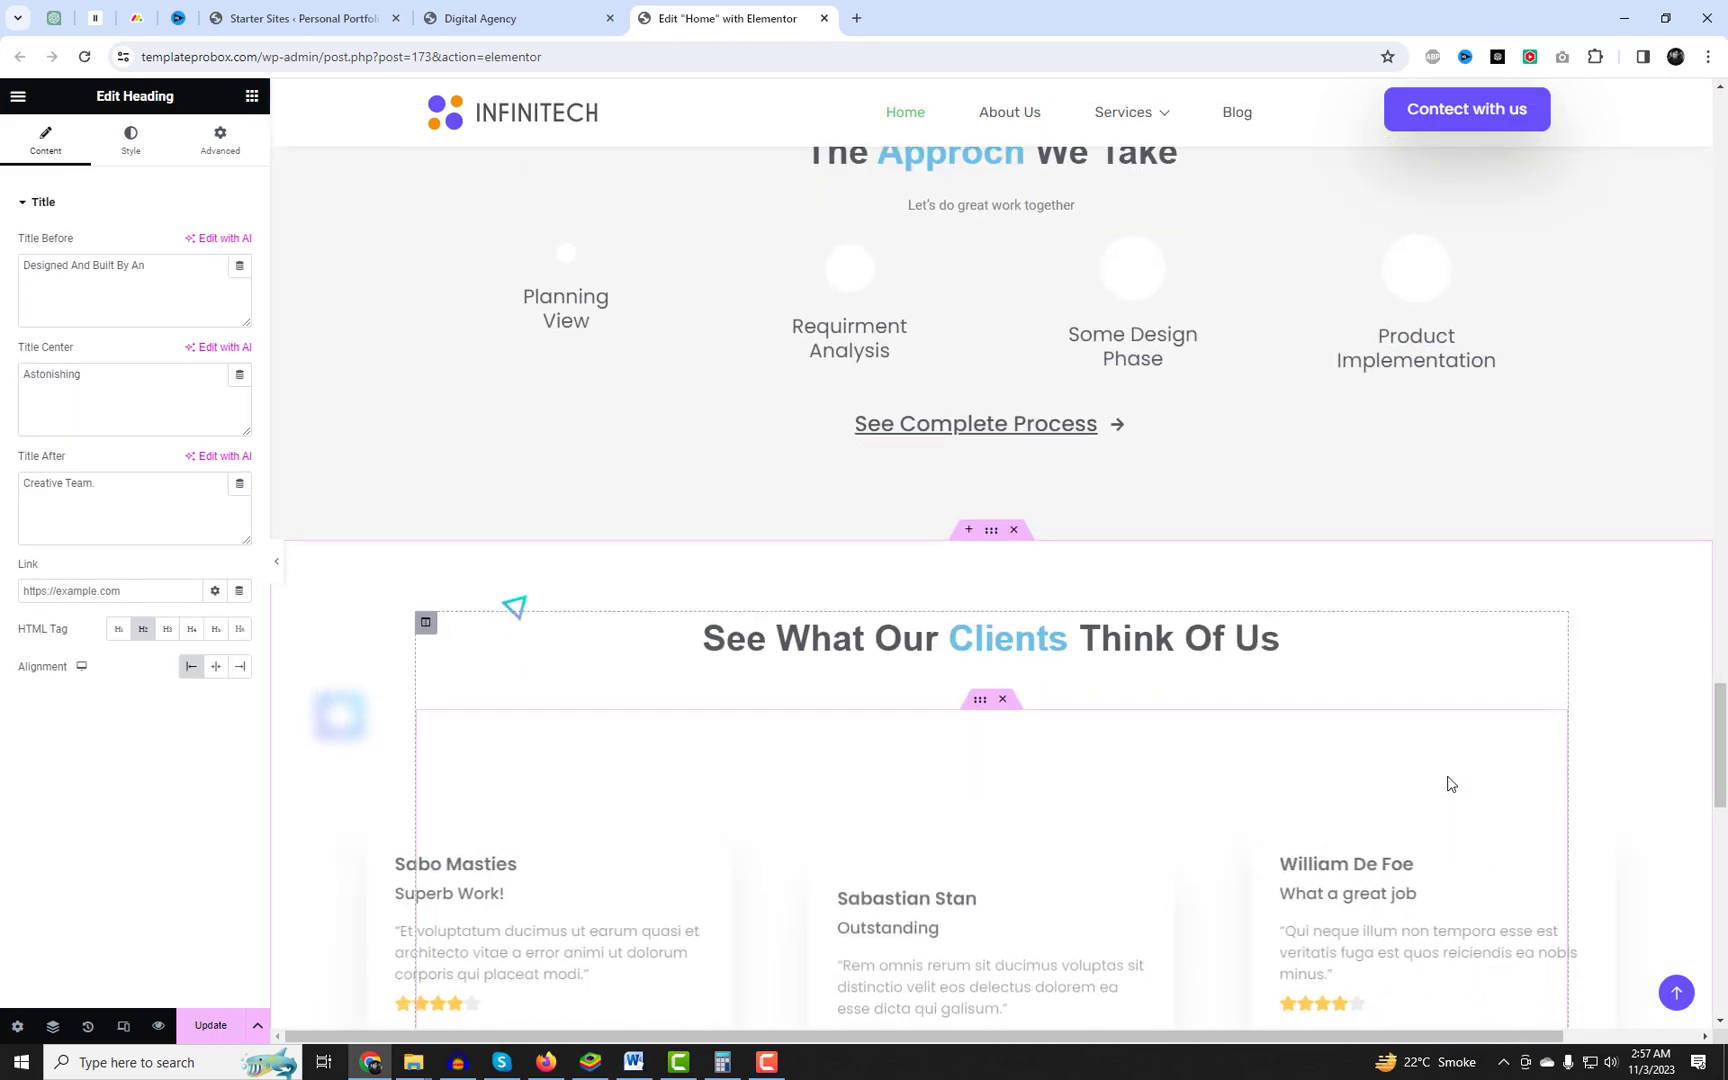
pyautogui.scroll(-3)
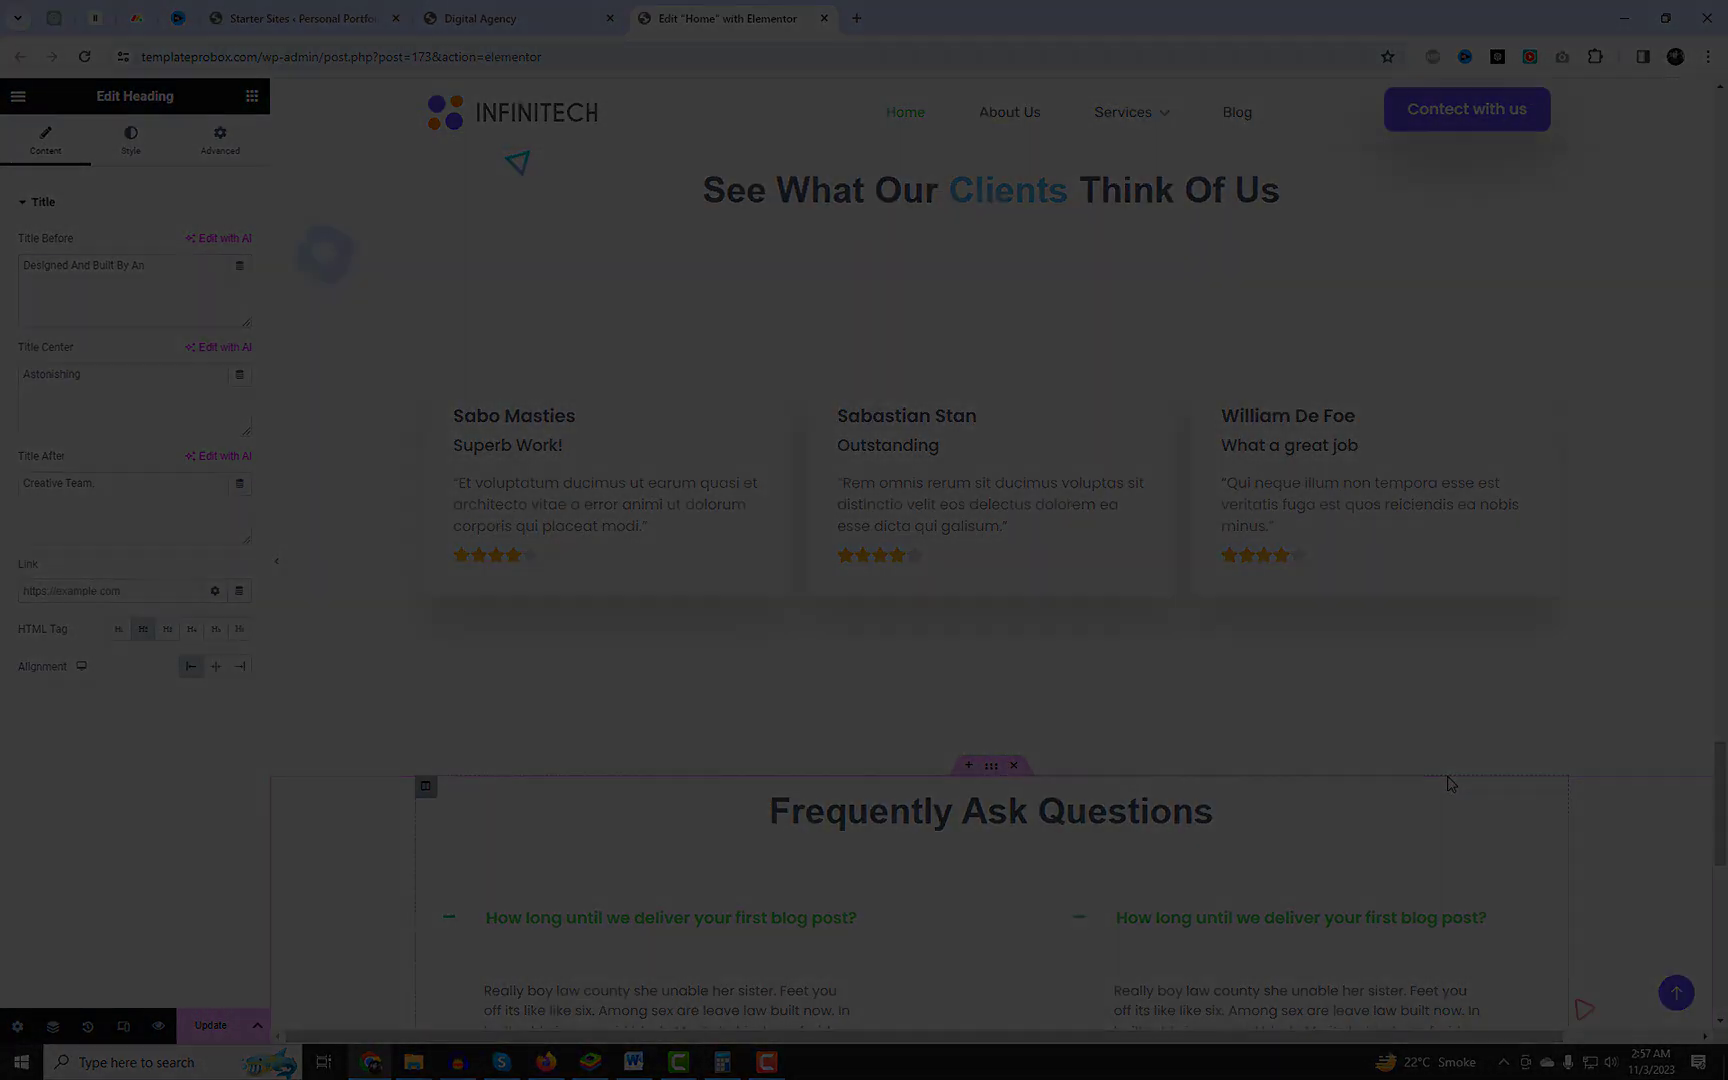
pyautogui.click(304, 18)
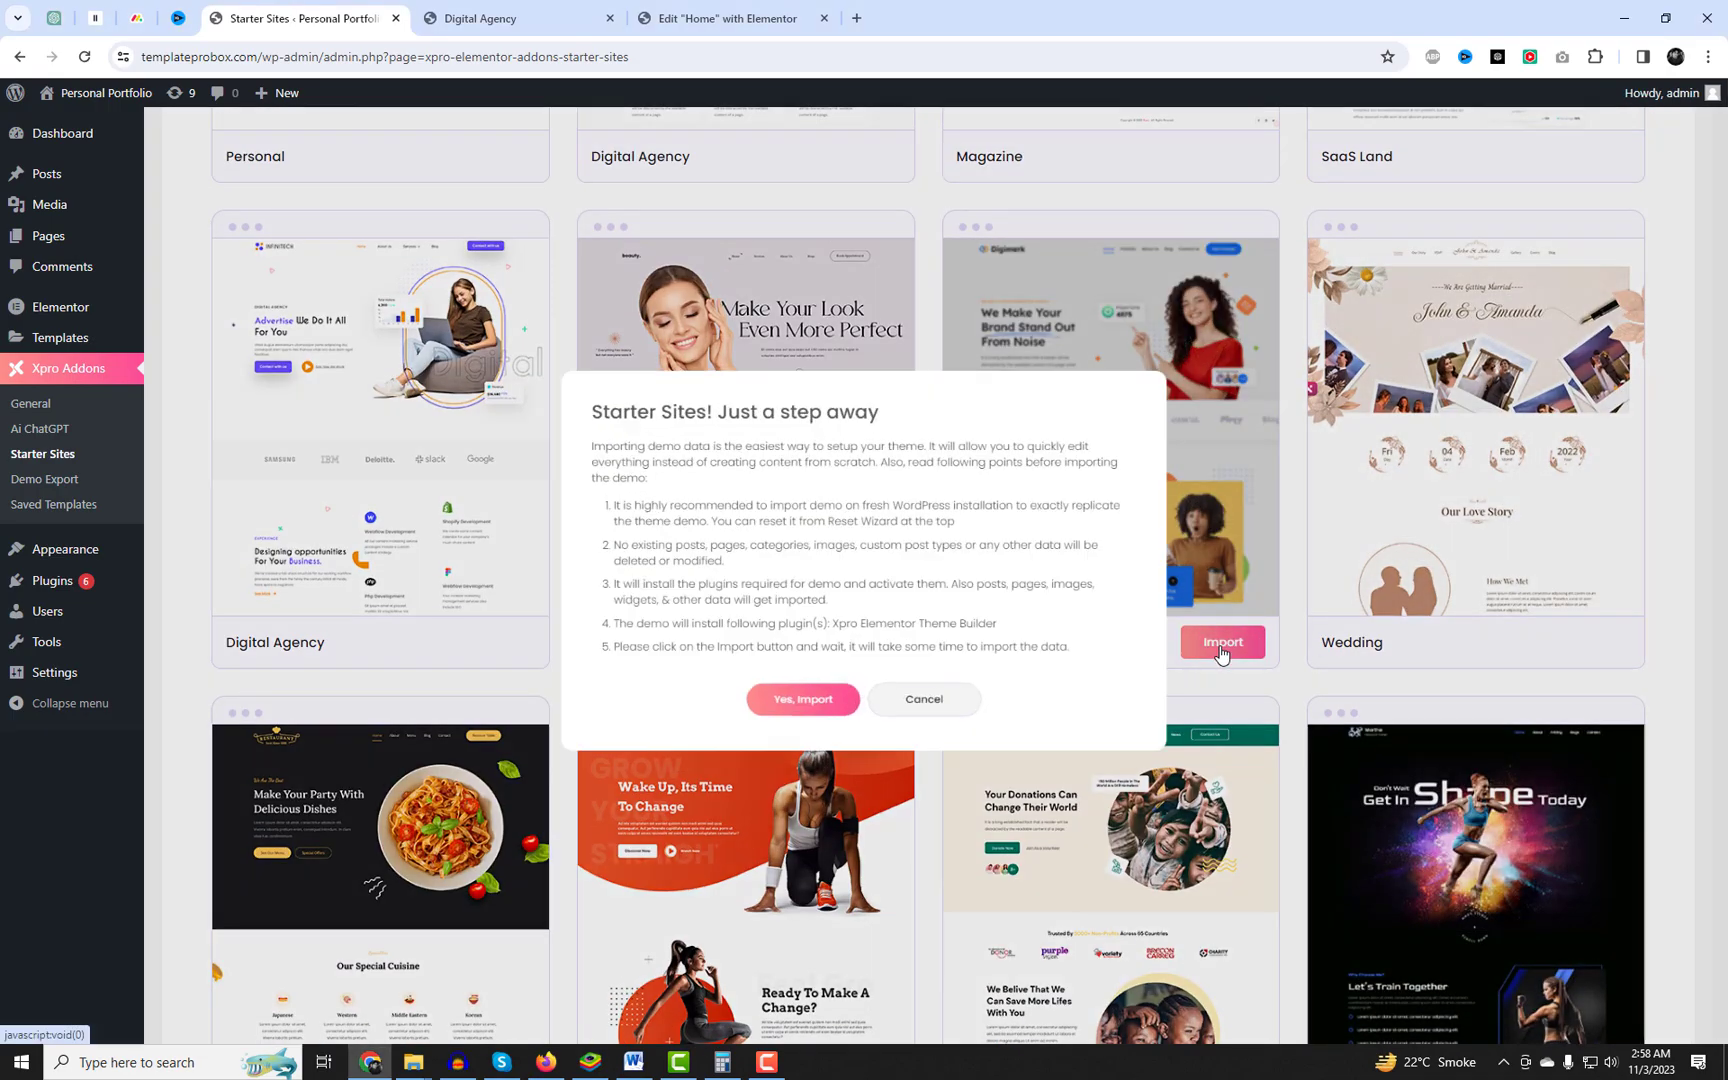
# Let the Agency Startup starter site import finish and dismiss the Success notice.
pyautogui.click(802, 698)
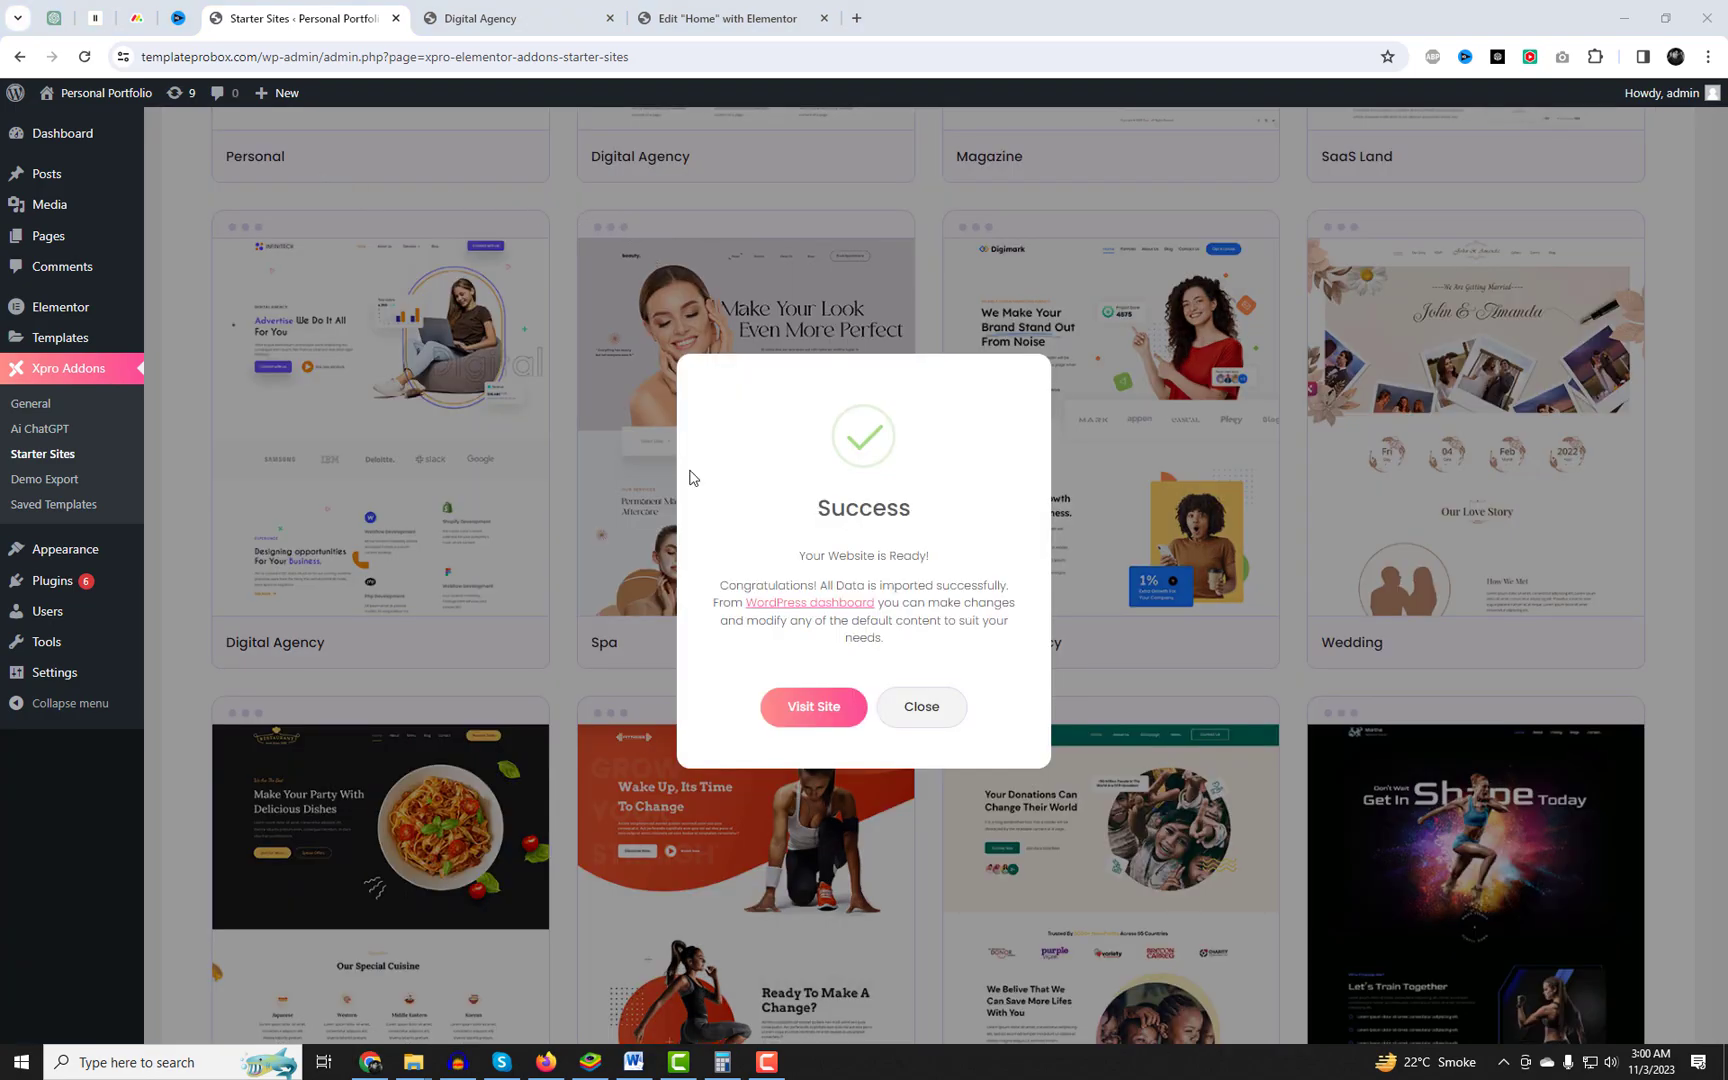
pyautogui.click(922, 706)
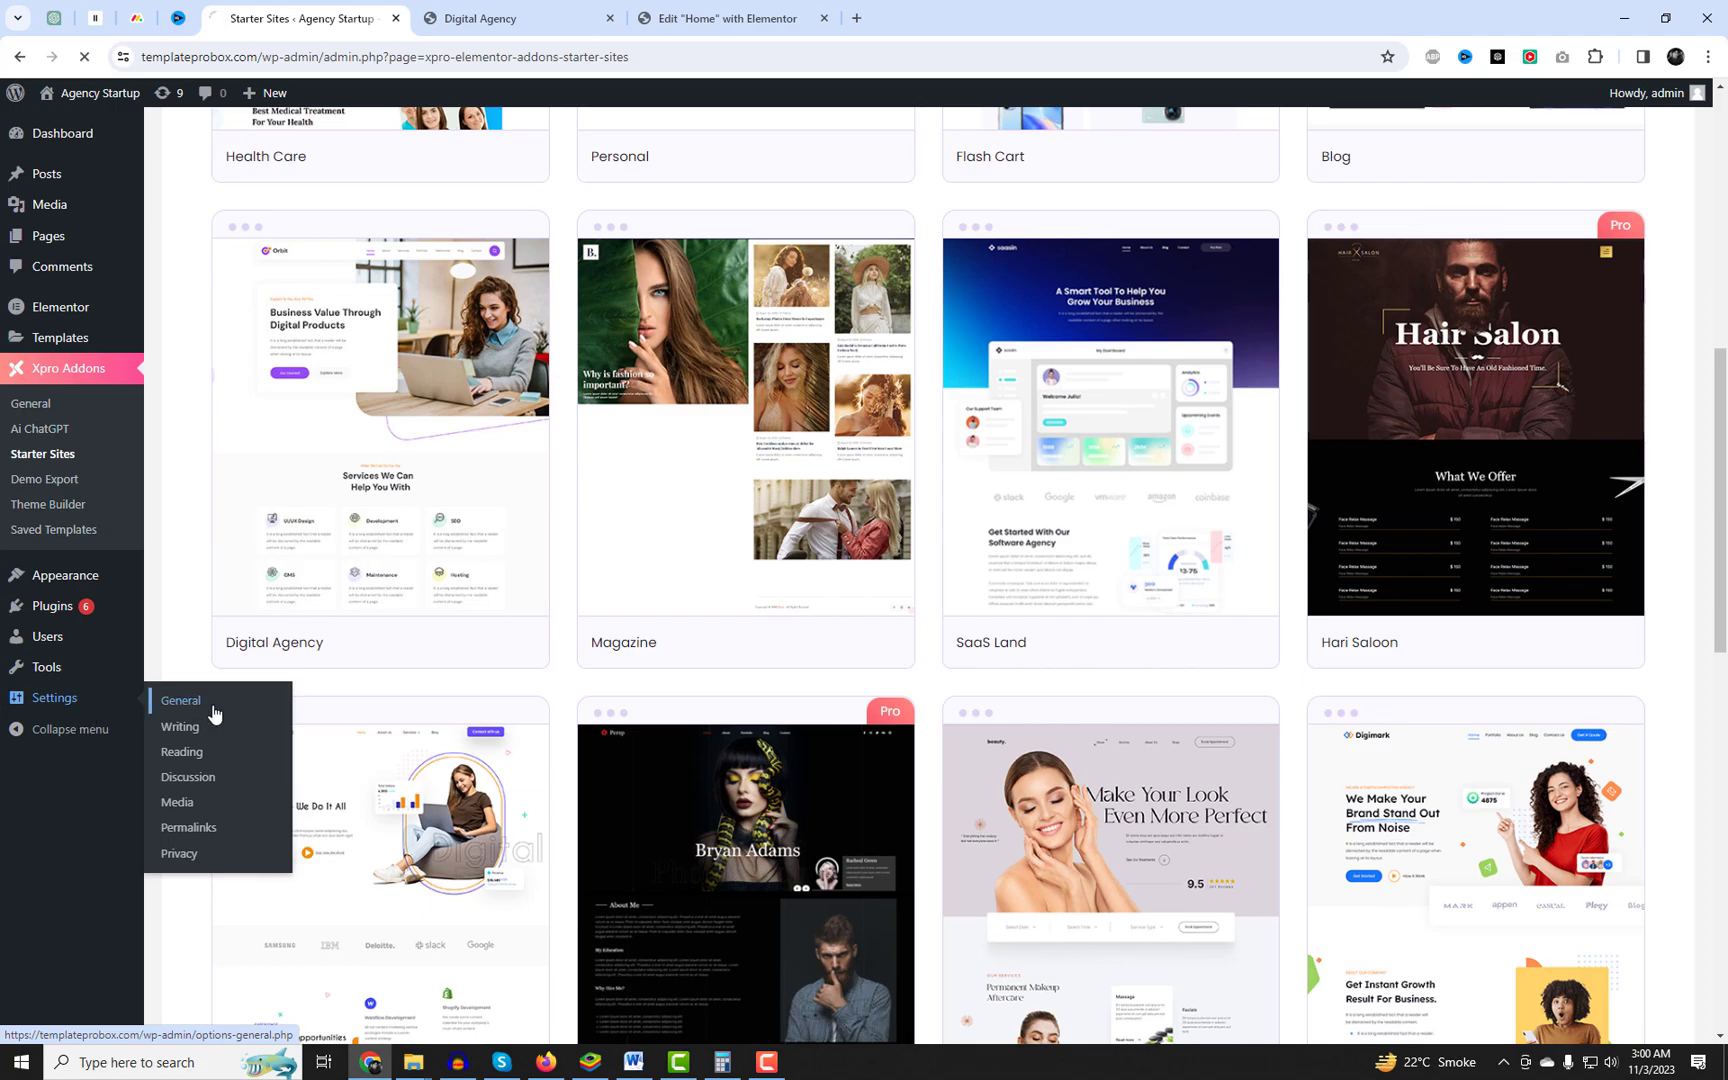
# In Settings > Reading make Blog the posts page and save the changes.
pyautogui.click(180, 700)
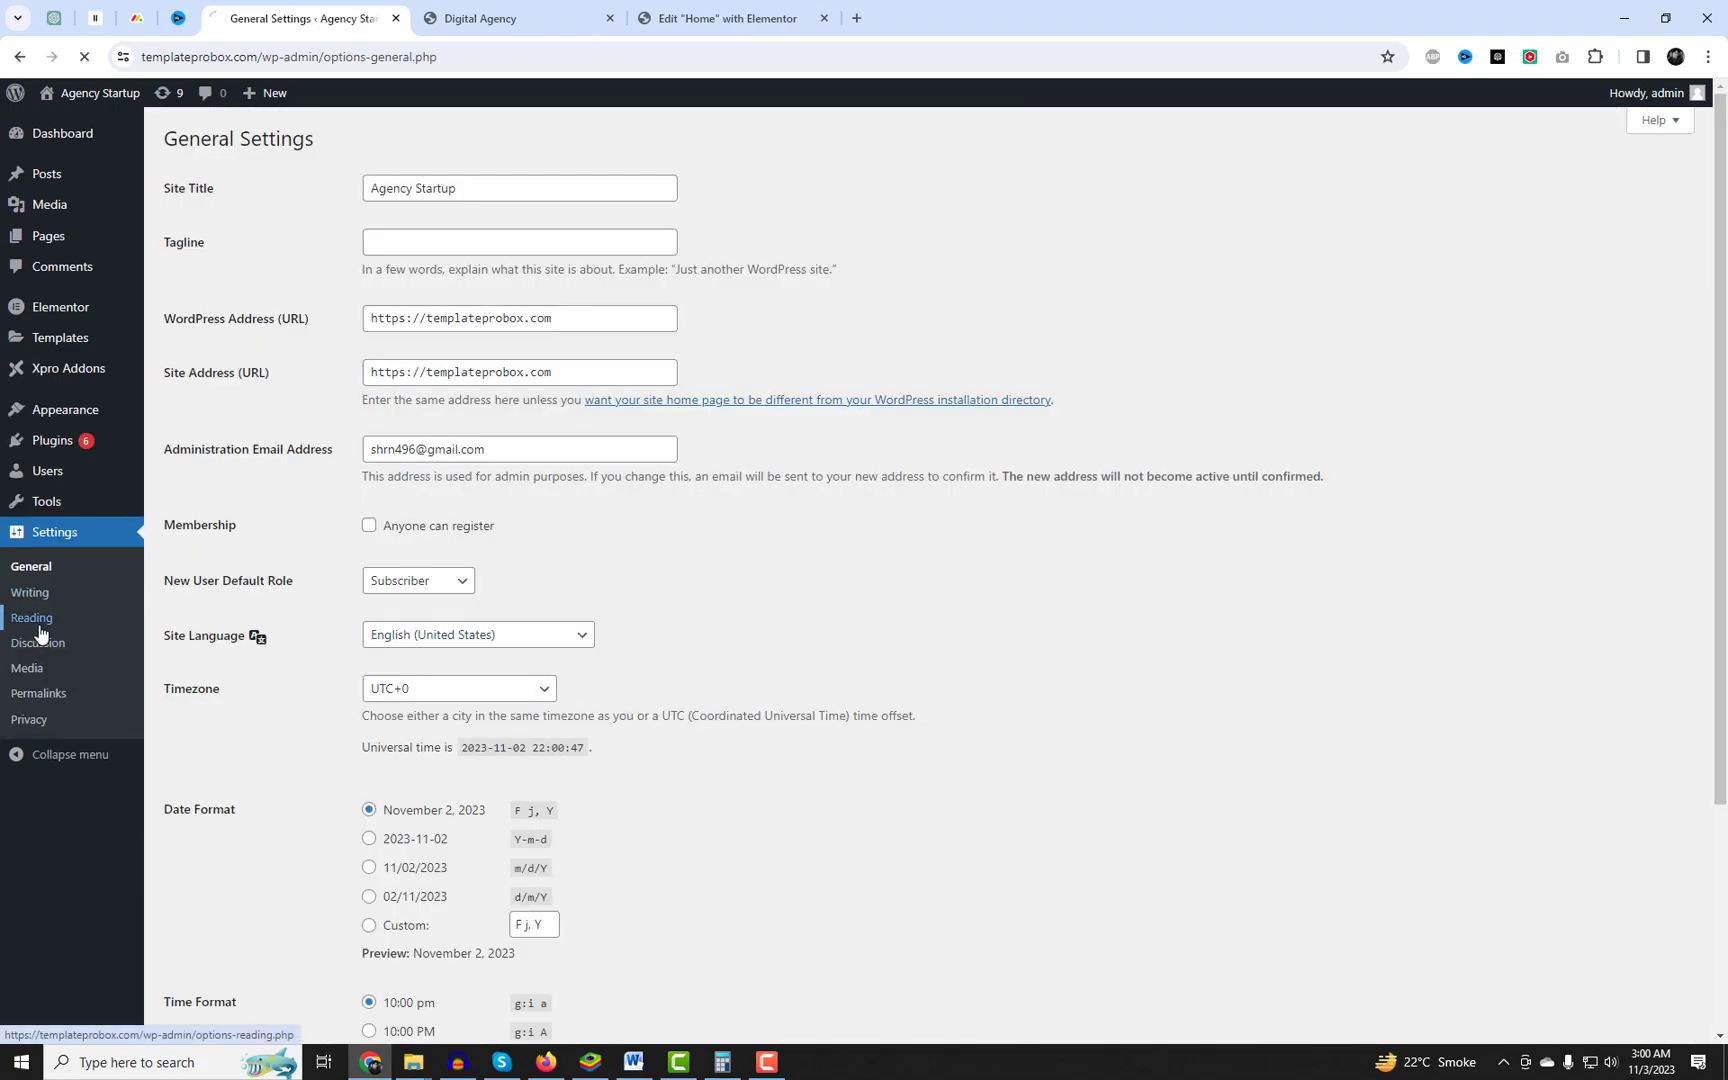
pyautogui.click(30, 618)
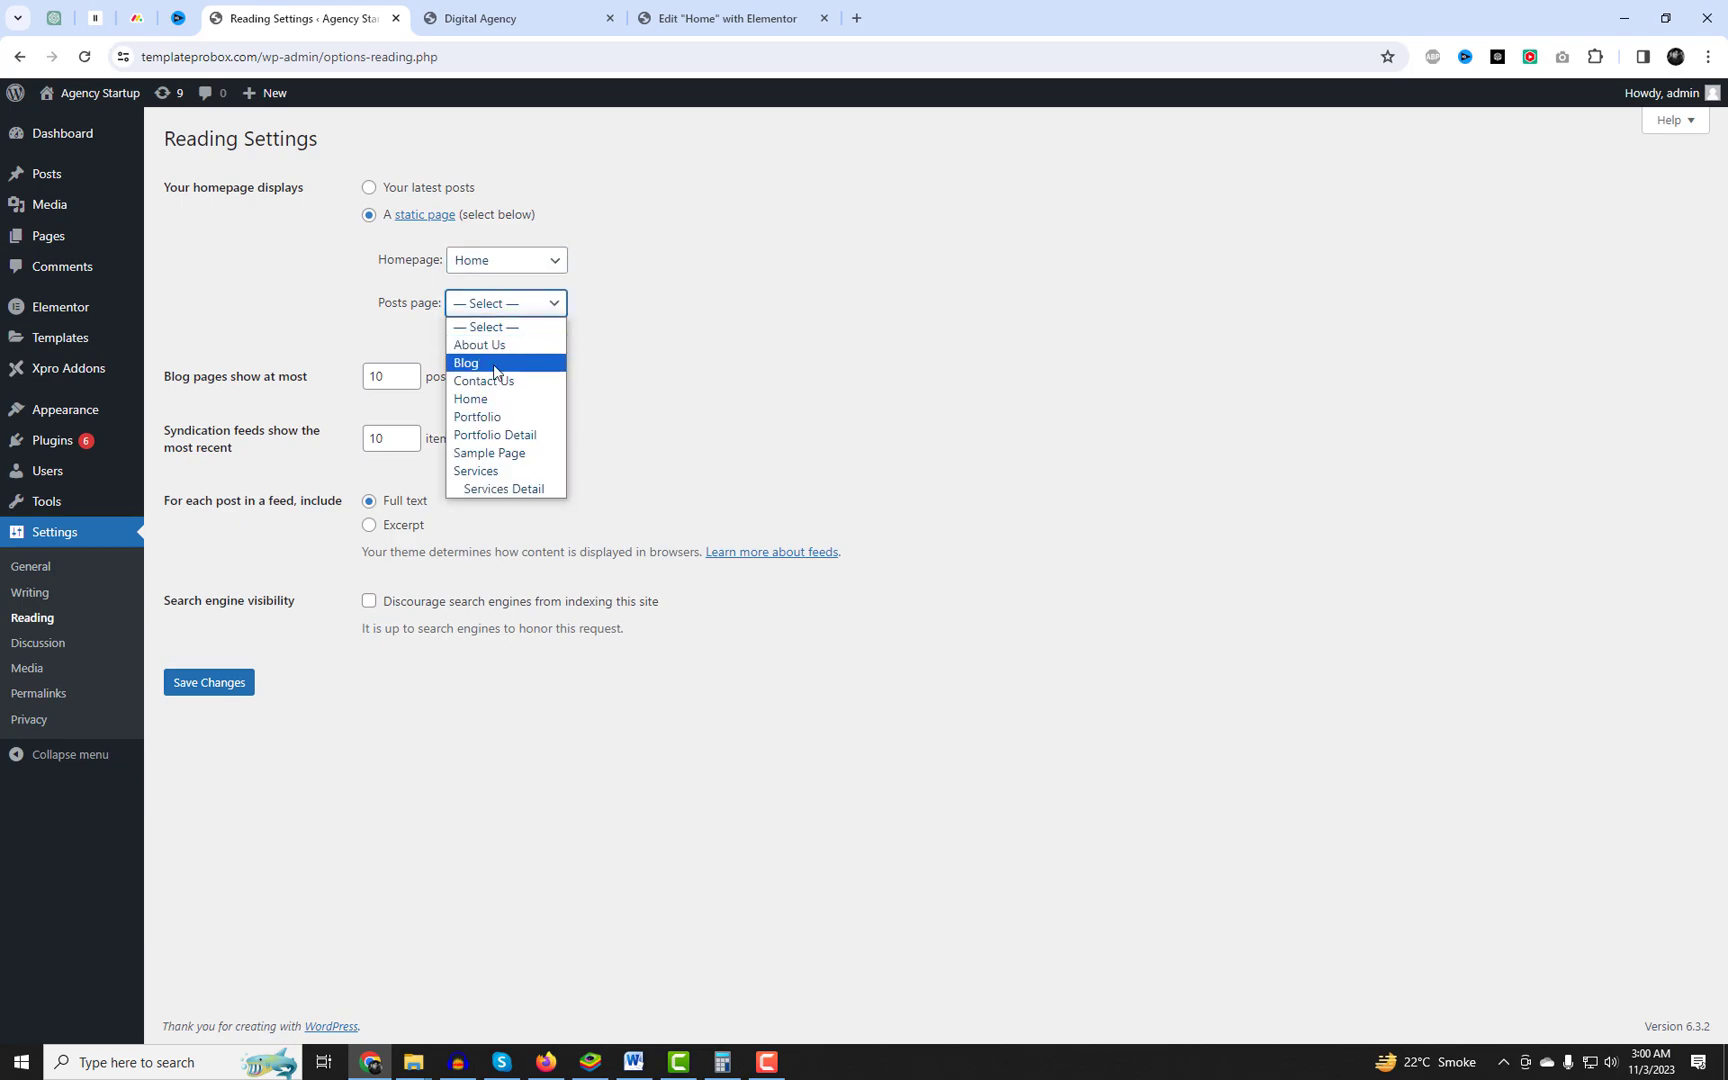
pyautogui.click(466, 362)
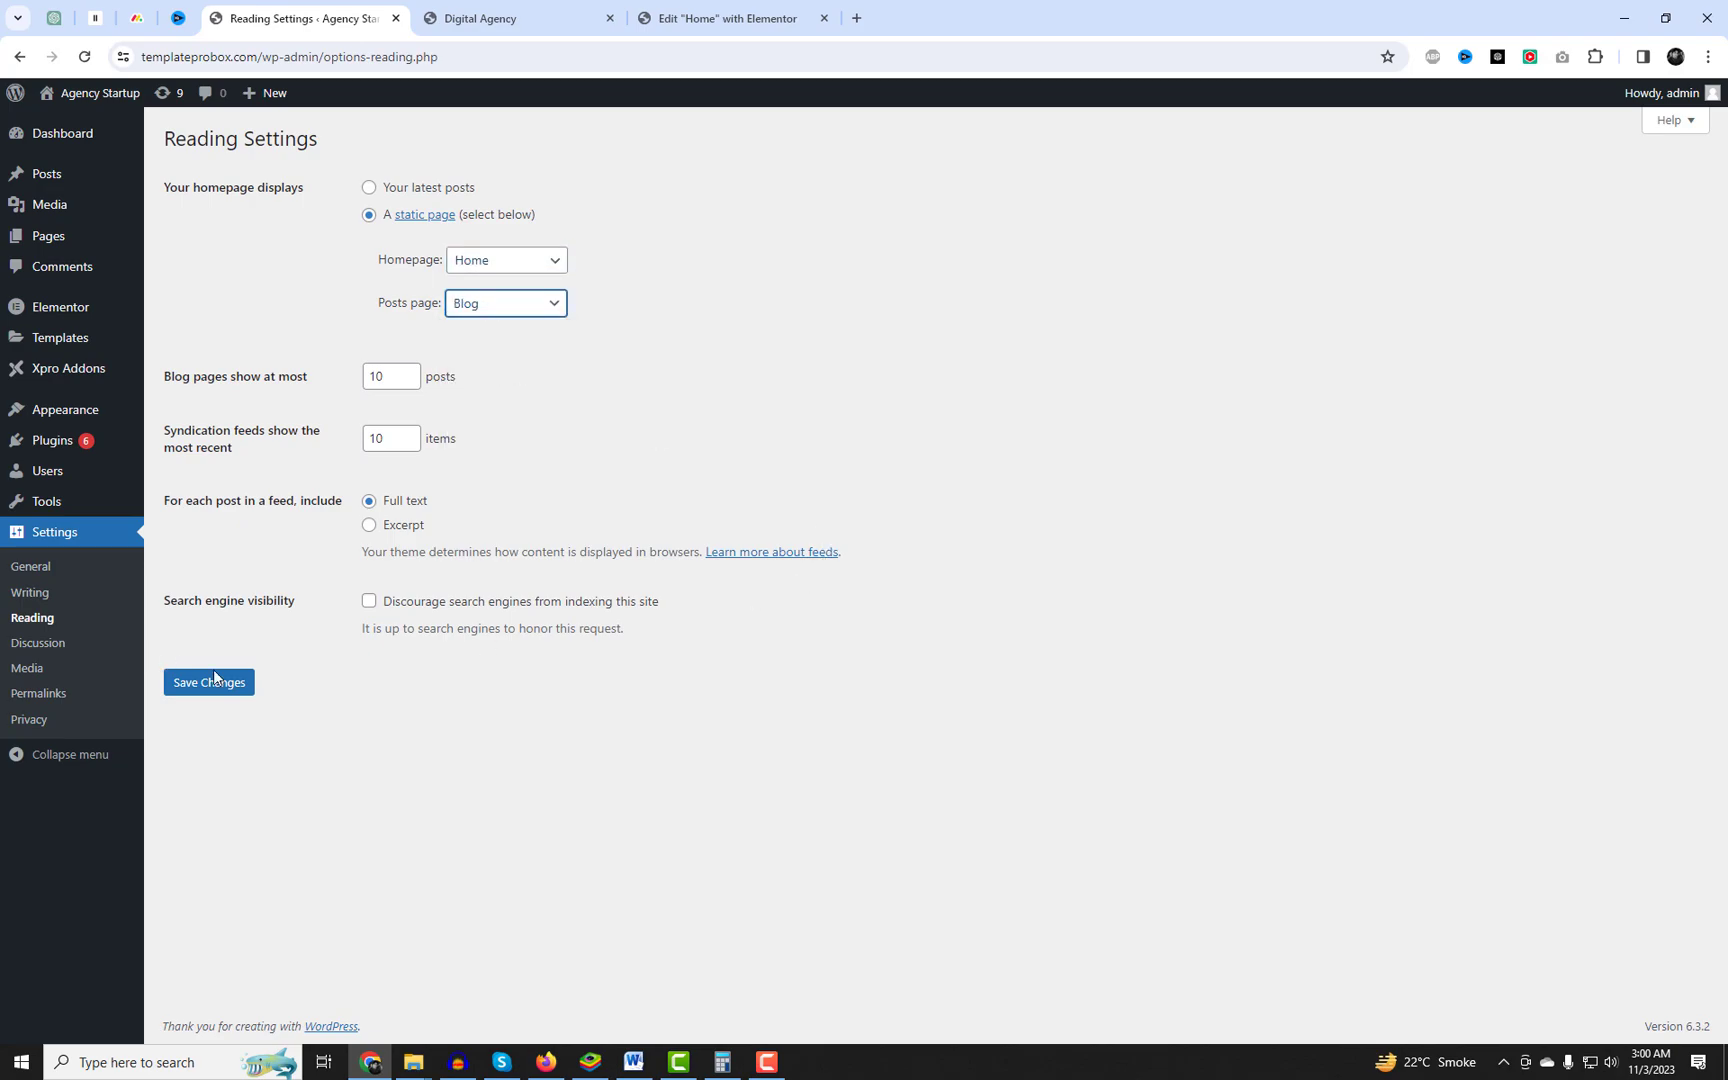
pyautogui.click(208, 682)
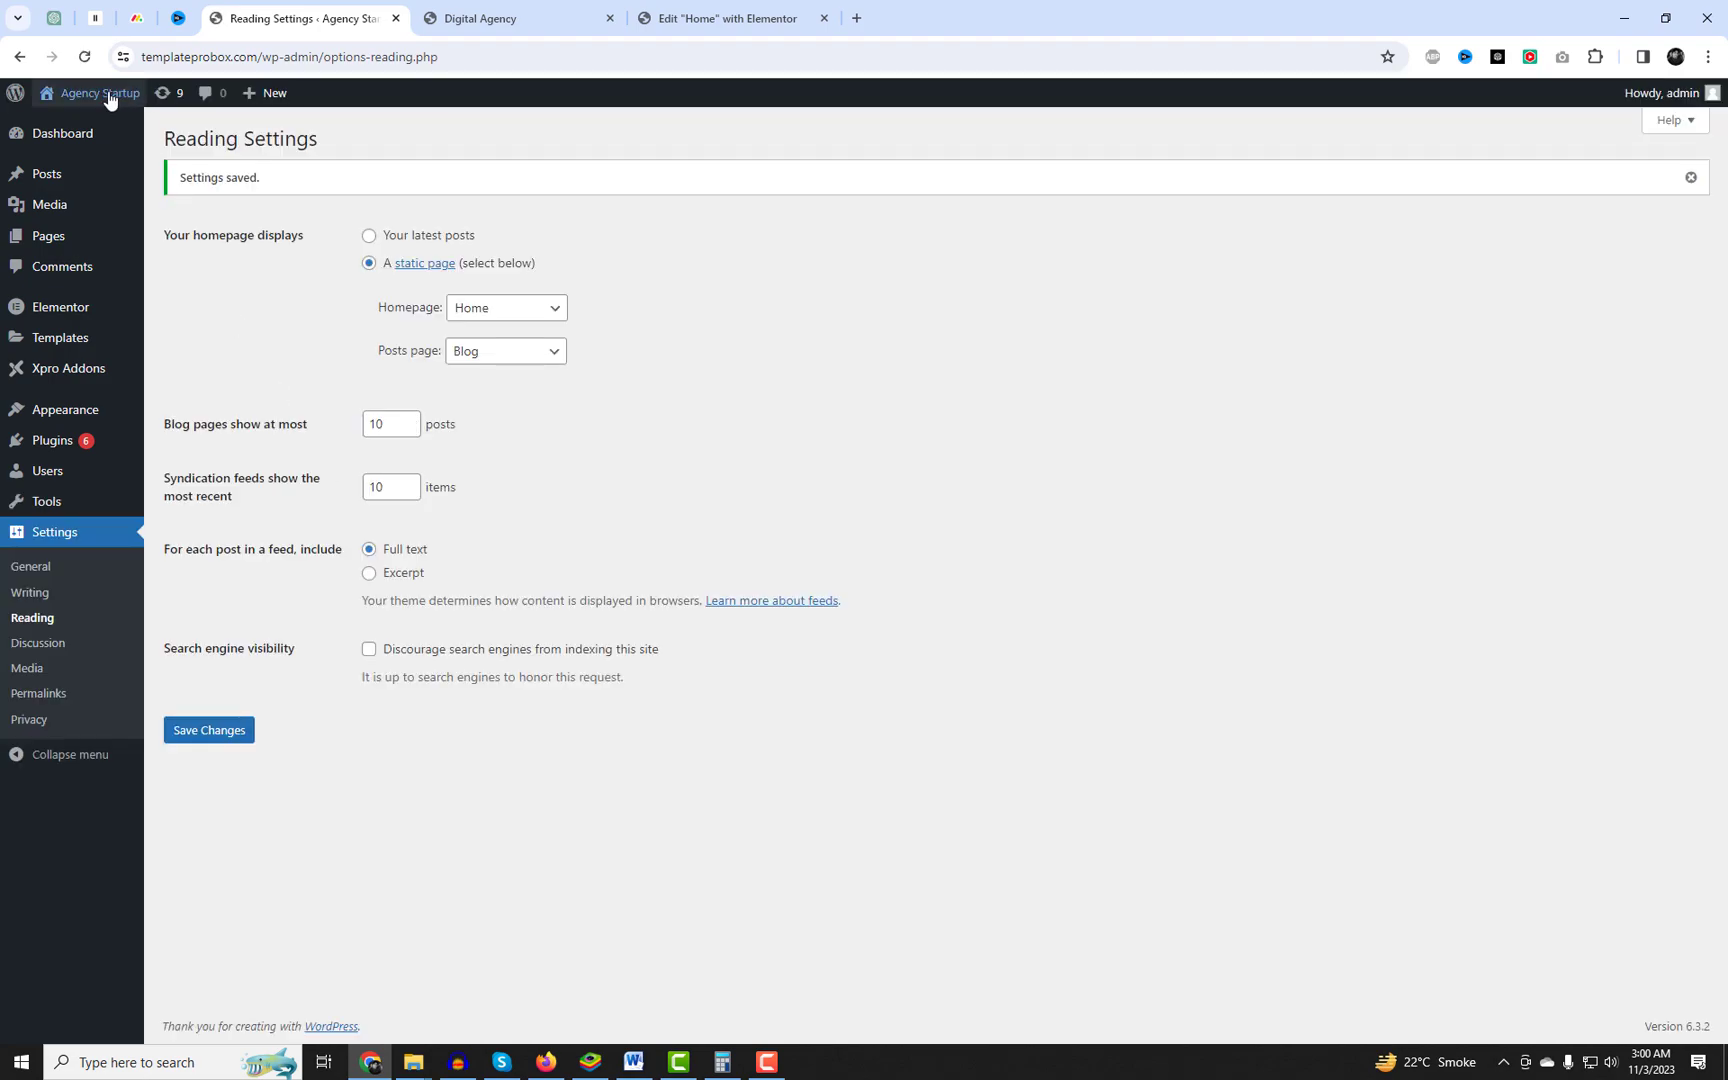
# Visit the live Digimark homepage, scroll through it, then return to the dashboard.
pyautogui.click(98, 92)
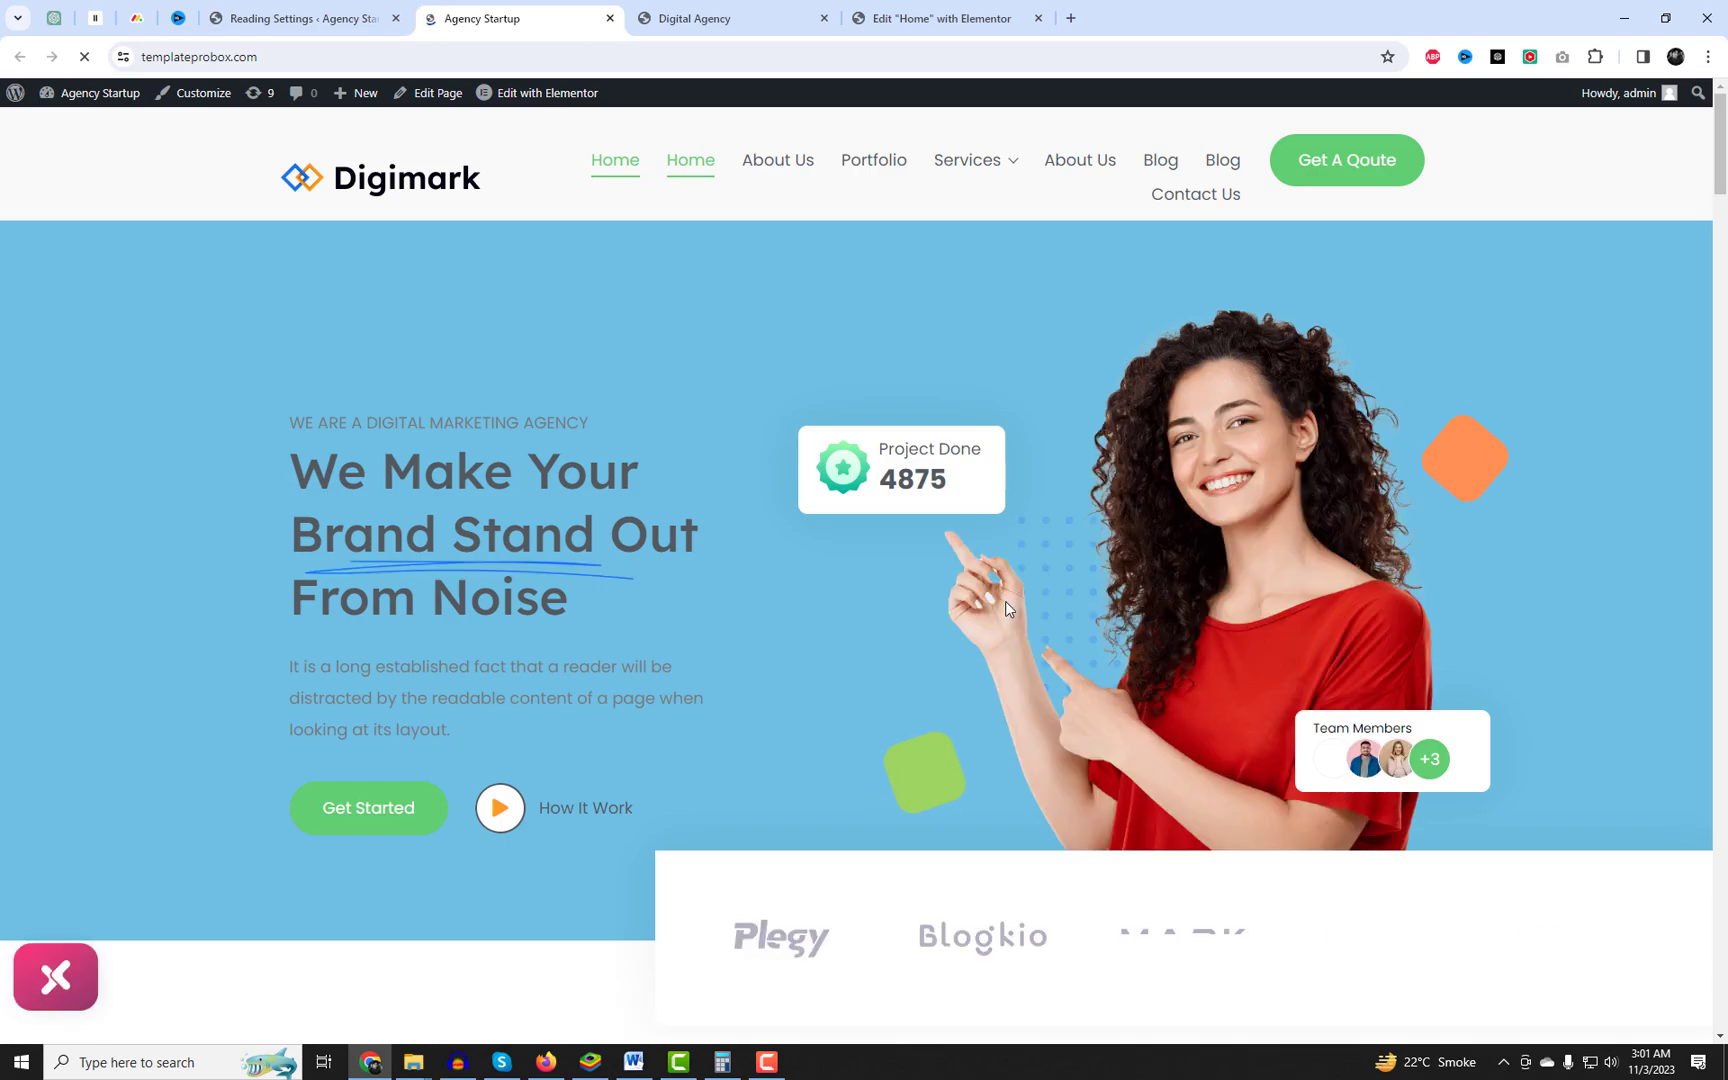
pyautogui.scroll(-3)
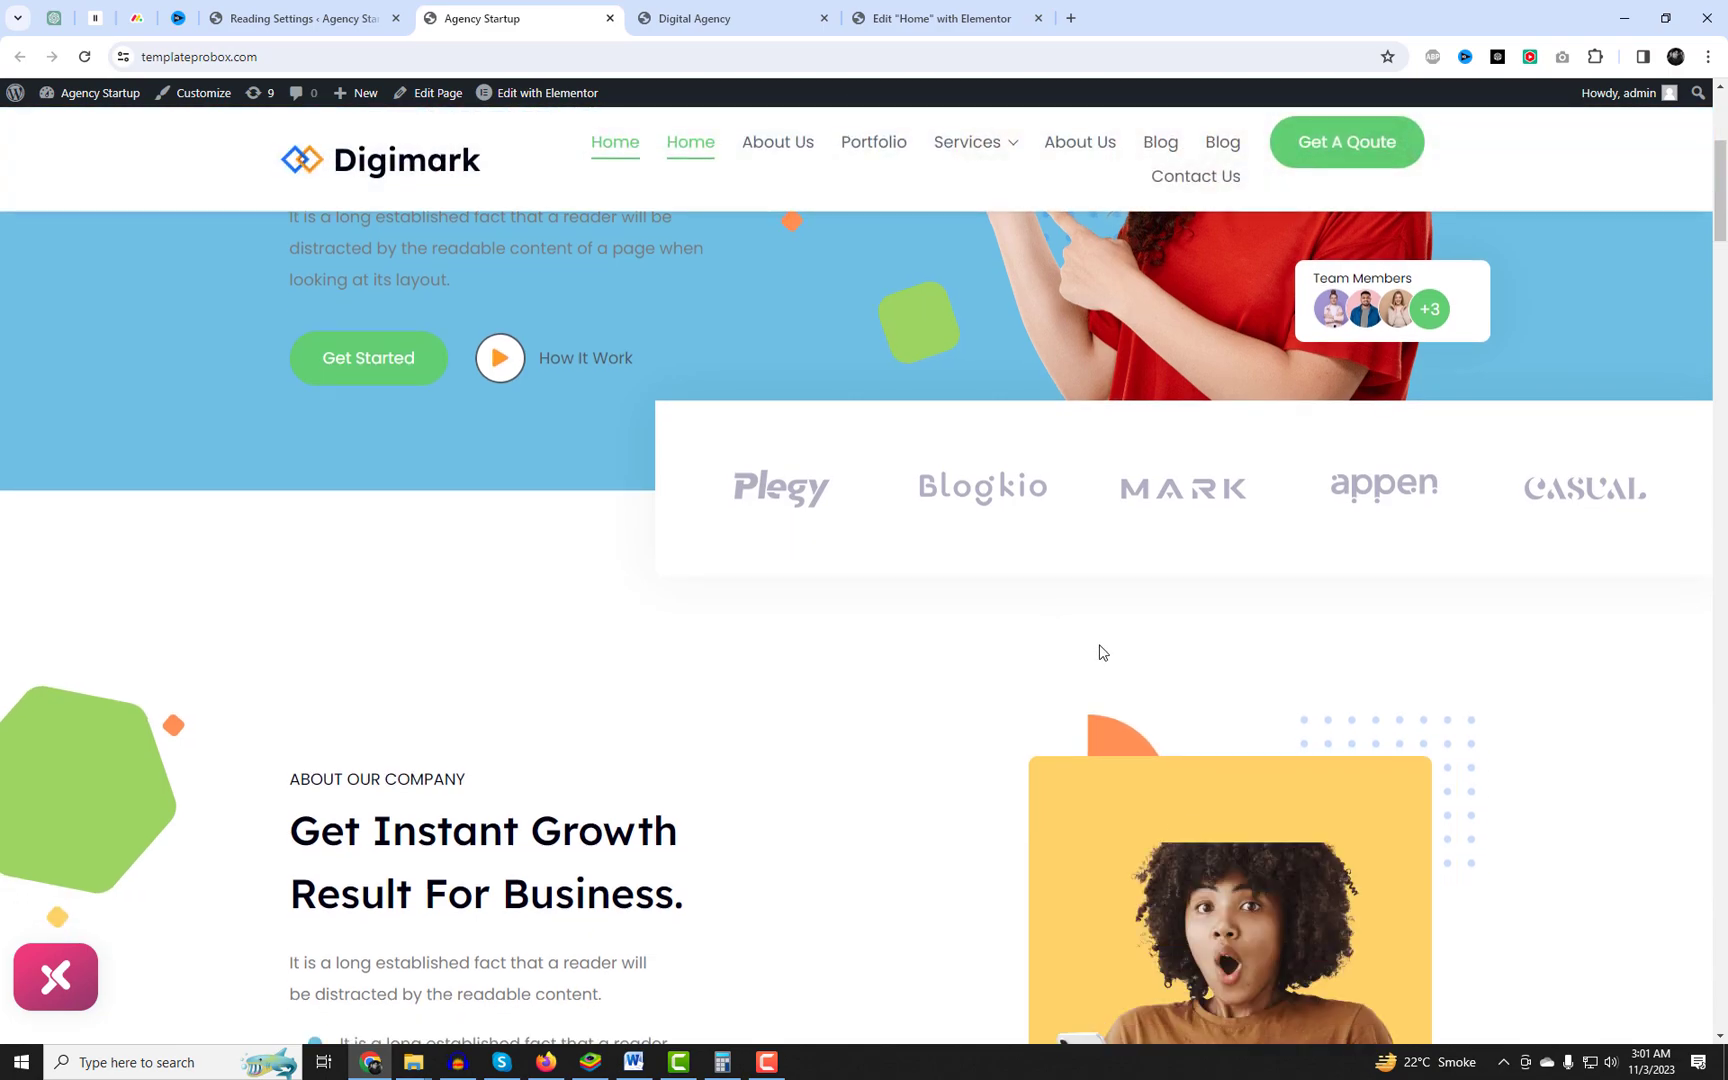
pyautogui.scroll(-3)
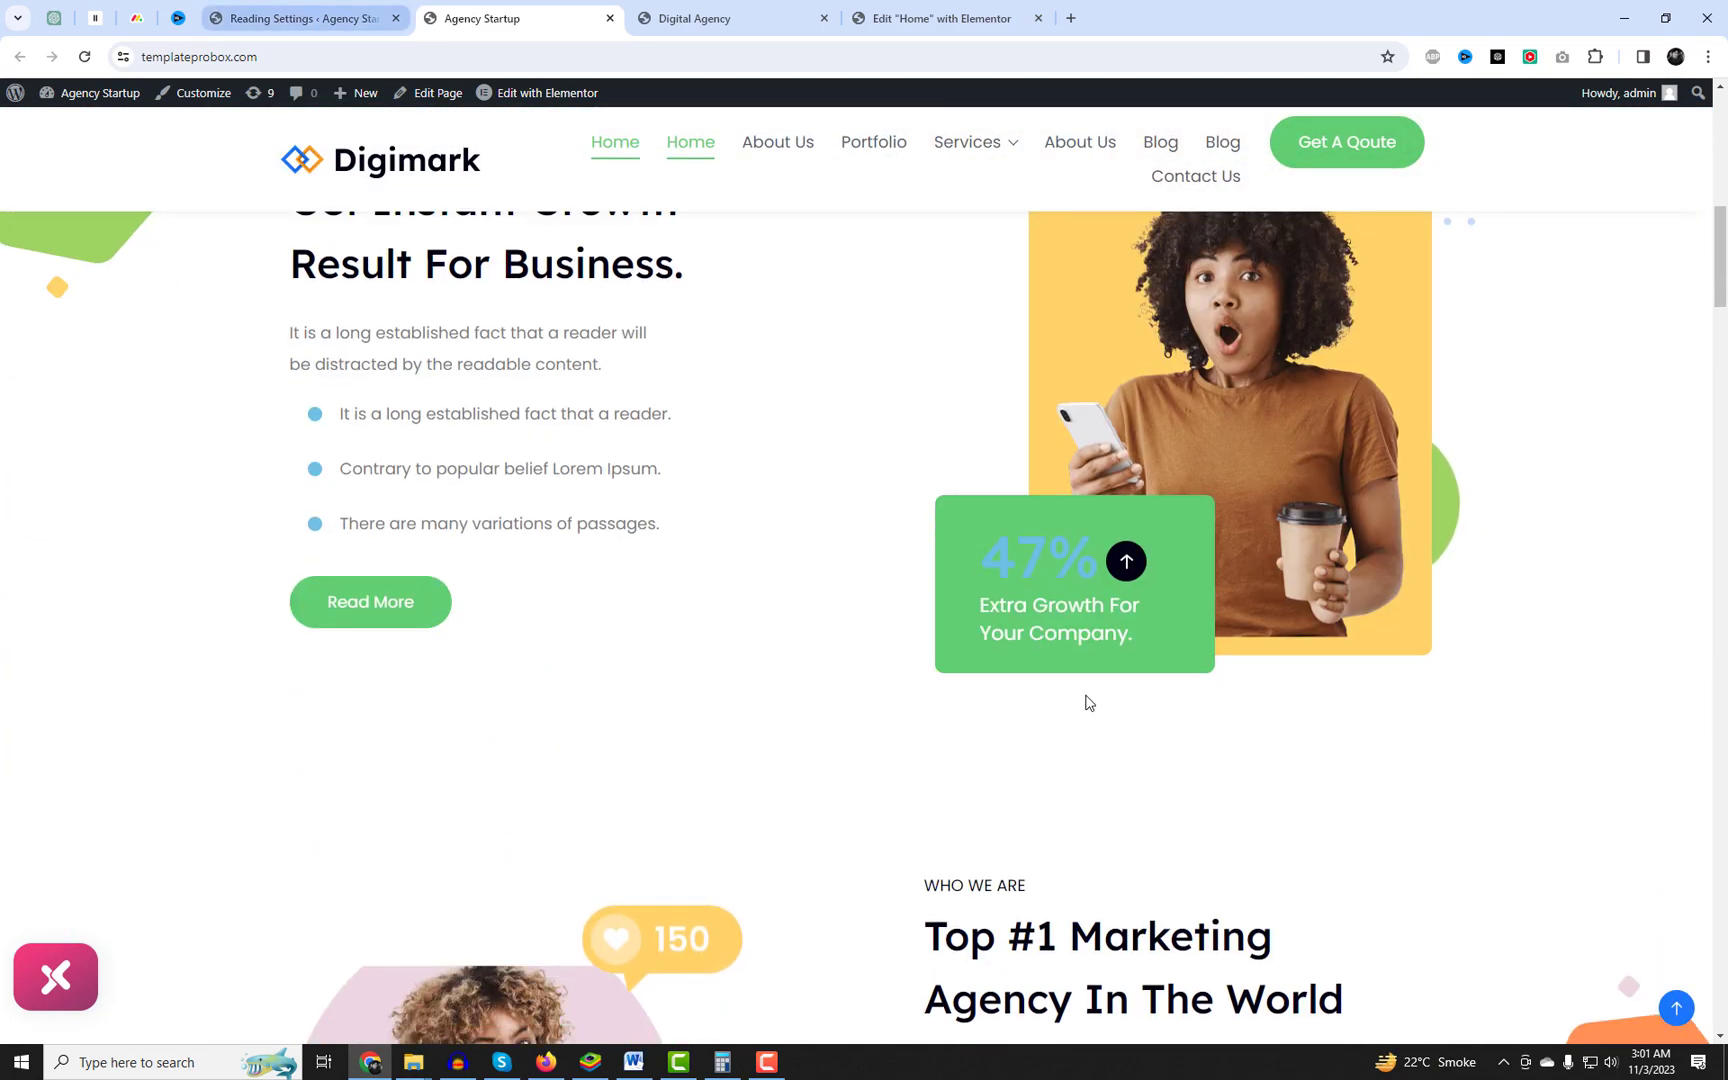
pyautogui.click(304, 18)
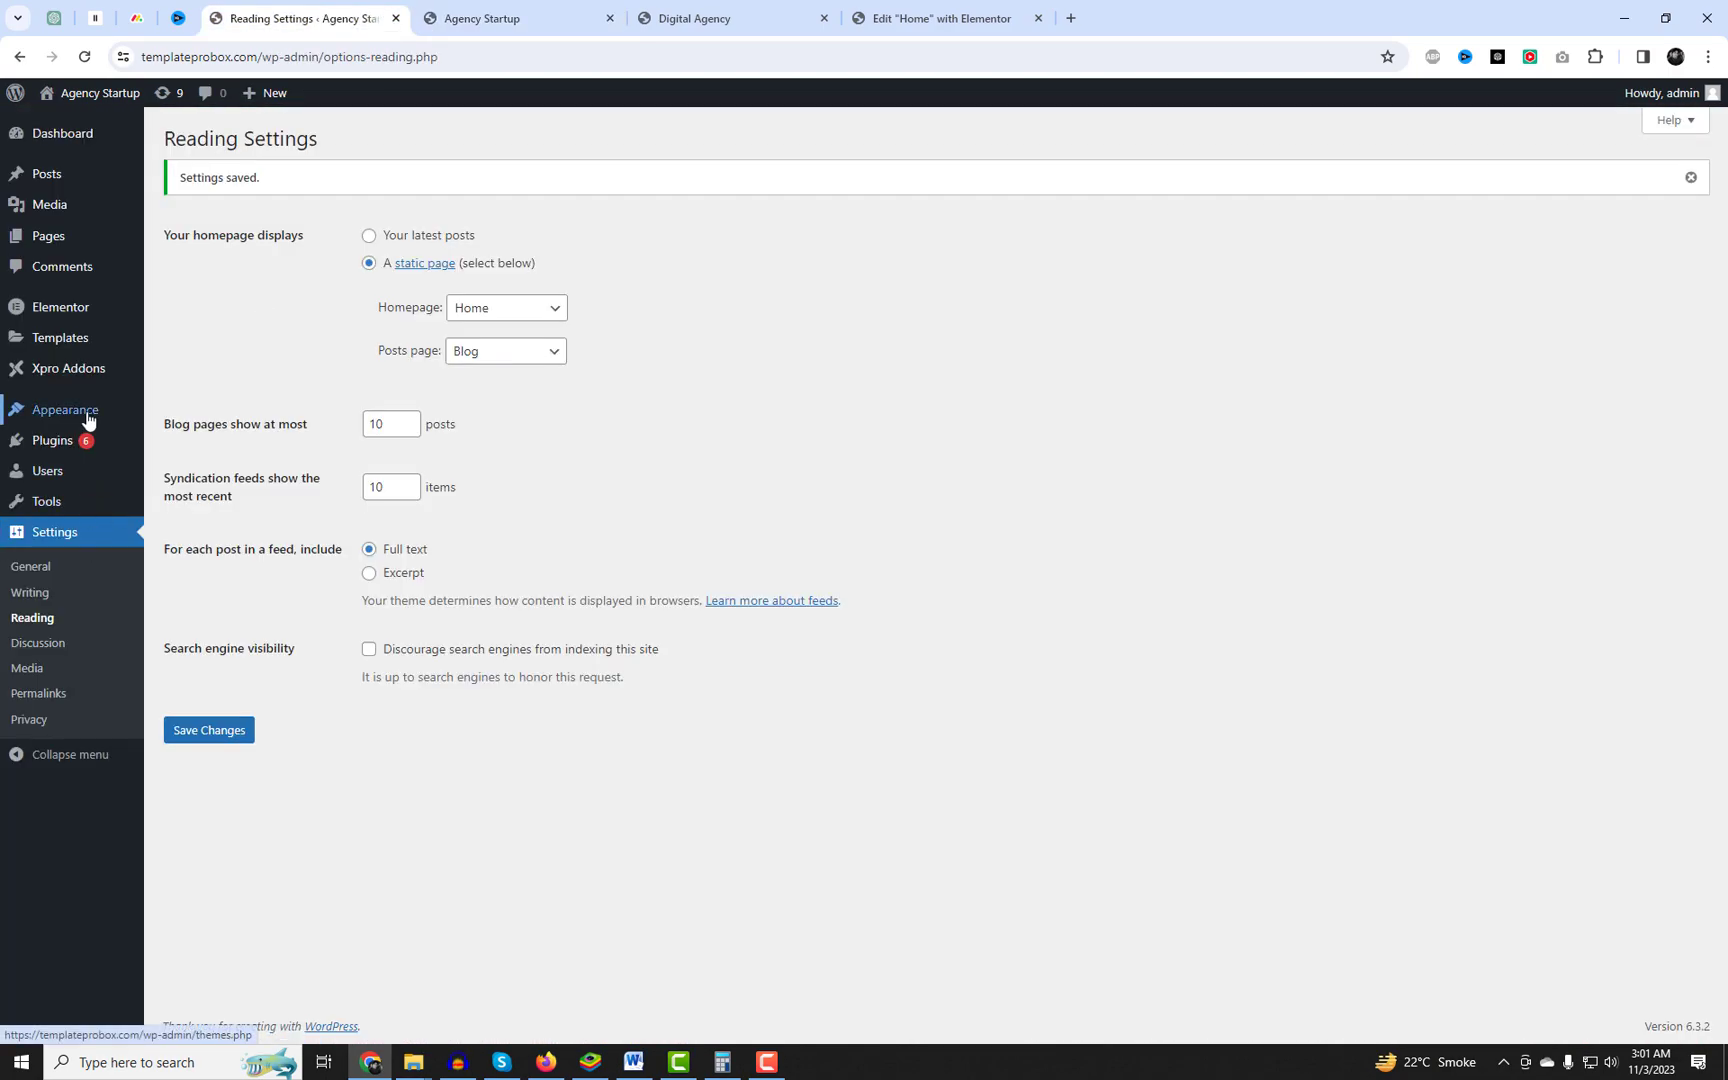
# Load the Header Menu in Appearance > Menus for editing.
pyautogui.click(28, 520)
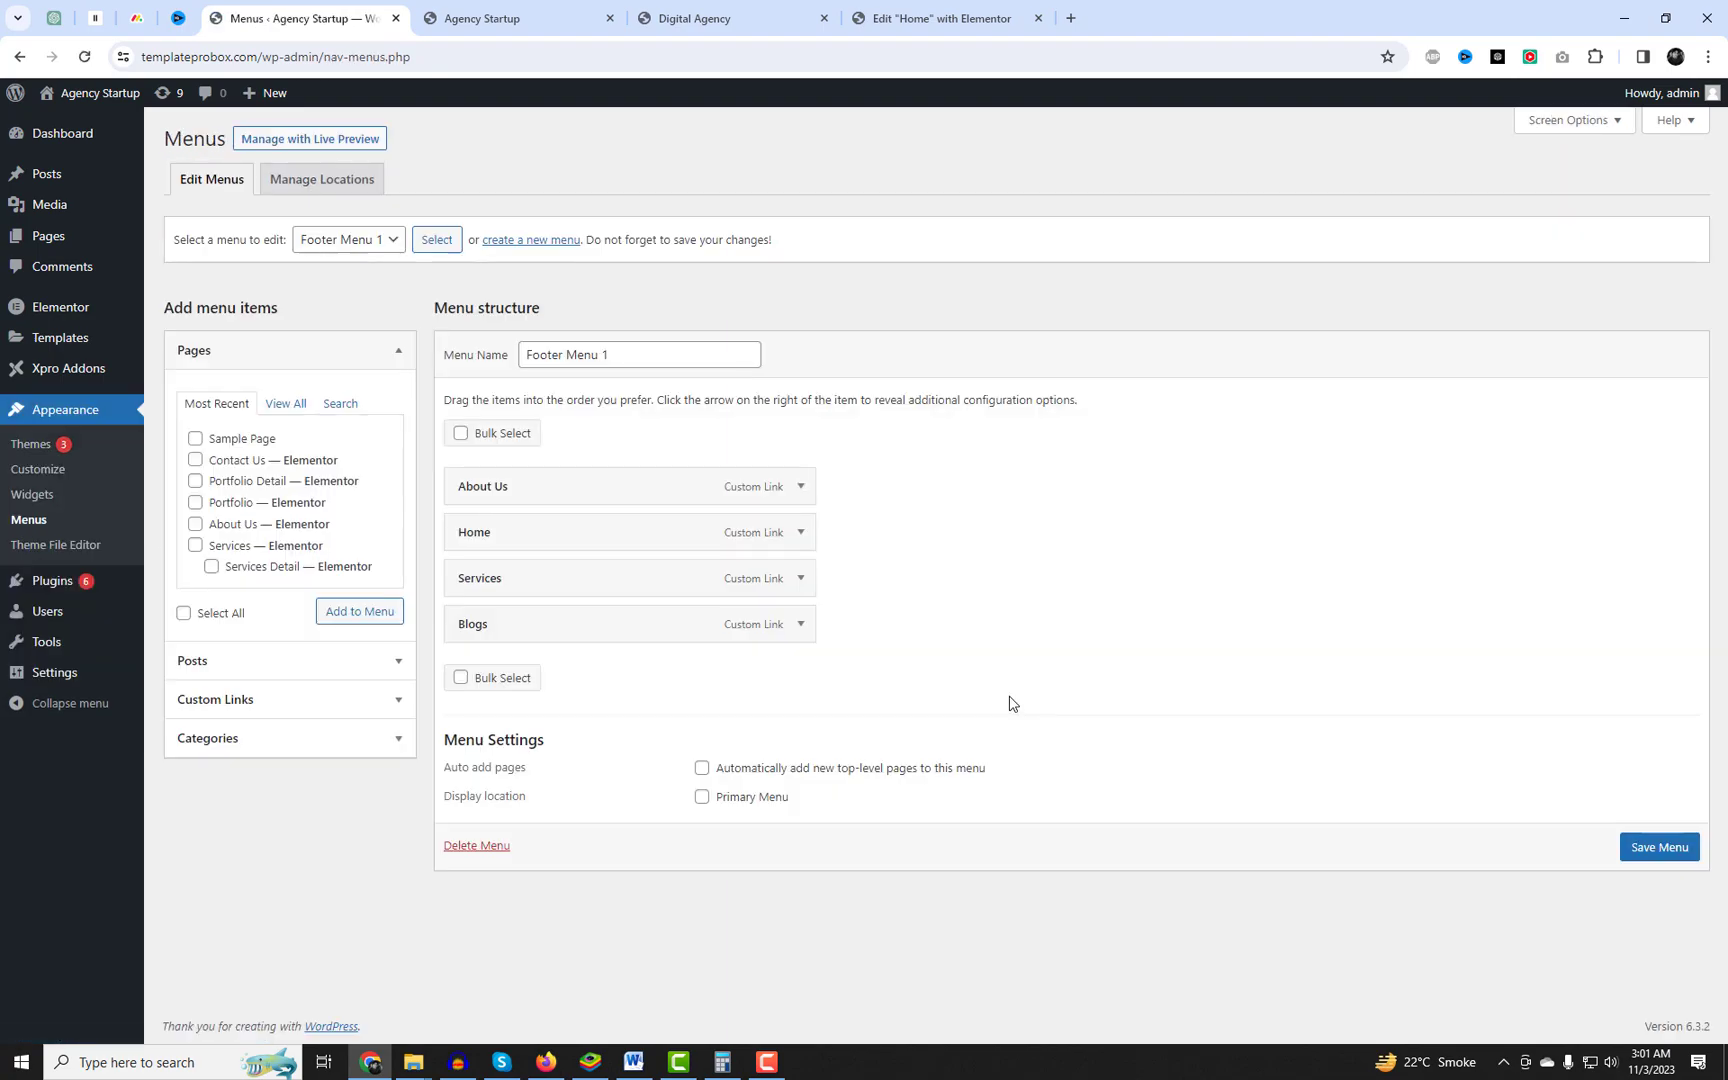
pyautogui.click(348, 240)
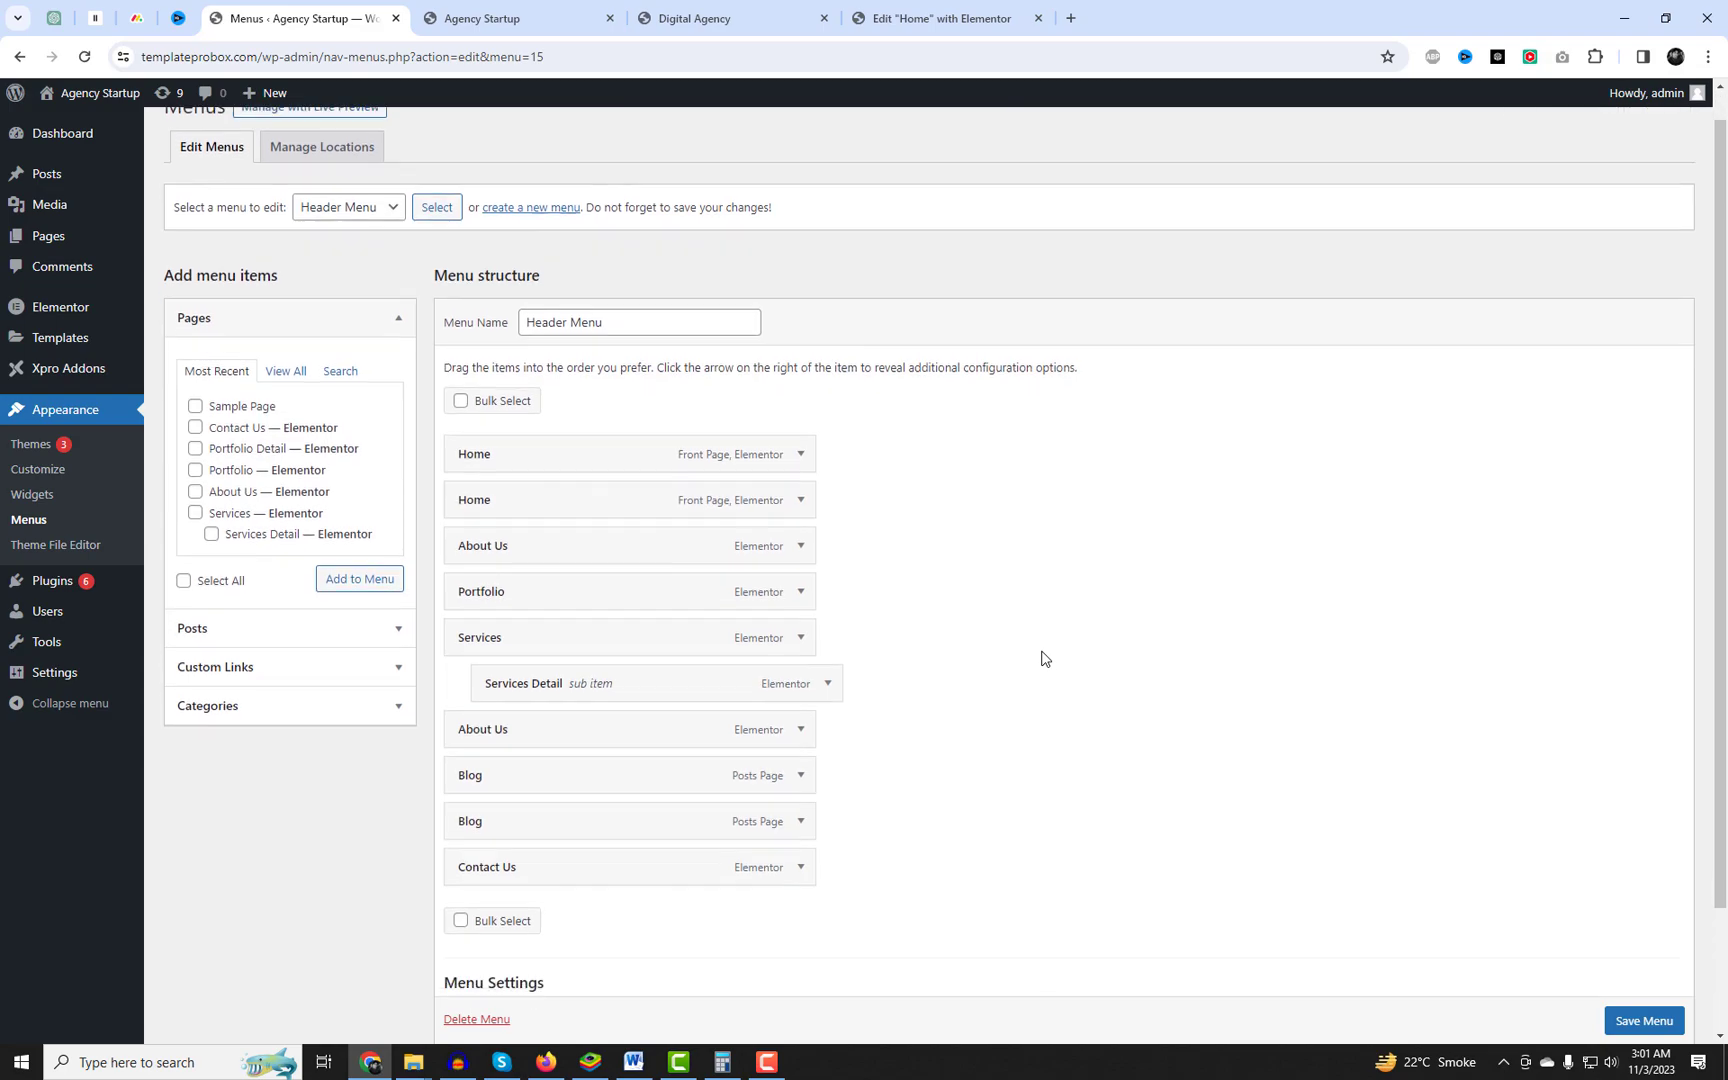
# Remove the duplicate Home, About Us and Blog items and save the Header Menu.
pyautogui.click(802, 500)
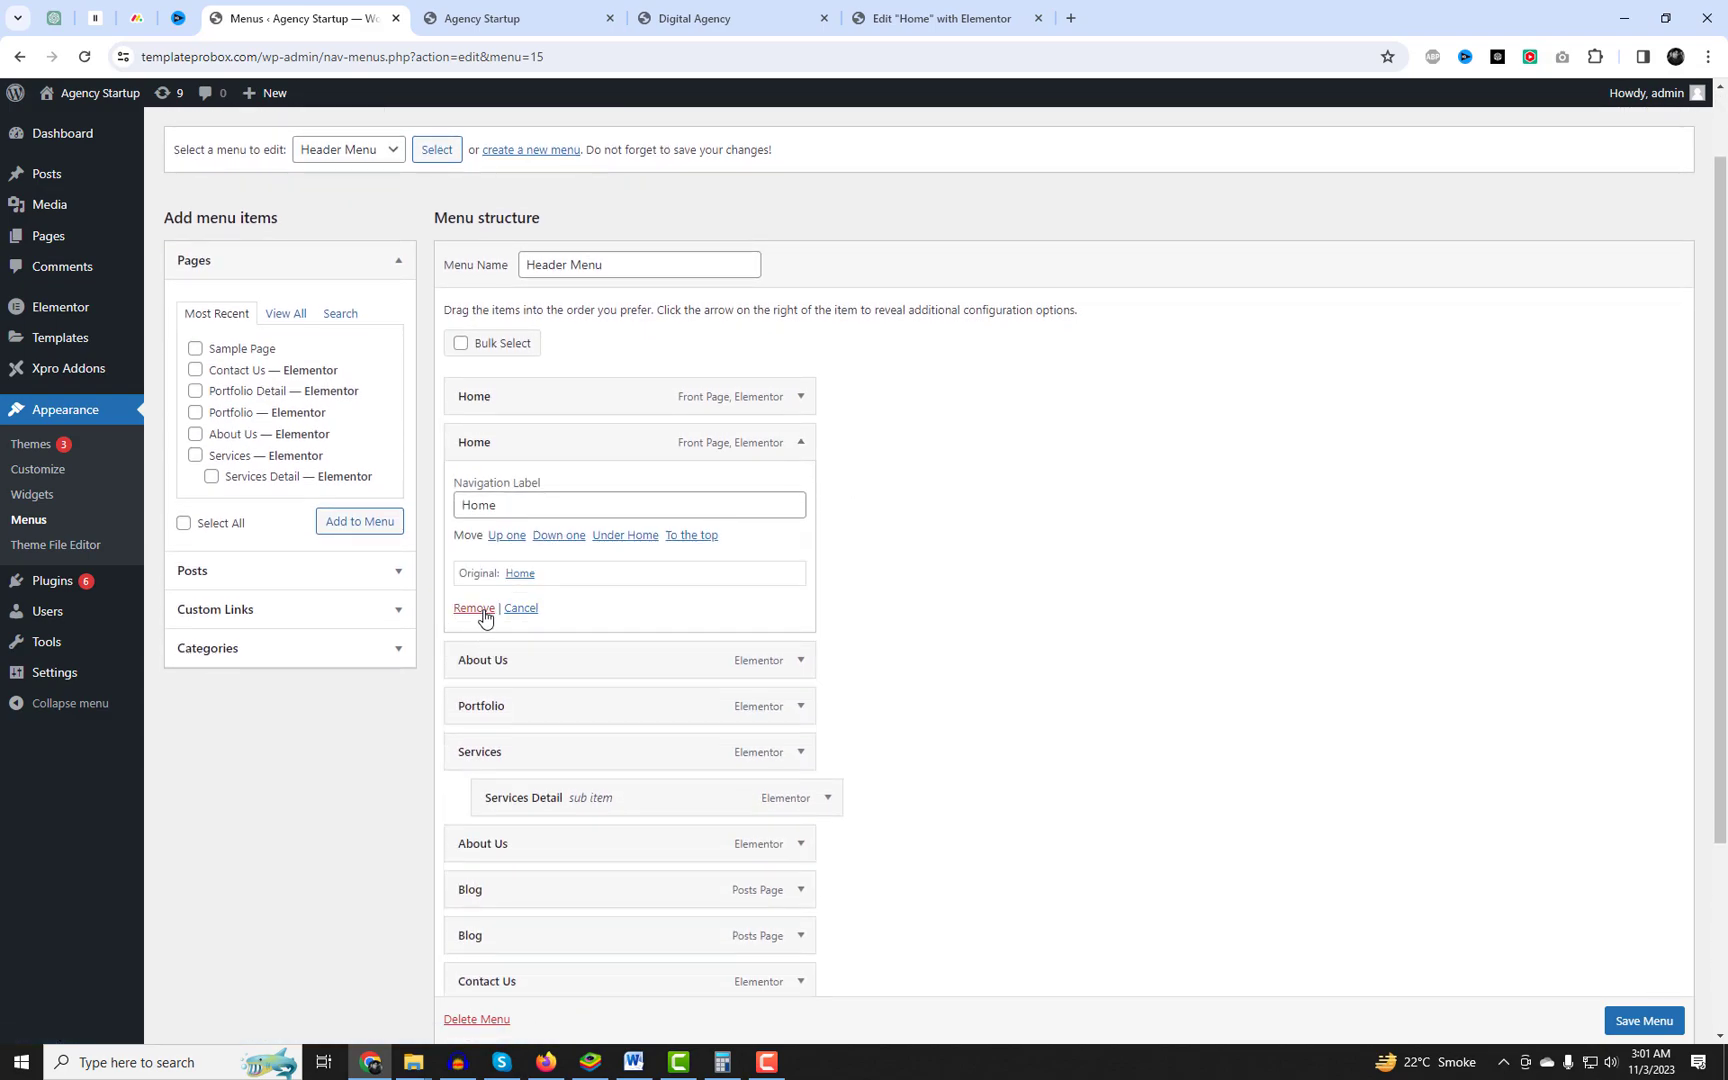
pyautogui.click(472, 608)
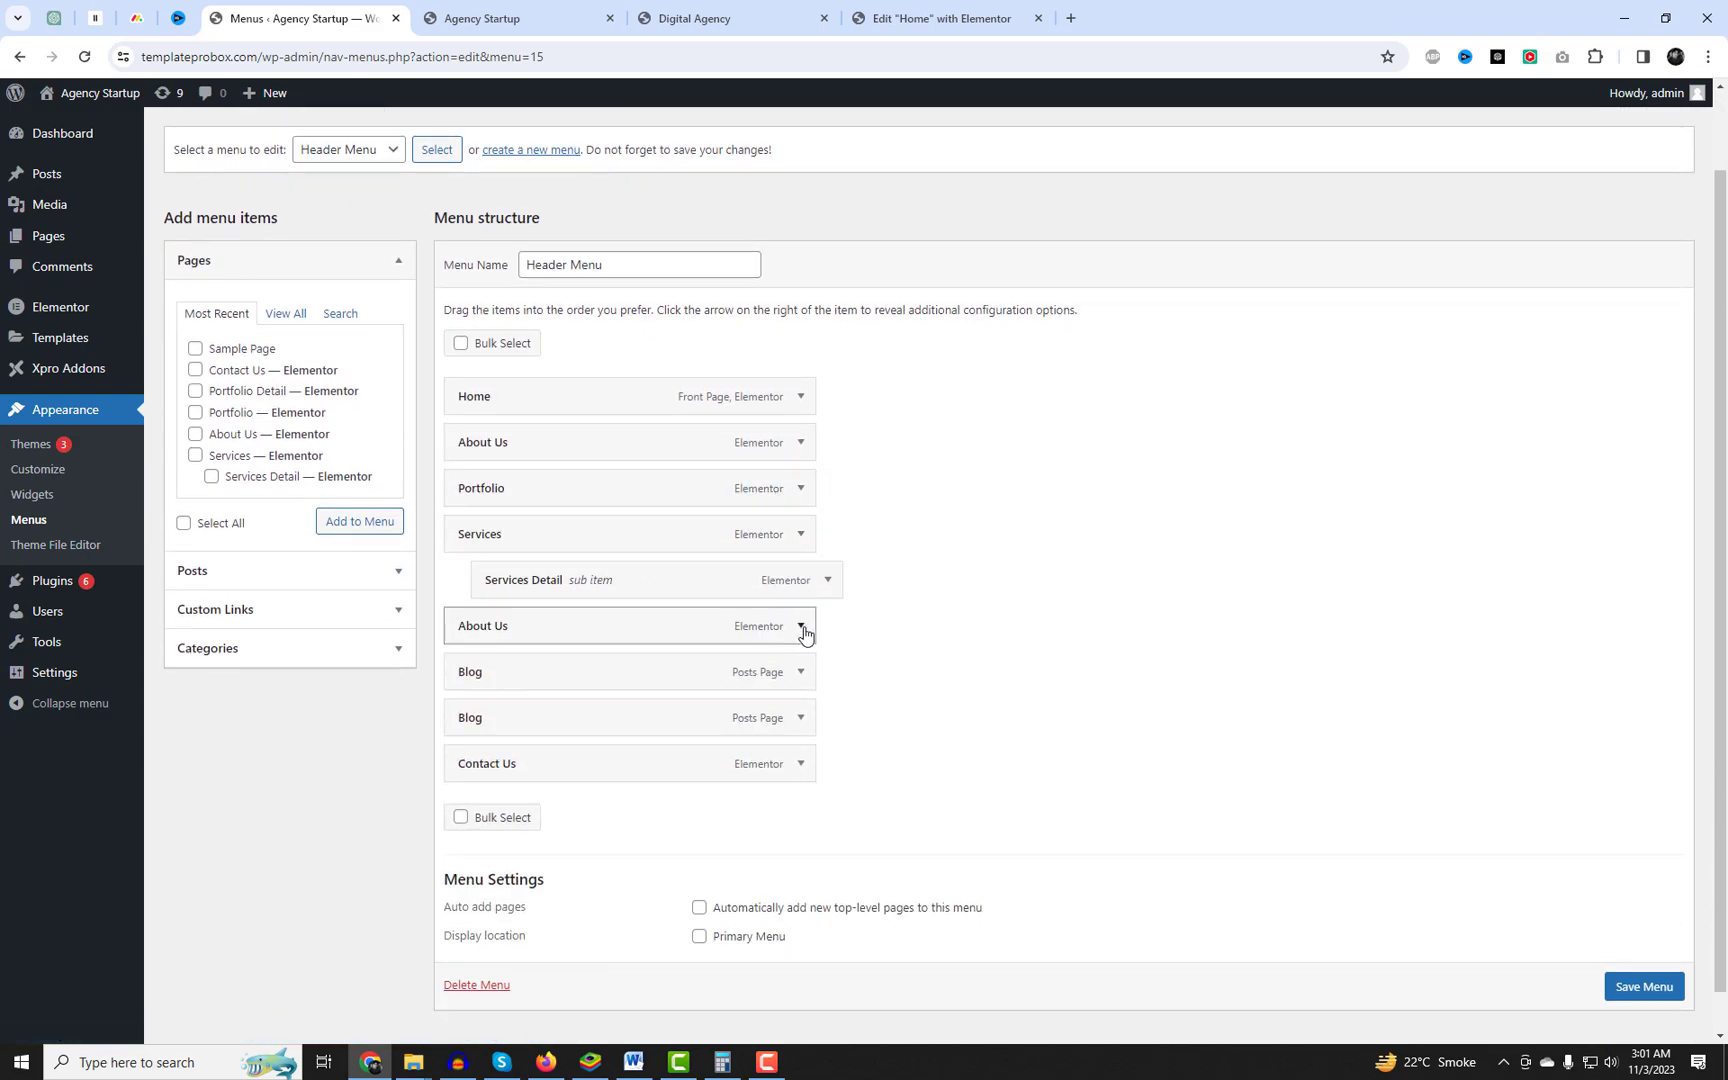
pyautogui.click(802, 624)
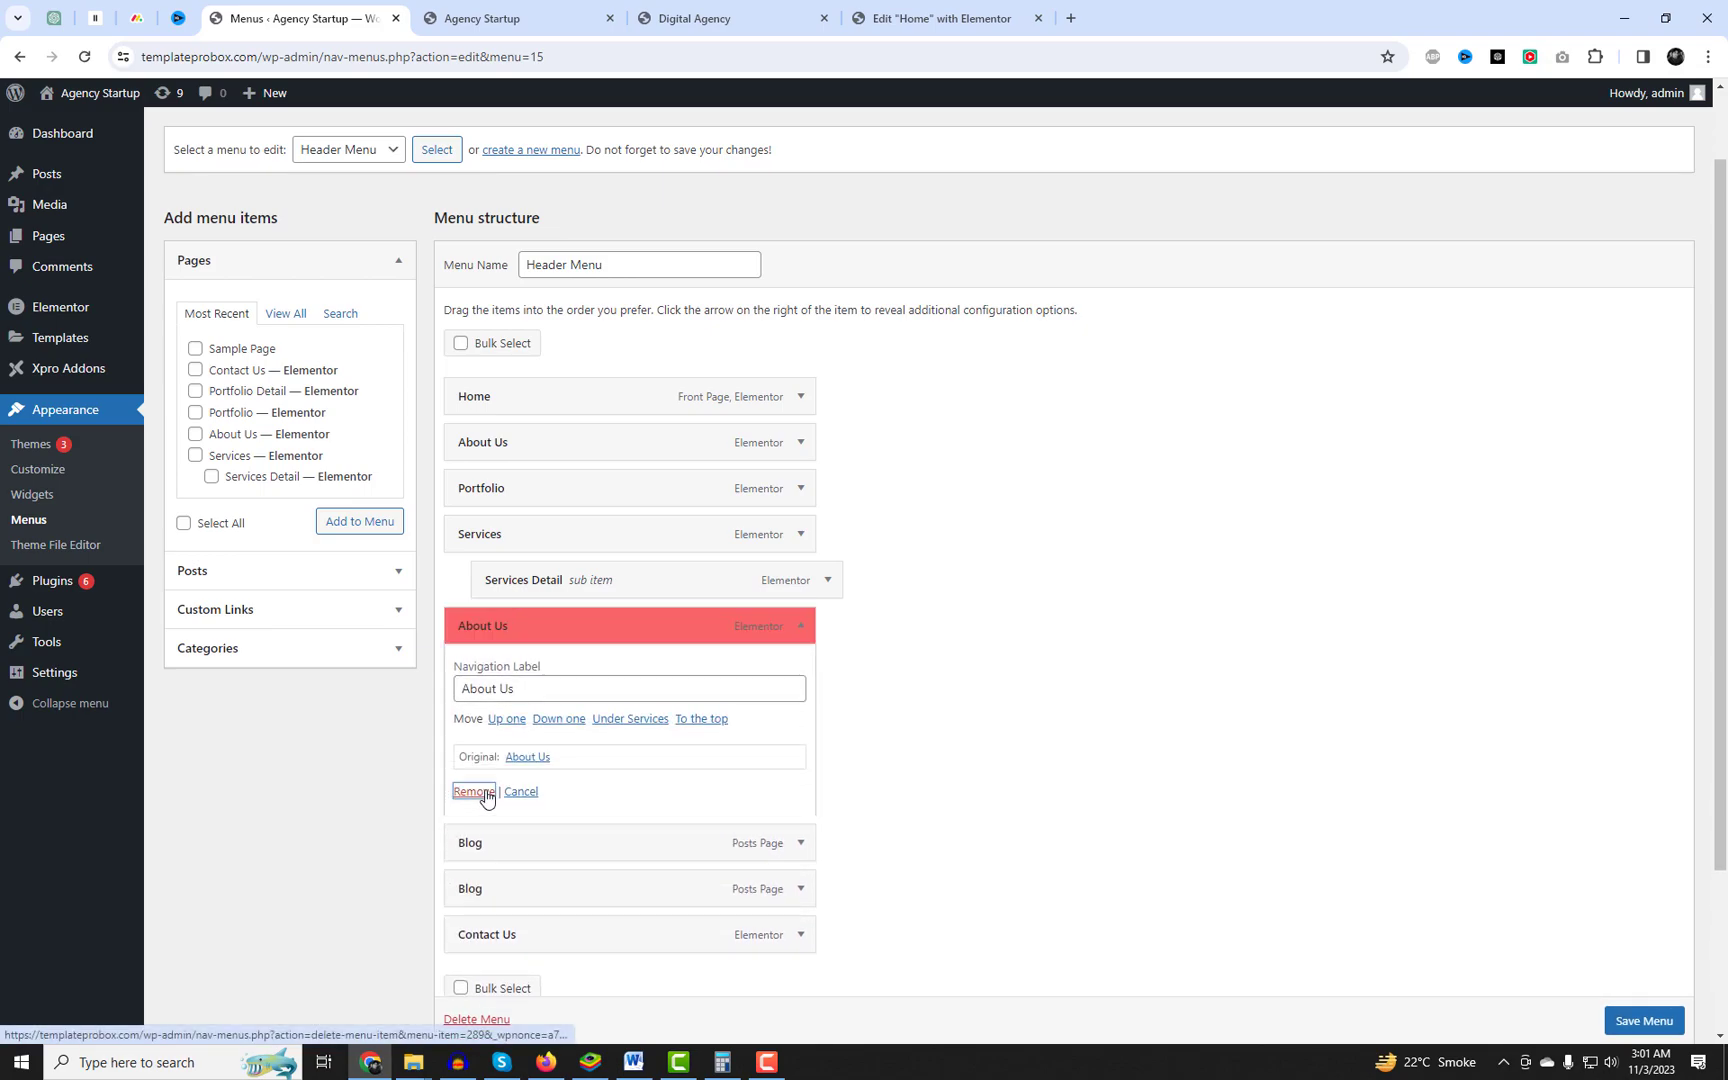
pyautogui.click(470, 792)
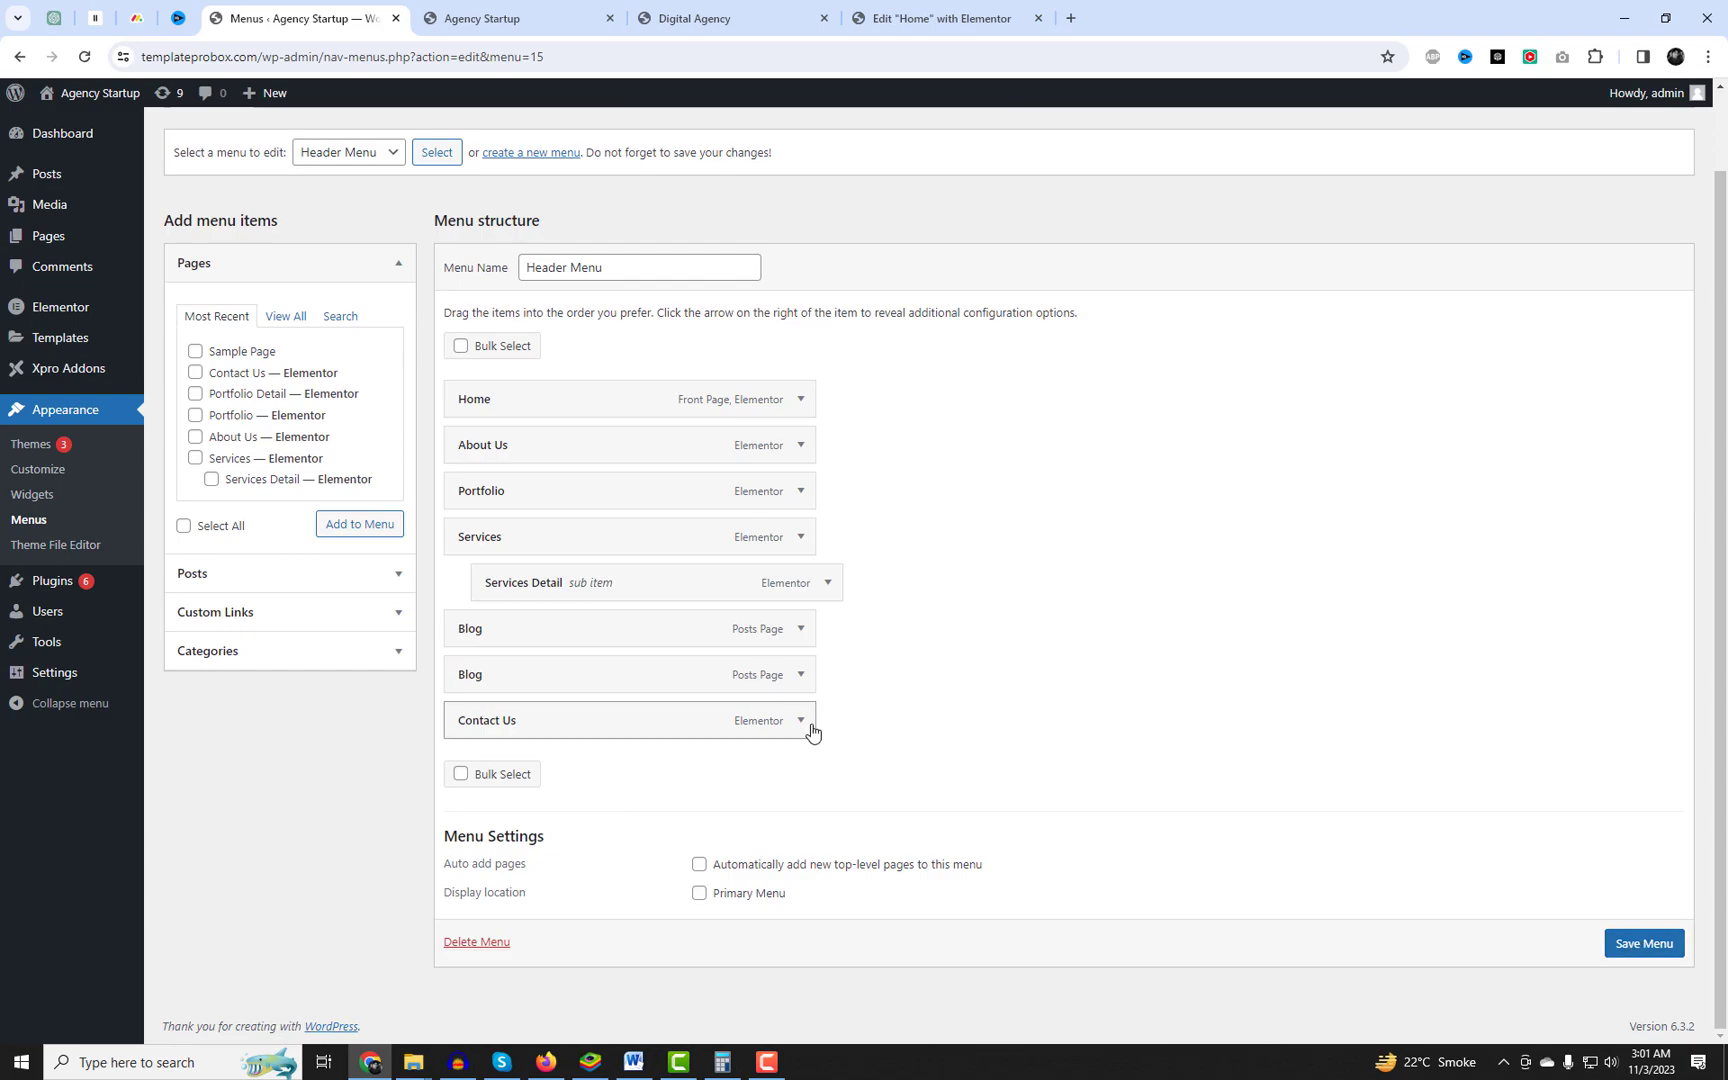
pyautogui.click(802, 628)
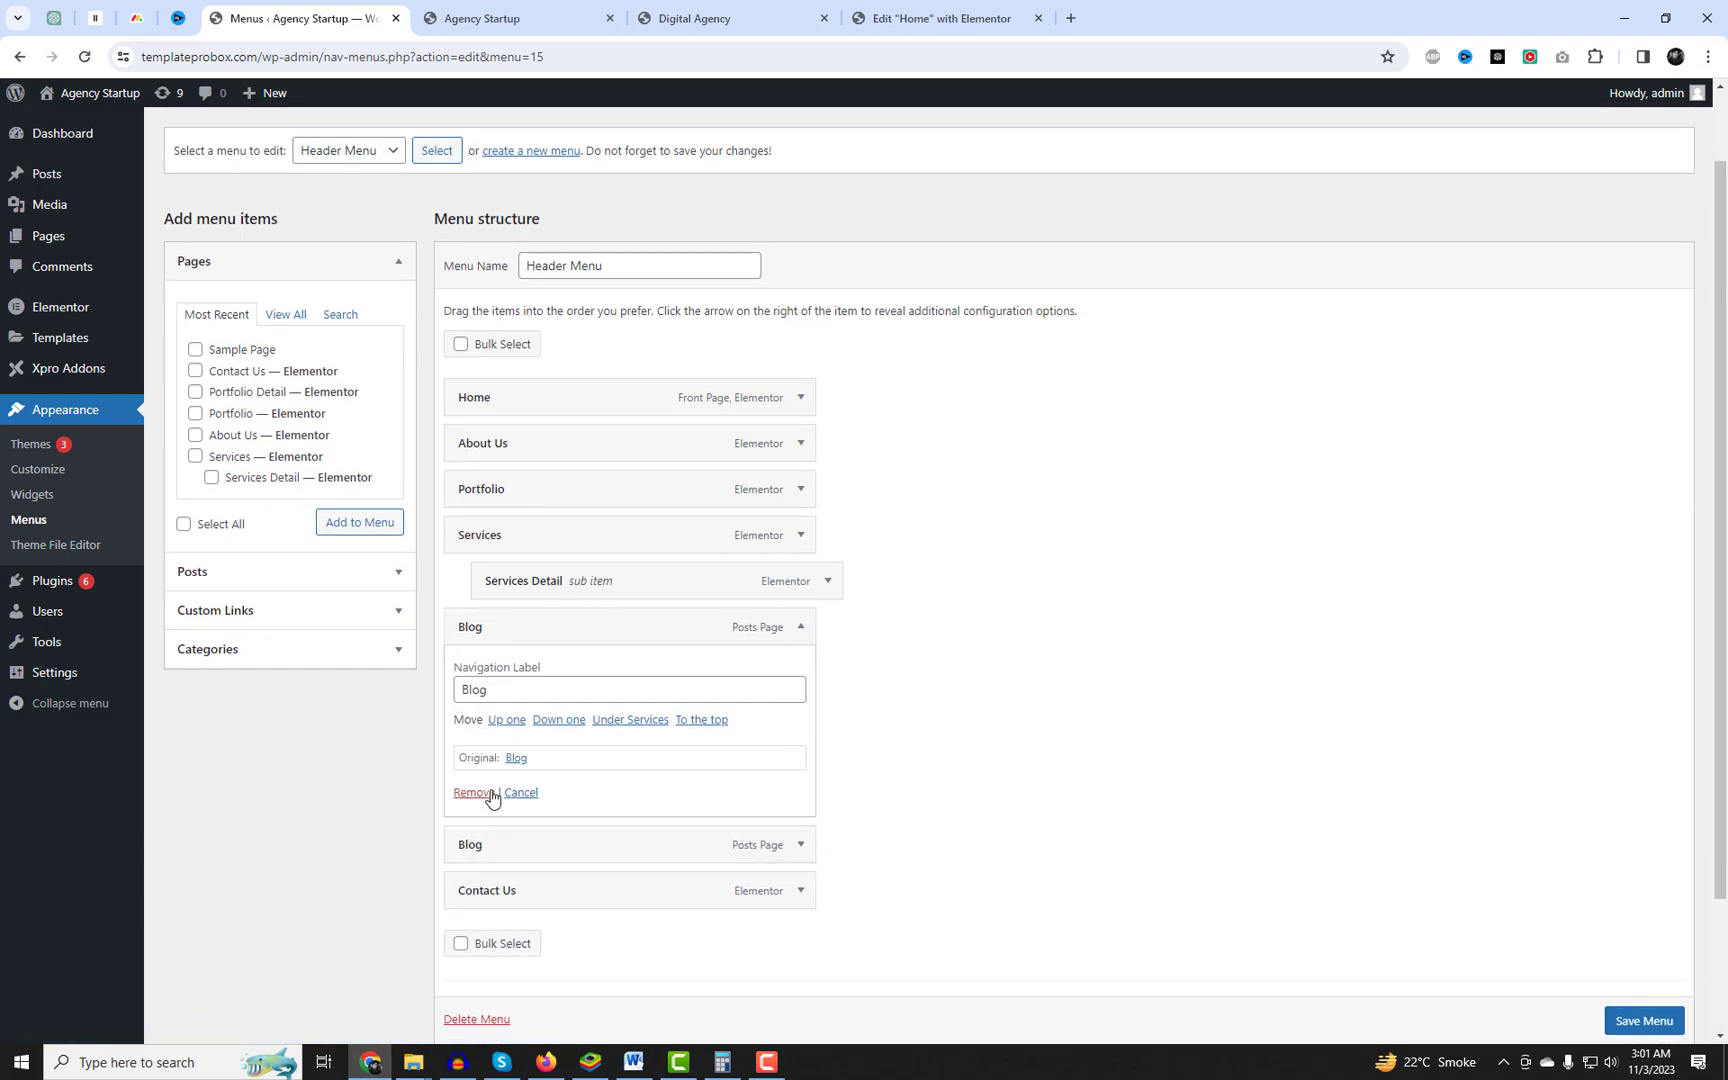
pyautogui.click(472, 792)
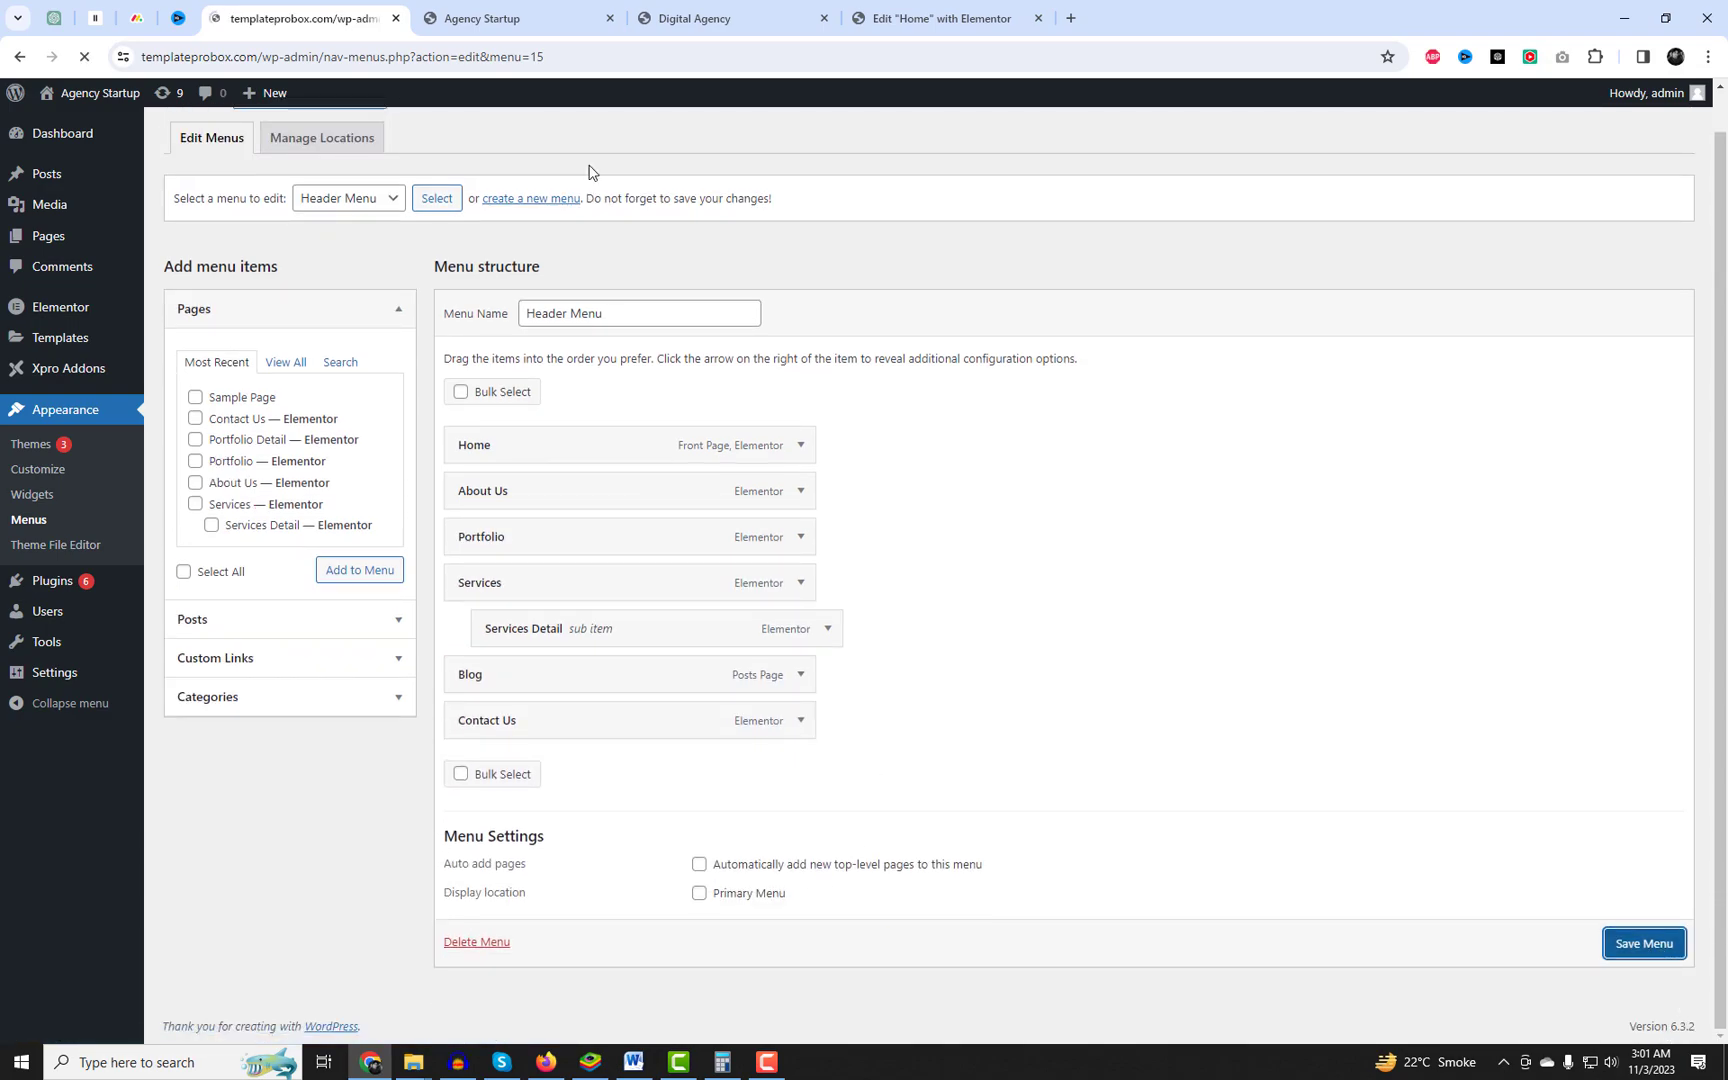
pyautogui.click(518, 18)
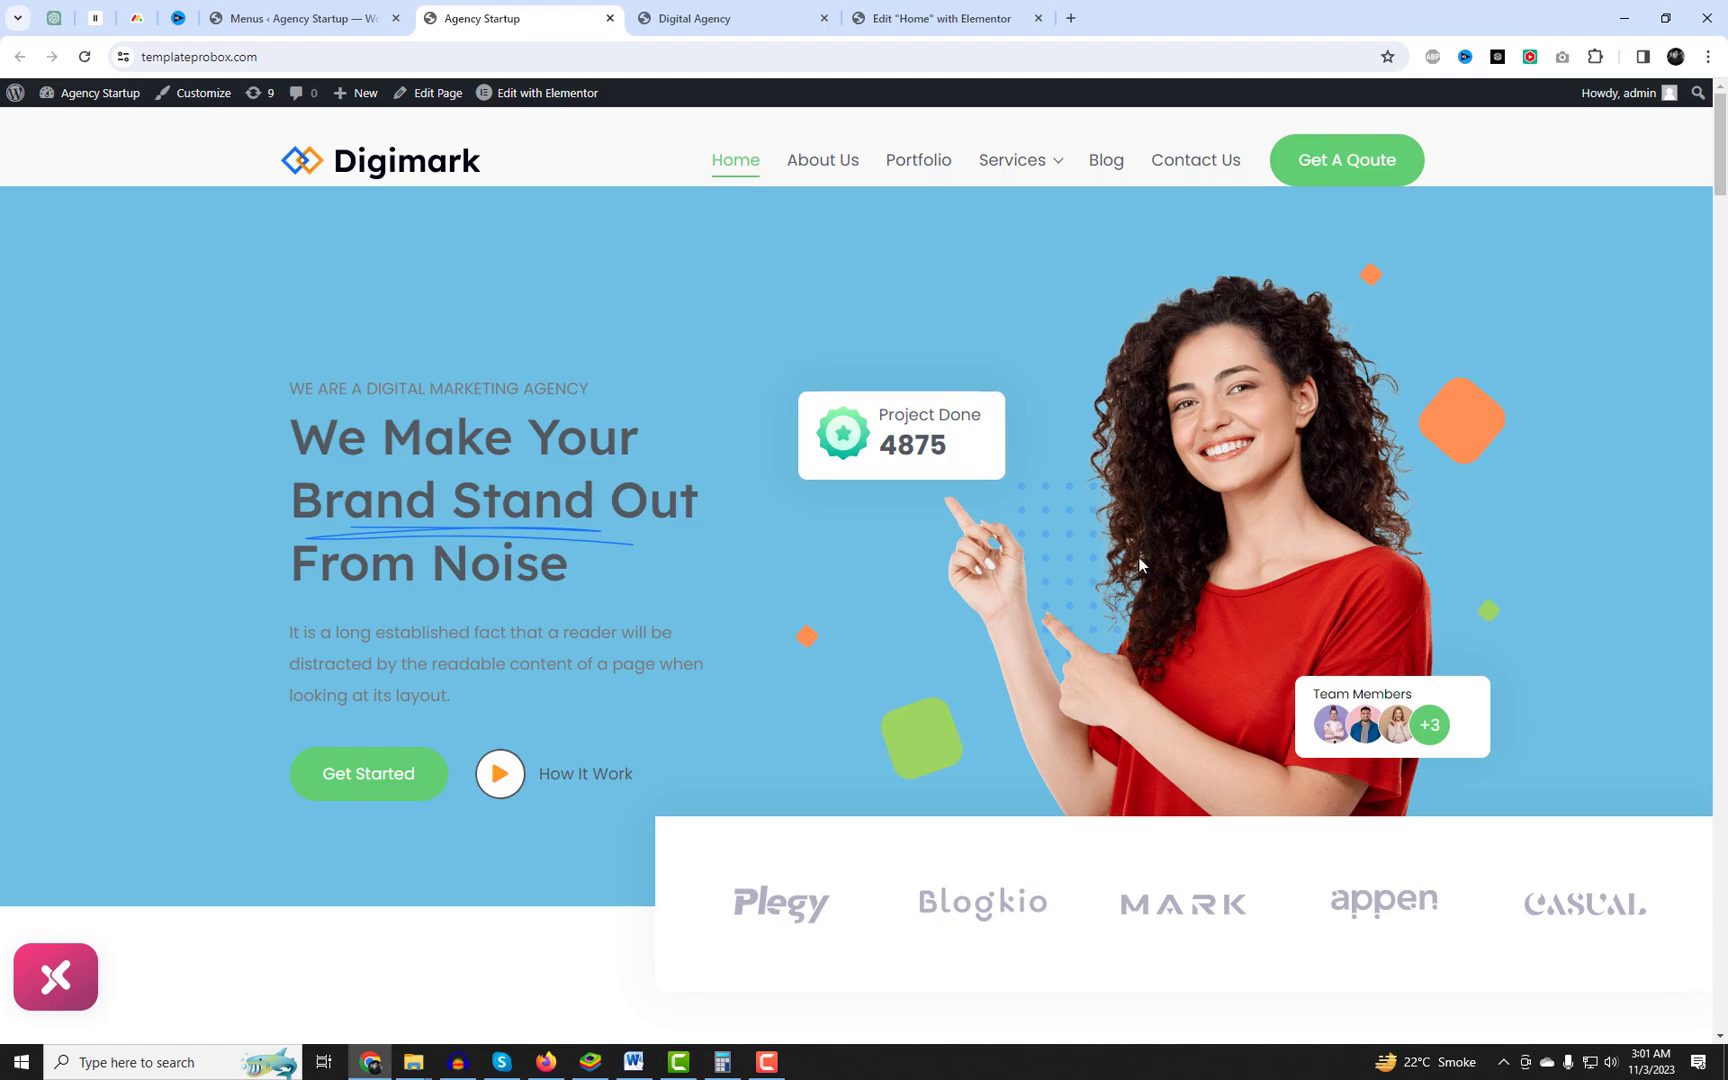
# Scroll the live Digimark homepage down through its sections to Latest News & Blogs.
pyautogui.scroll(-3)
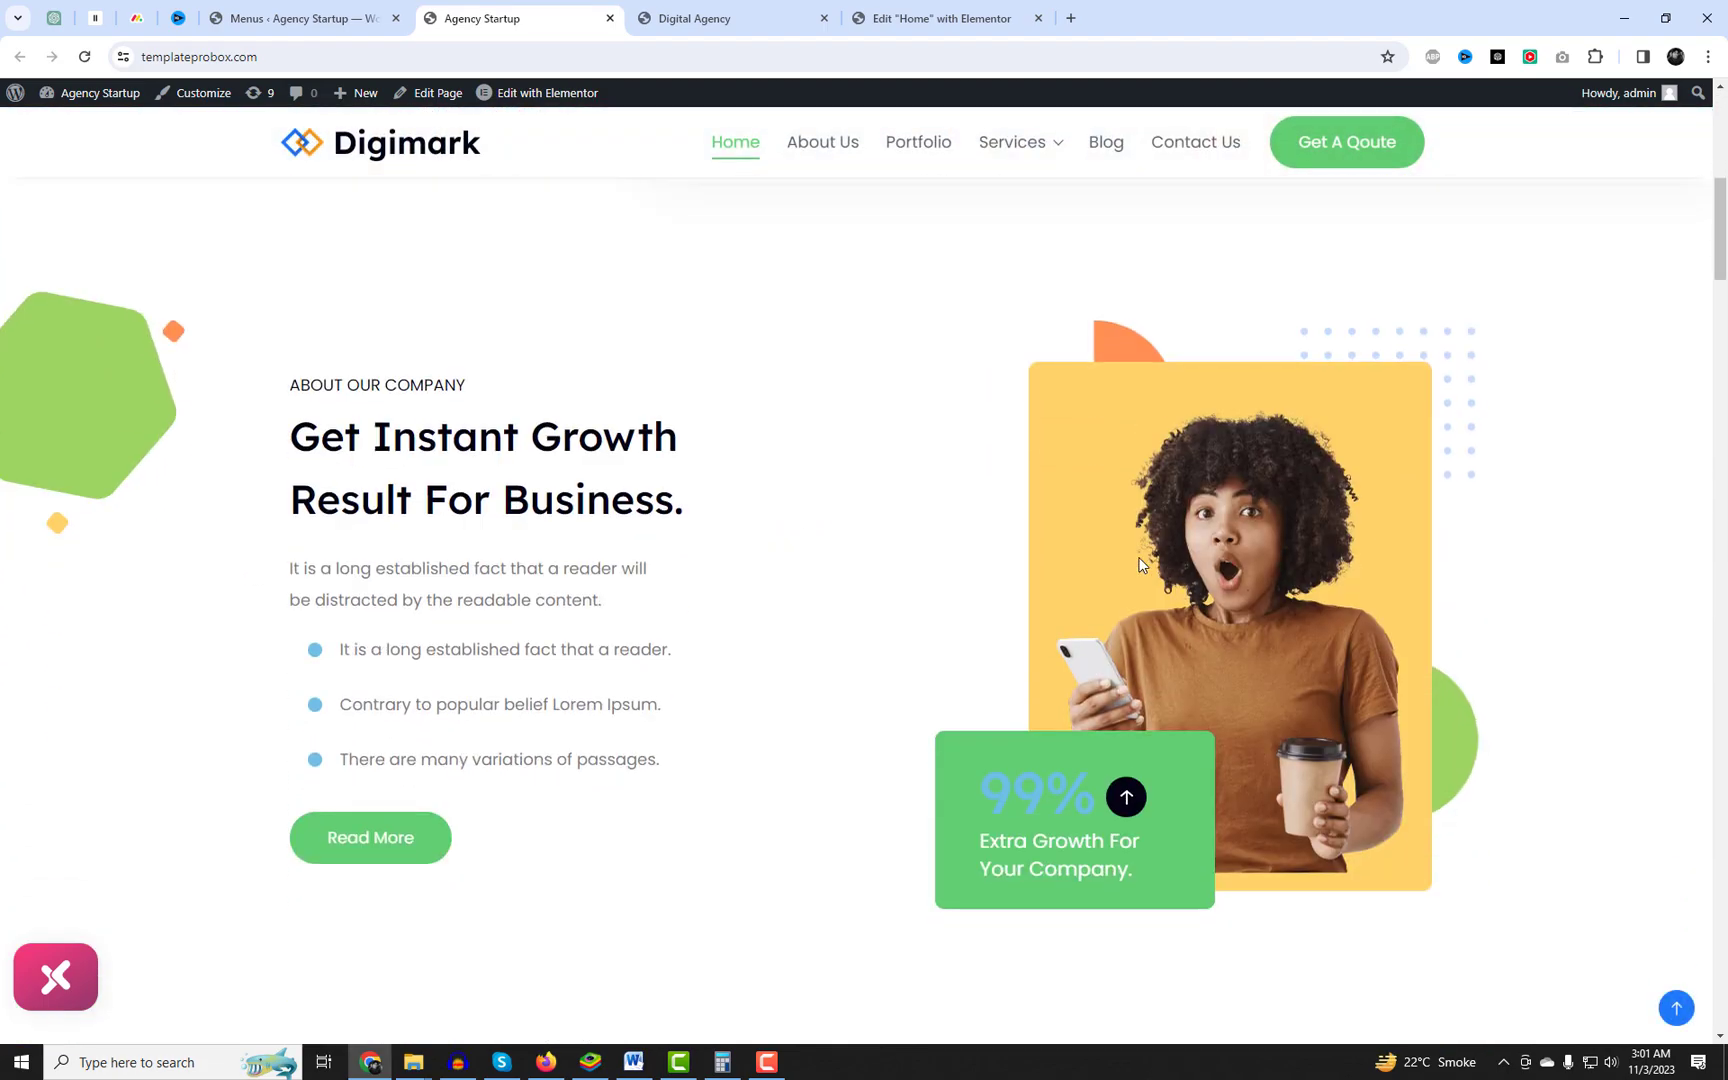
pyautogui.scroll(-3)
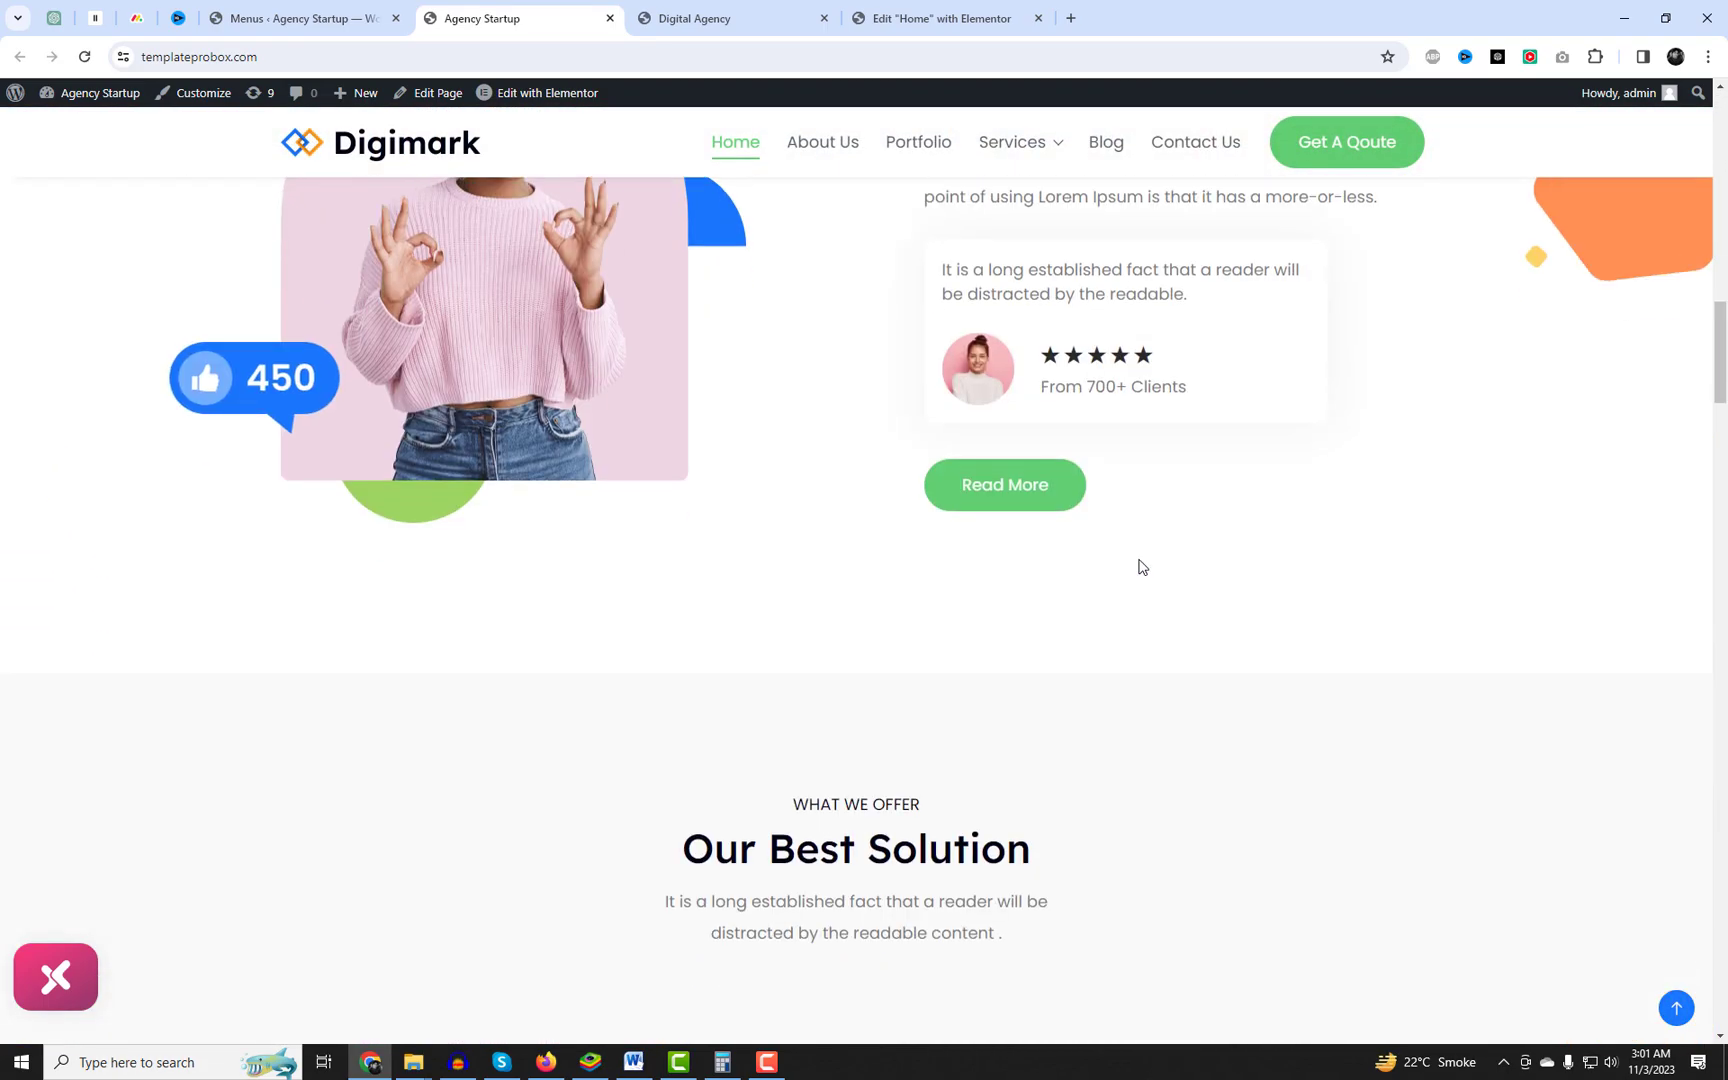
pyautogui.scroll(-3)
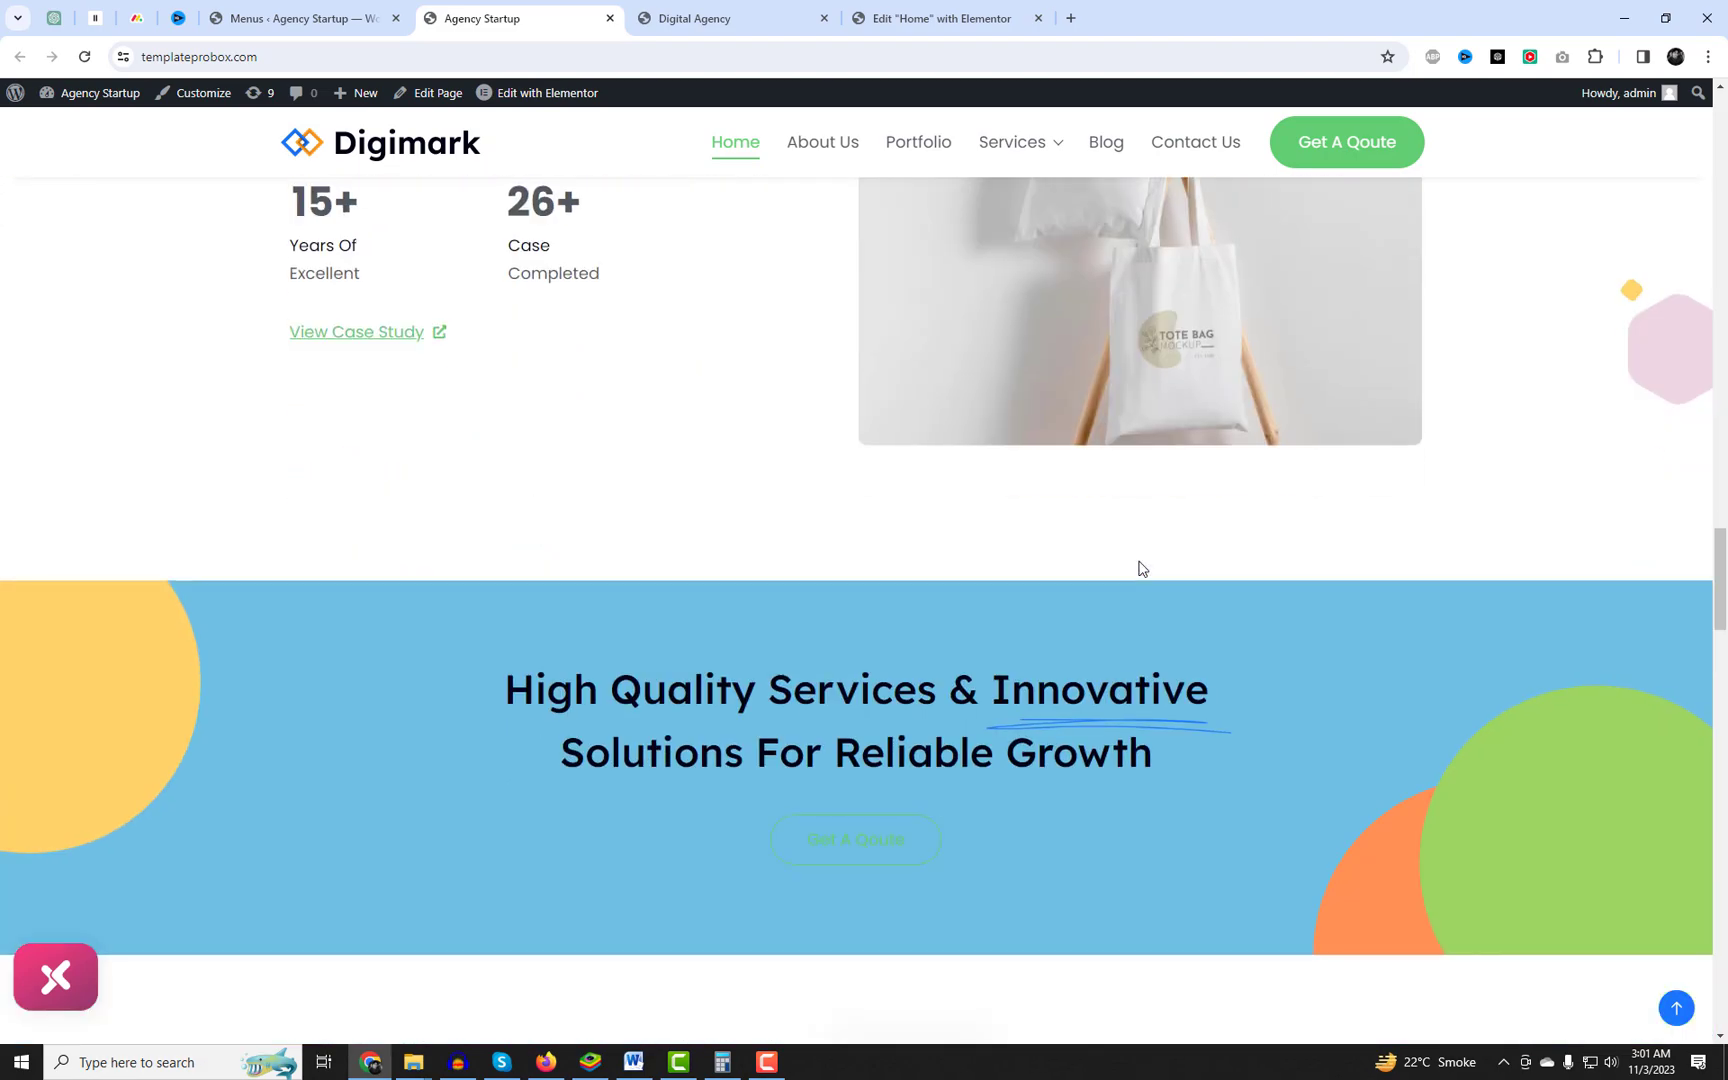
pyautogui.scroll(-3)
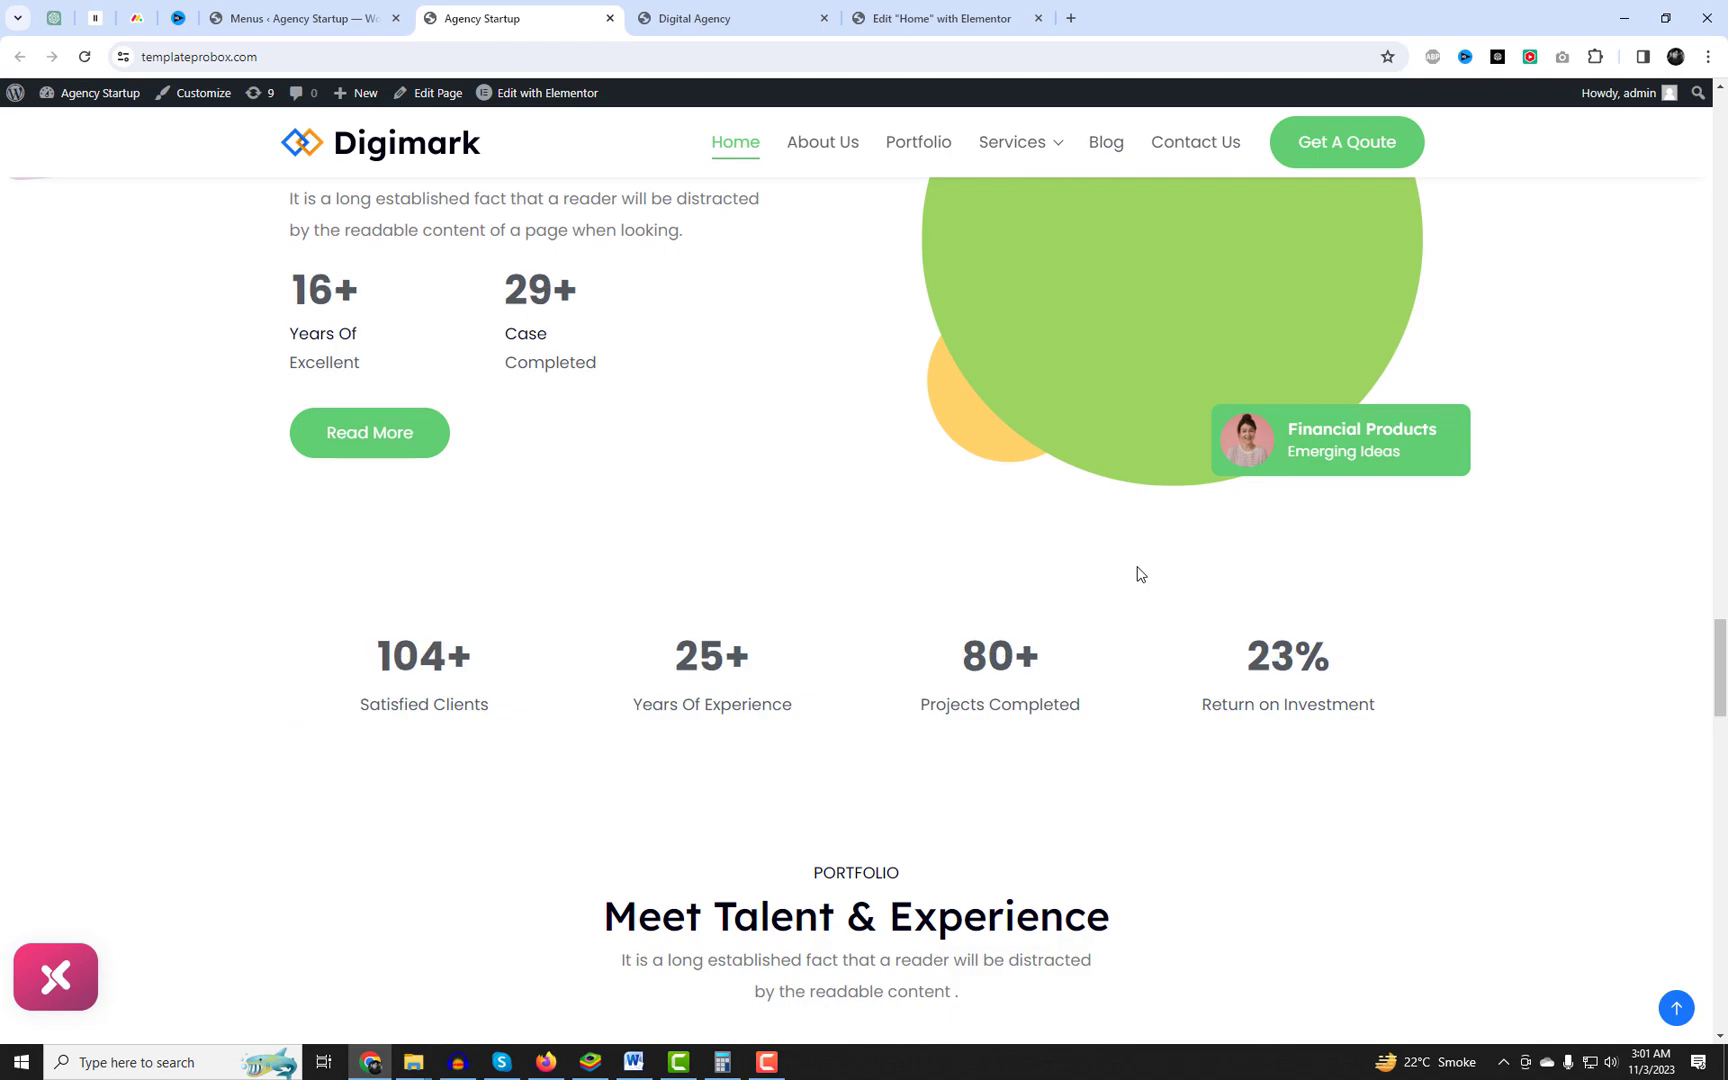
pyautogui.scroll(-3)
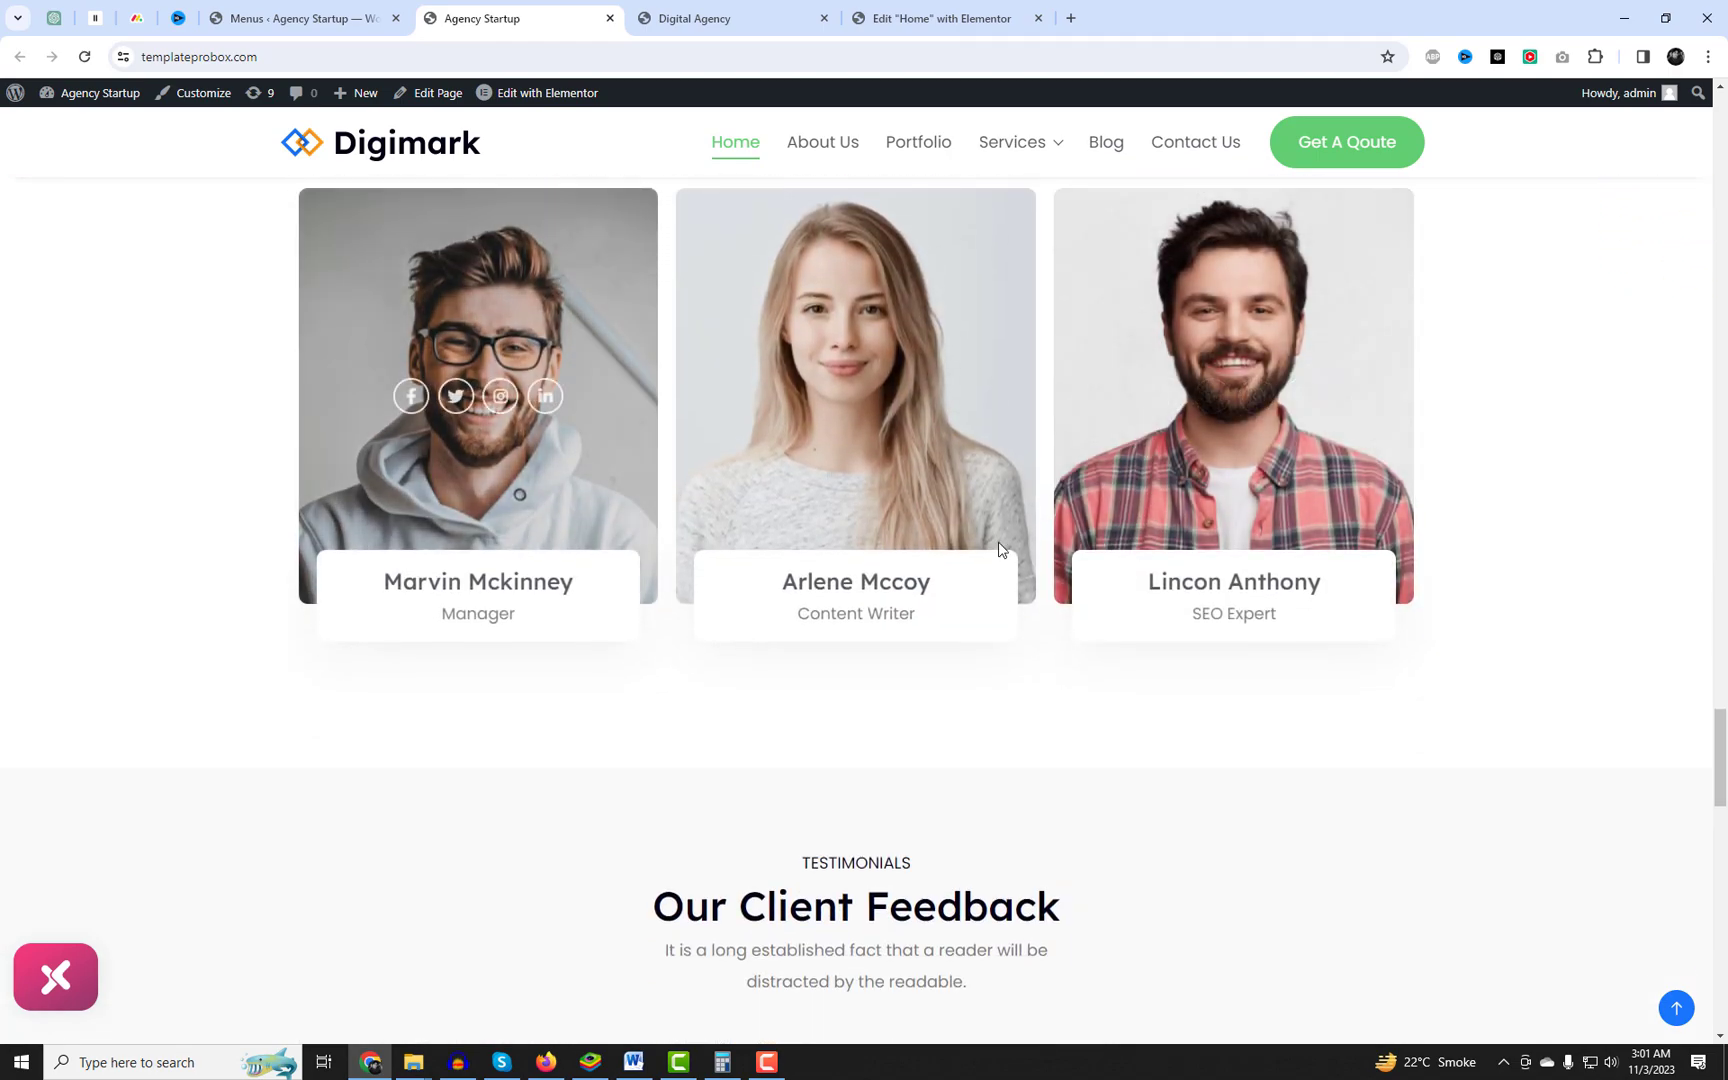
pyautogui.scroll(-3)
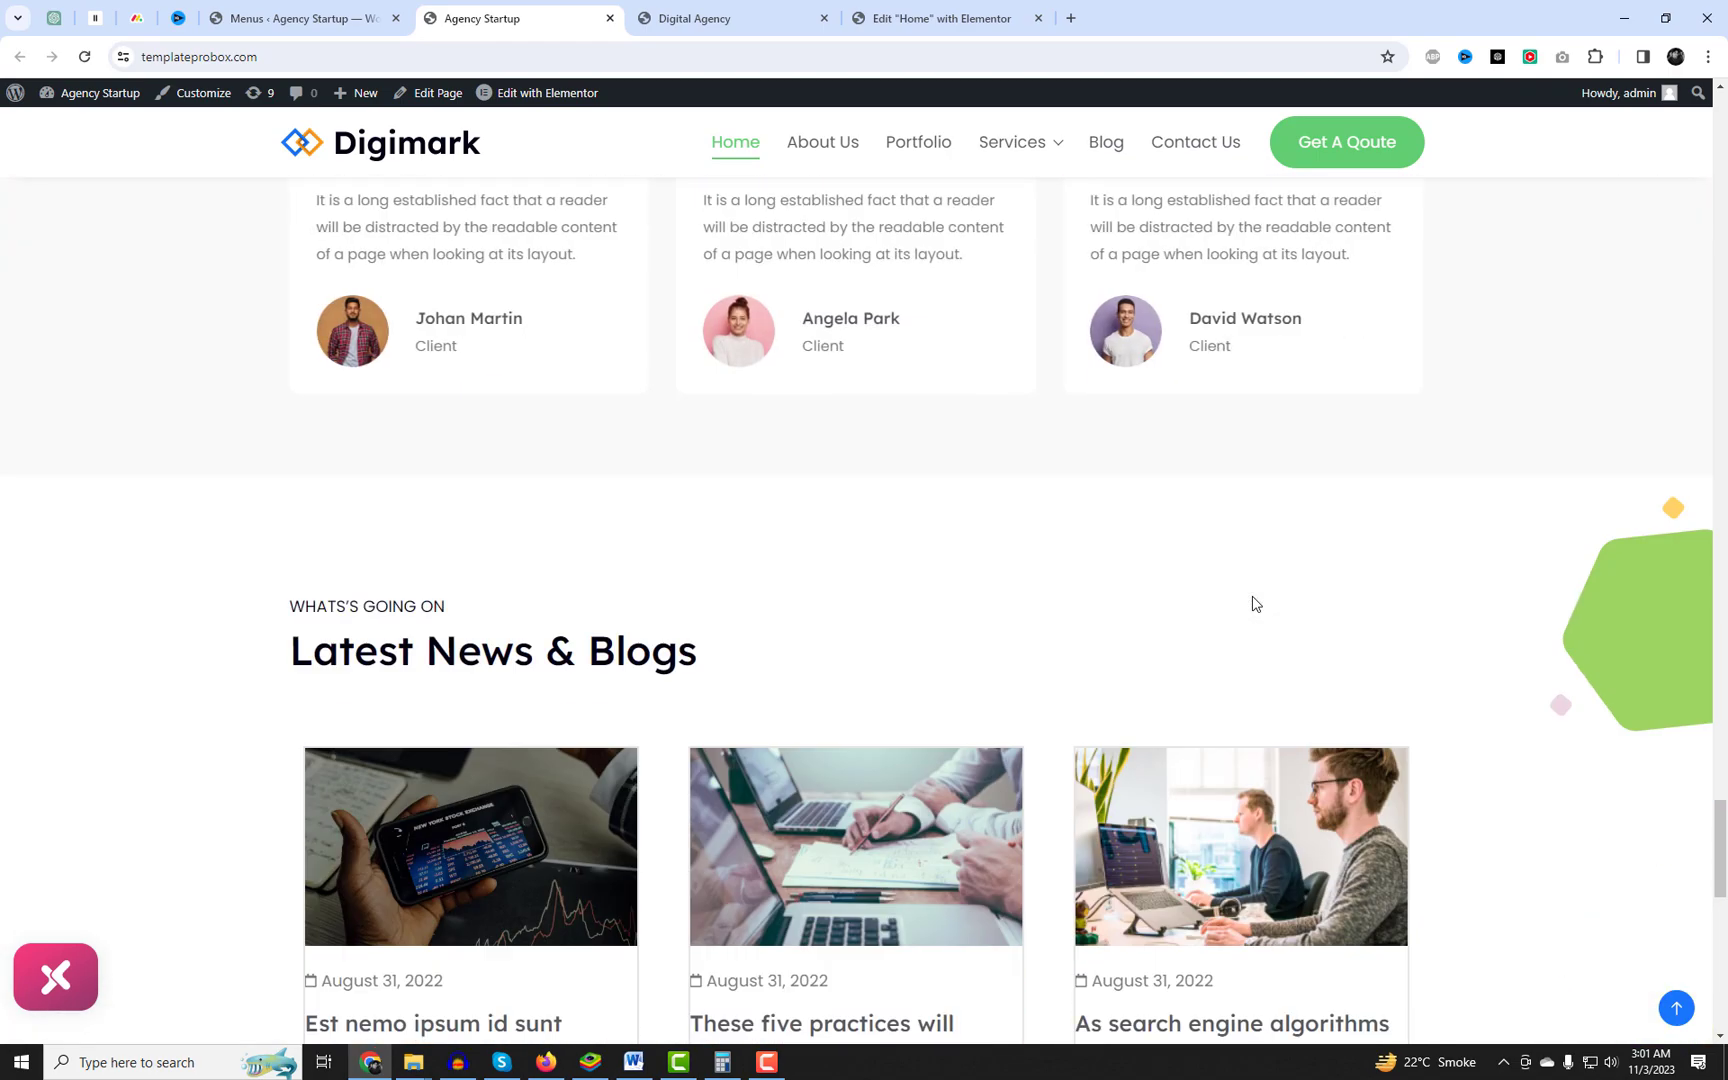
pyautogui.scroll(-3)
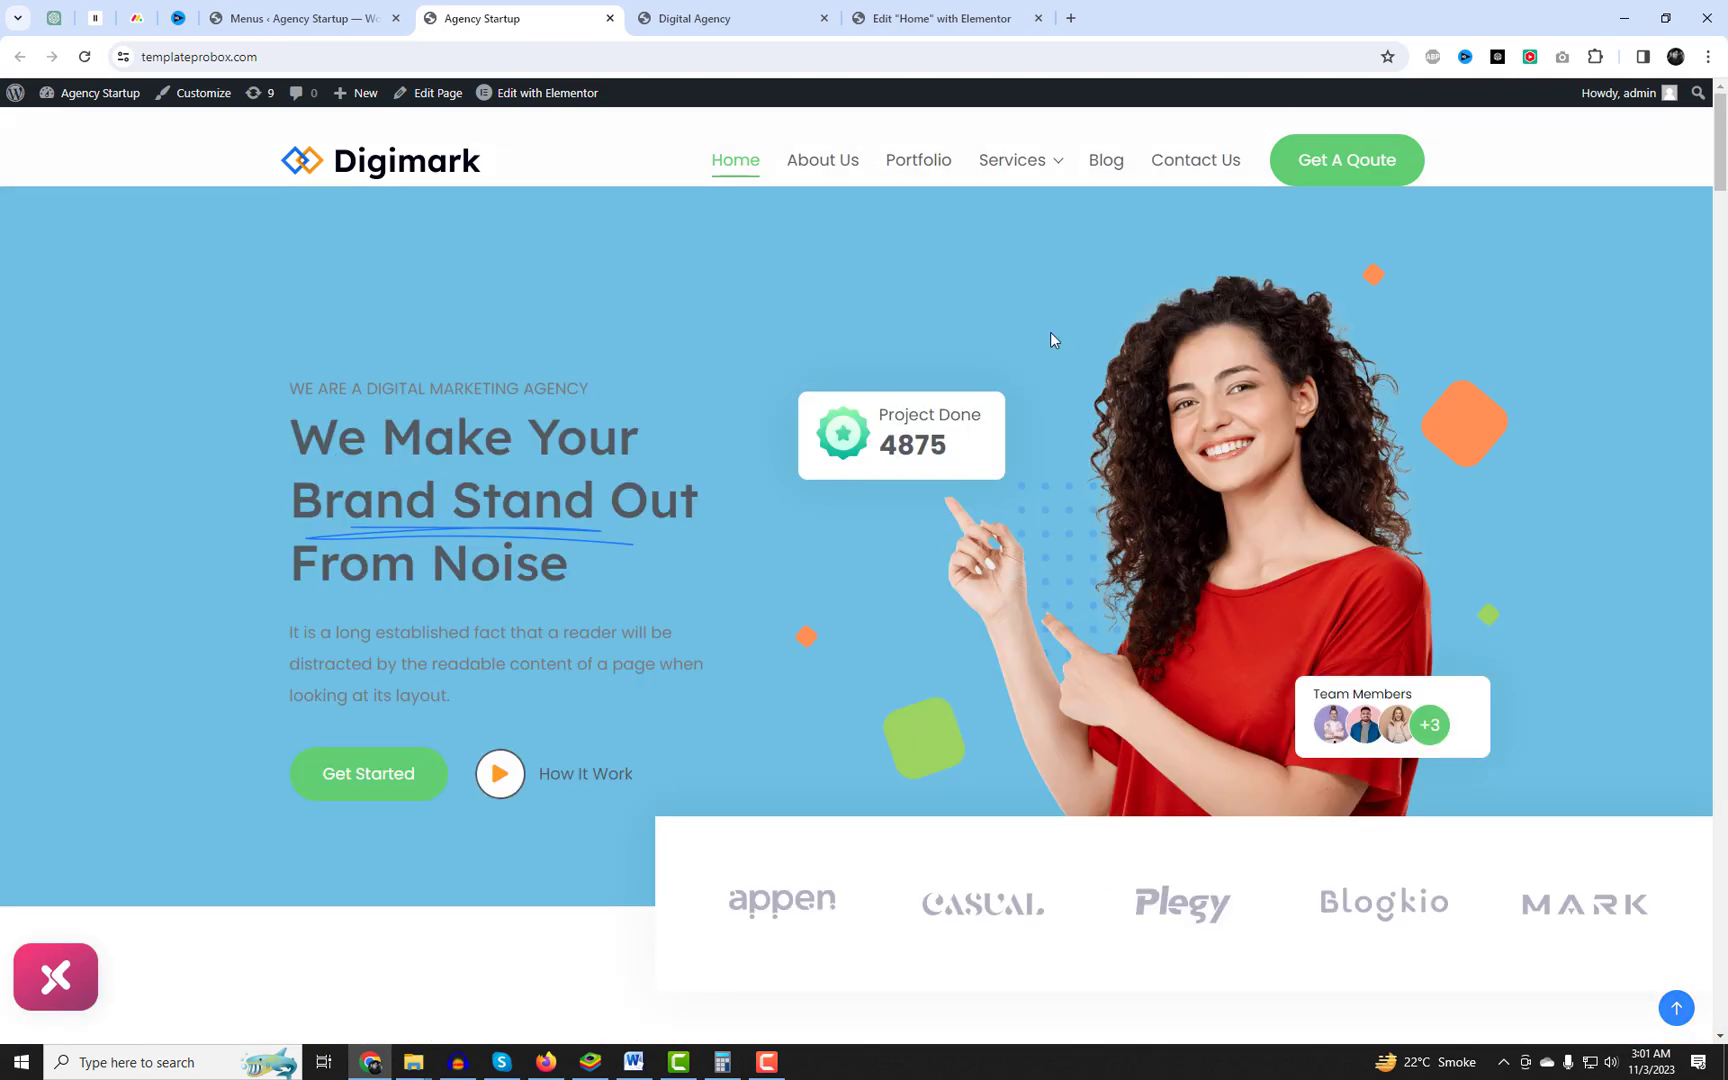
pyautogui.click(822, 160)
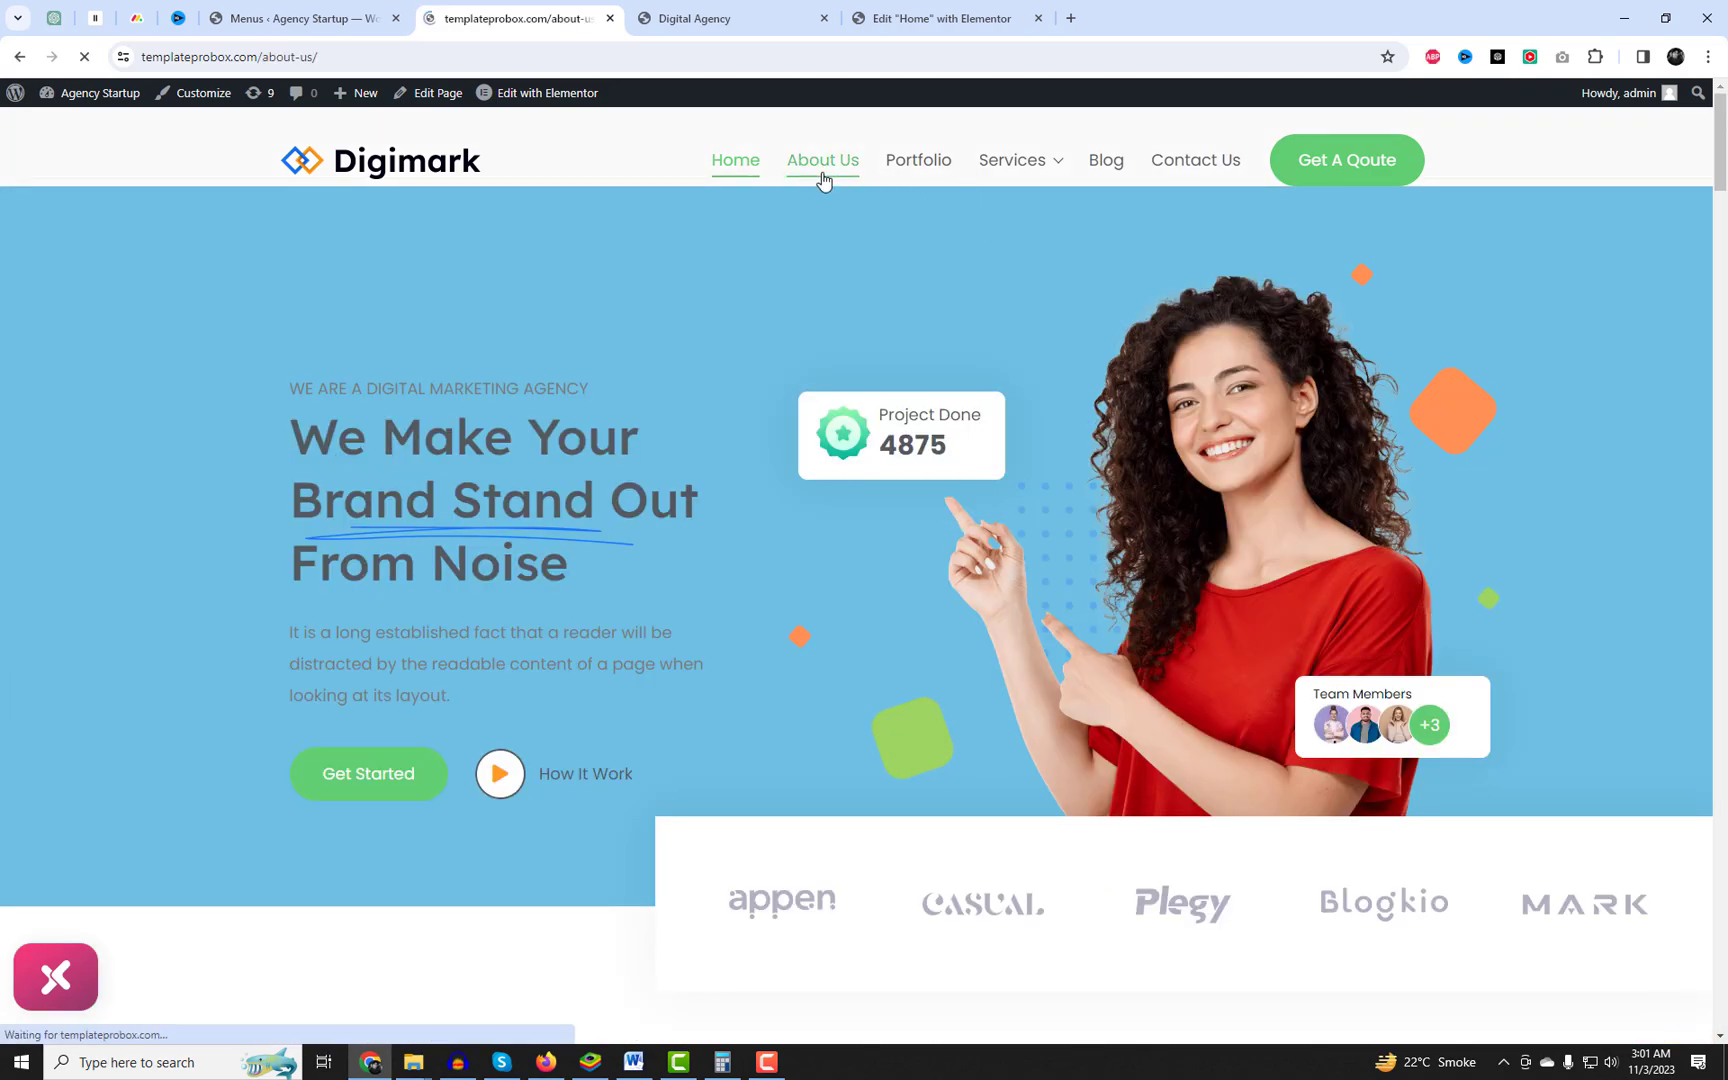
pyautogui.click(822, 160)
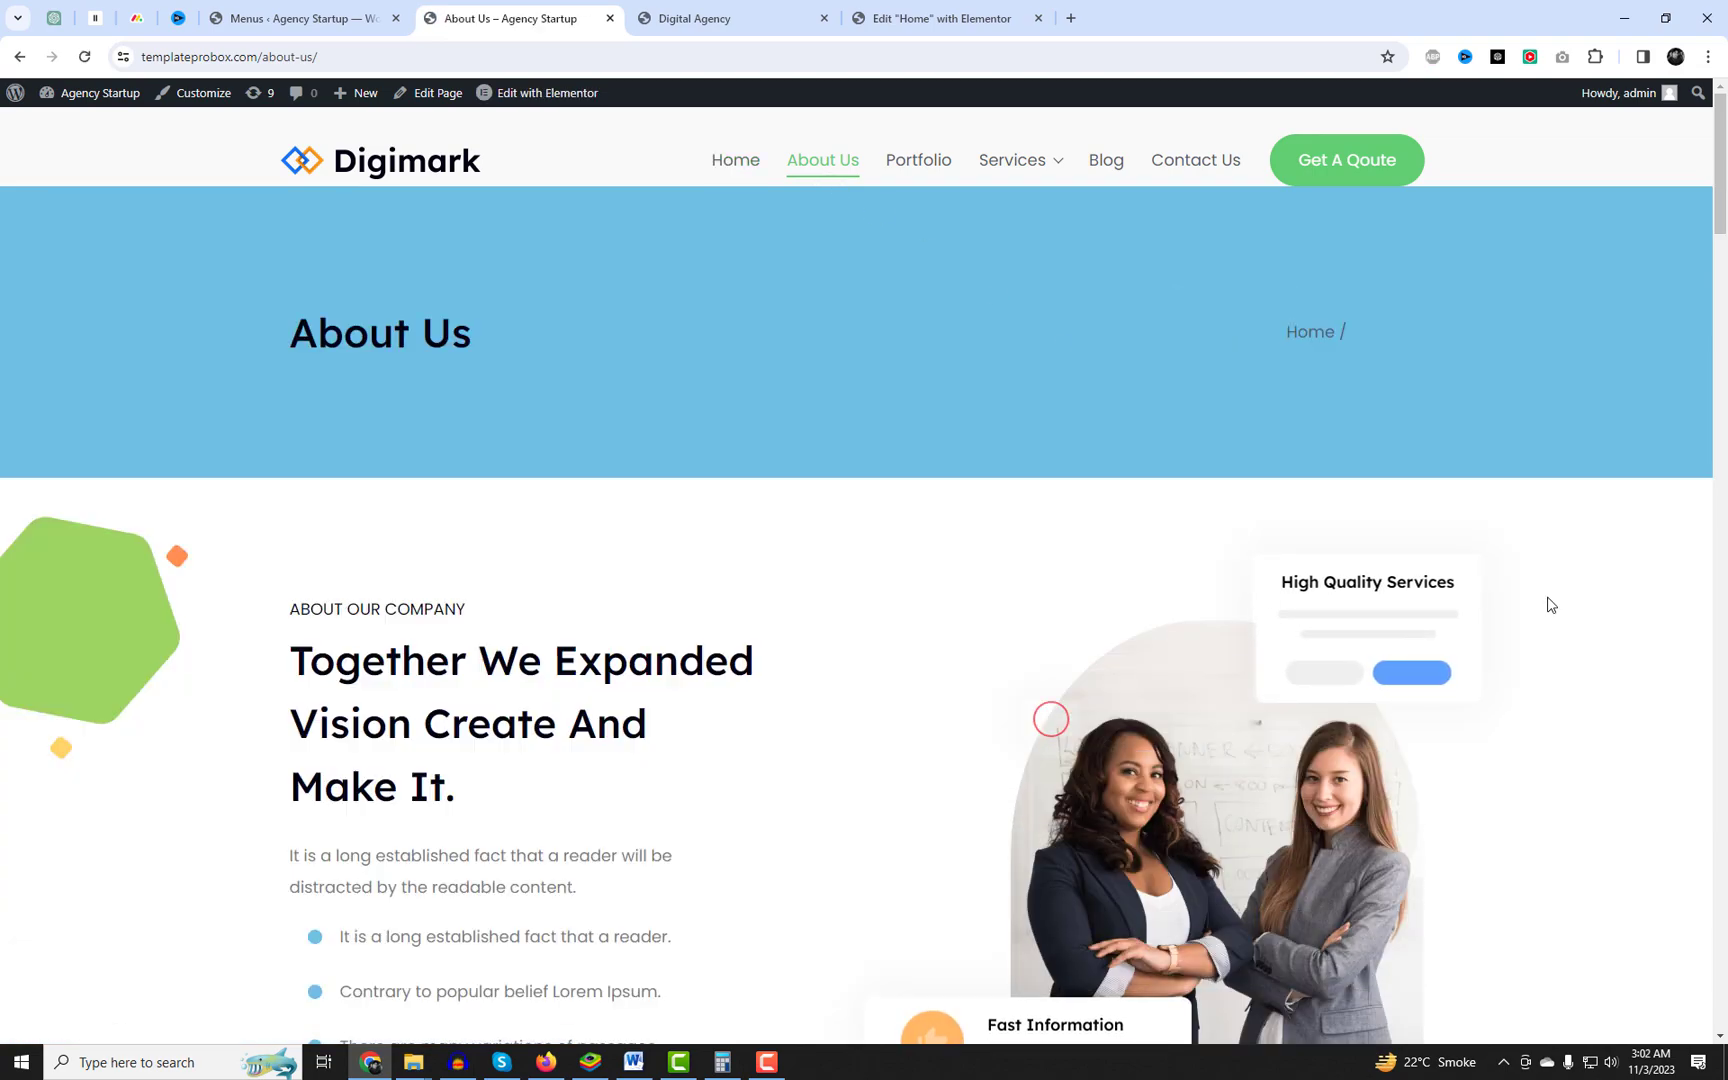
pyautogui.scroll(-3)
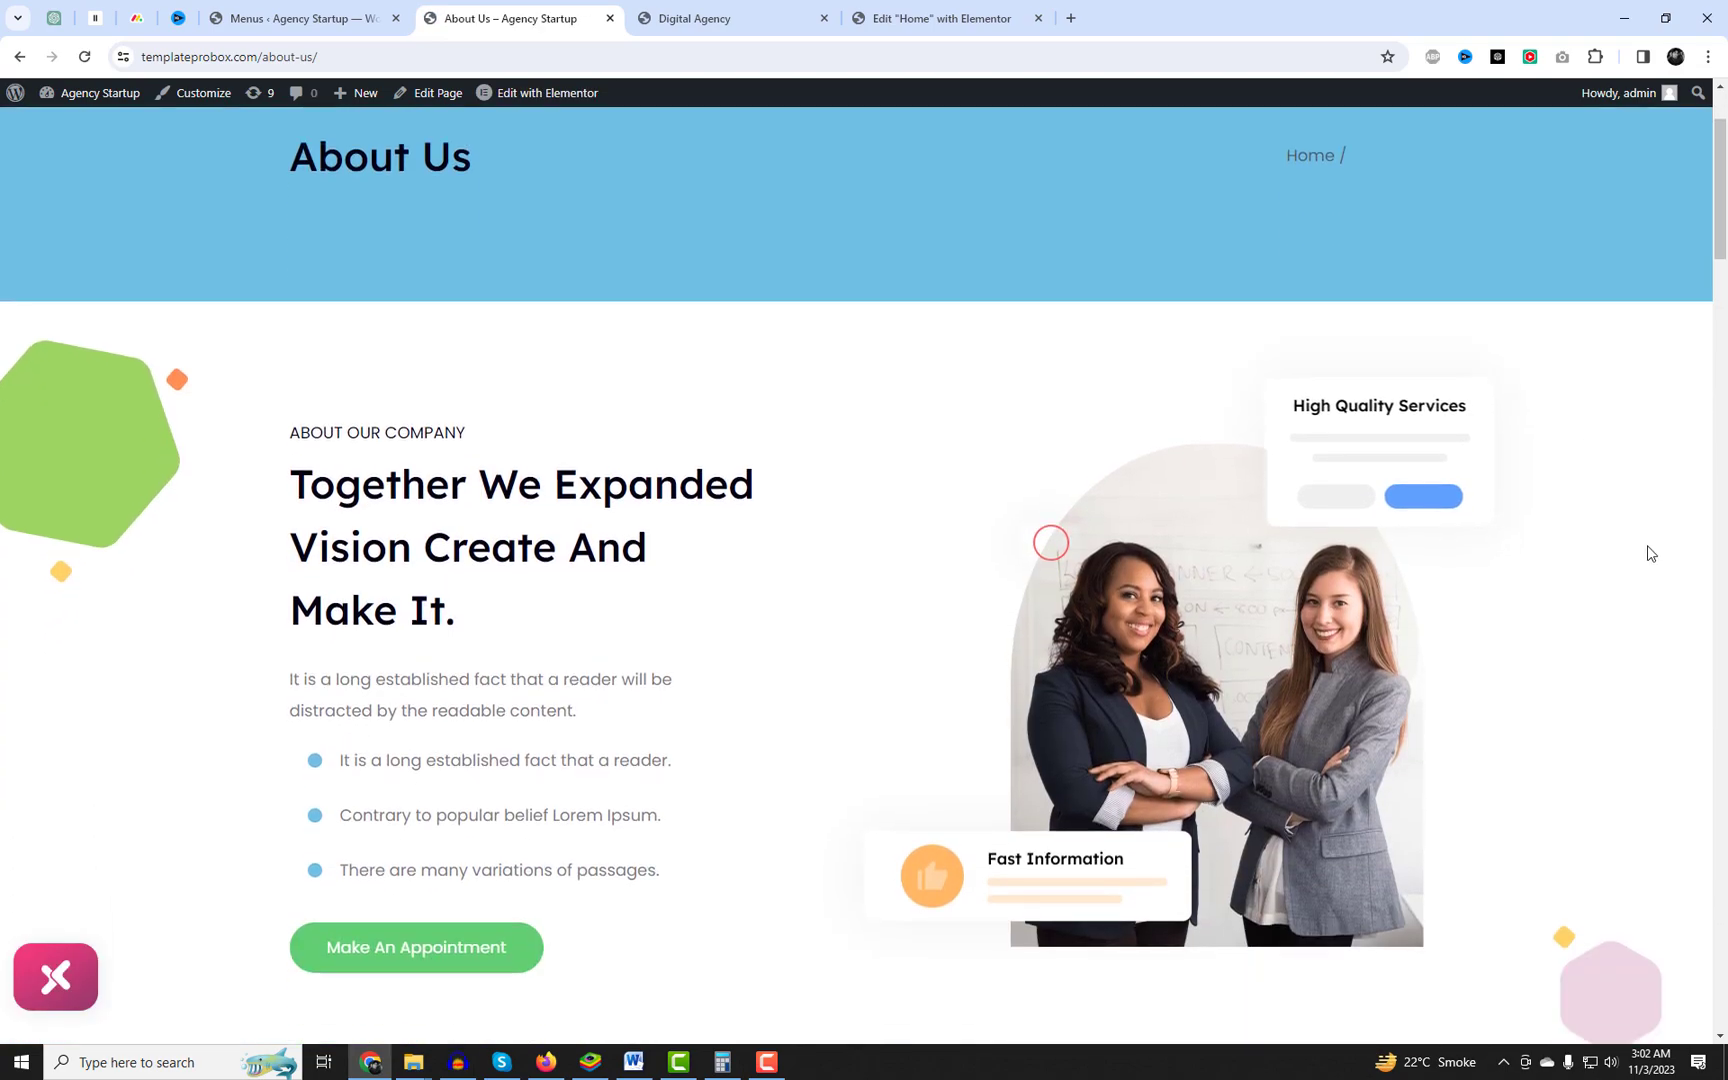
pyautogui.scroll(-3)
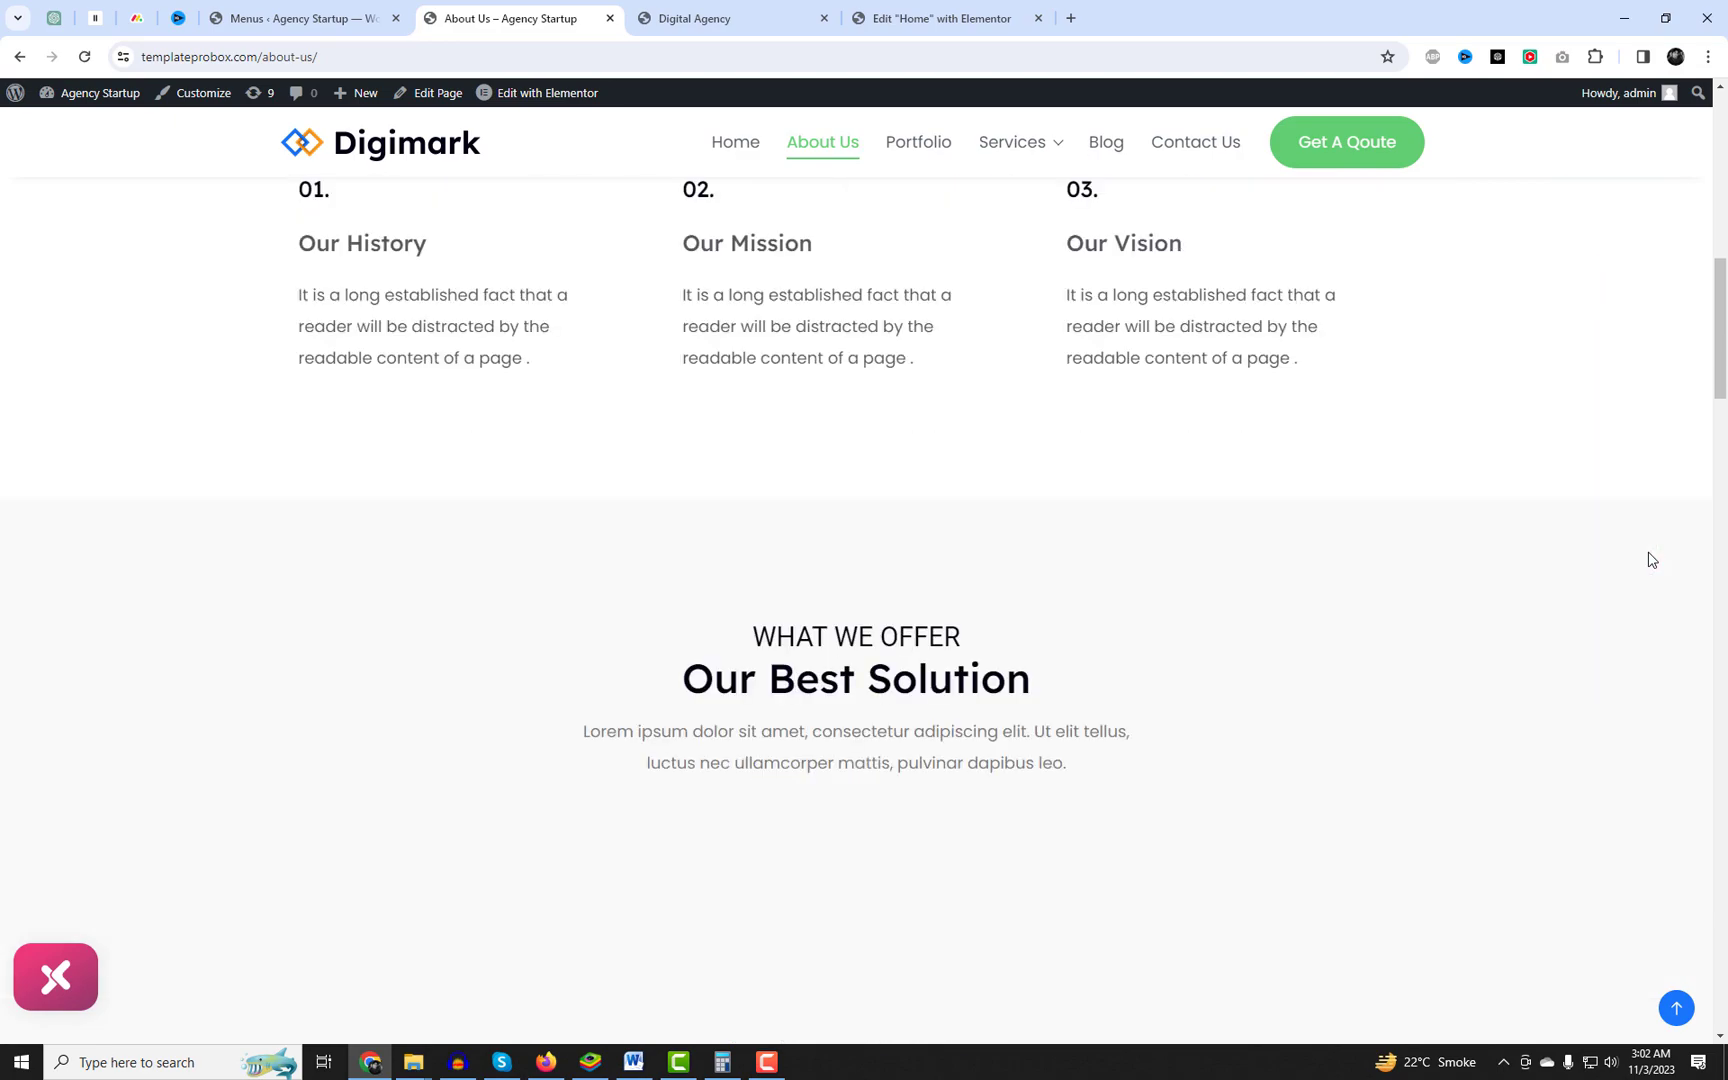
pyautogui.scroll(-3)
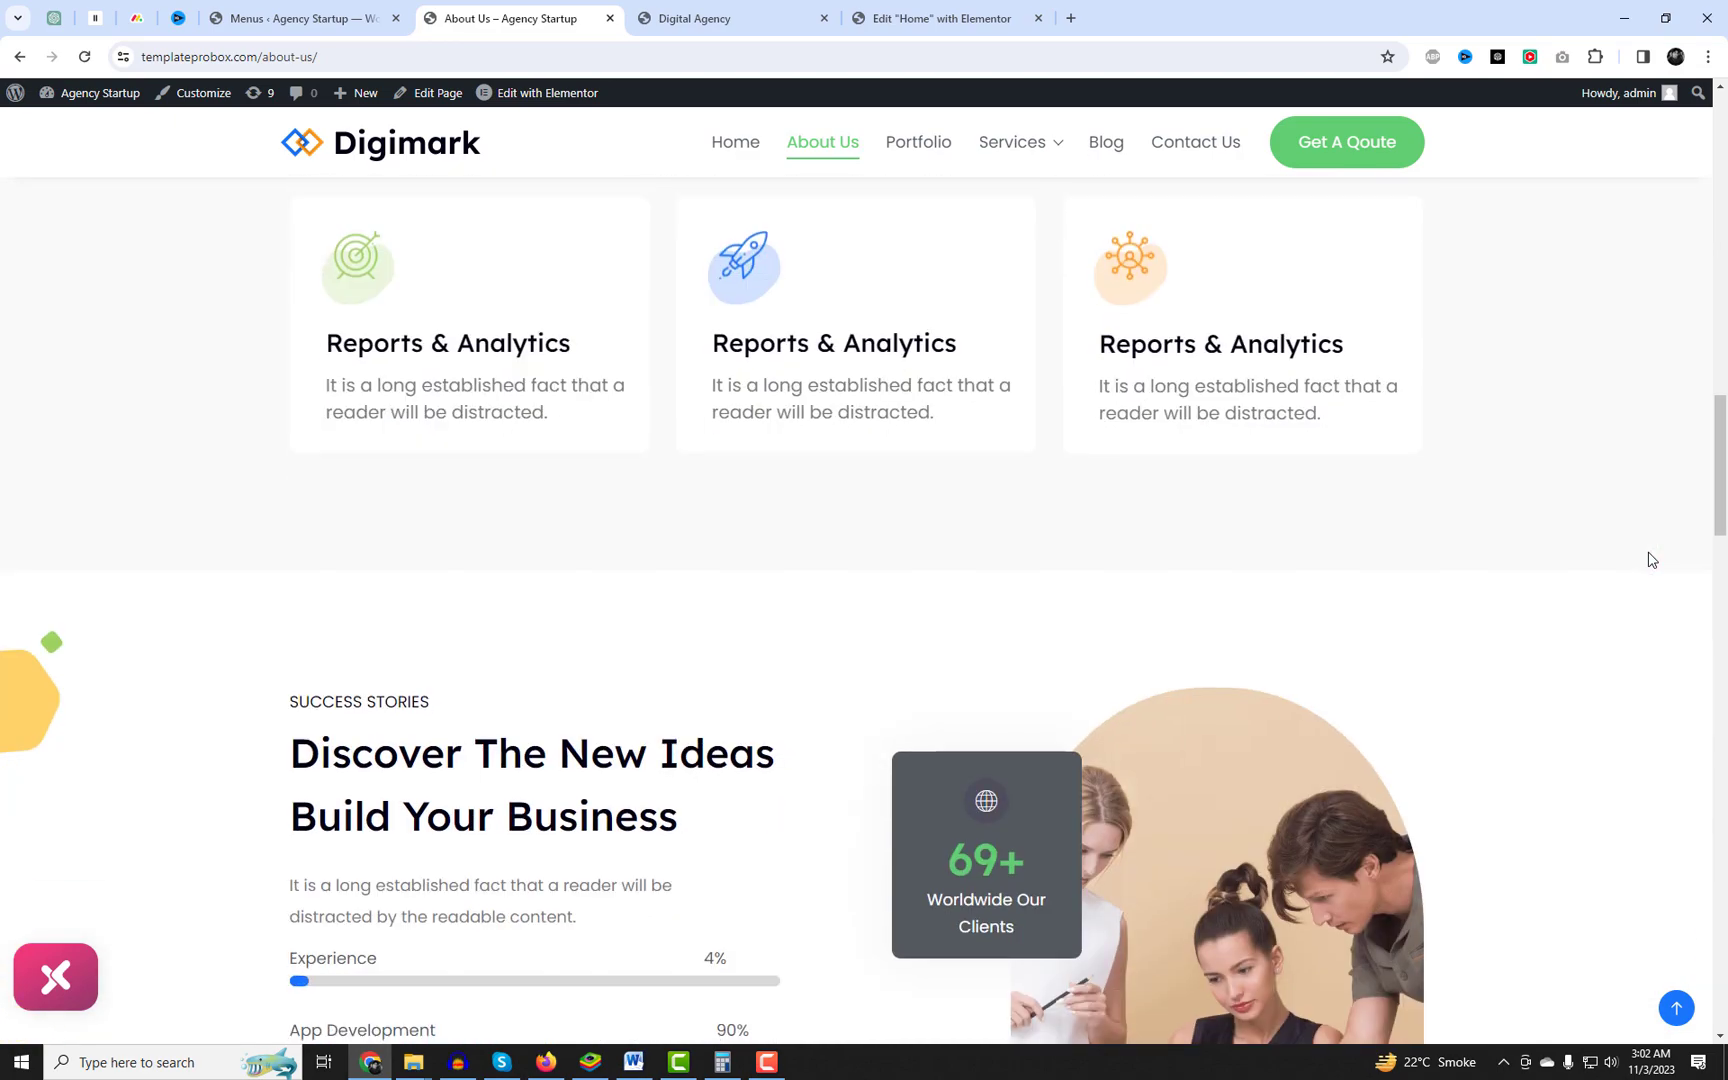
pyautogui.scroll(-3)
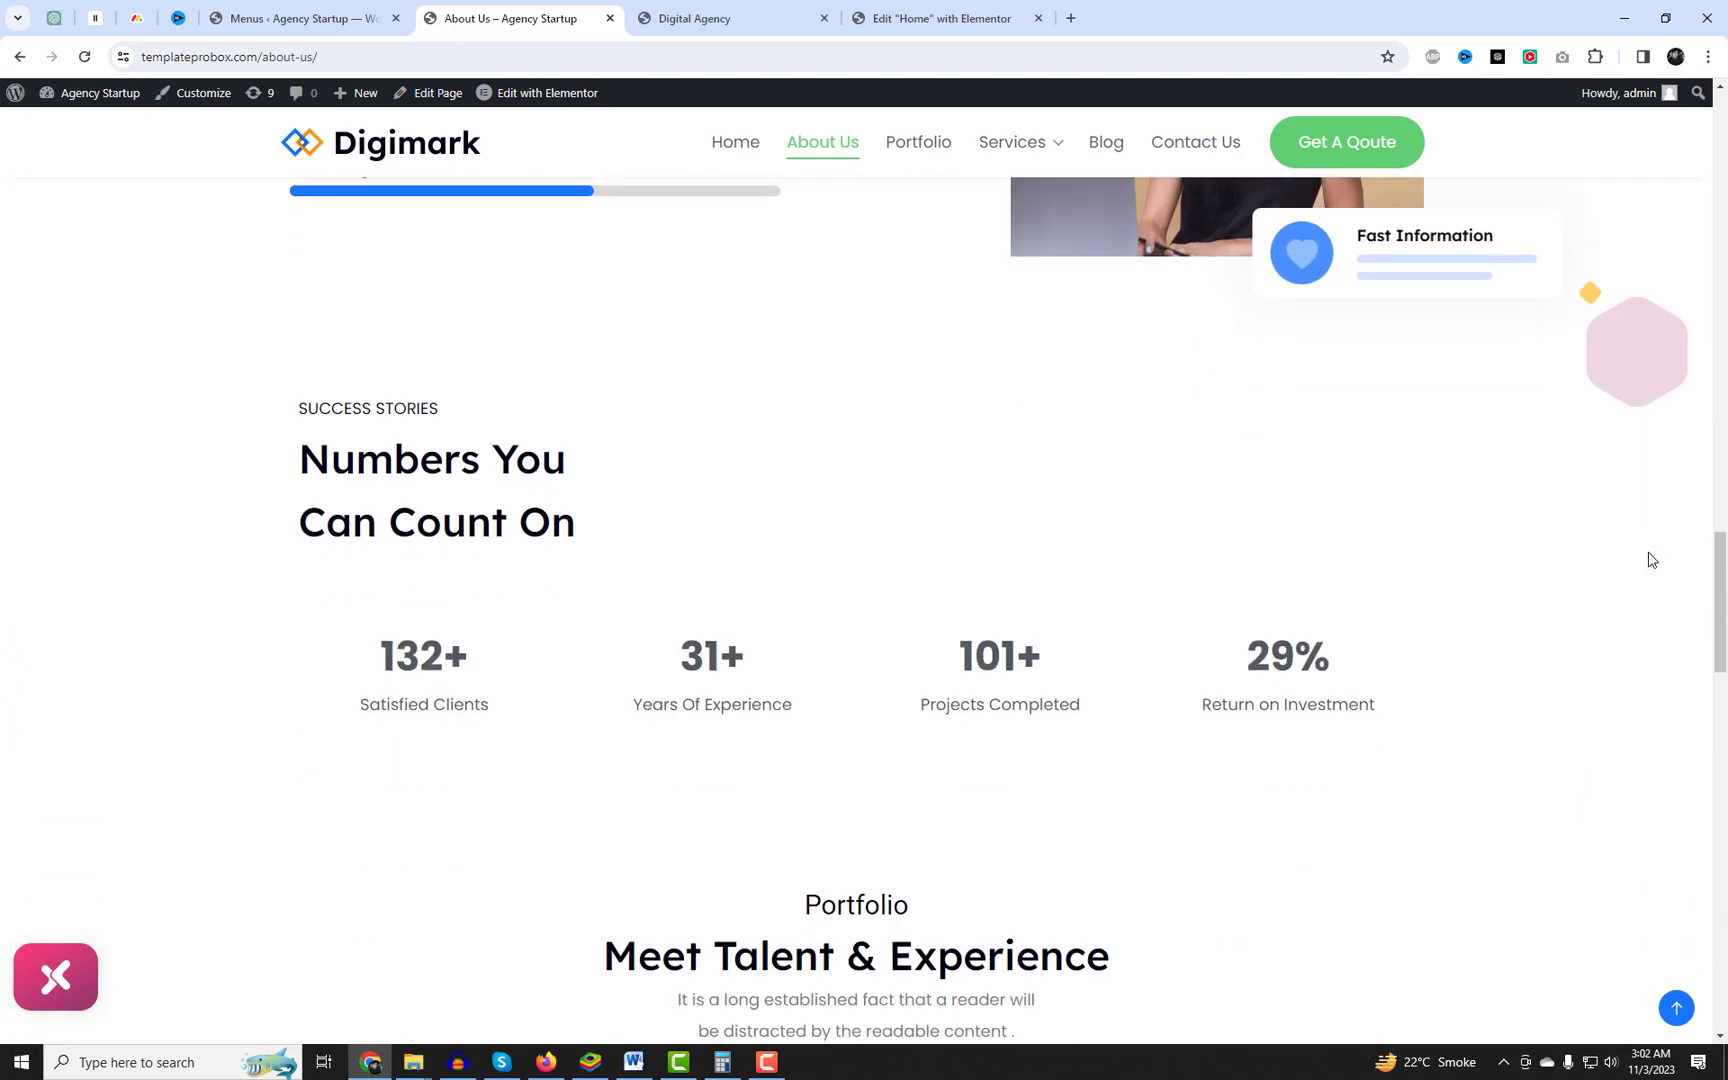
pyautogui.scroll(-3)
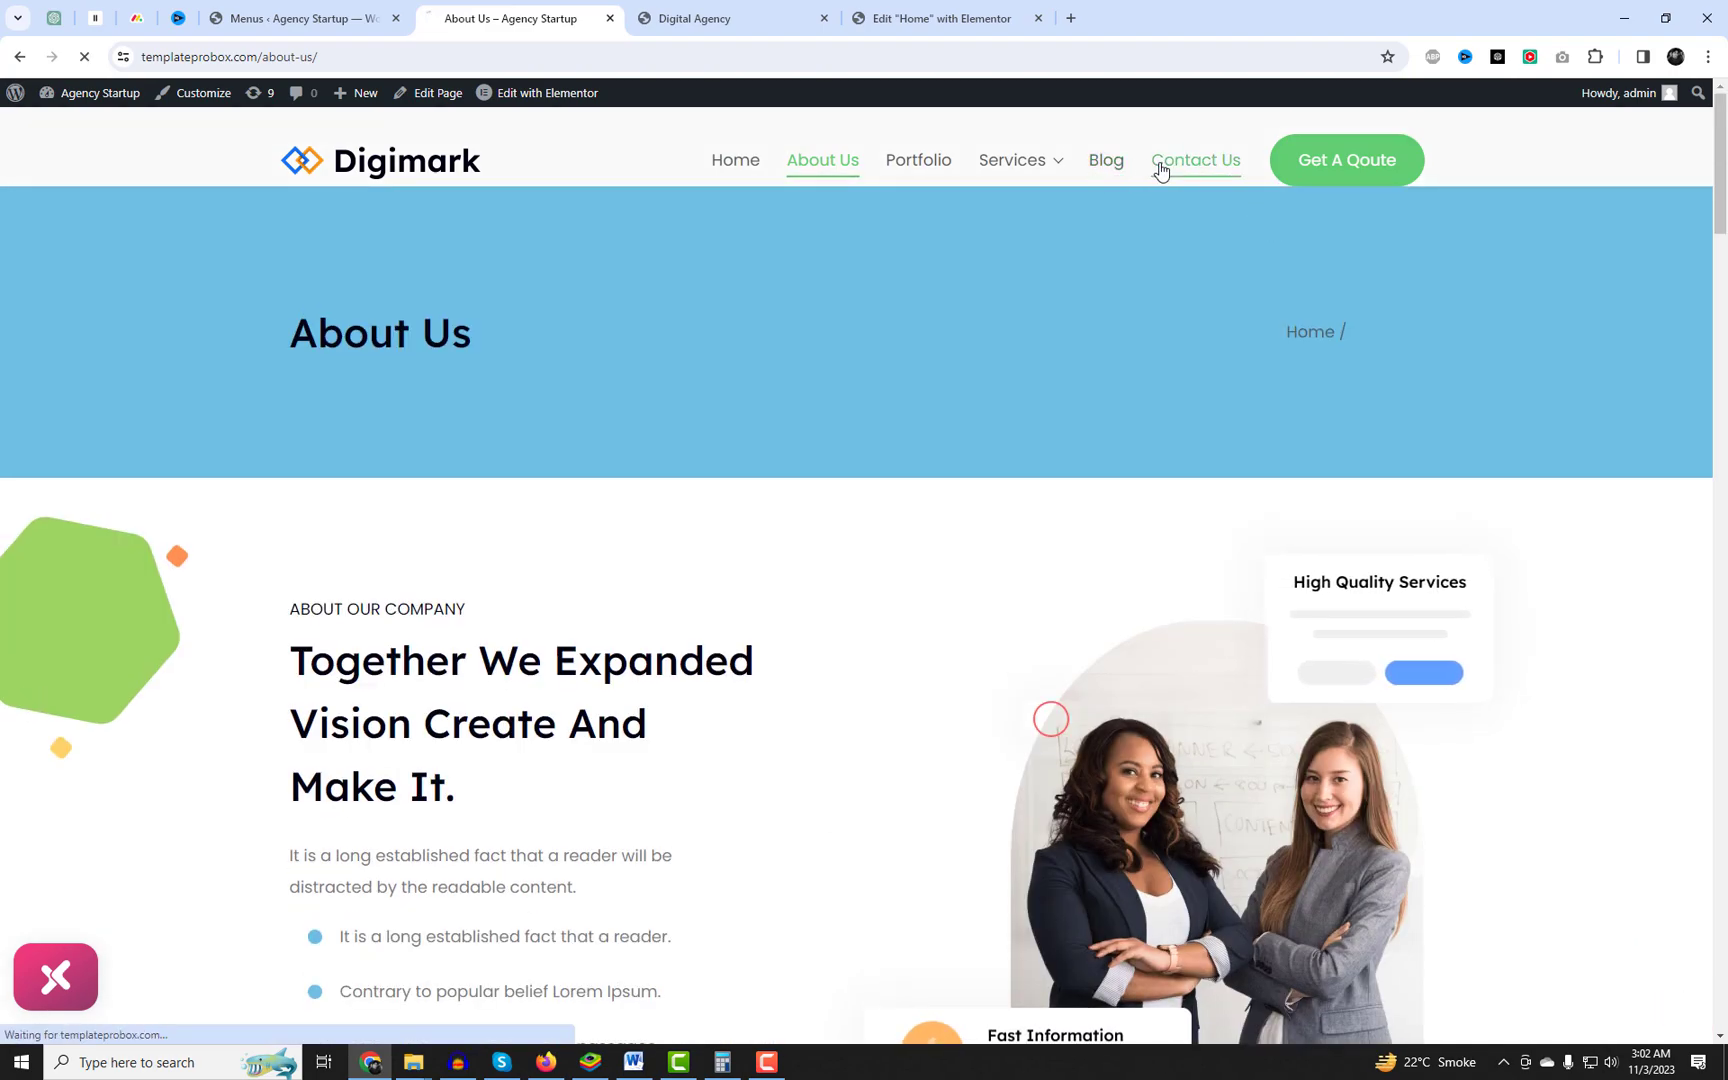
# View the Digimark Contact Us page and scroll down to its map and footer.
pyautogui.click(1194, 160)
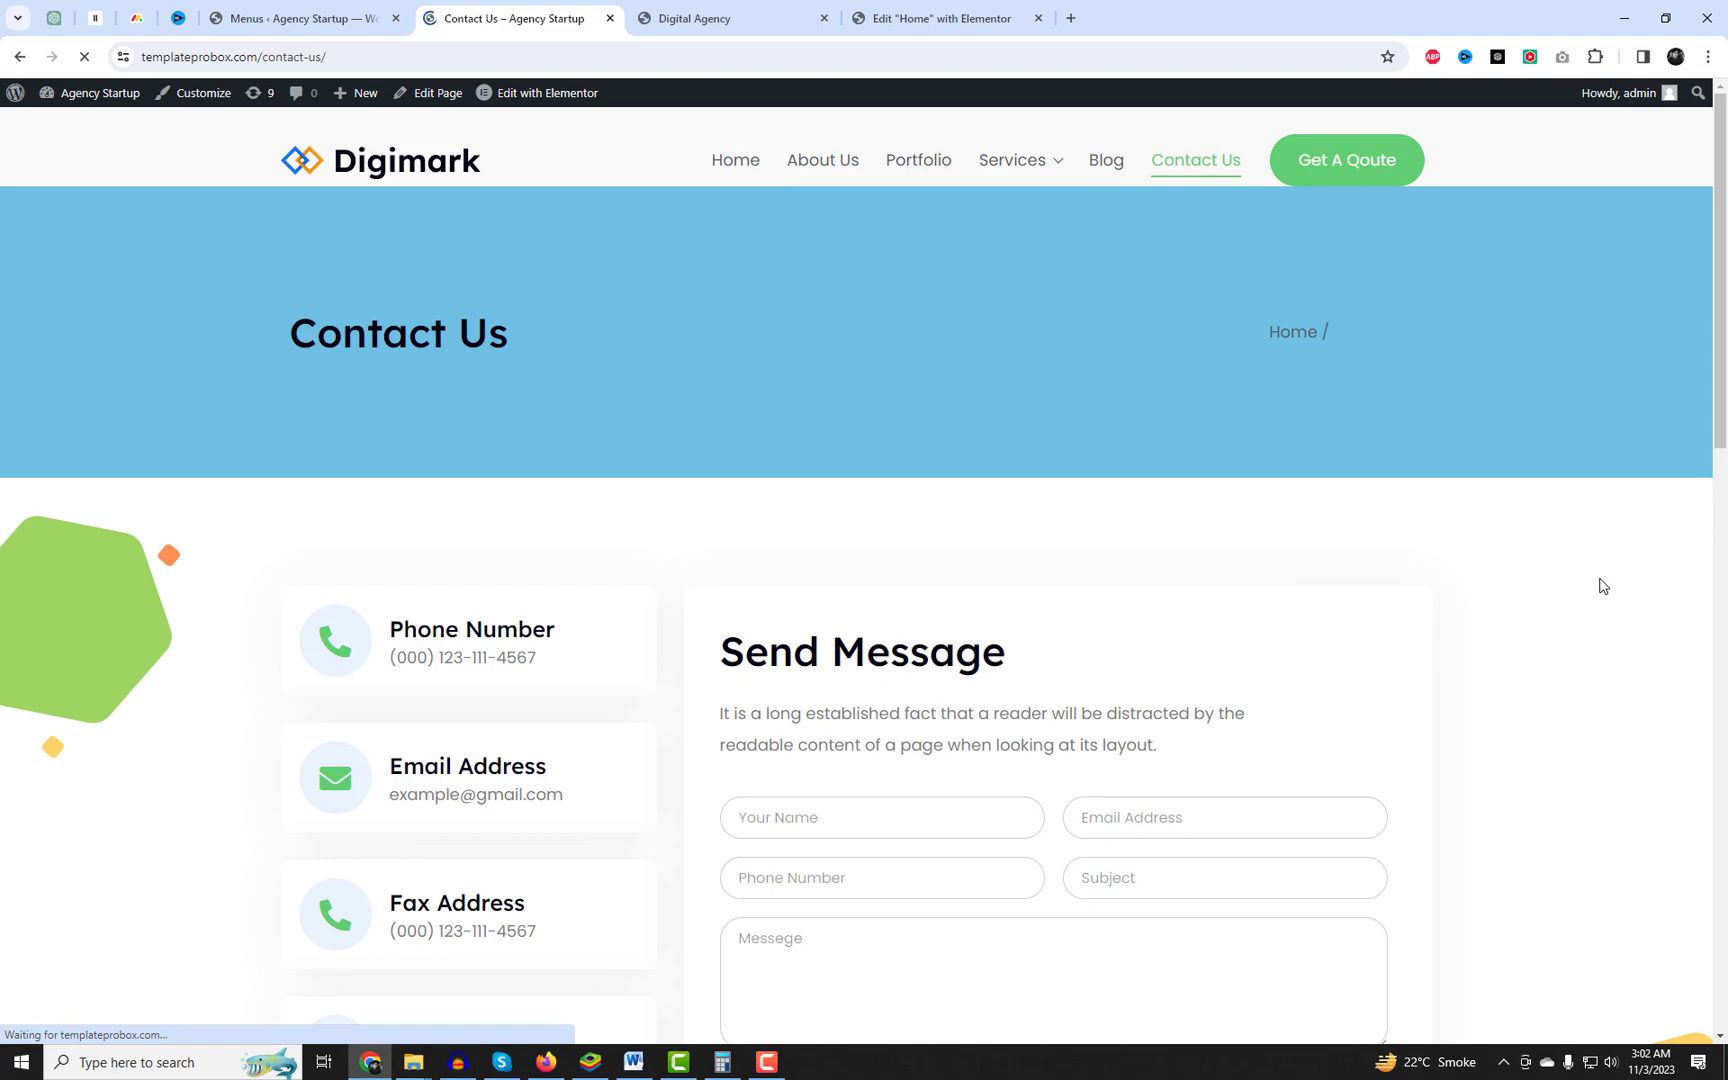
pyautogui.scroll(-3)
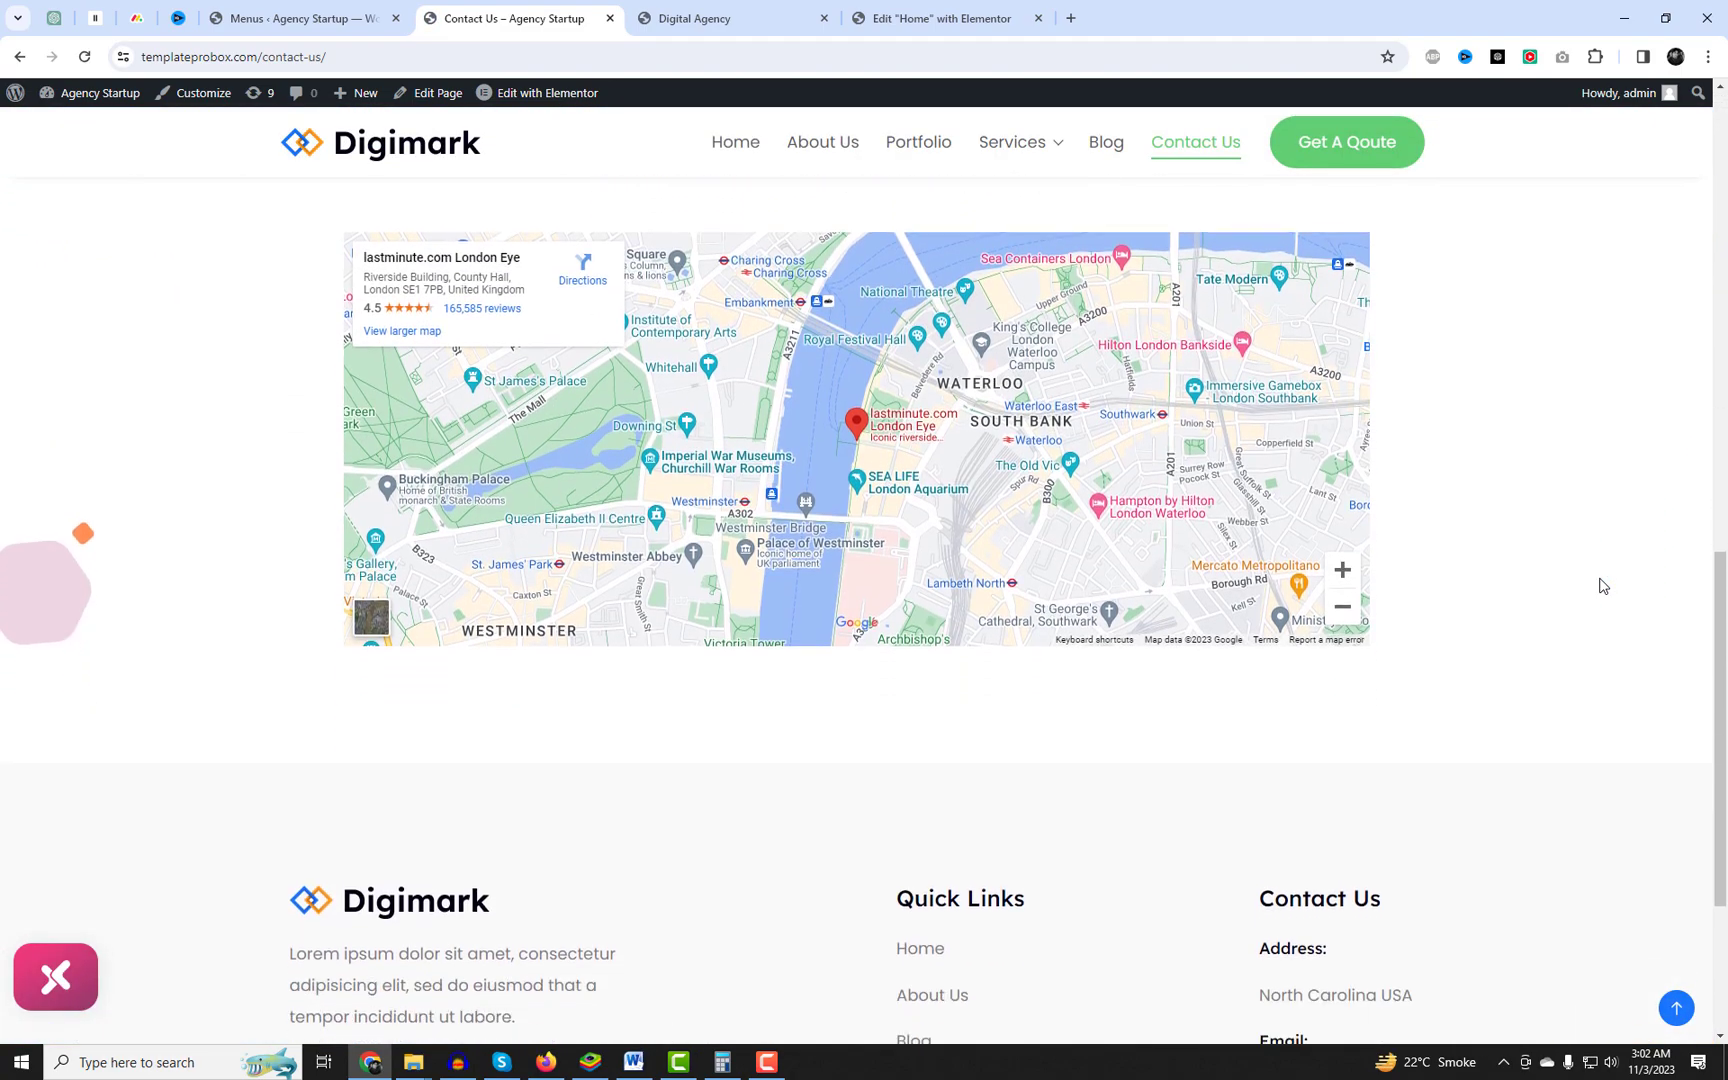
pyautogui.scroll(-3)
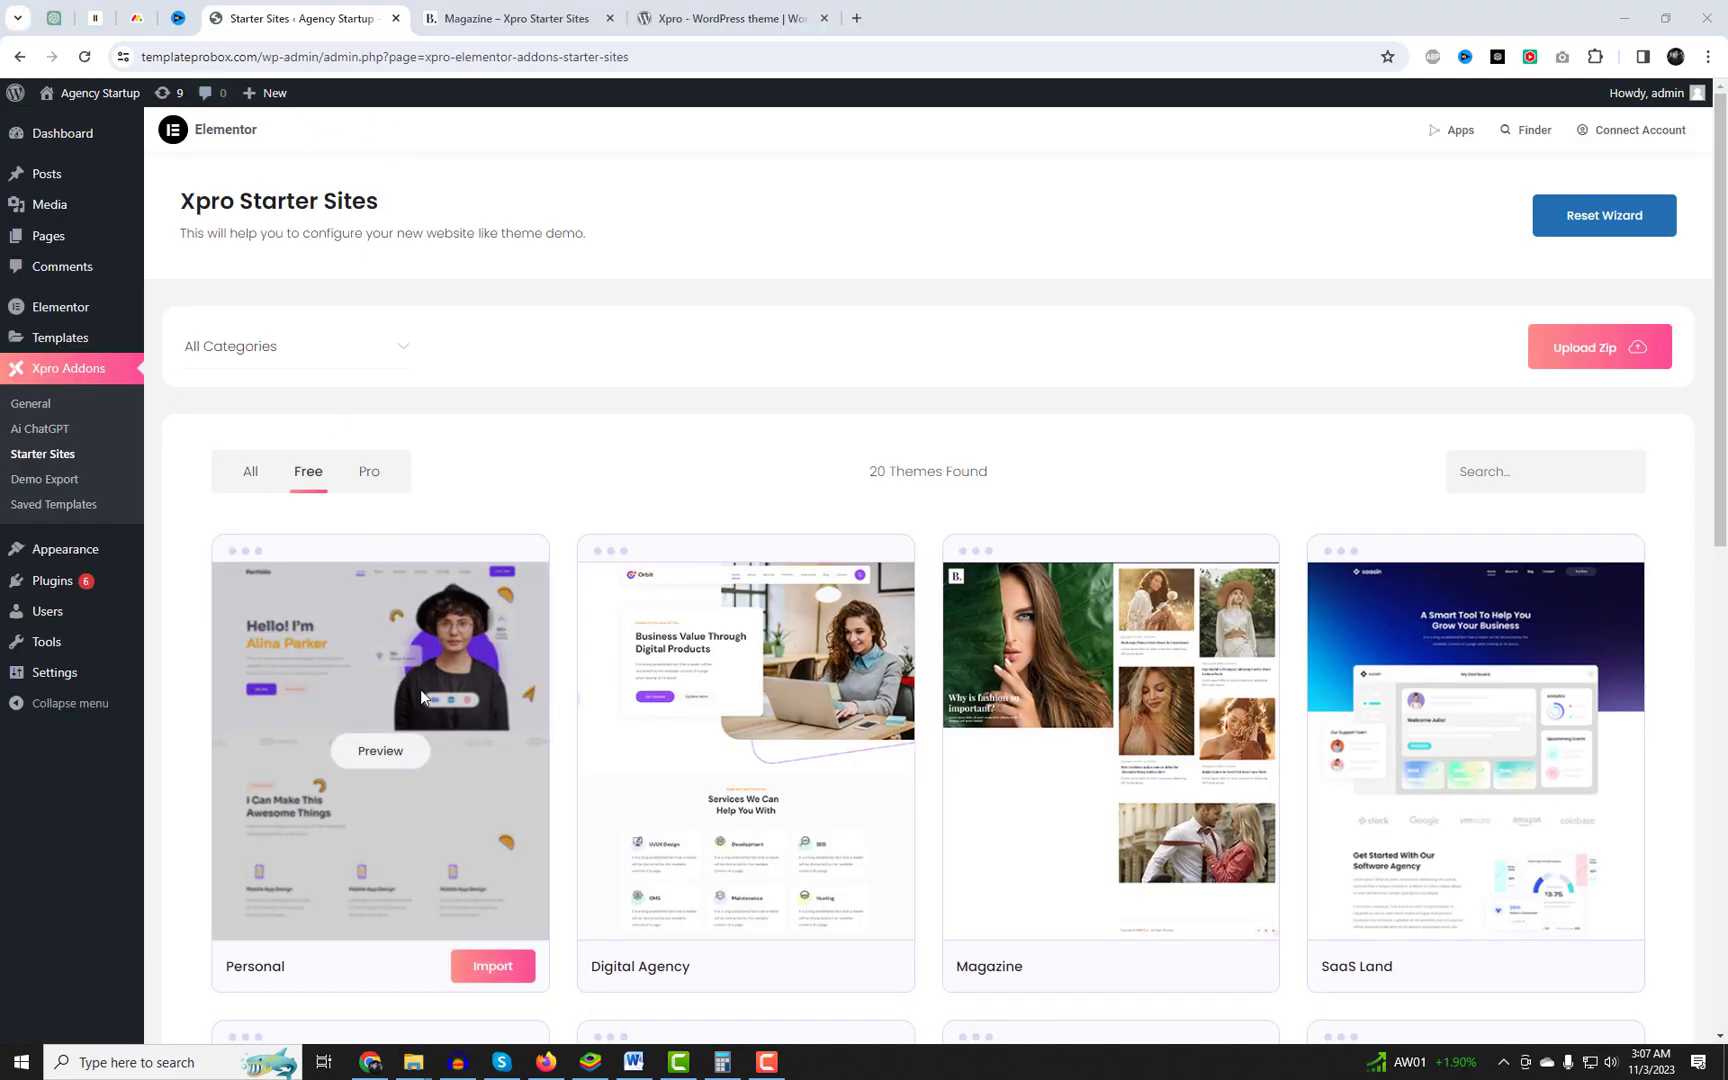
# Import the free Personal starter site, confirm the demo data and dismiss the Success message.
pyautogui.click(492, 966)
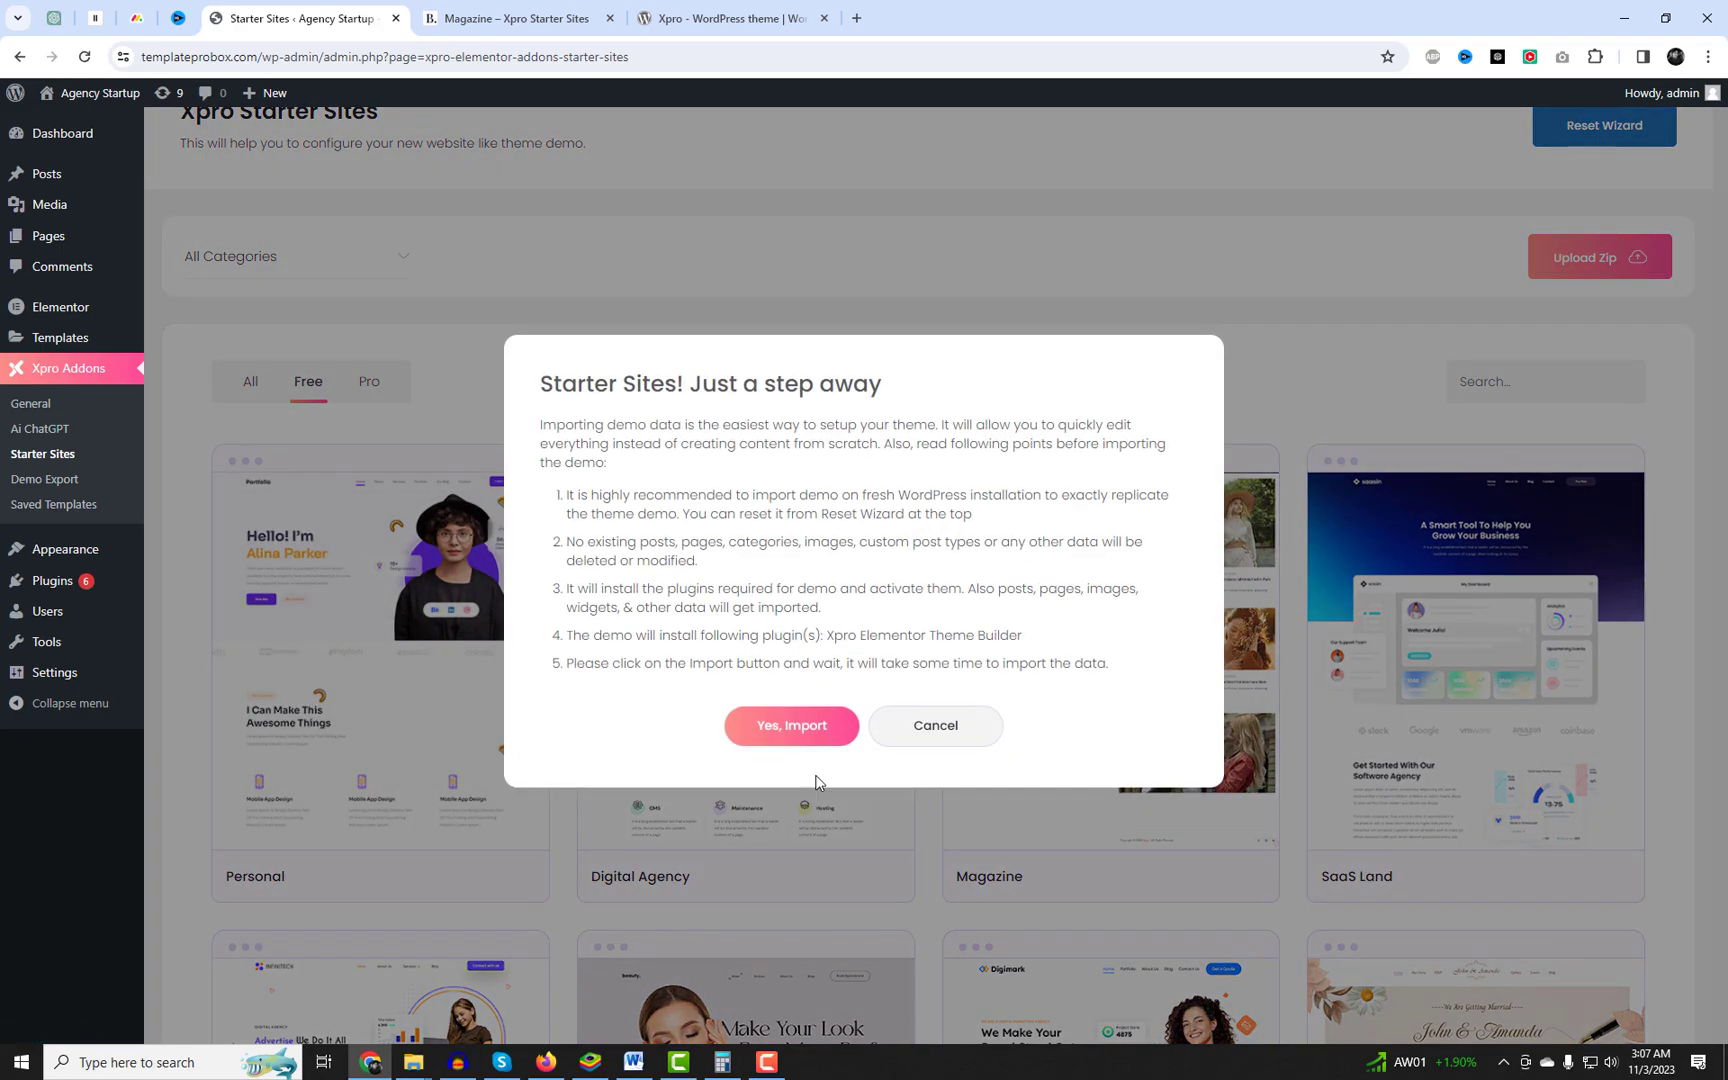
pyautogui.click(792, 726)
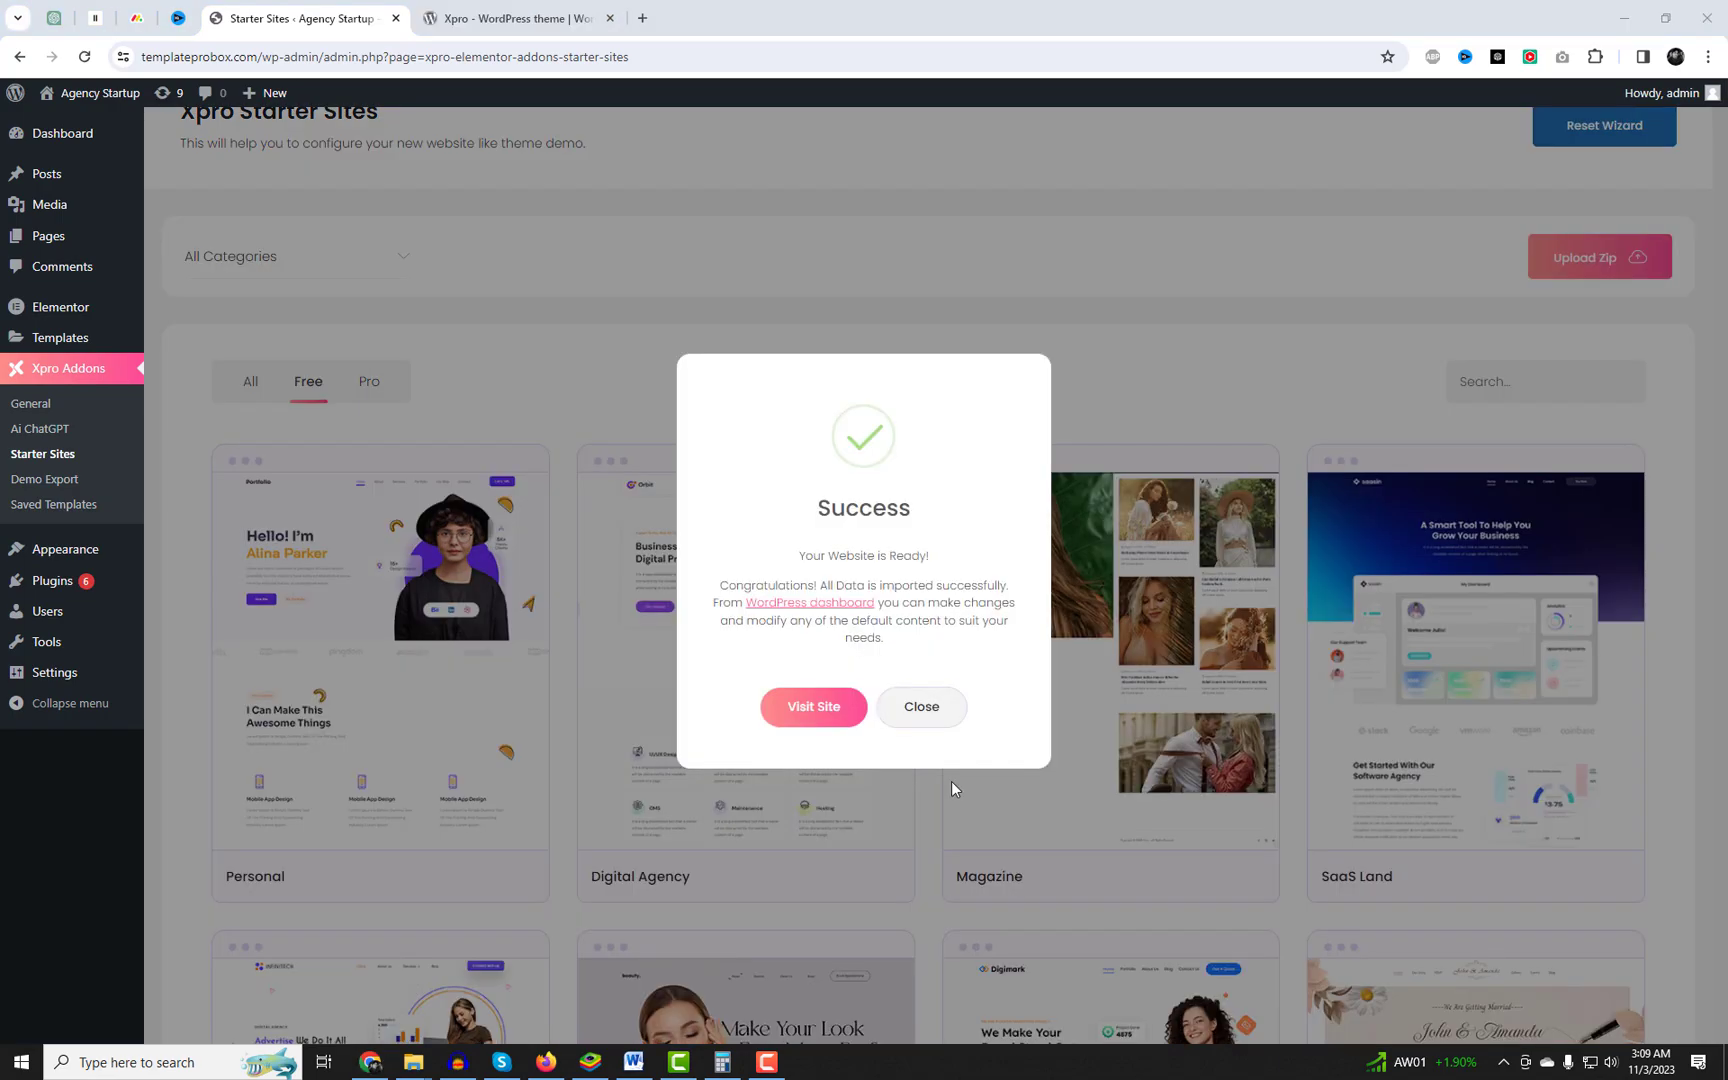
pyautogui.click(922, 706)
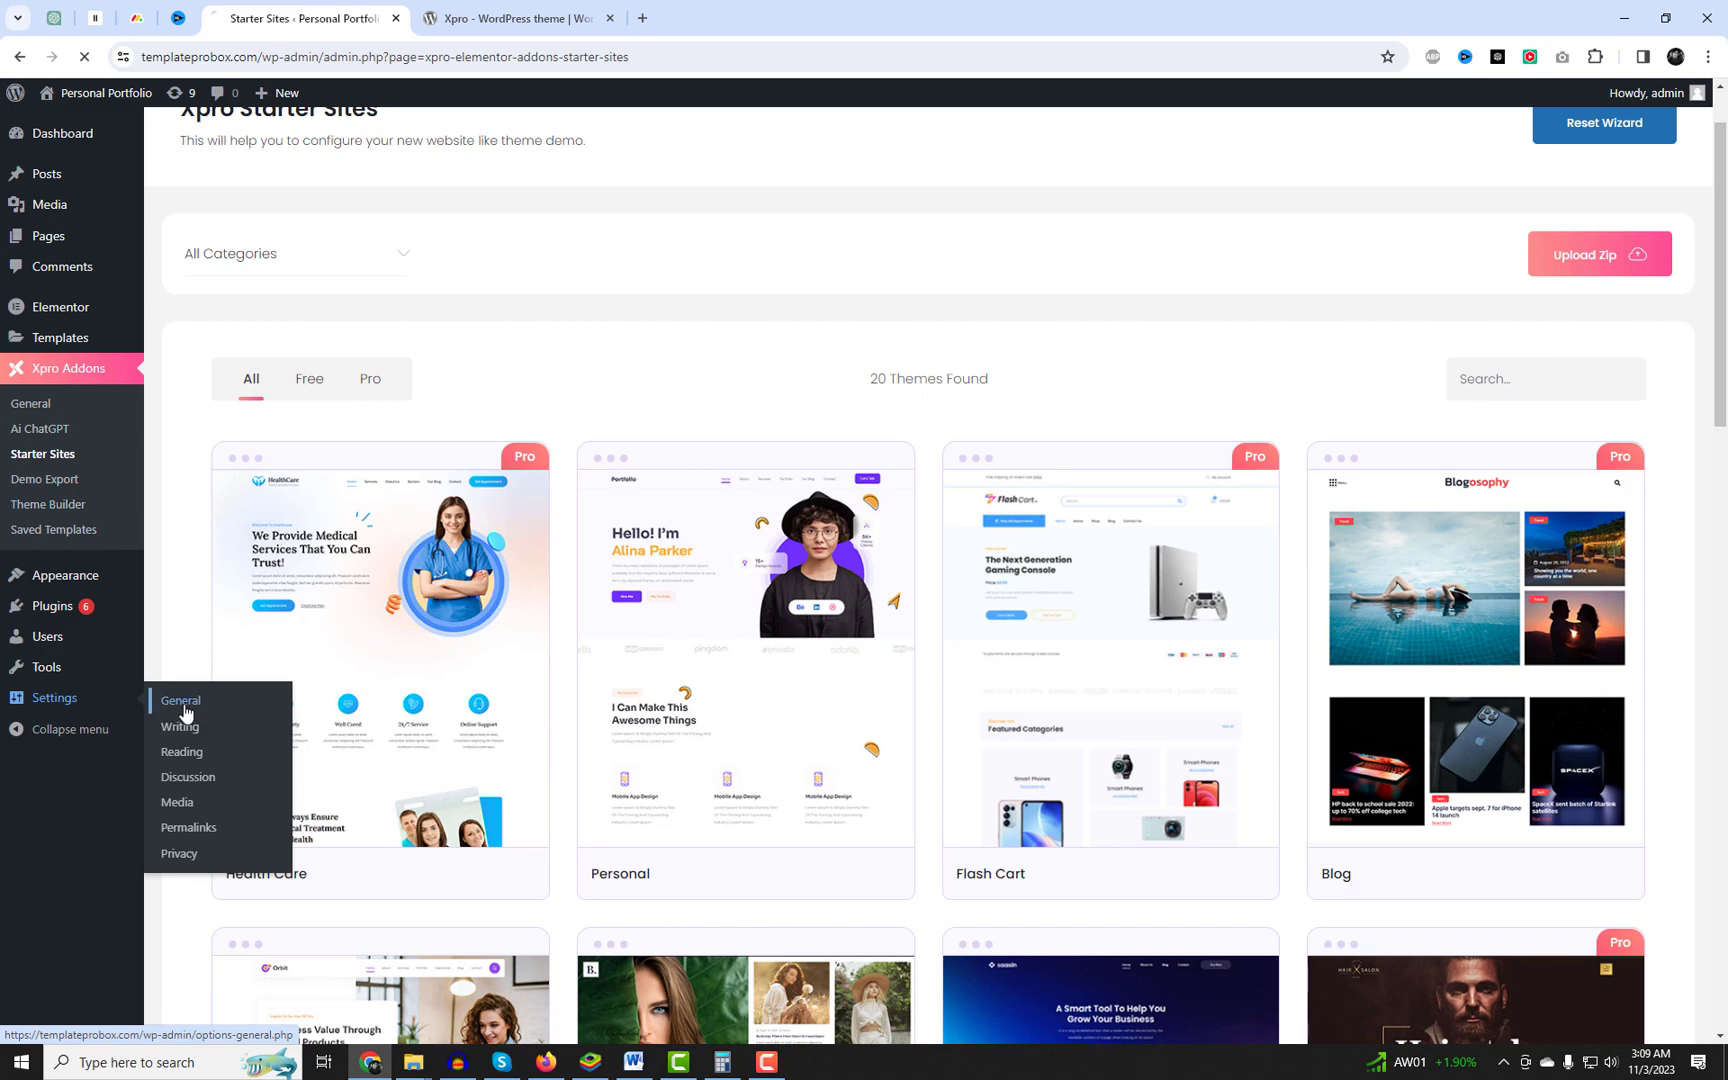
# In Settings > Reading set Home as the static homepage and Blog as posts page, then save.
pyautogui.click(180, 700)
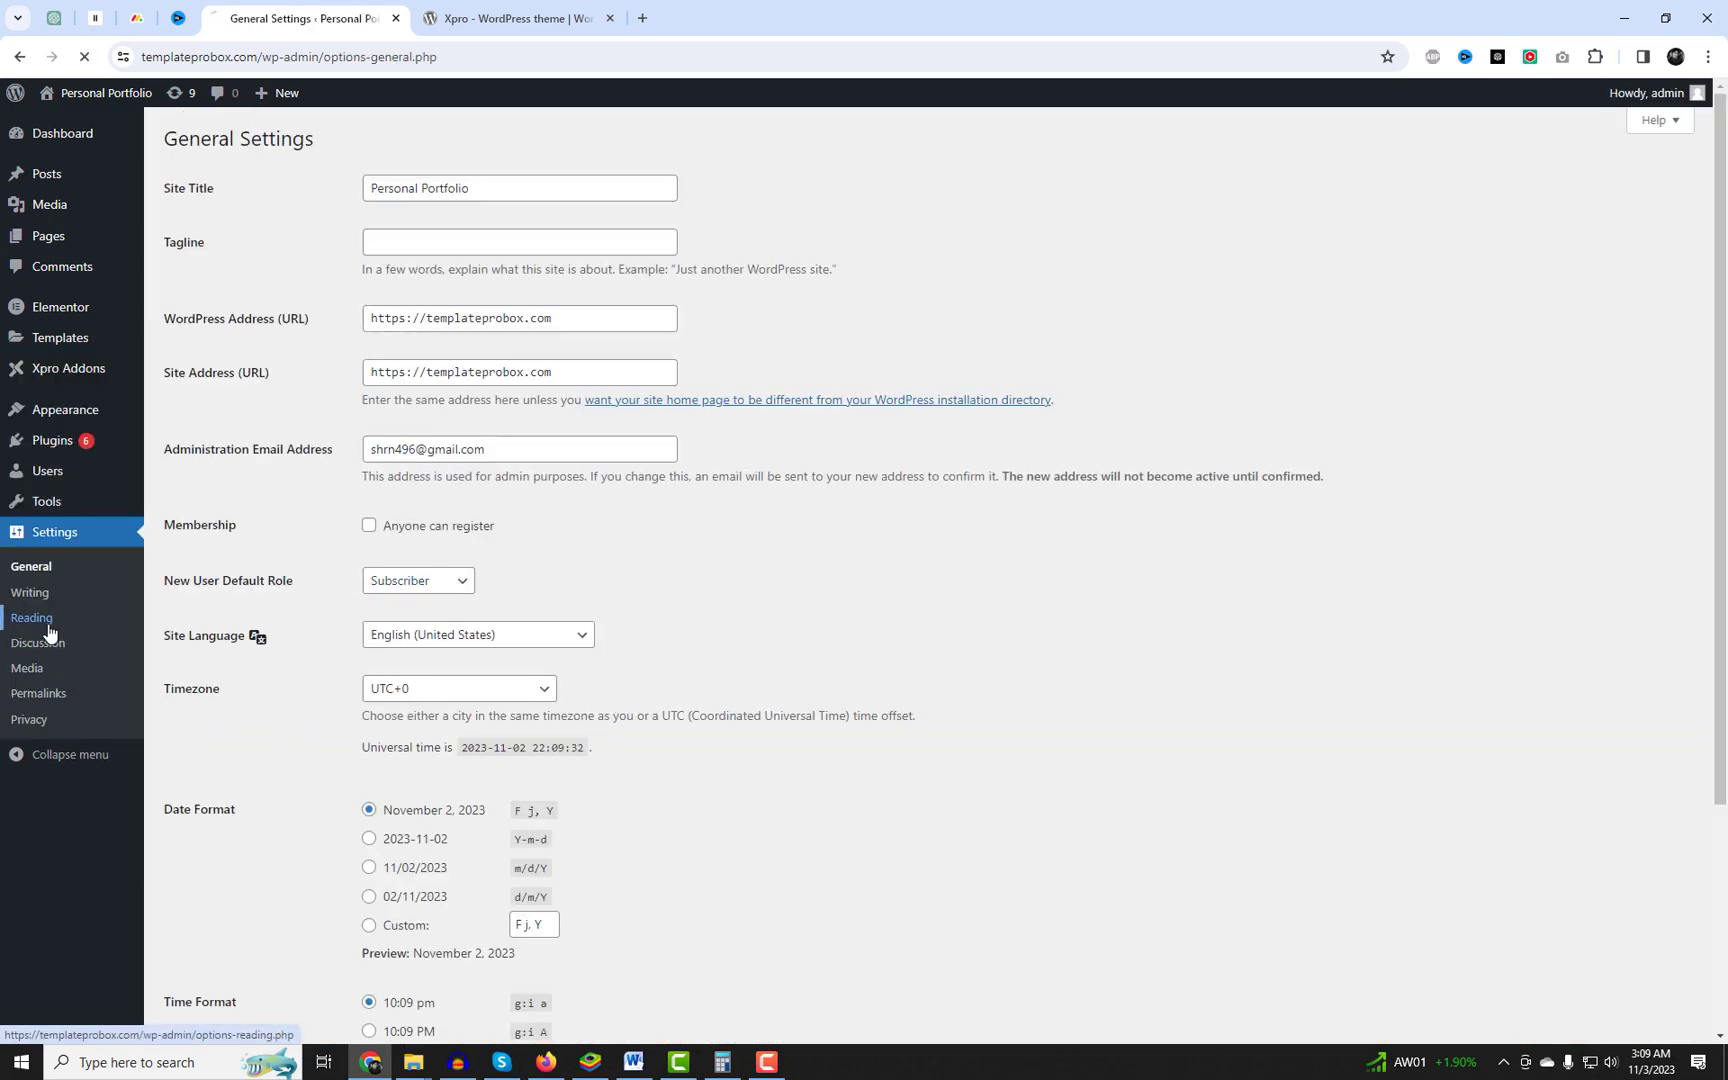
pyautogui.click(30, 618)
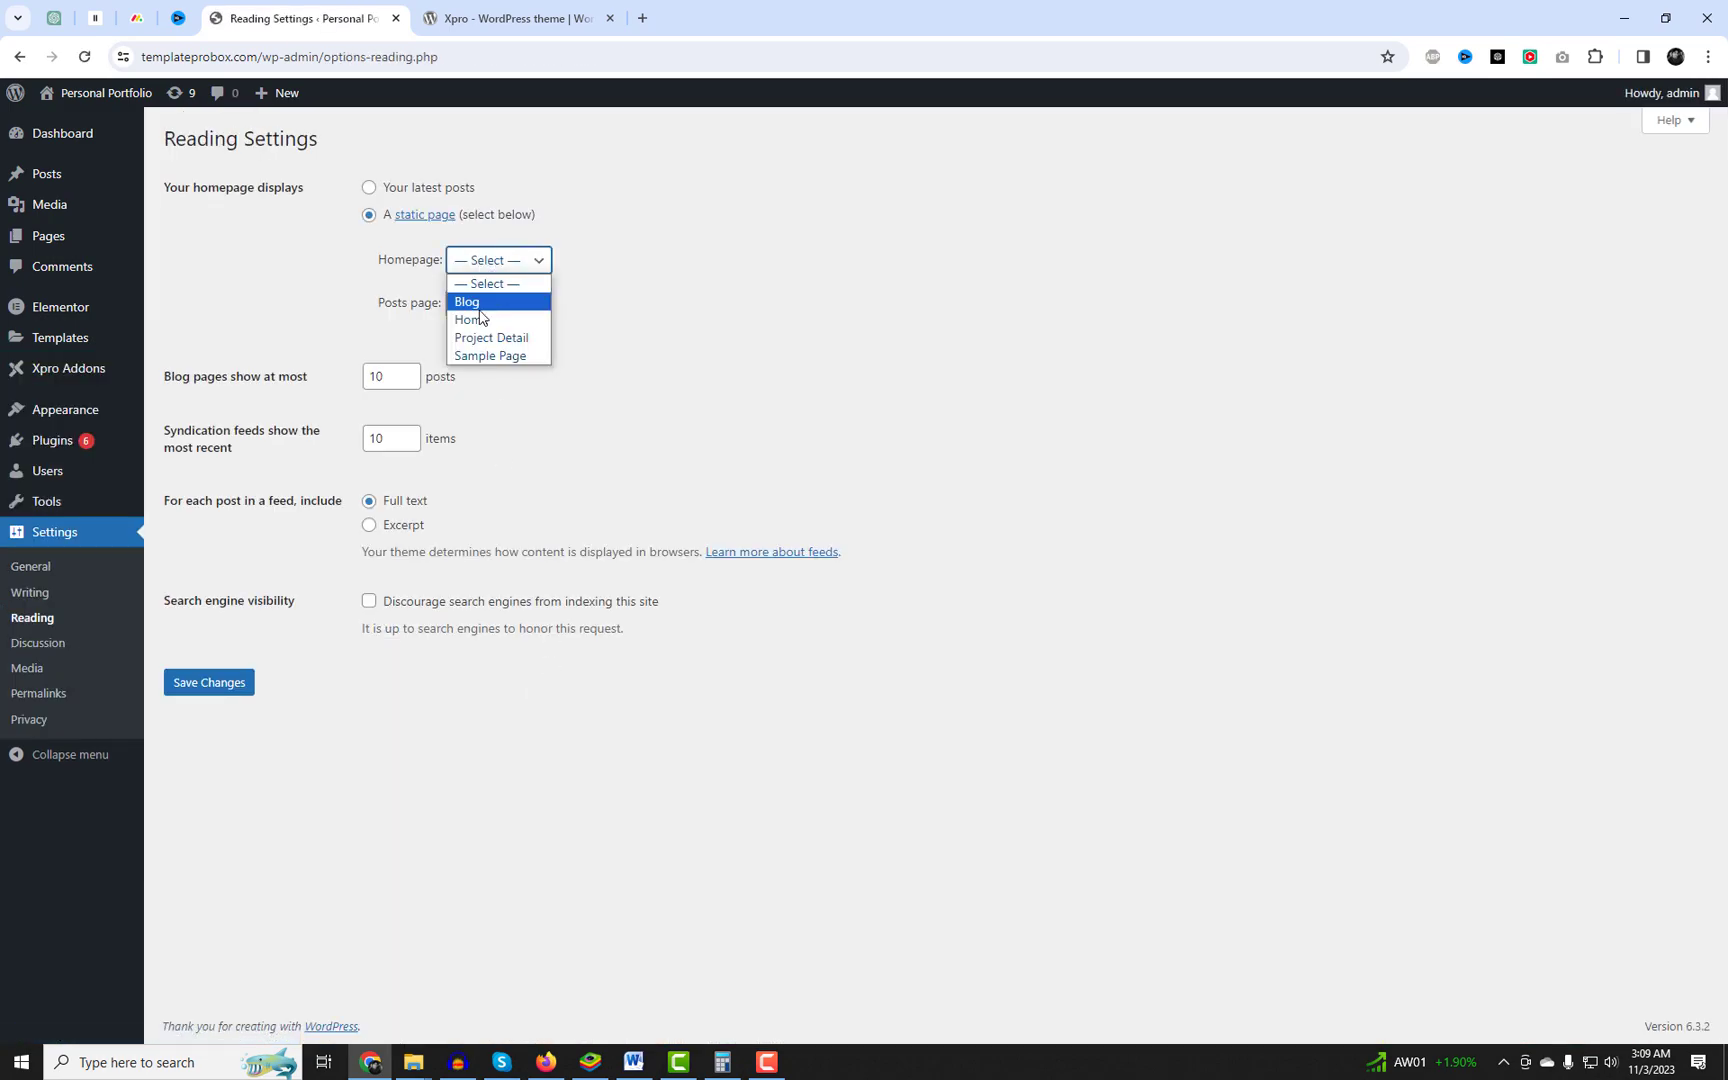
pyautogui.click(468, 320)
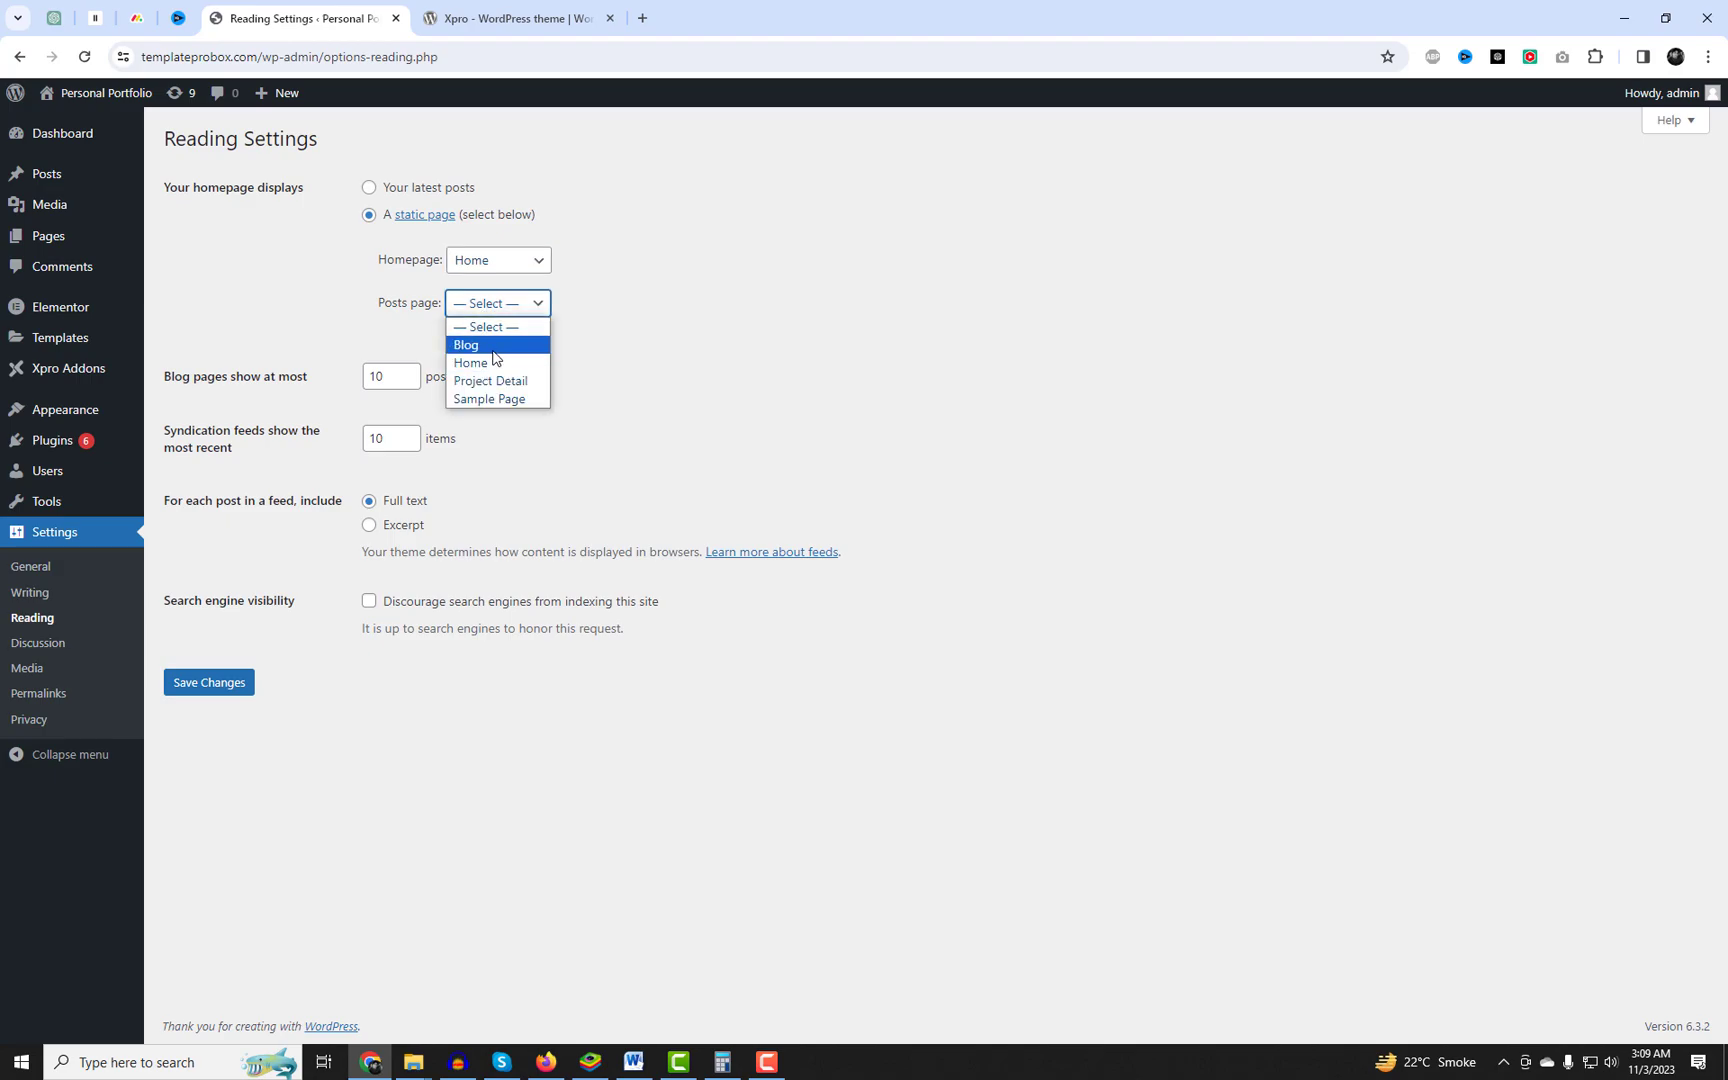
pyautogui.click(466, 344)
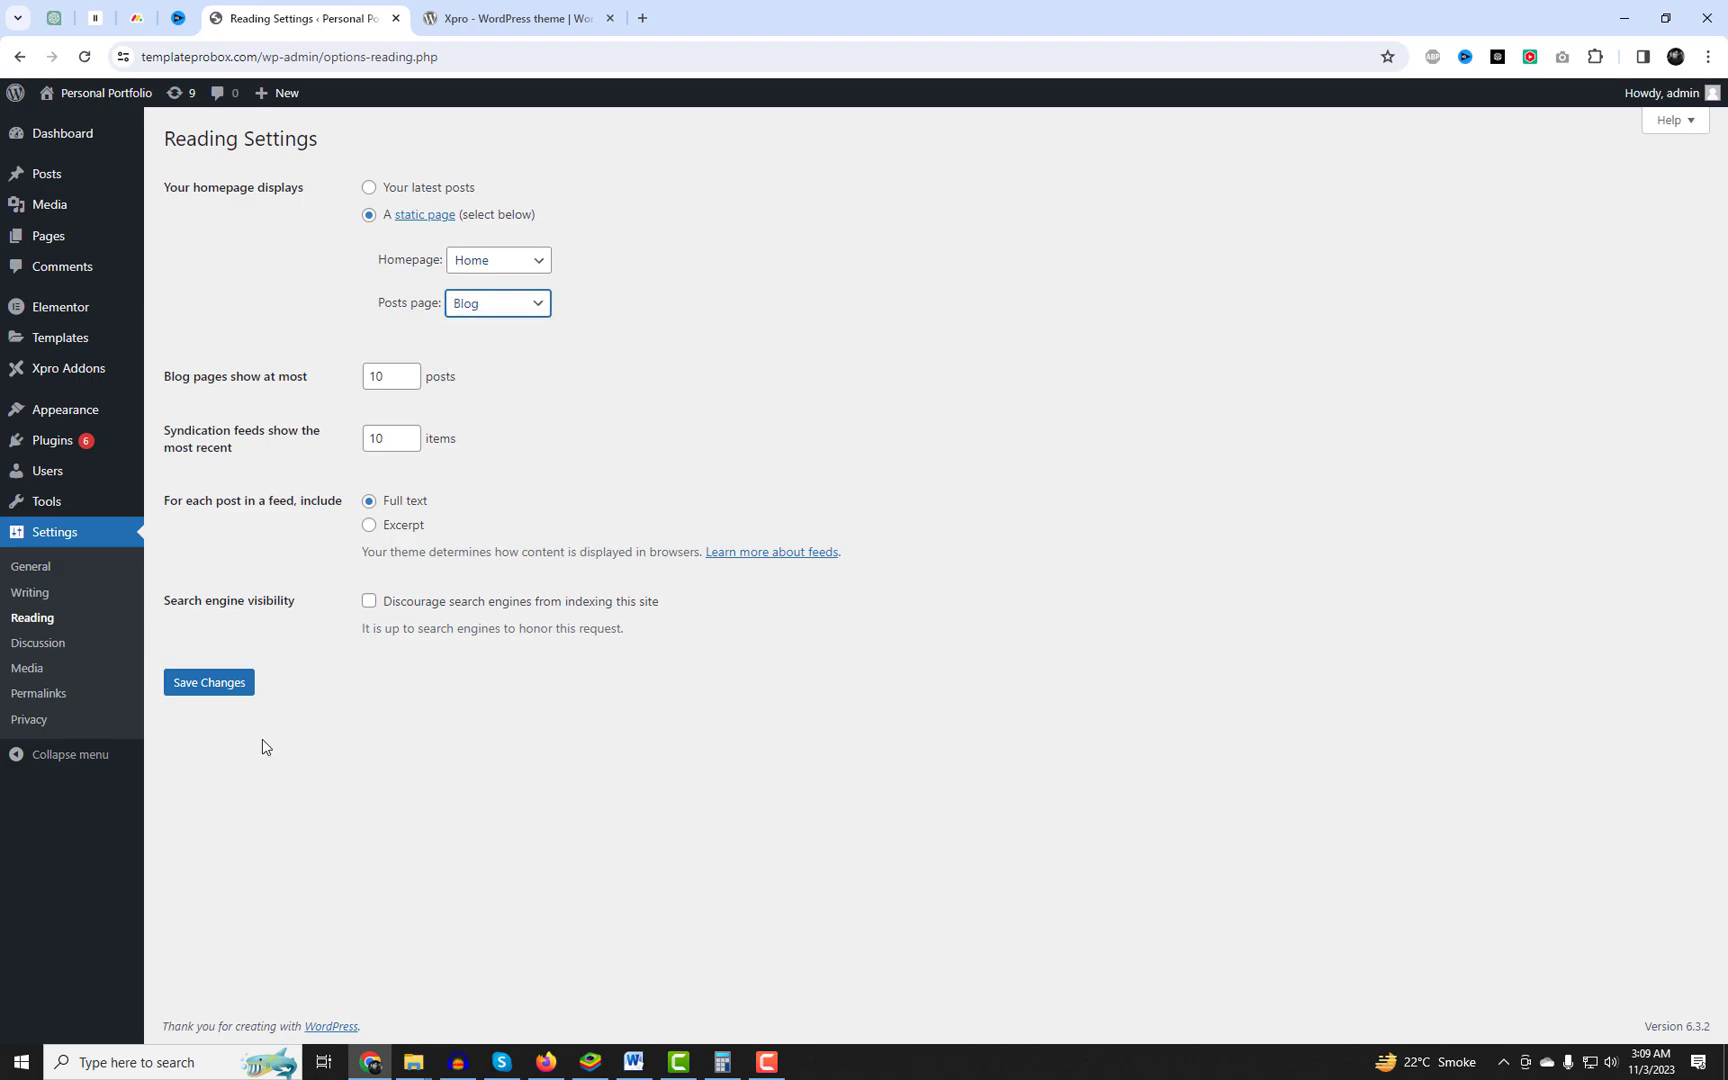
pyautogui.click(208, 682)
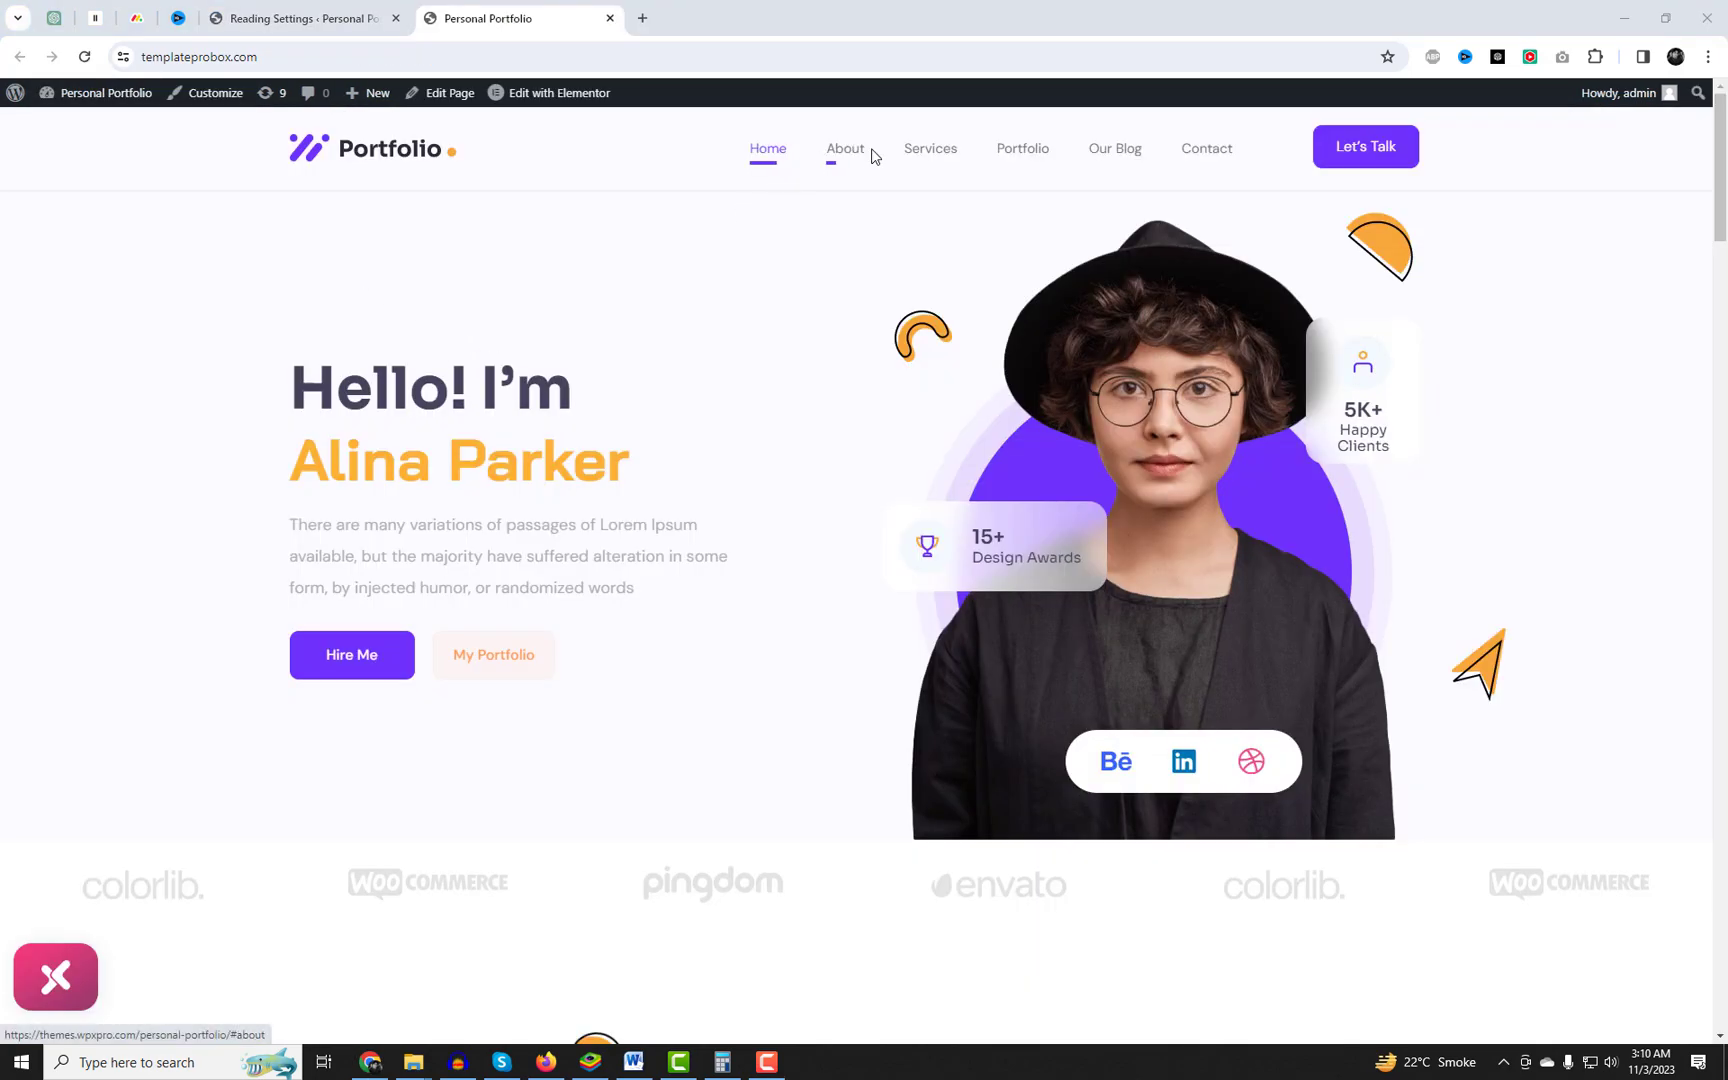
# Jump to the portfolio's About section and filter projects by Website Design and Mobile App.
pyautogui.click(844, 148)
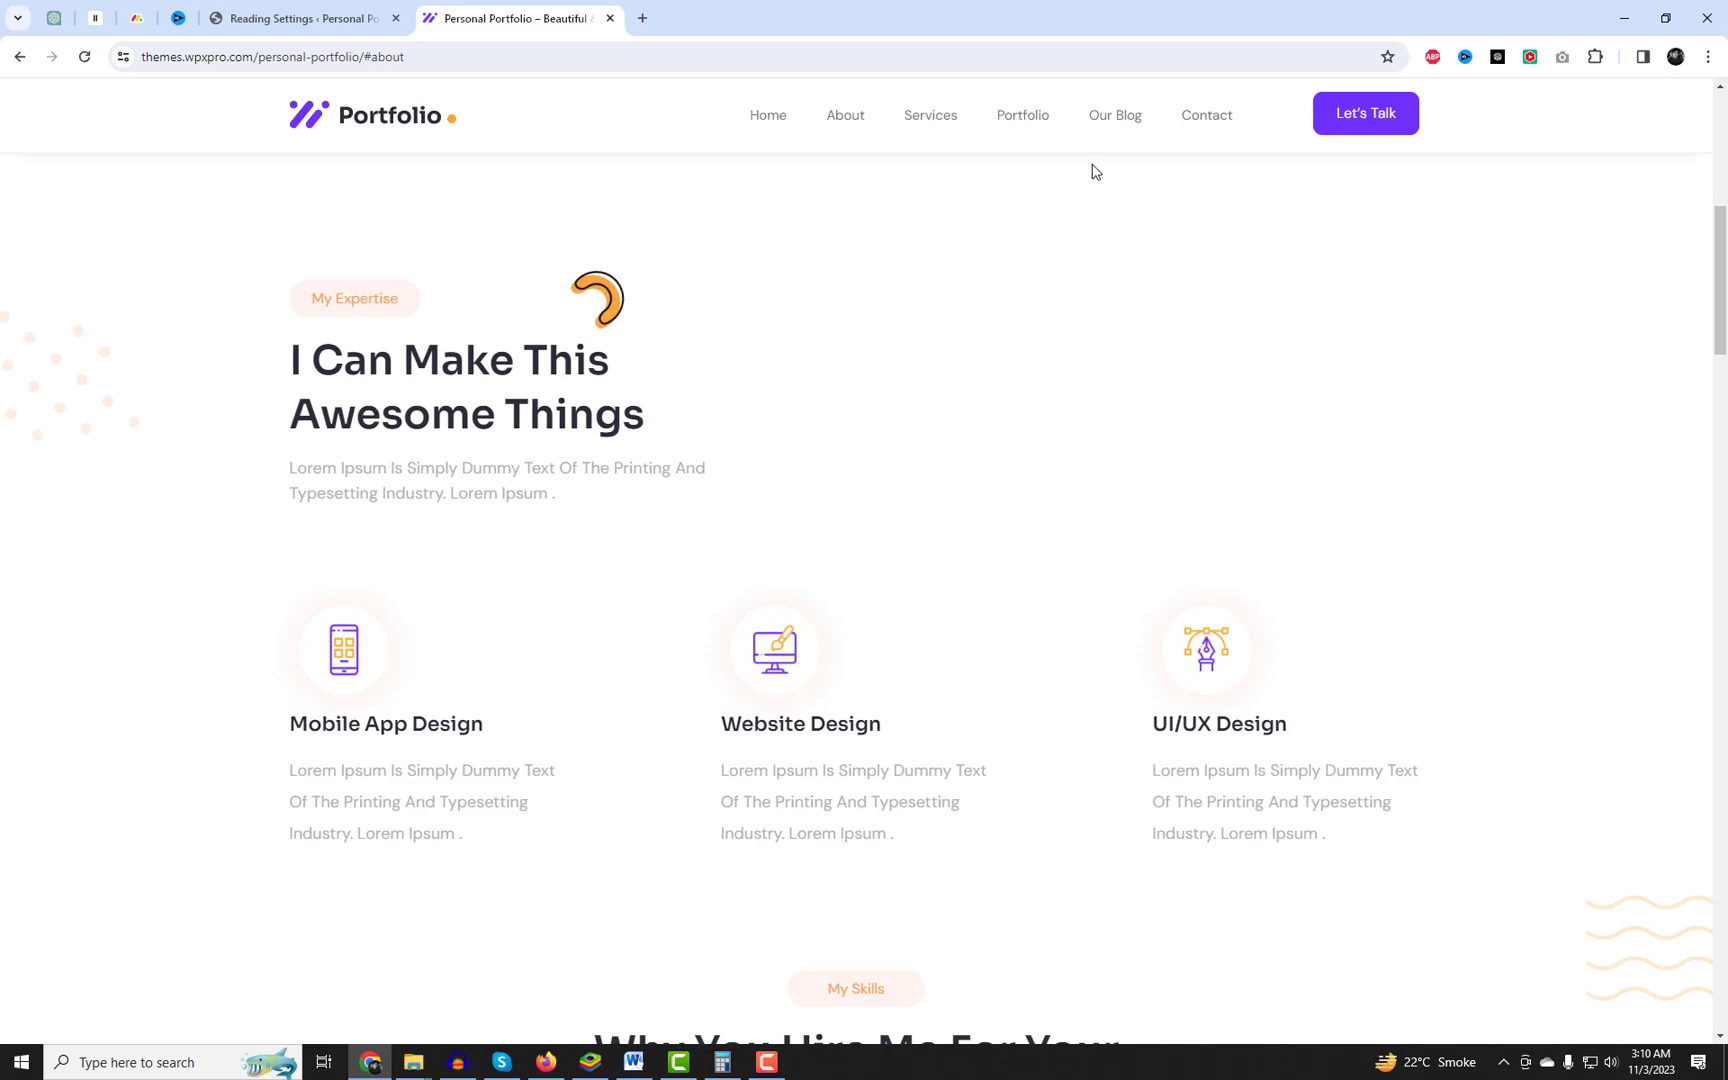
pyautogui.moveTo(416, 122)
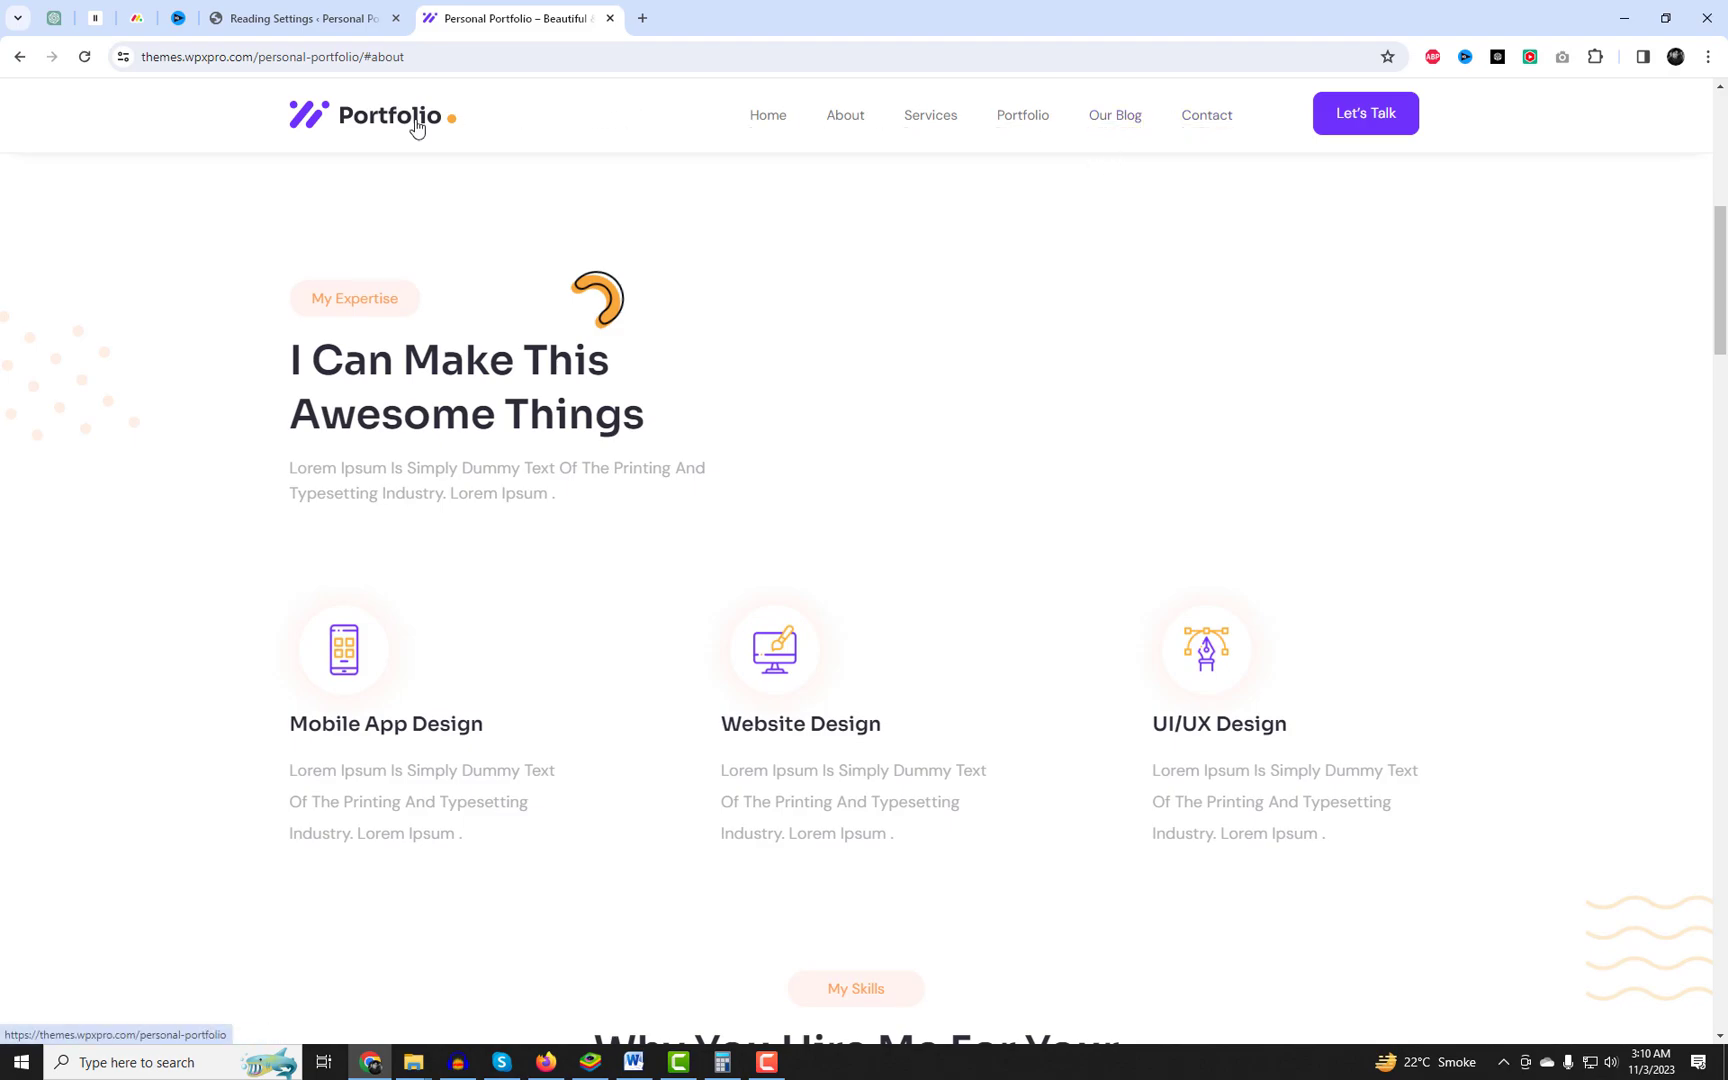
pyautogui.click(844, 114)
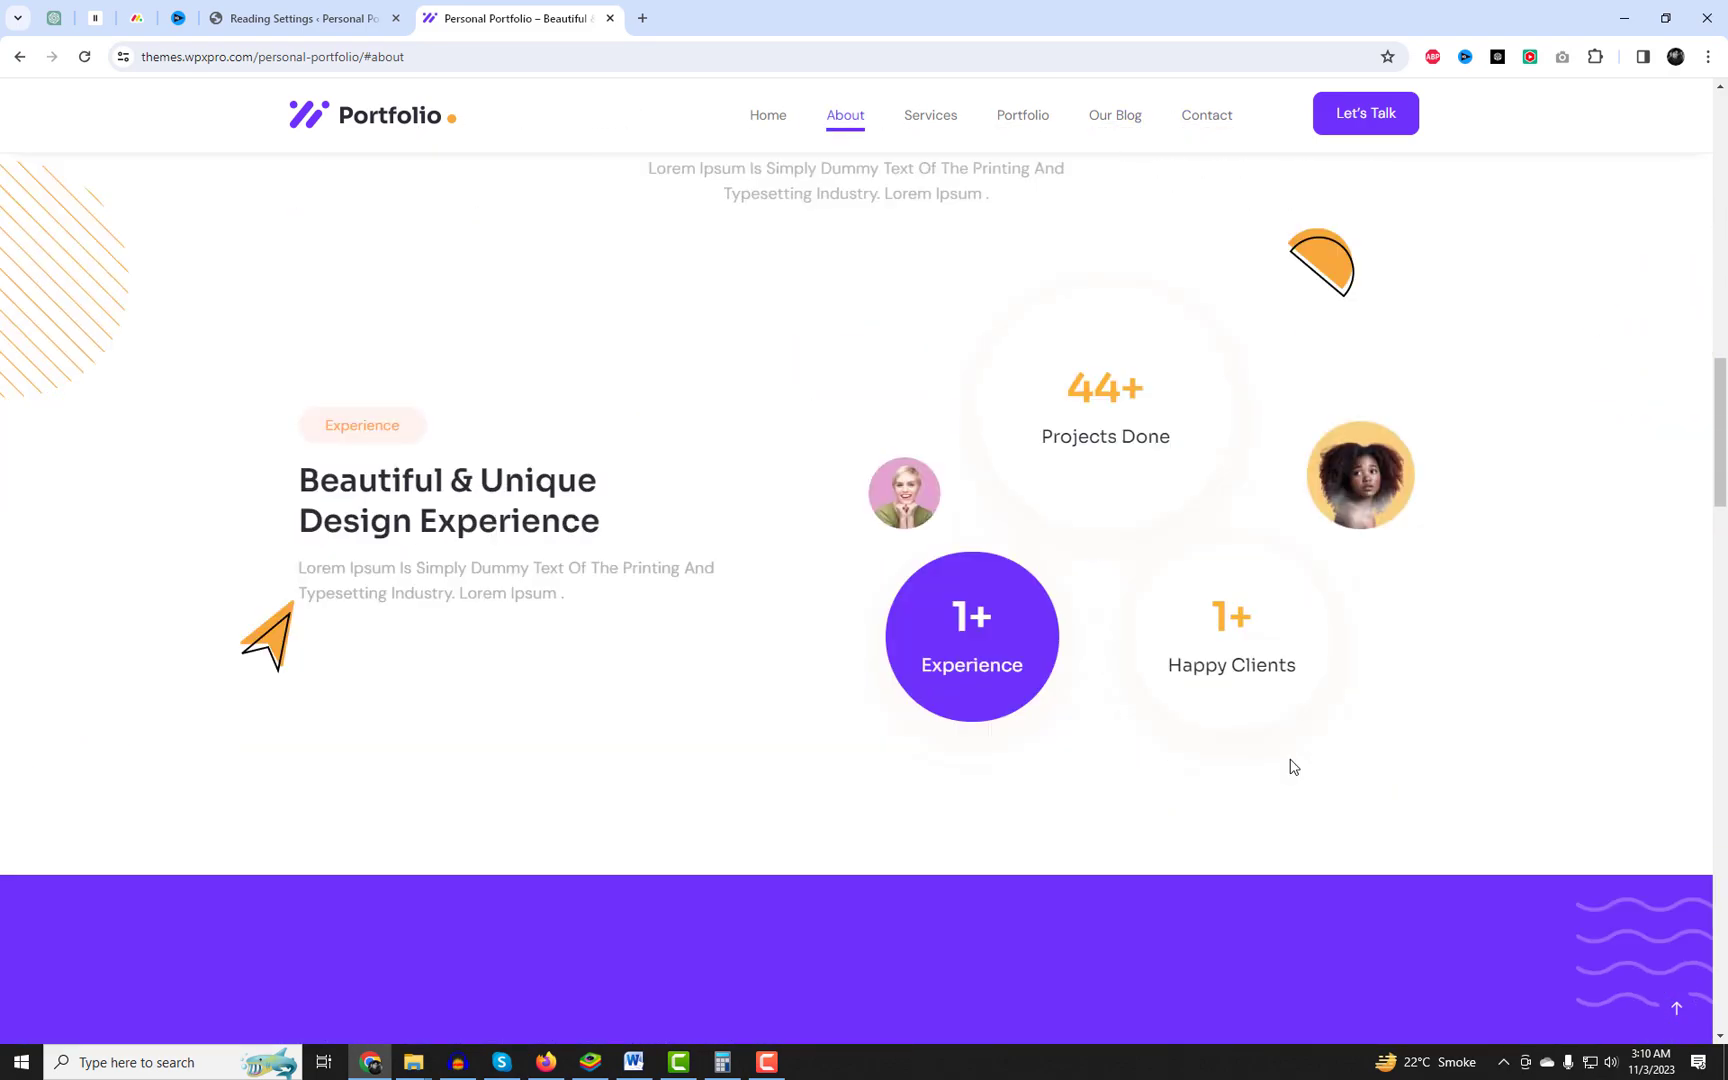
pyautogui.click(930, 114)
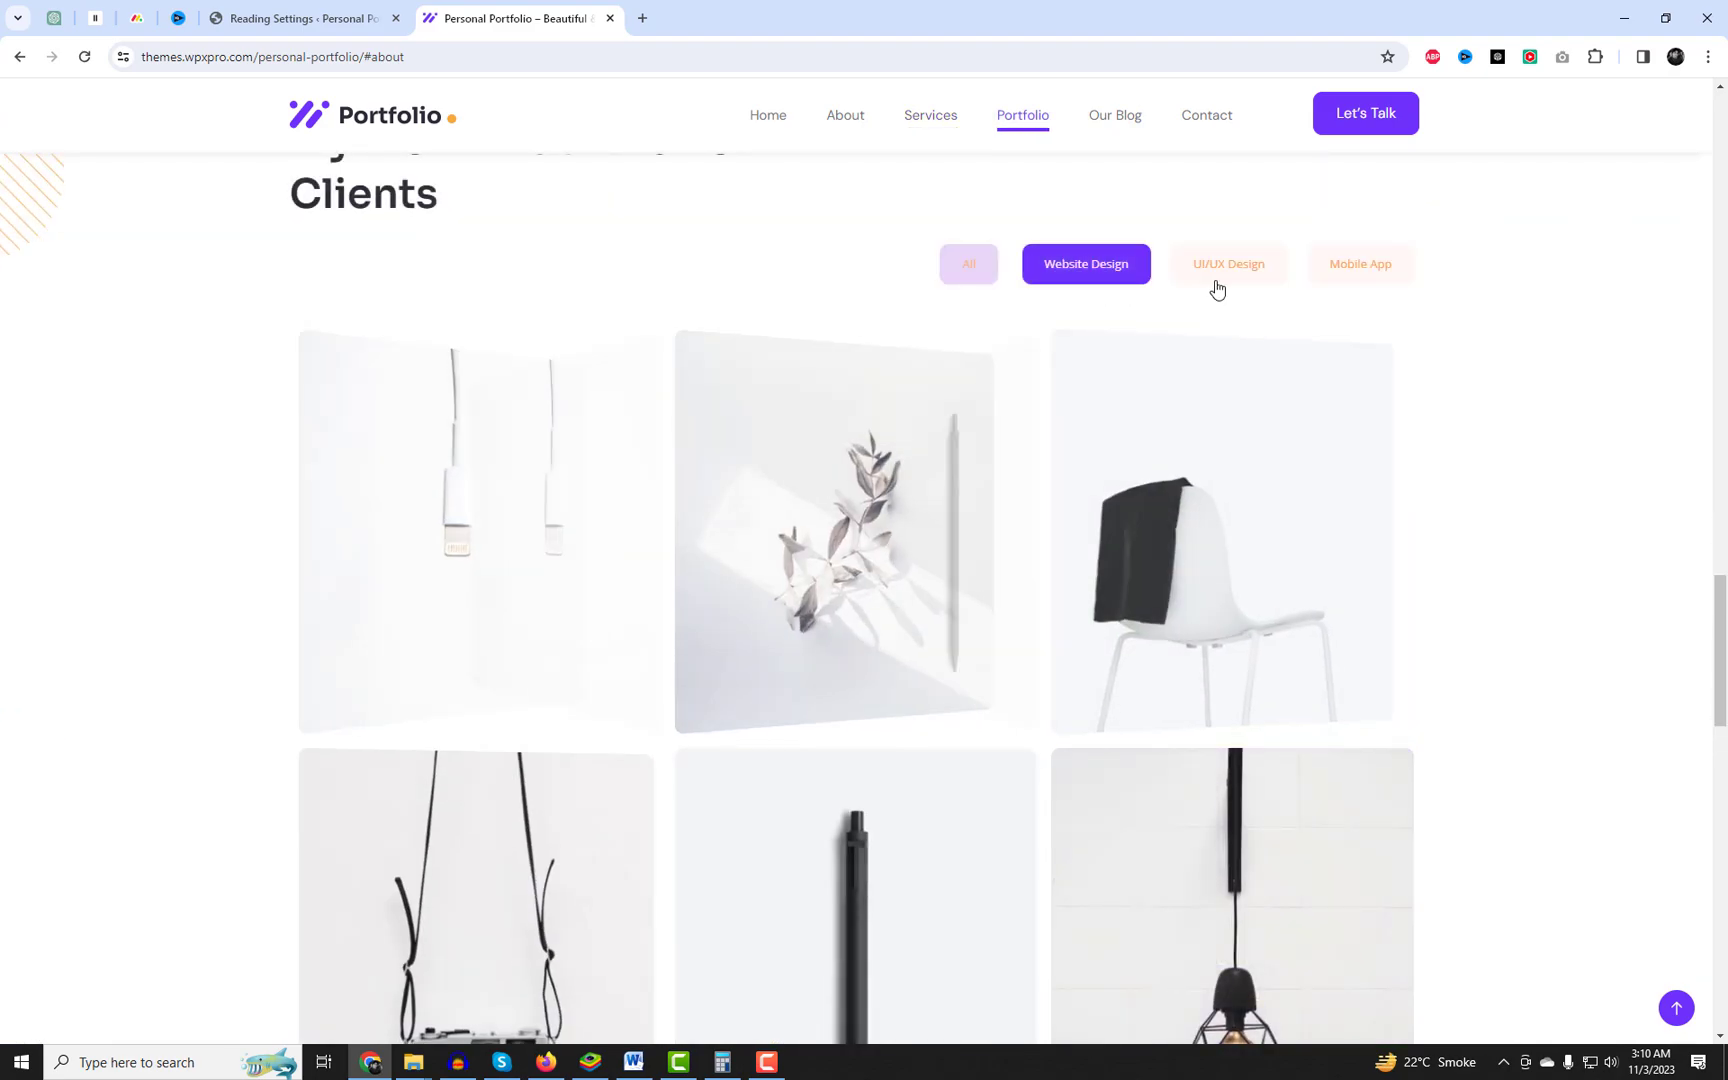
pyautogui.click(1360, 264)
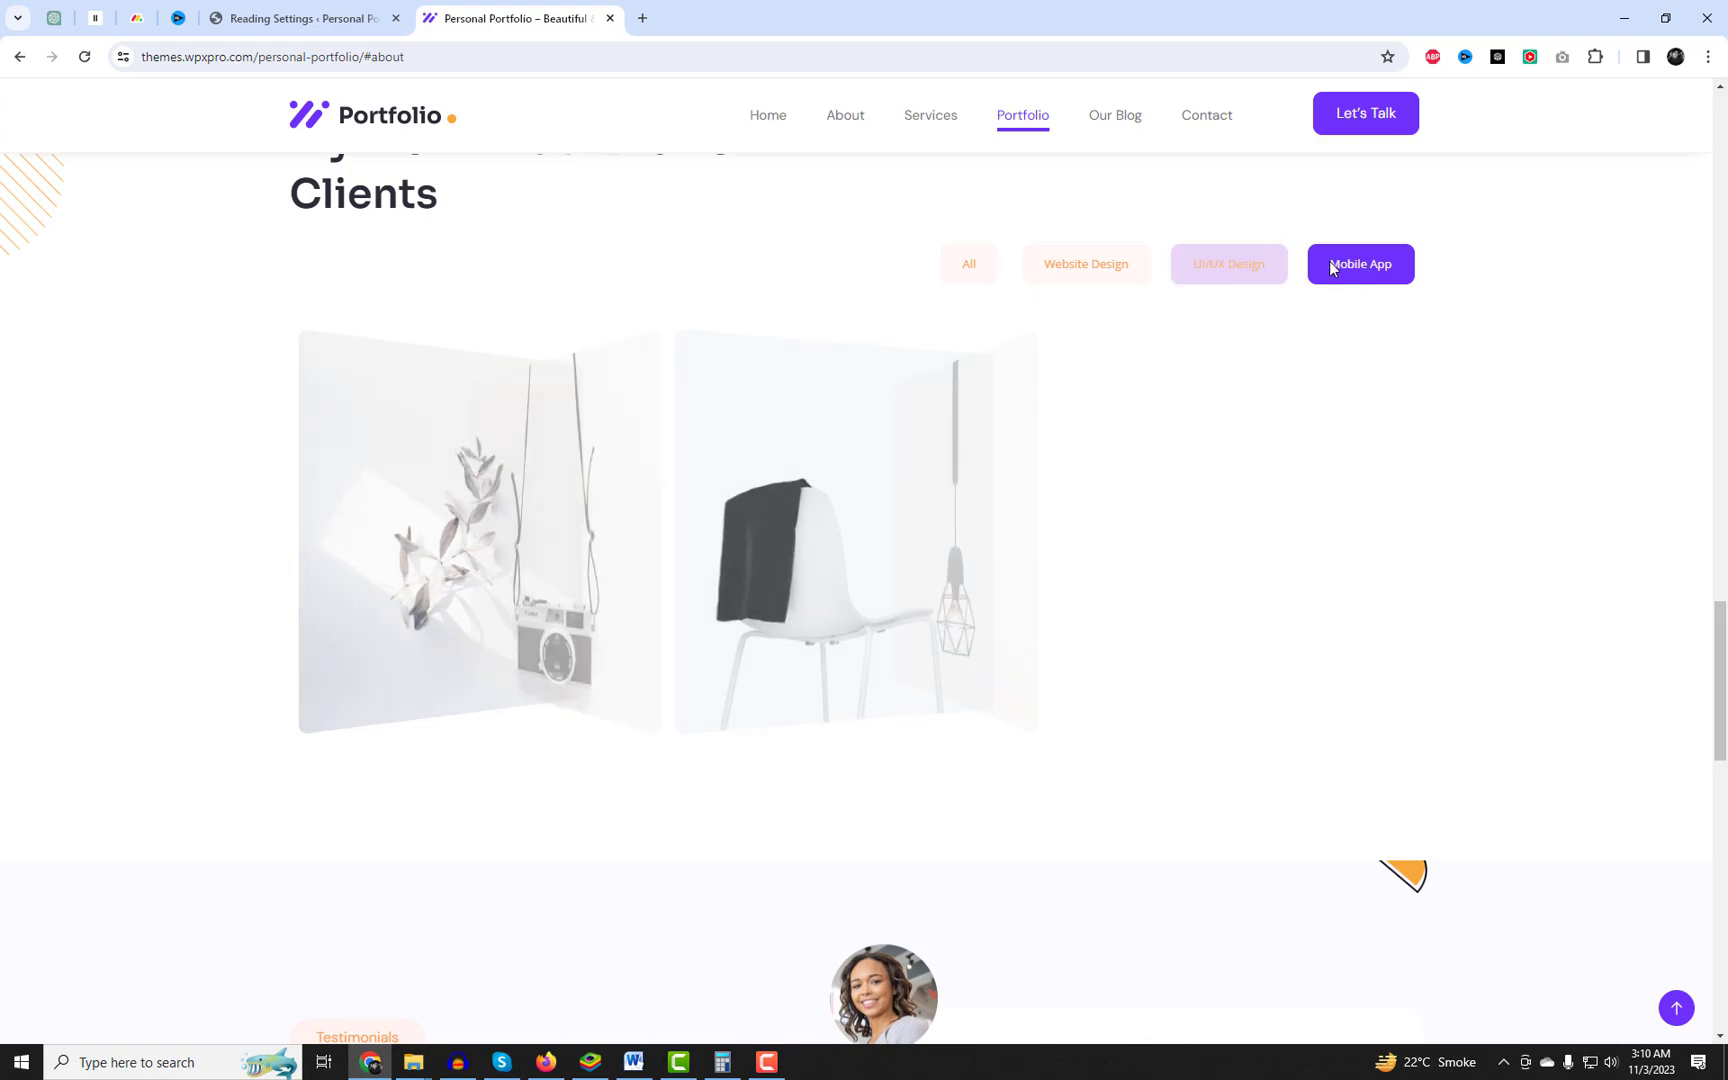
# Return to the demo homepage top, then switch back to the Reading Settings tab.
pyautogui.click(768, 120)
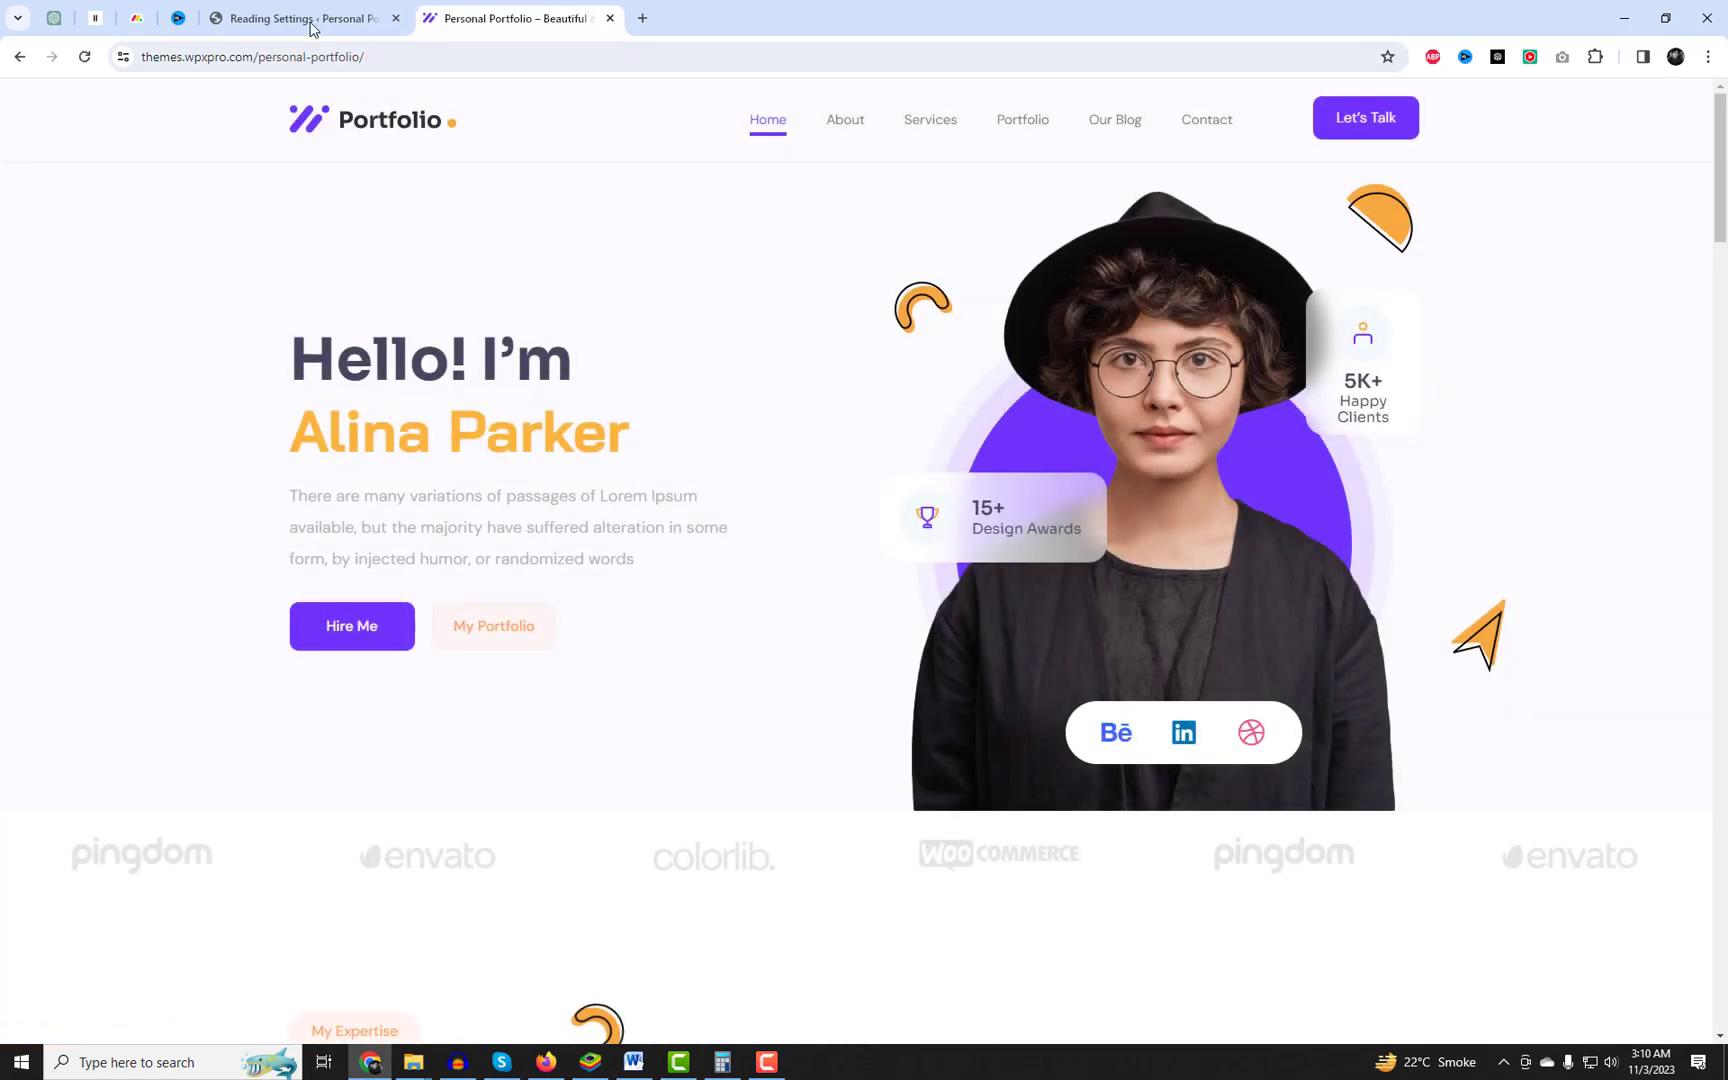
pyautogui.click(304, 18)
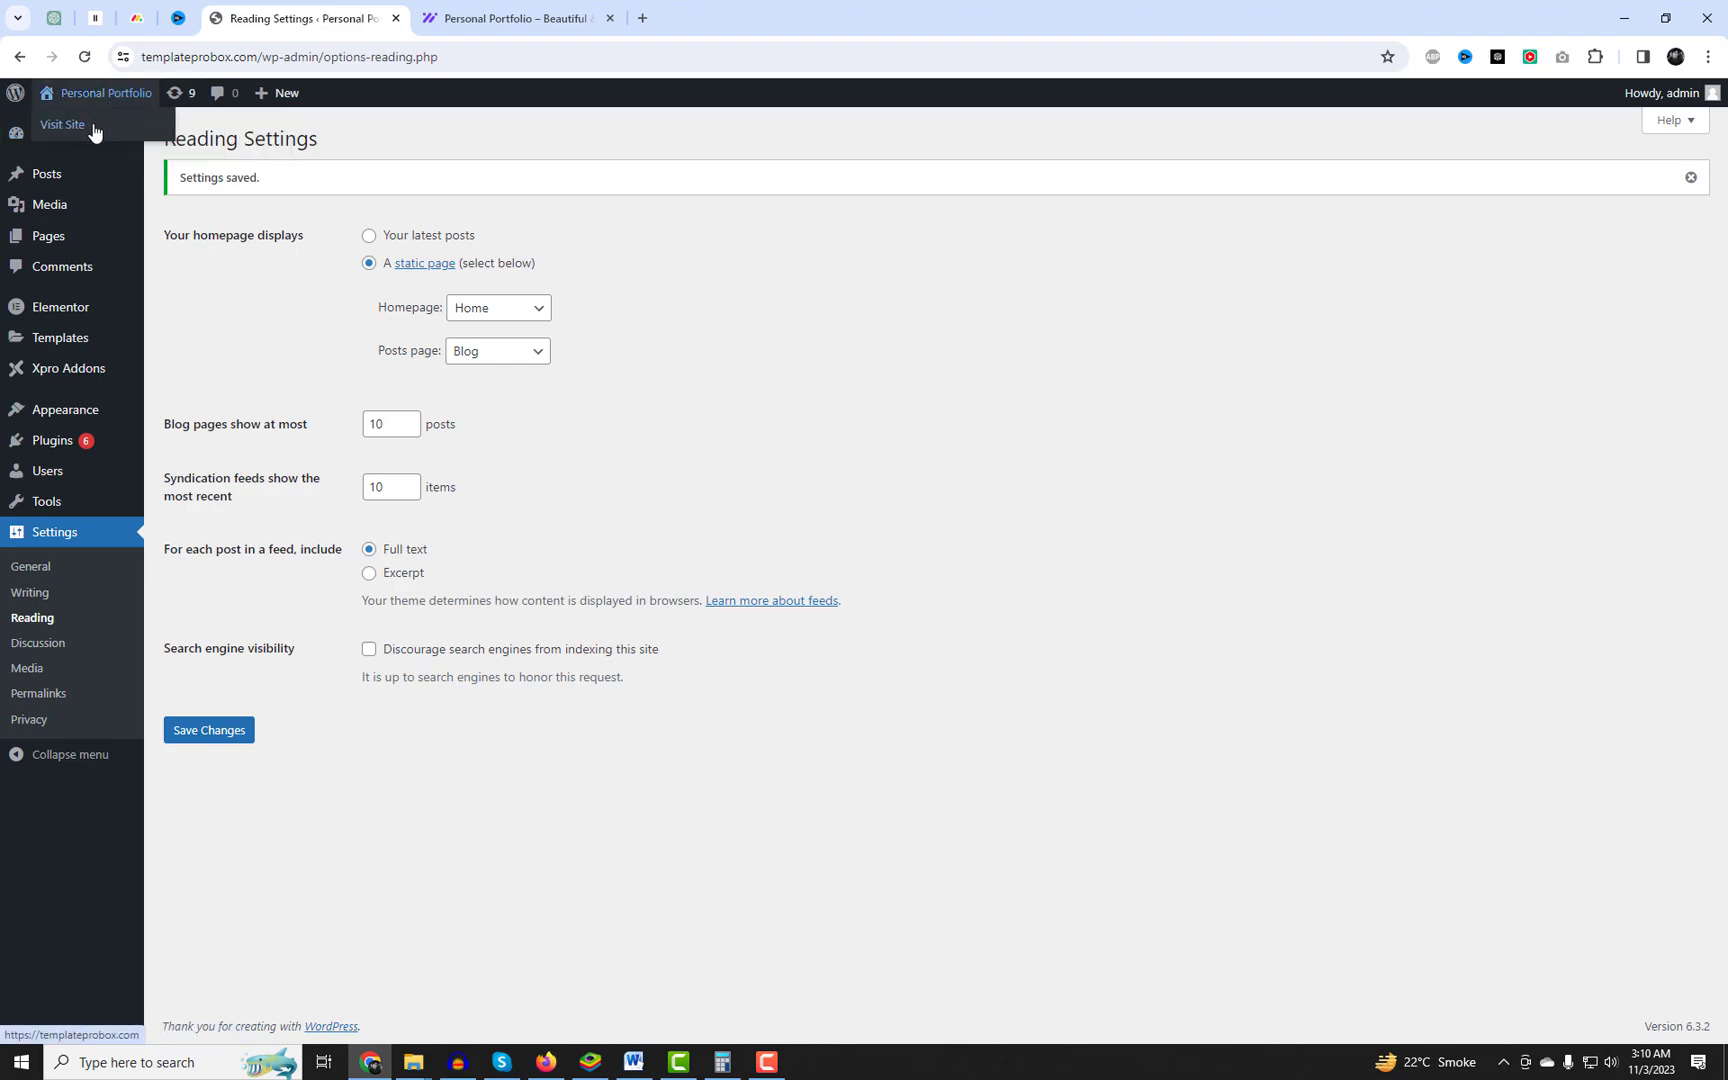
# Visit the live Alina Parker homepage, scroll to the contact form and footer, then back to top.
pyautogui.click(62, 124)
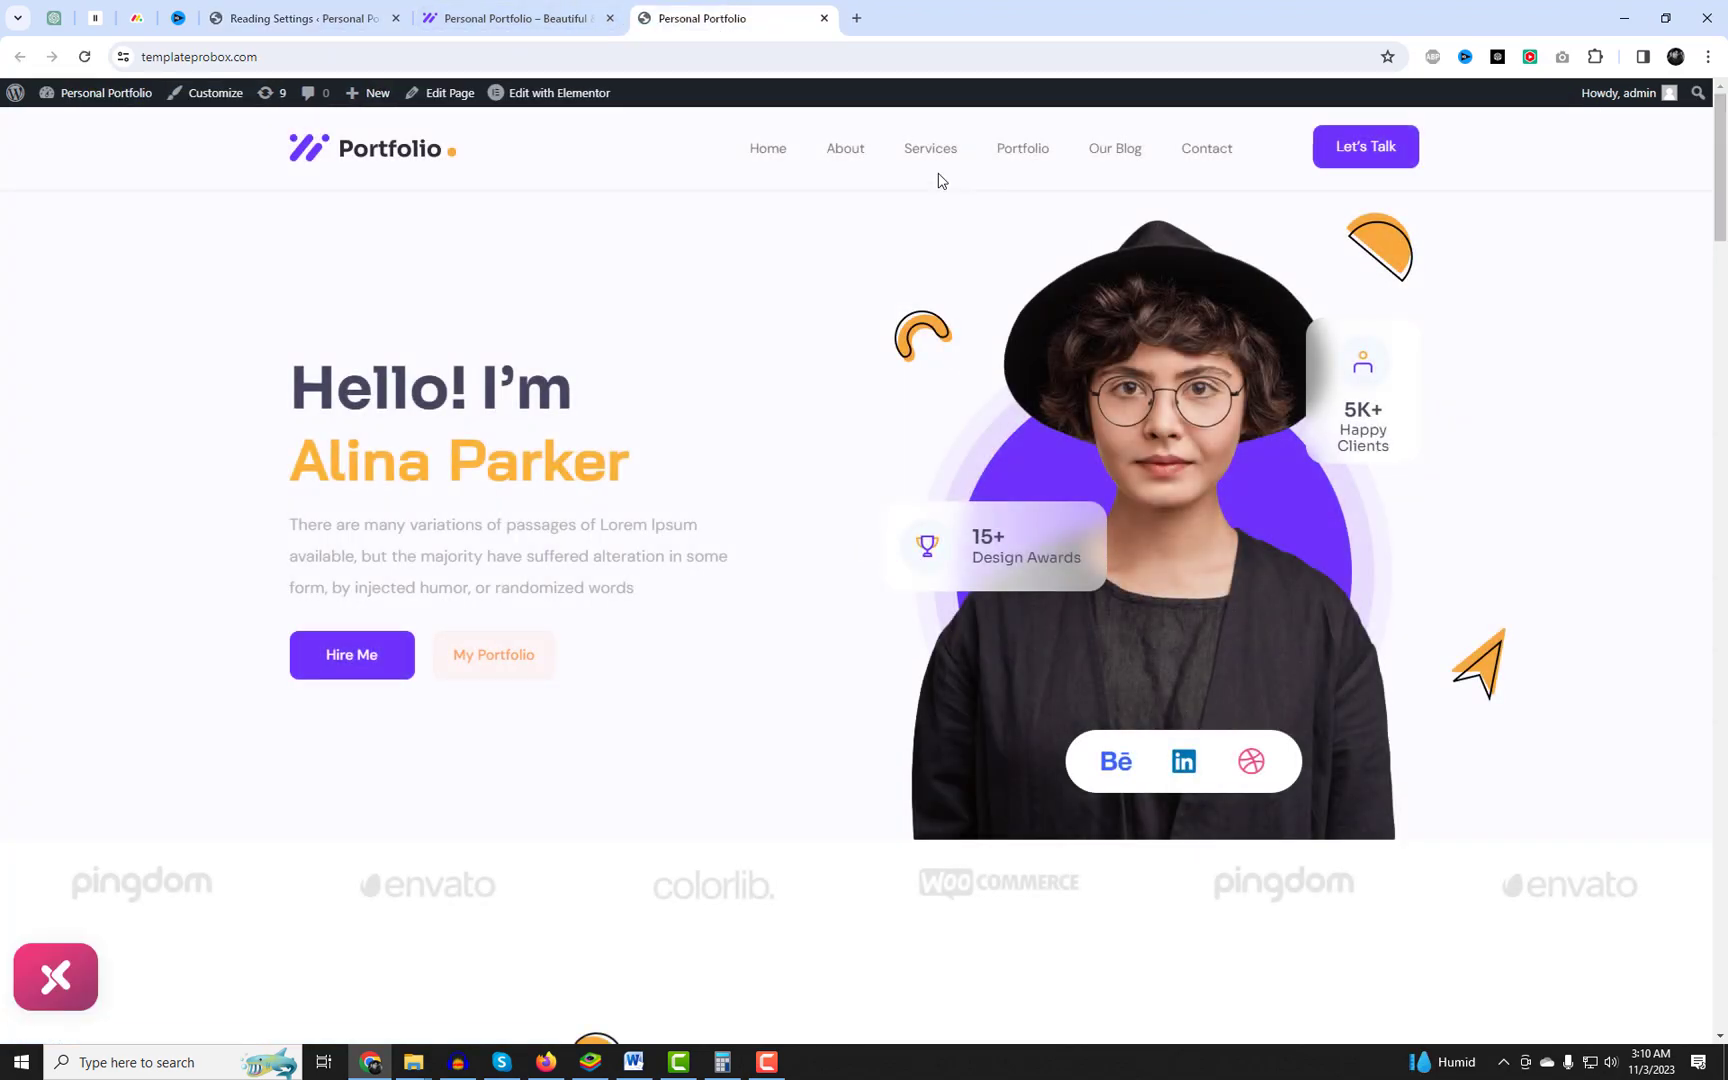
pyautogui.moveTo(846, 148)
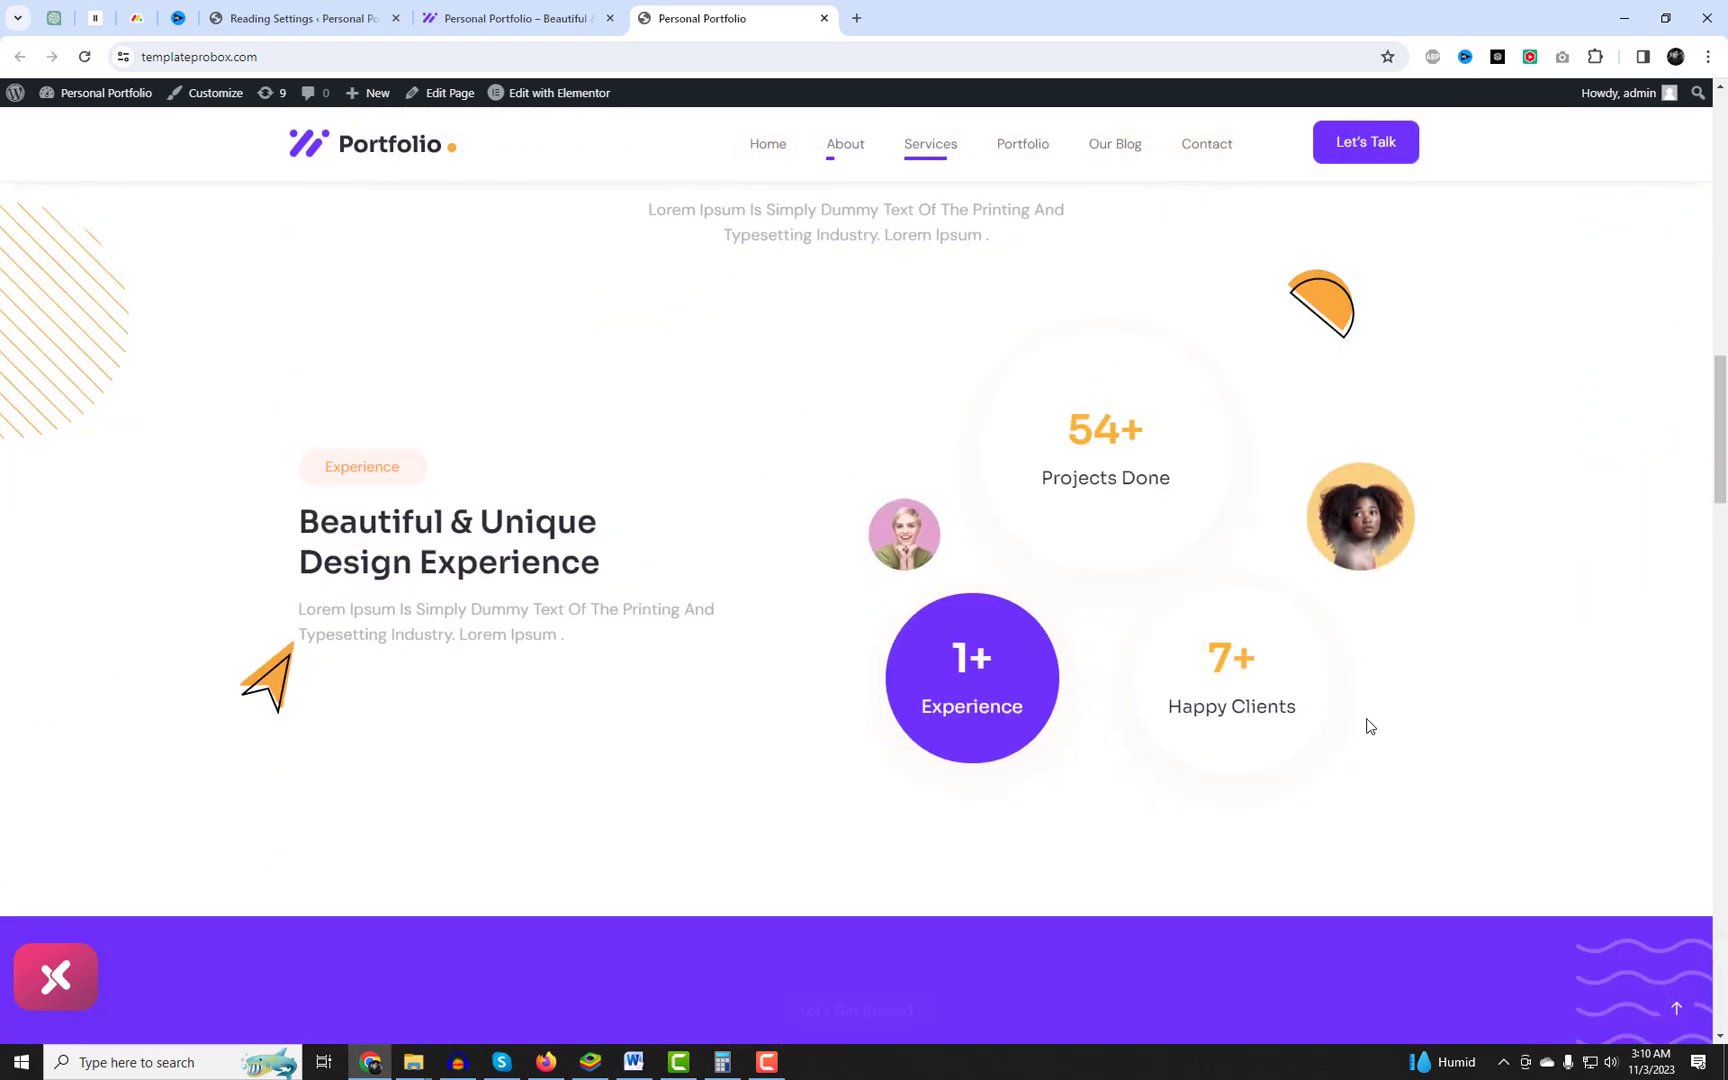
pyautogui.scroll(-3)
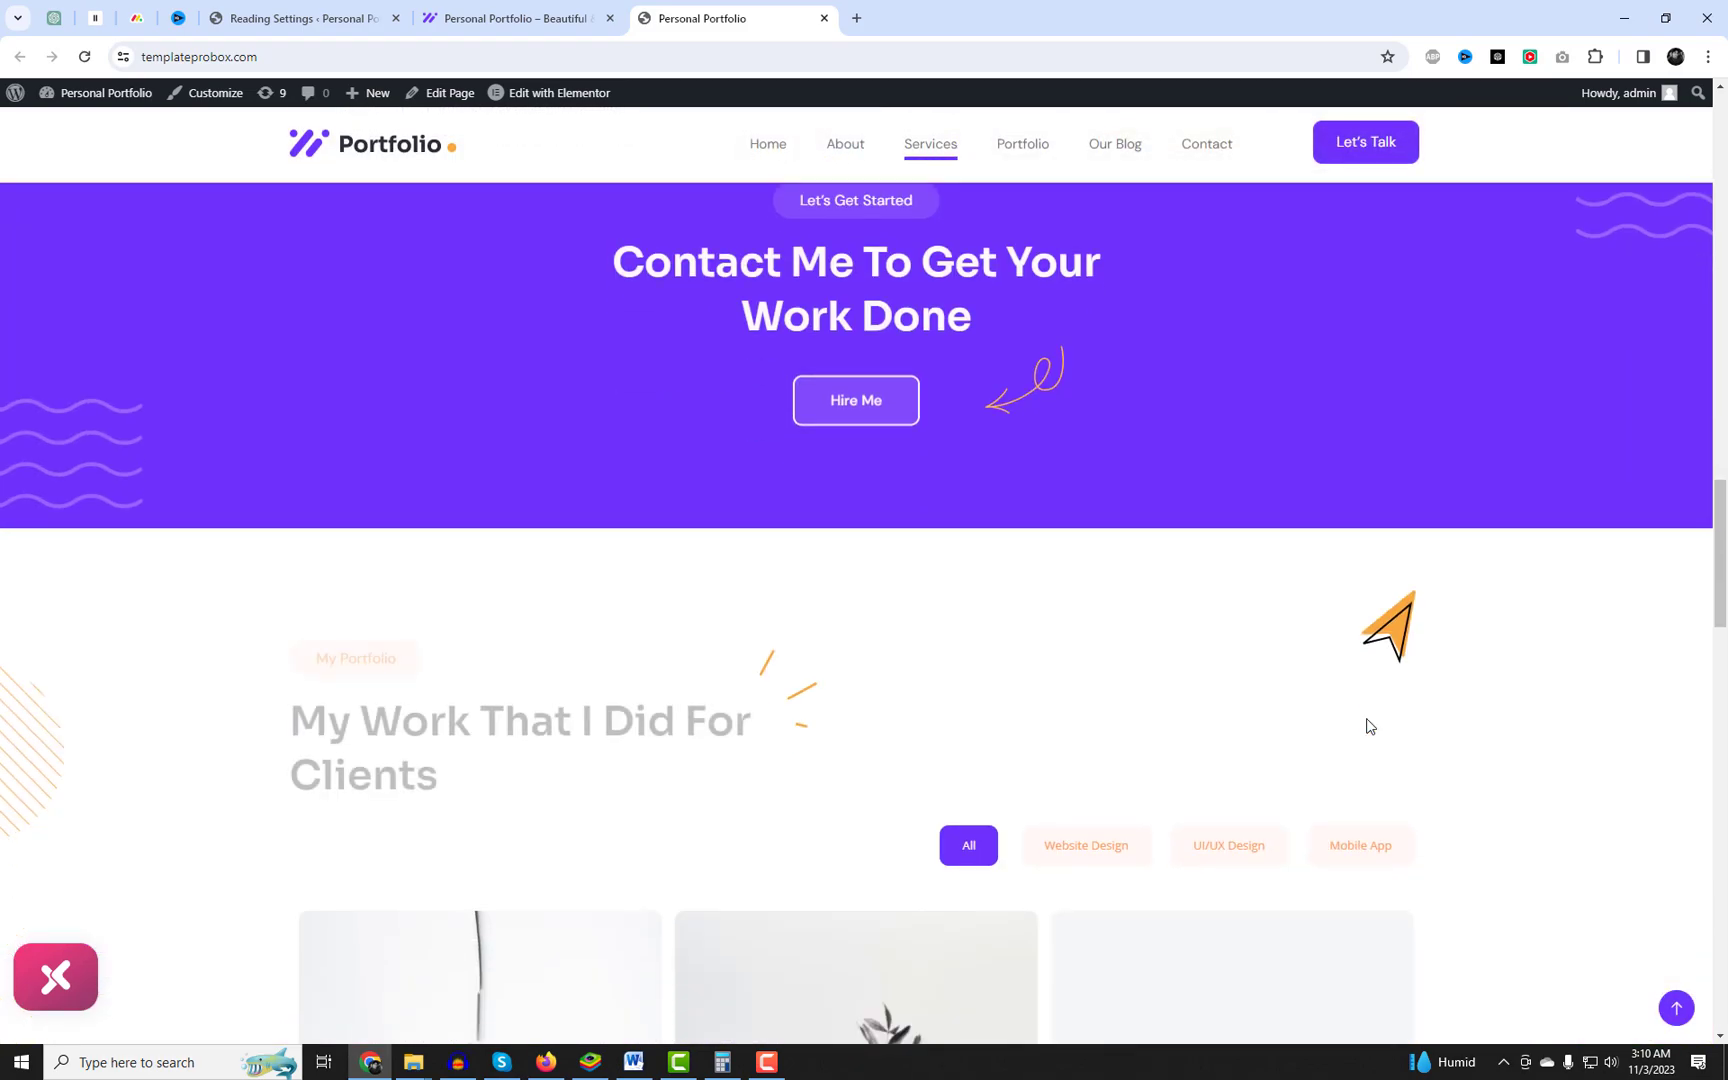
pyautogui.scroll(-3)
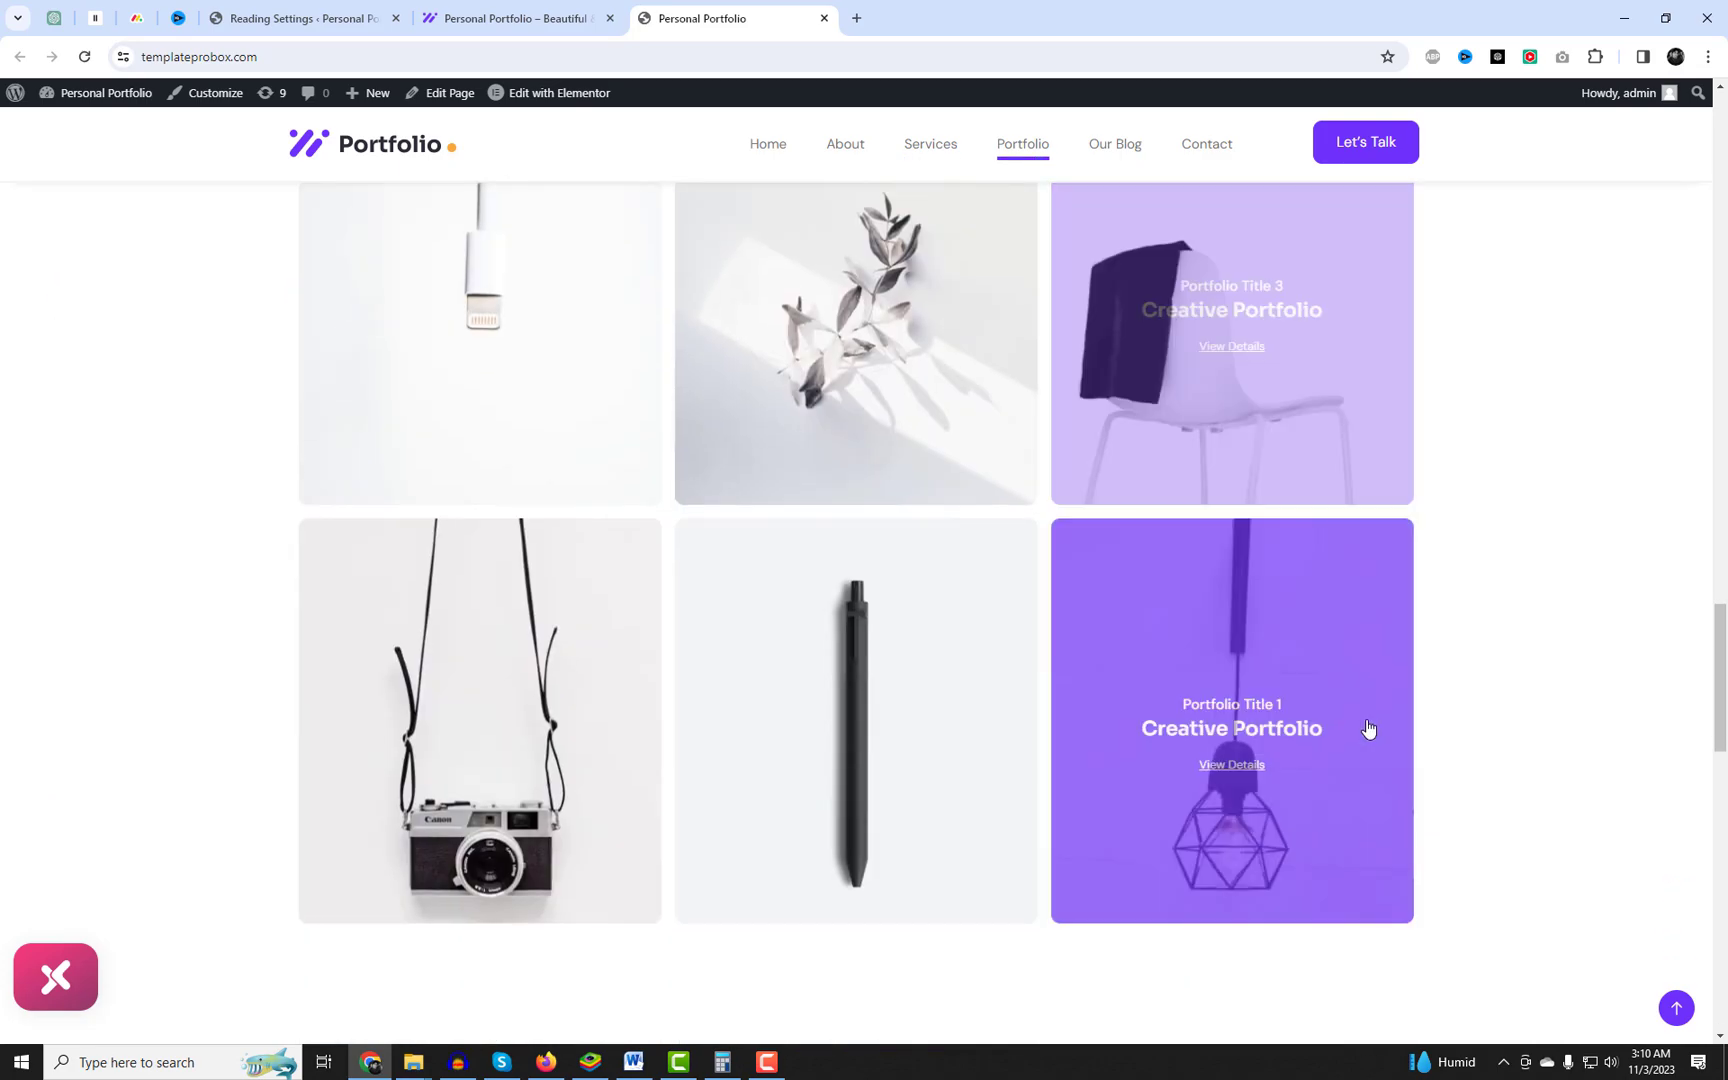
pyautogui.scroll(-3)
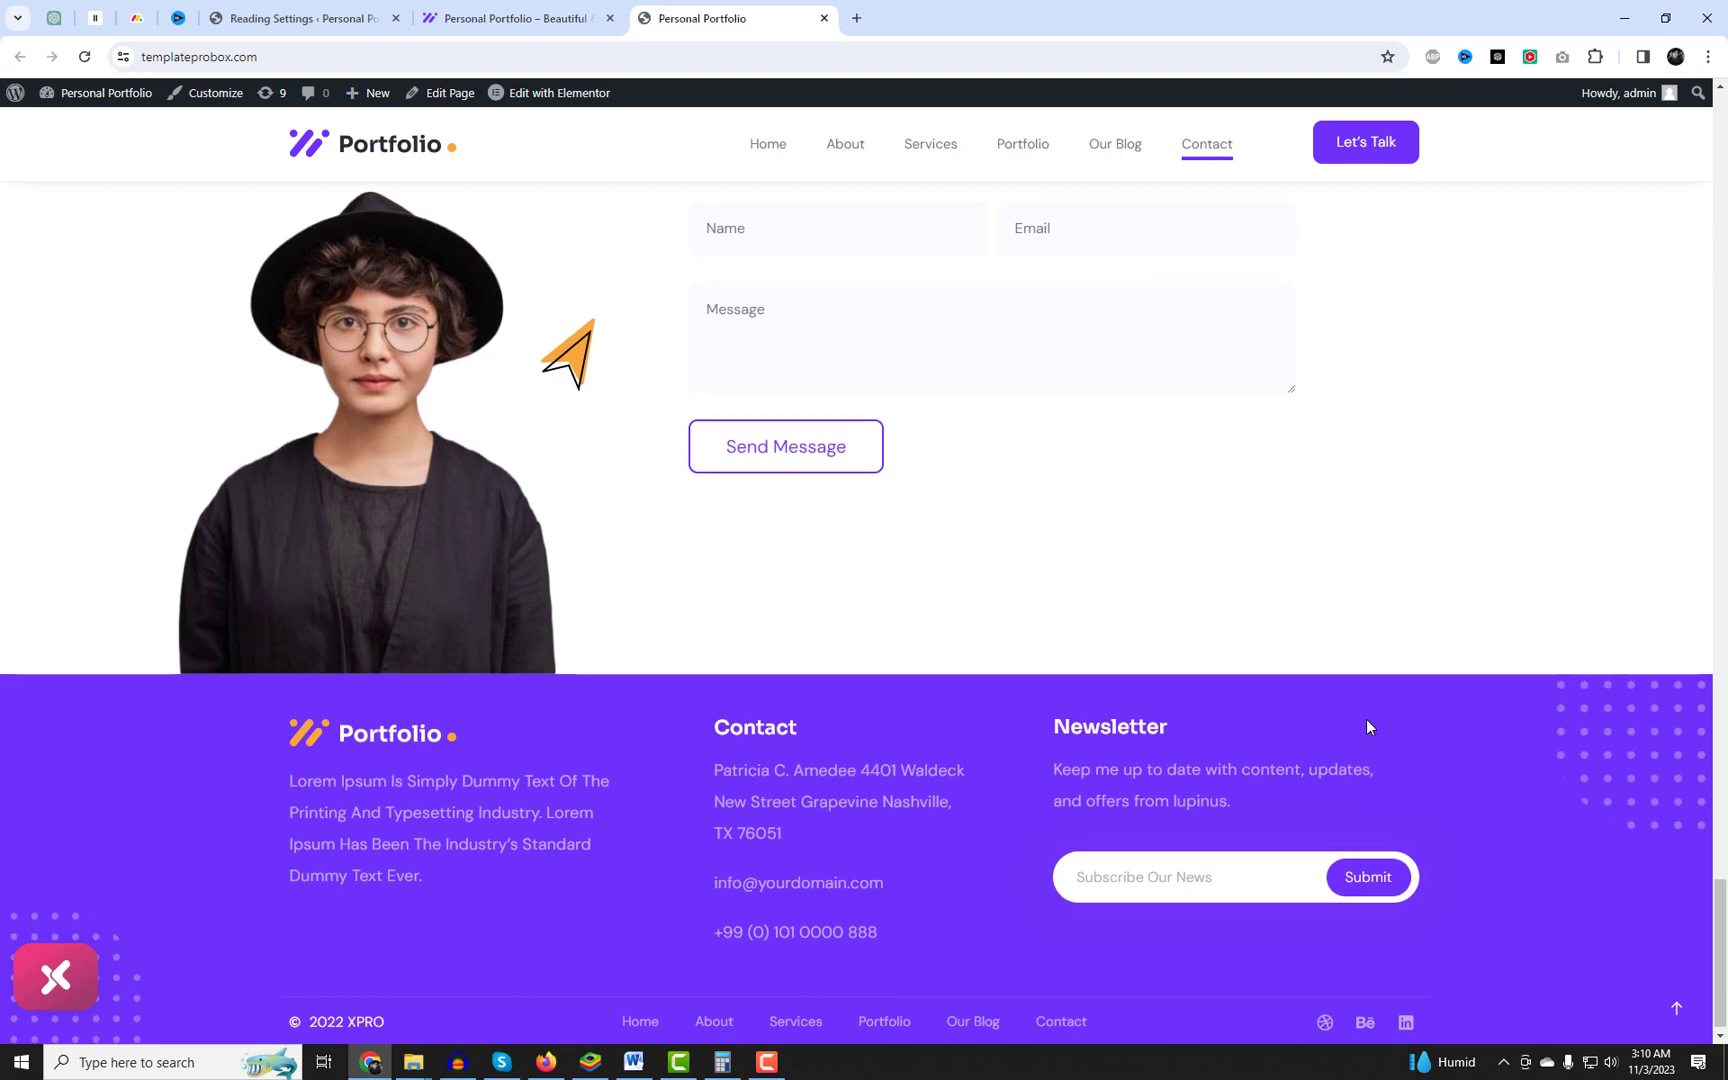
pyautogui.scroll(-3)
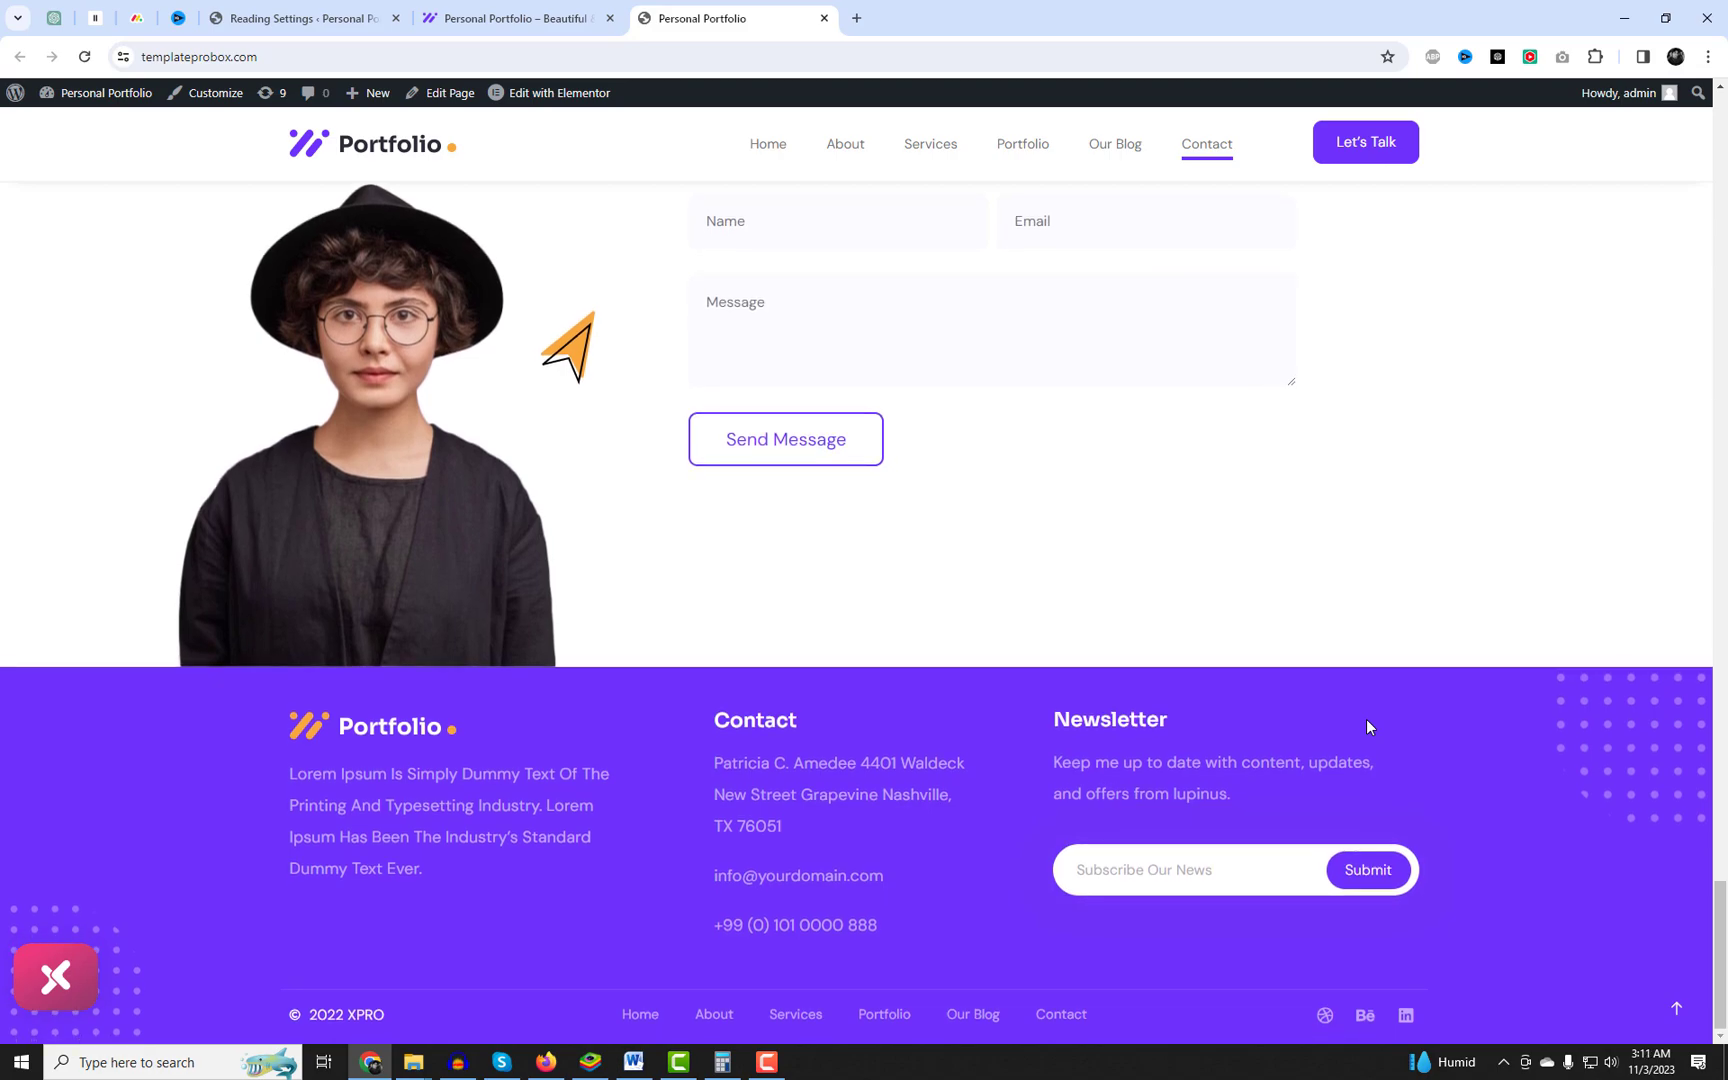
pyautogui.click(768, 148)
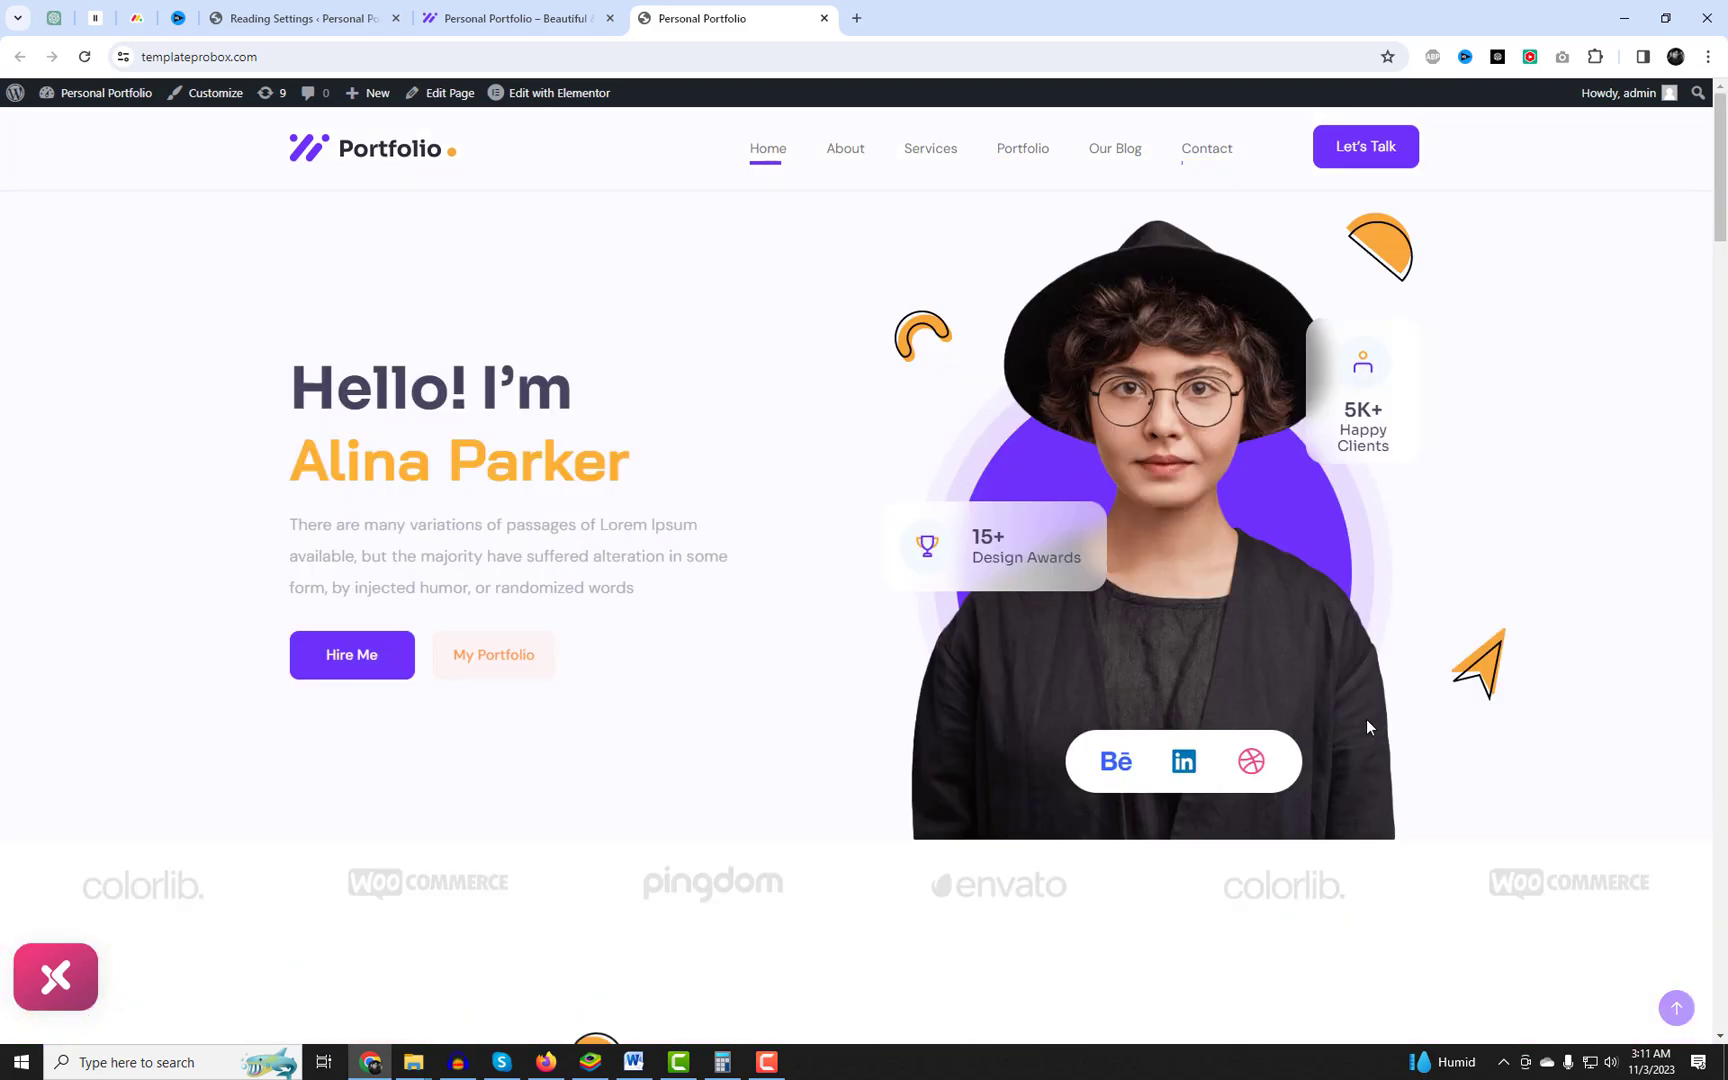